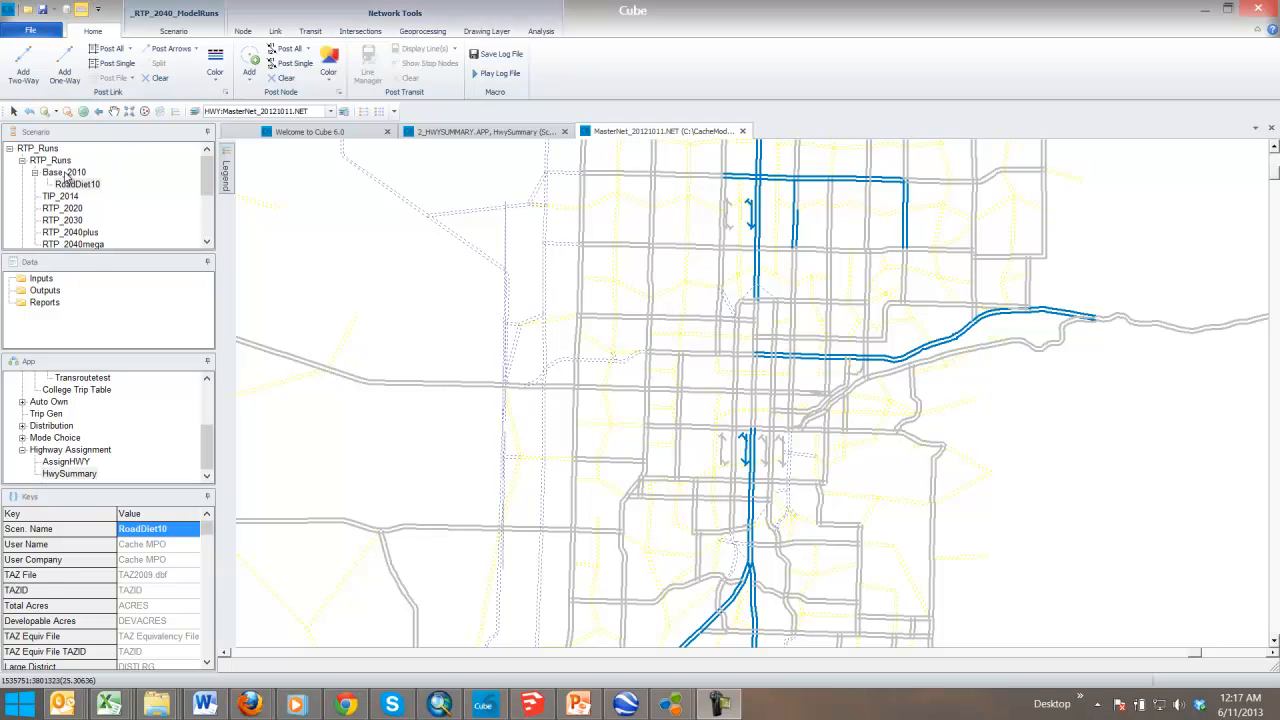
Open the AssignHWY and HwySummary flowcharts, then select RoadDiet10 under Base_2010
left_click(64, 172)
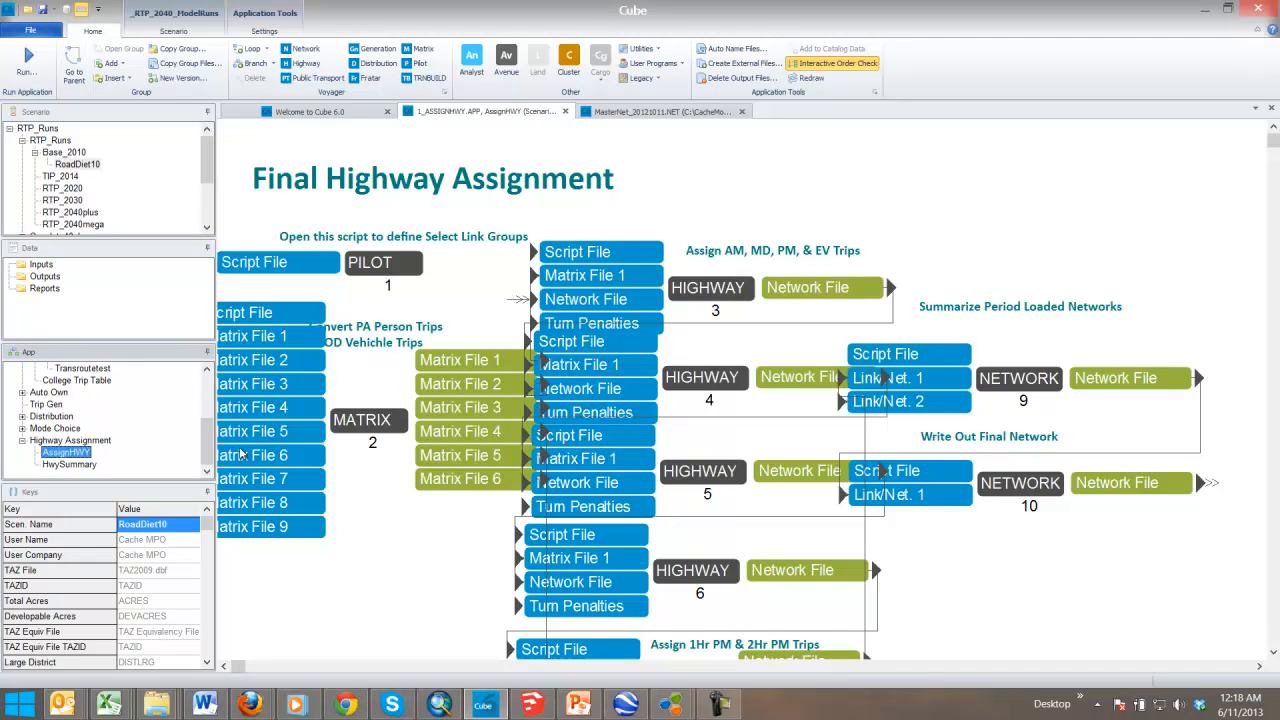
left_click(67, 464)
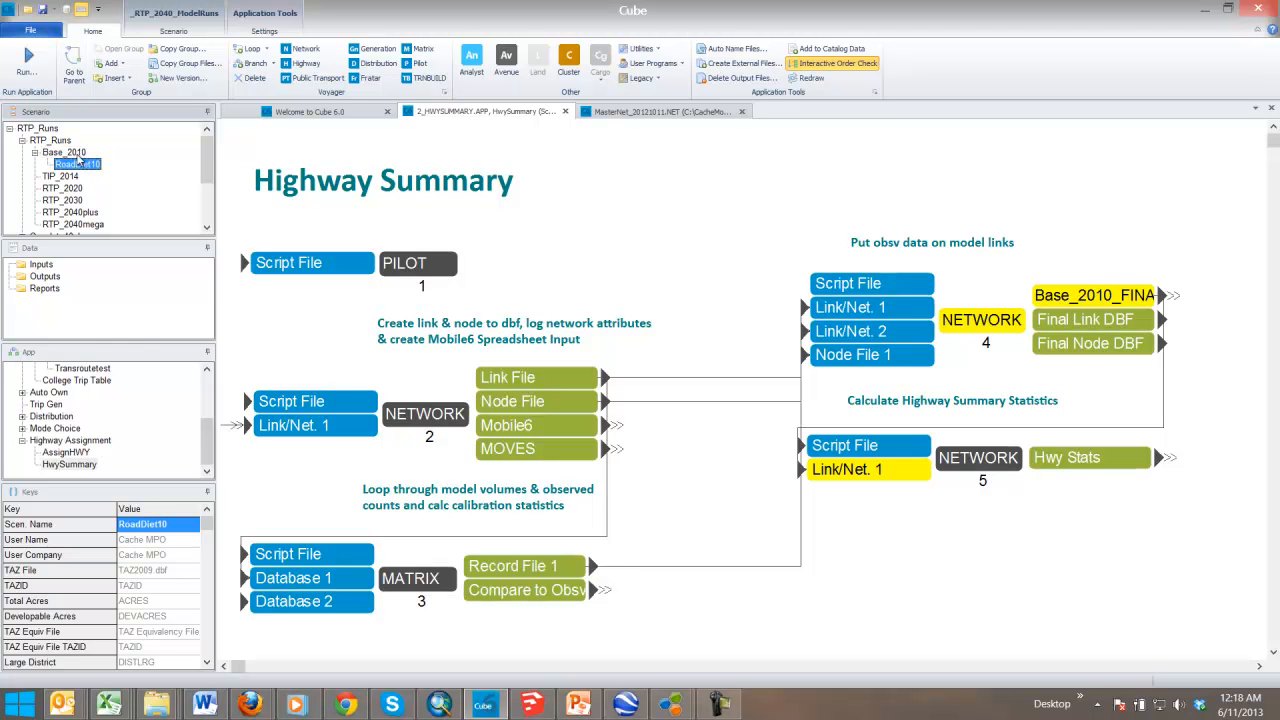
left_click(65, 152)
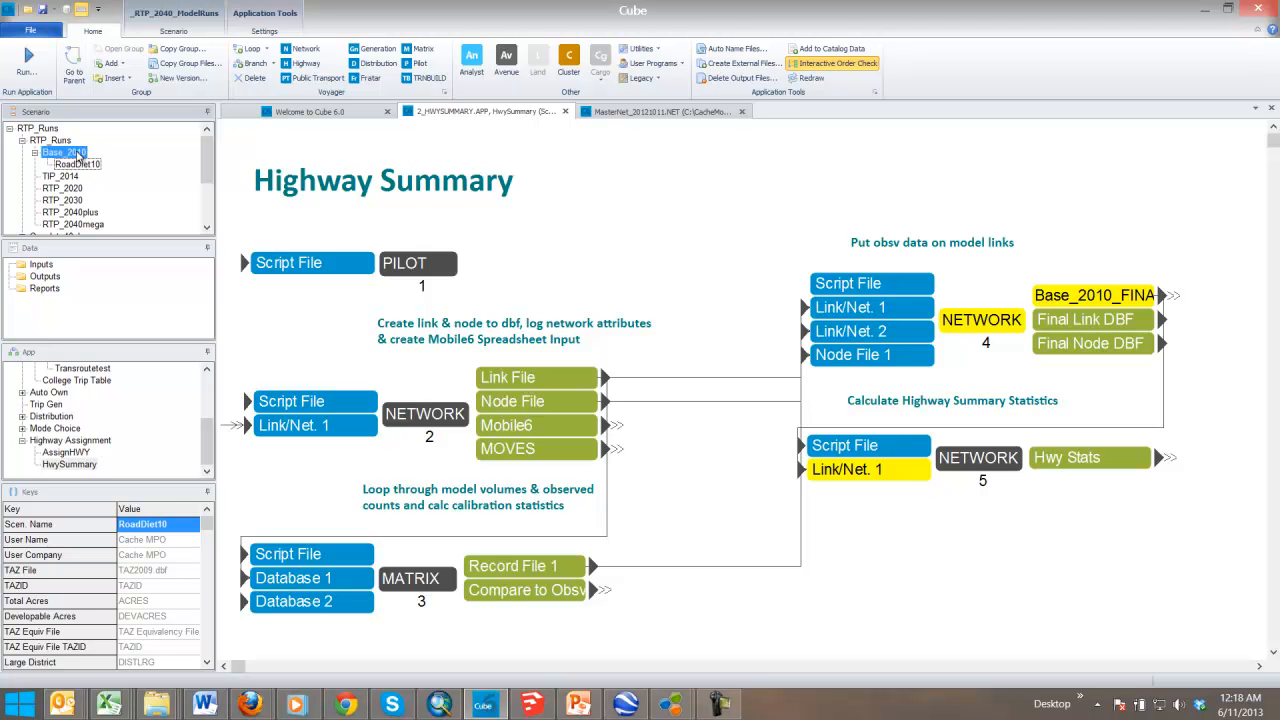
left_click(65, 152)
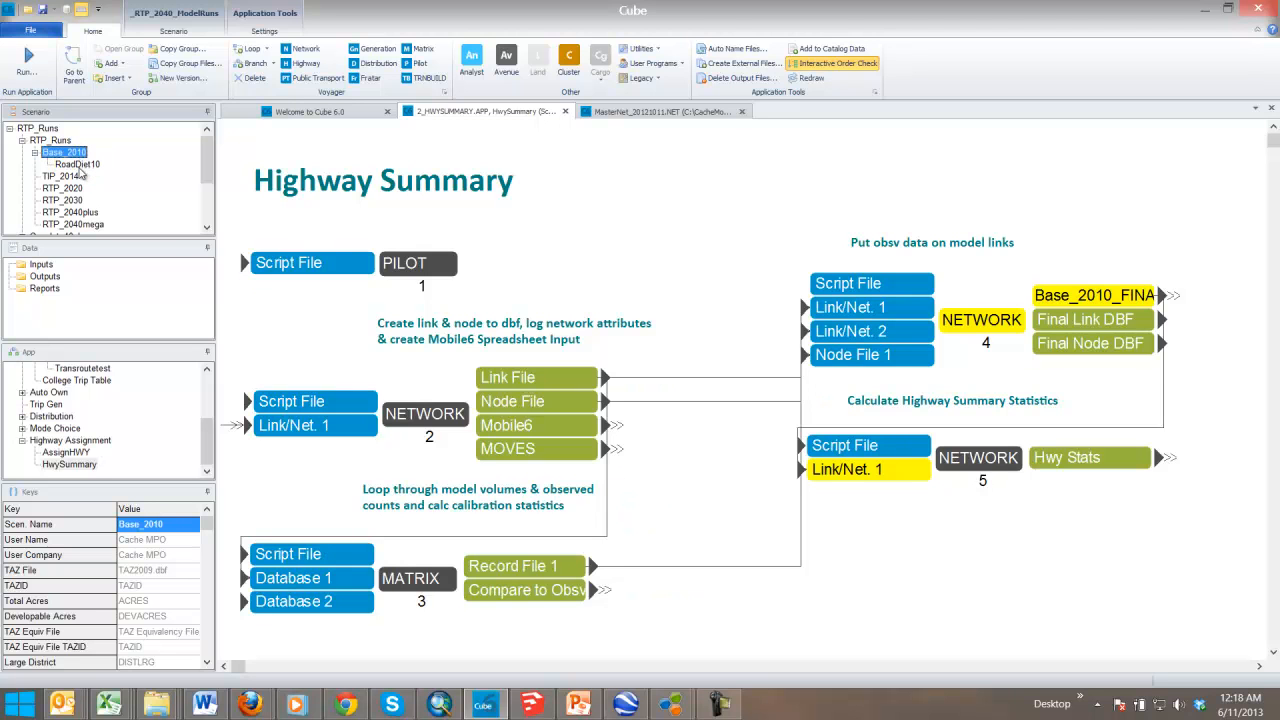
left_click(77, 163)
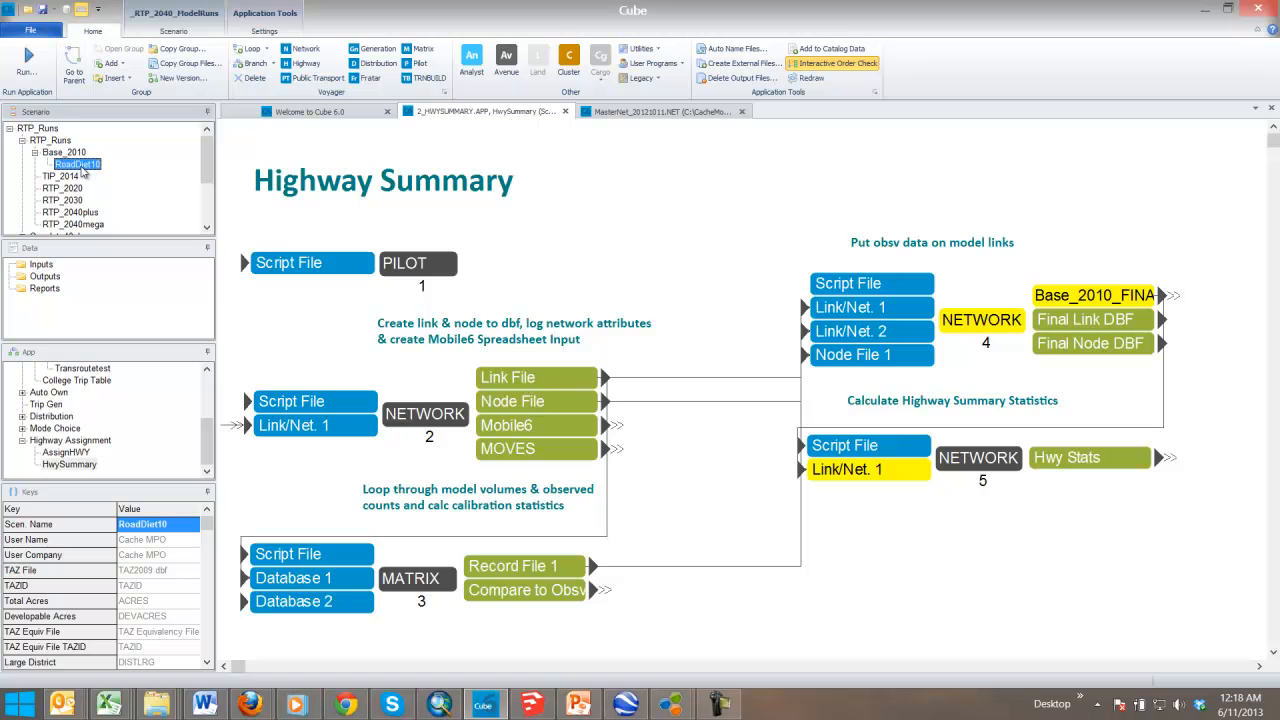
left_click(64, 152)
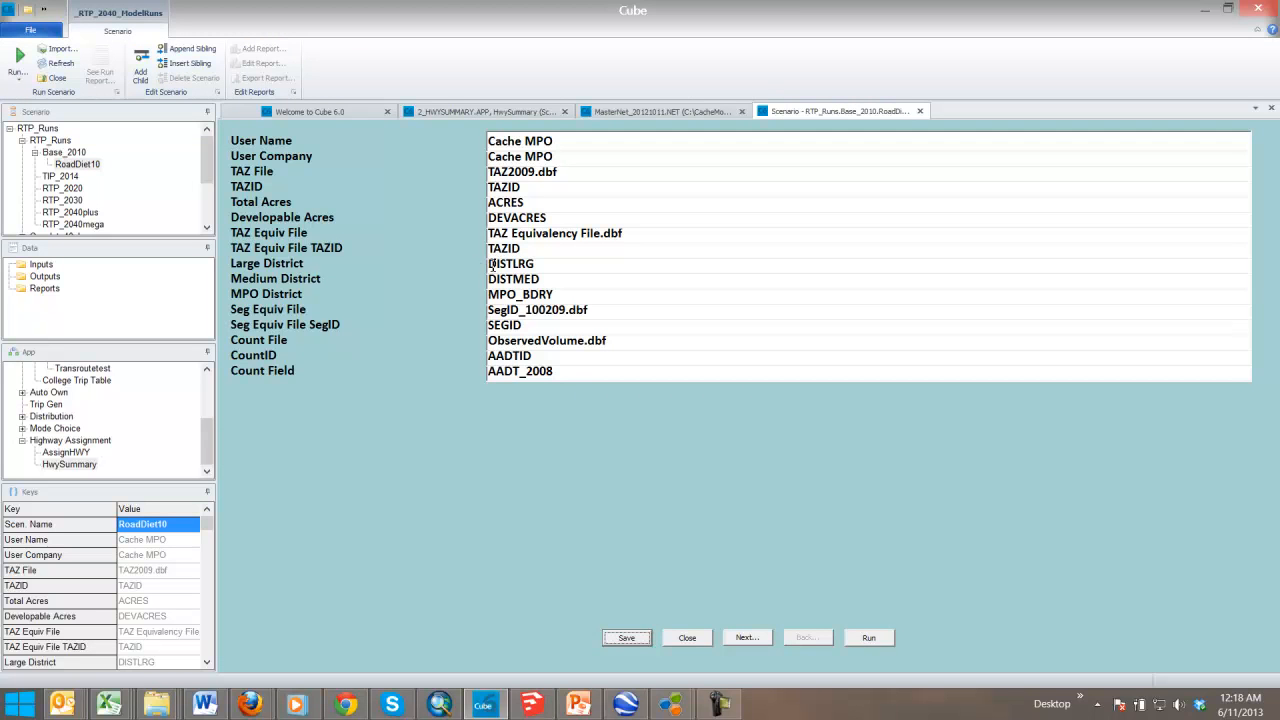
mouse_move(757, 645)
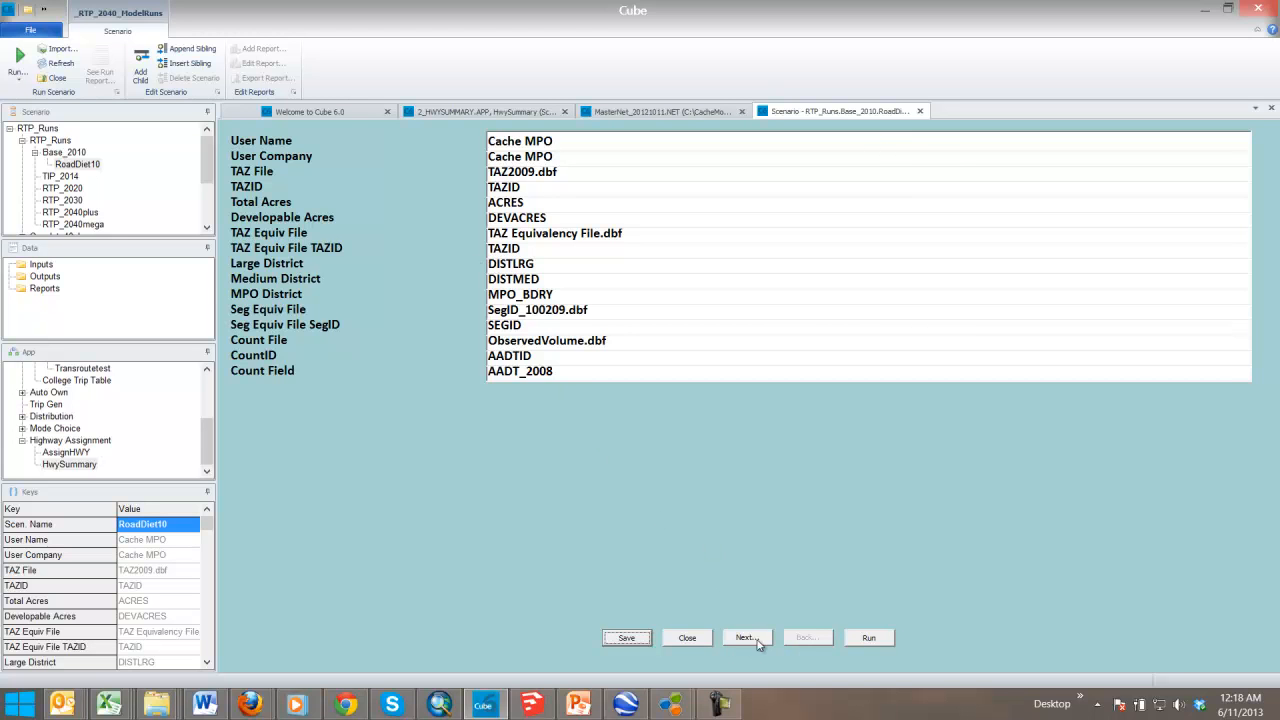
Change RoadDiet10's Unloaded Net Prefix from Base_2010 to Diet_2010 and close the form
left_click(744, 637)
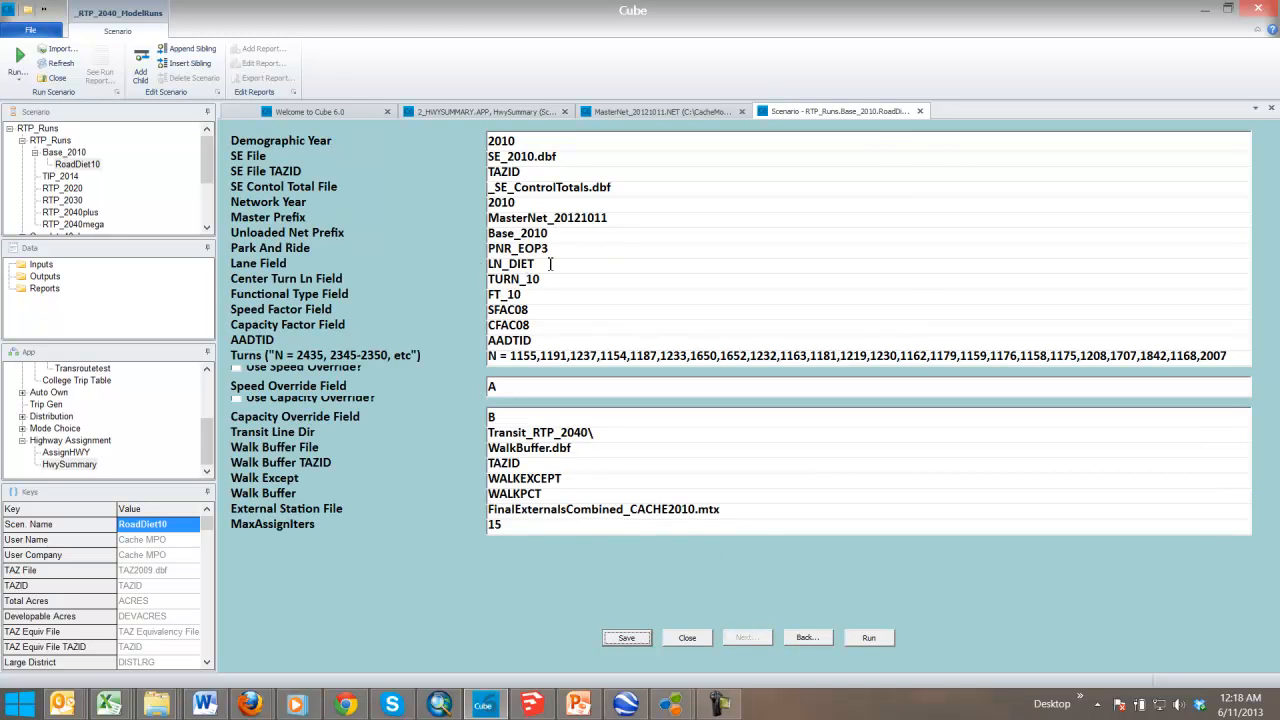
double_click(510, 263)
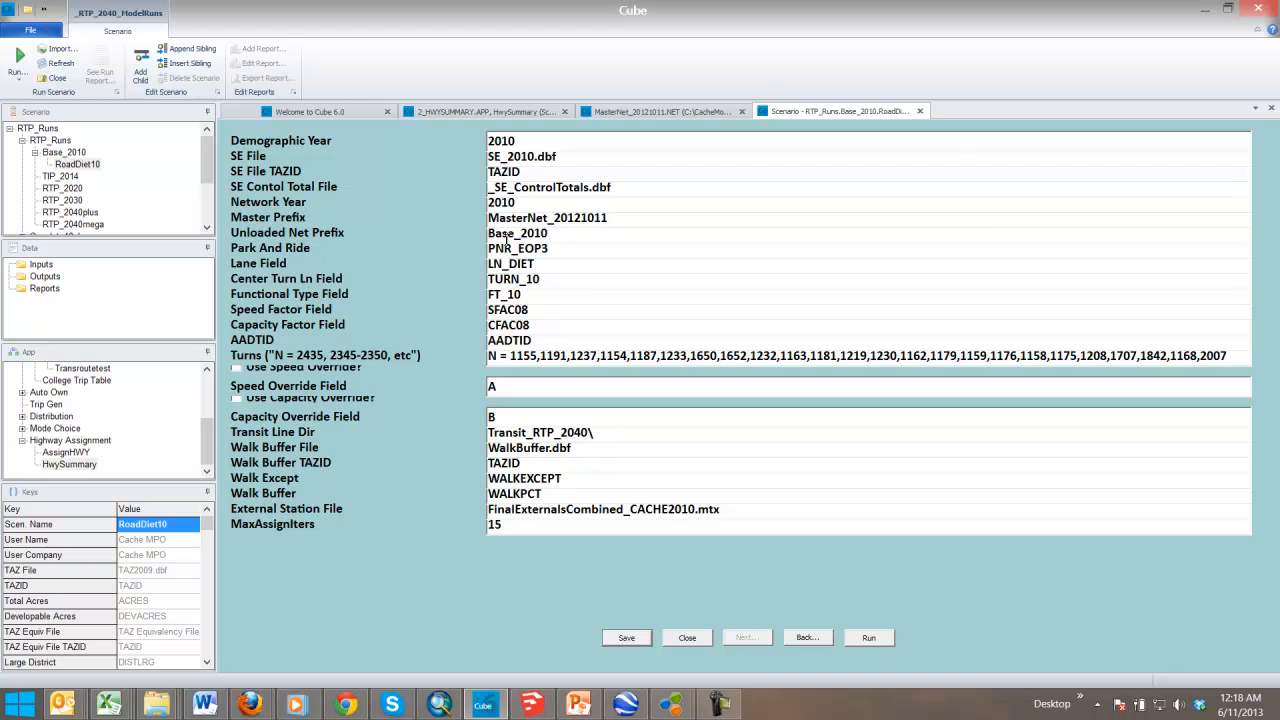
double_click(501, 233)
type("Diet")
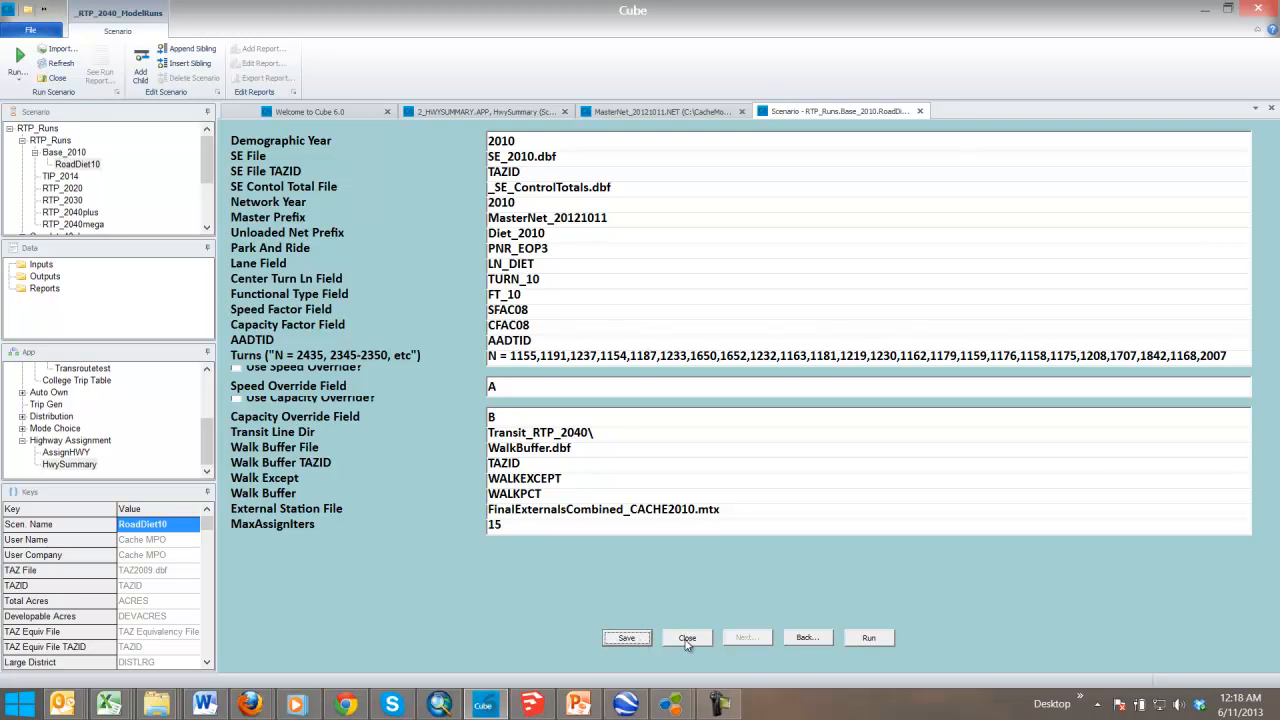
left_click(686, 638)
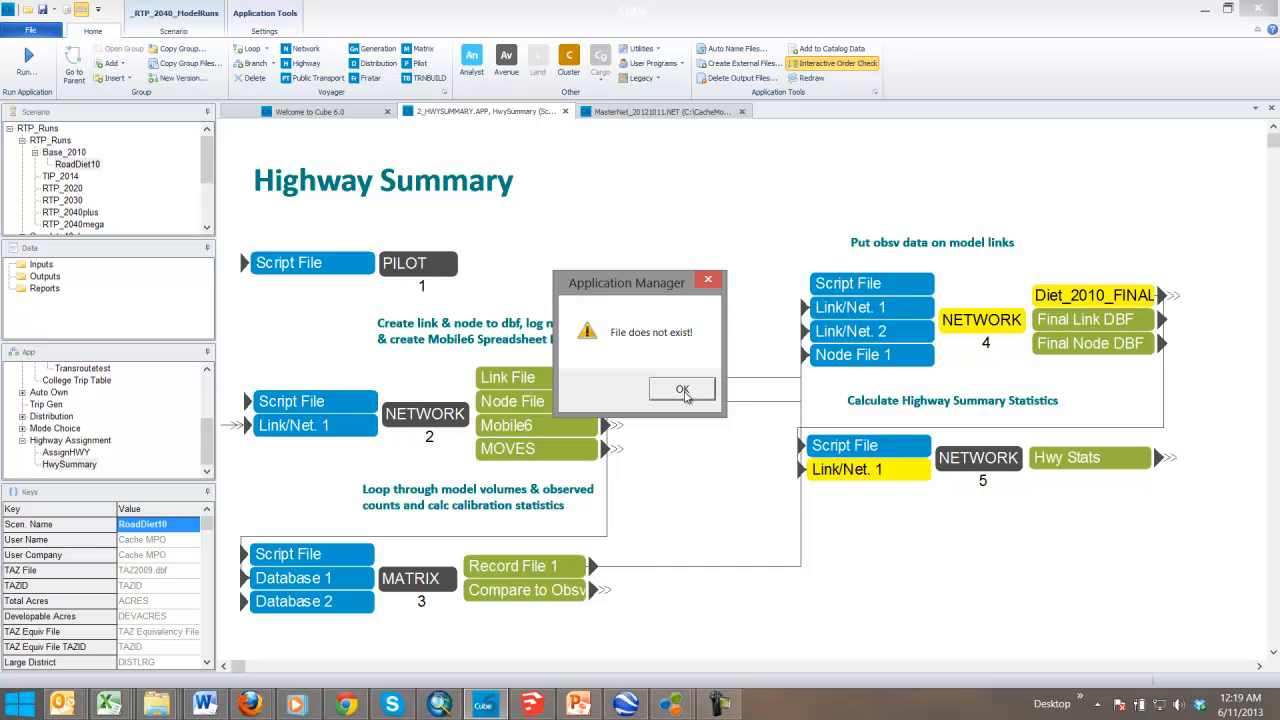
Dismiss the missing-file warning, restore the prefix to Base_2010, and save RoadDiet10
left_click(682, 389)
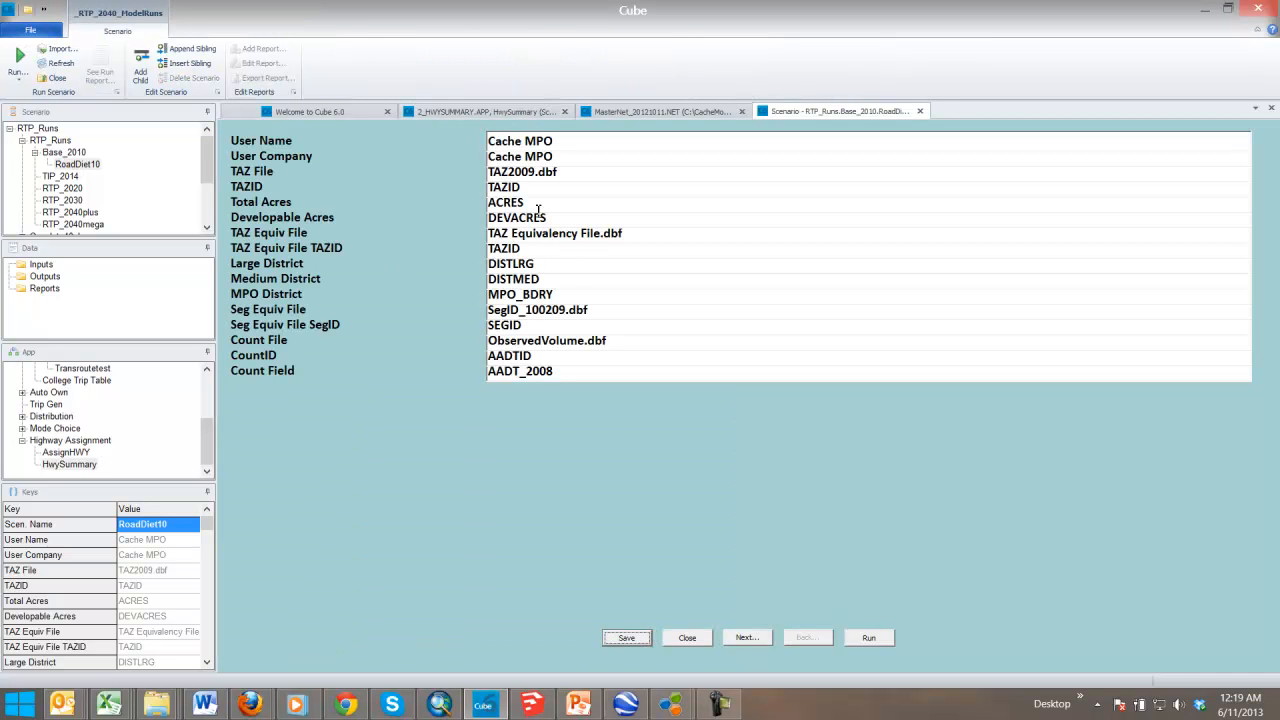
left_click(745, 637)
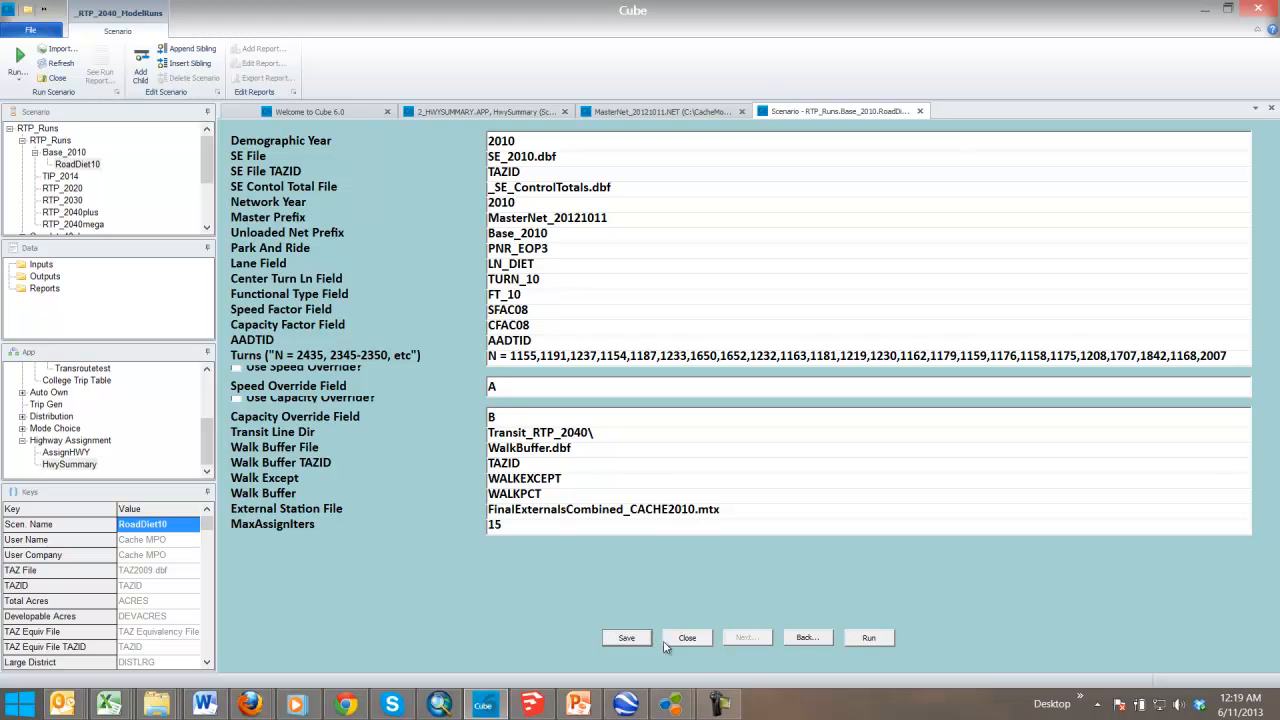
left_click(687, 638)
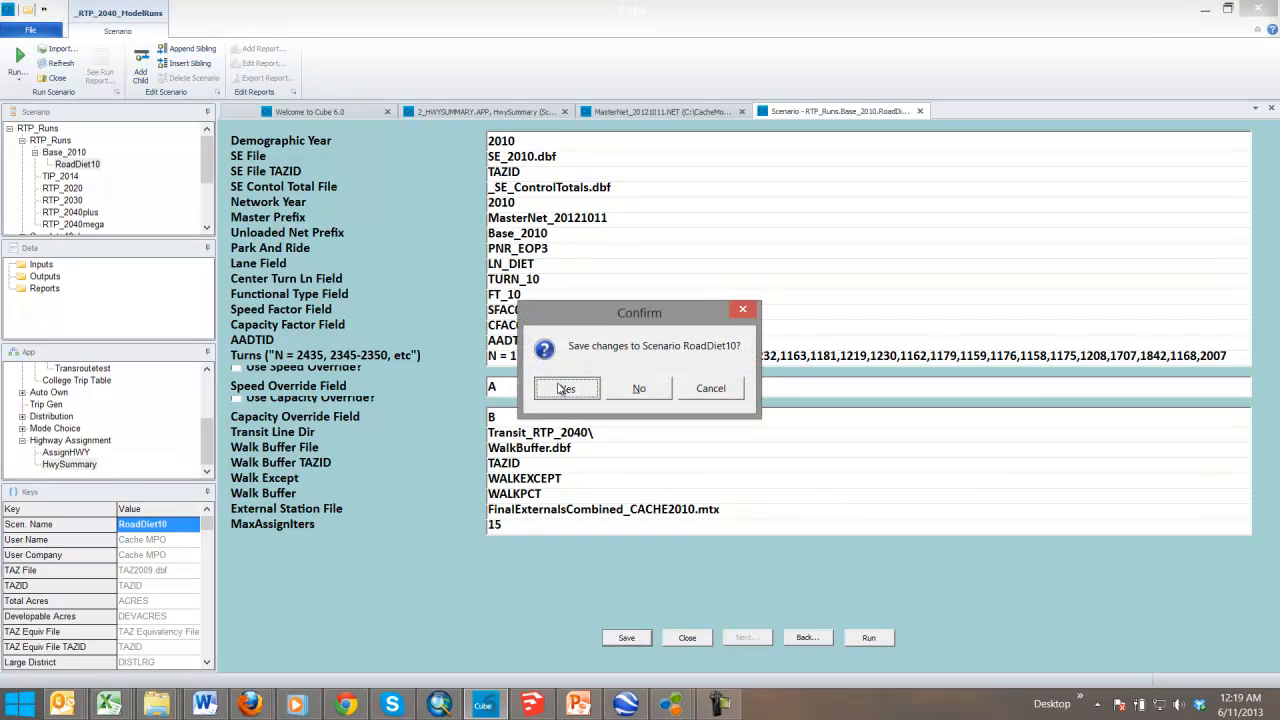
left_click(566, 388)
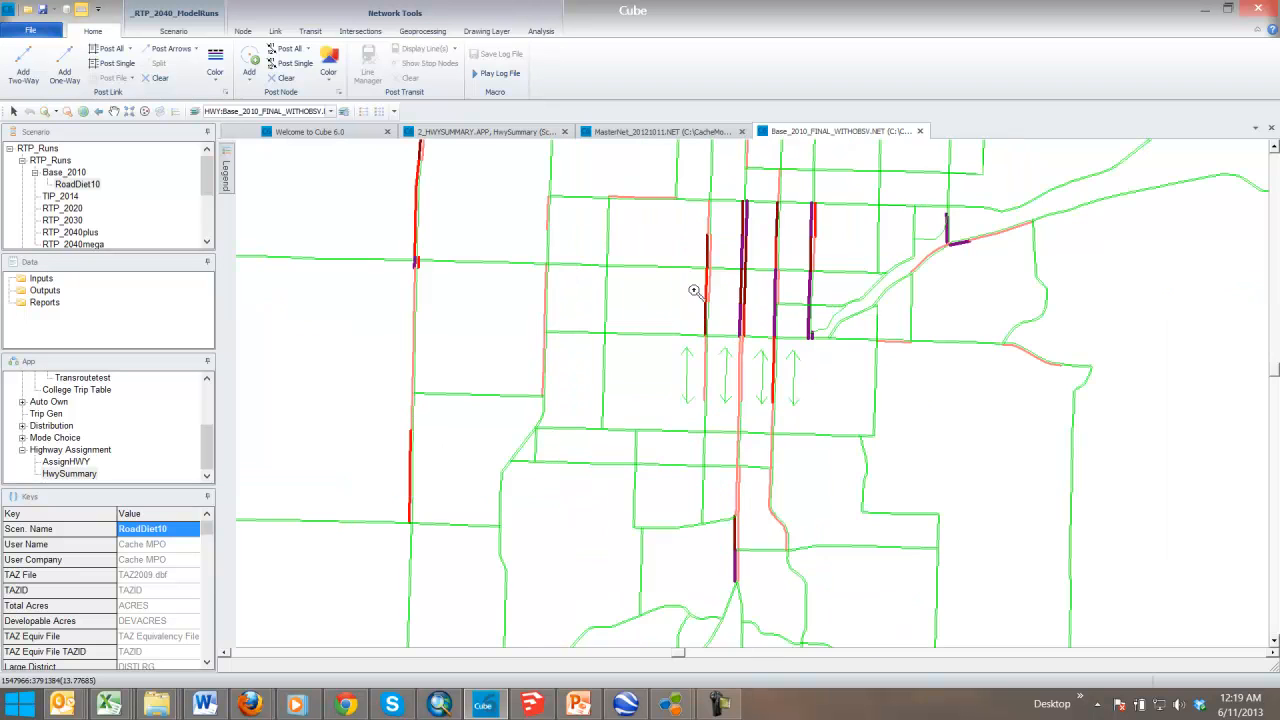
mouse_move(1070, 253)
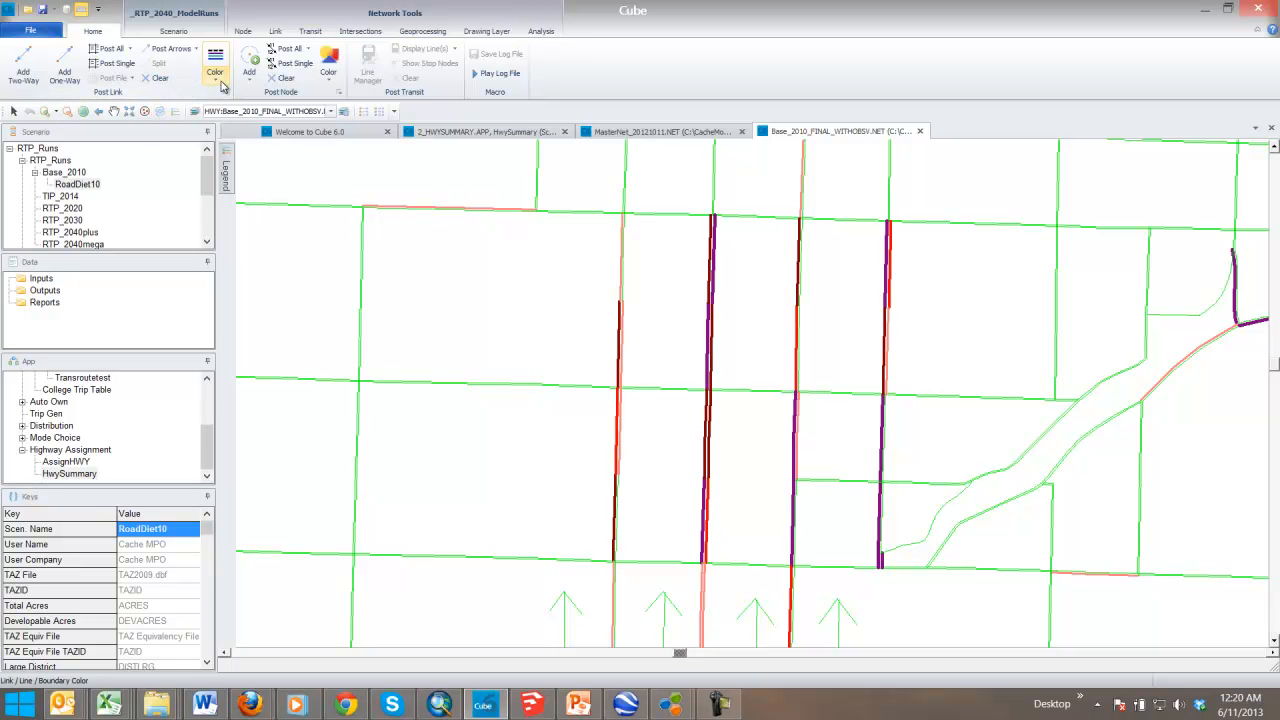
Color the Base_2010_FINAL_WITHOBSV links by 1:Lanes, then by 8:PM1_VC
left_click(215, 72)
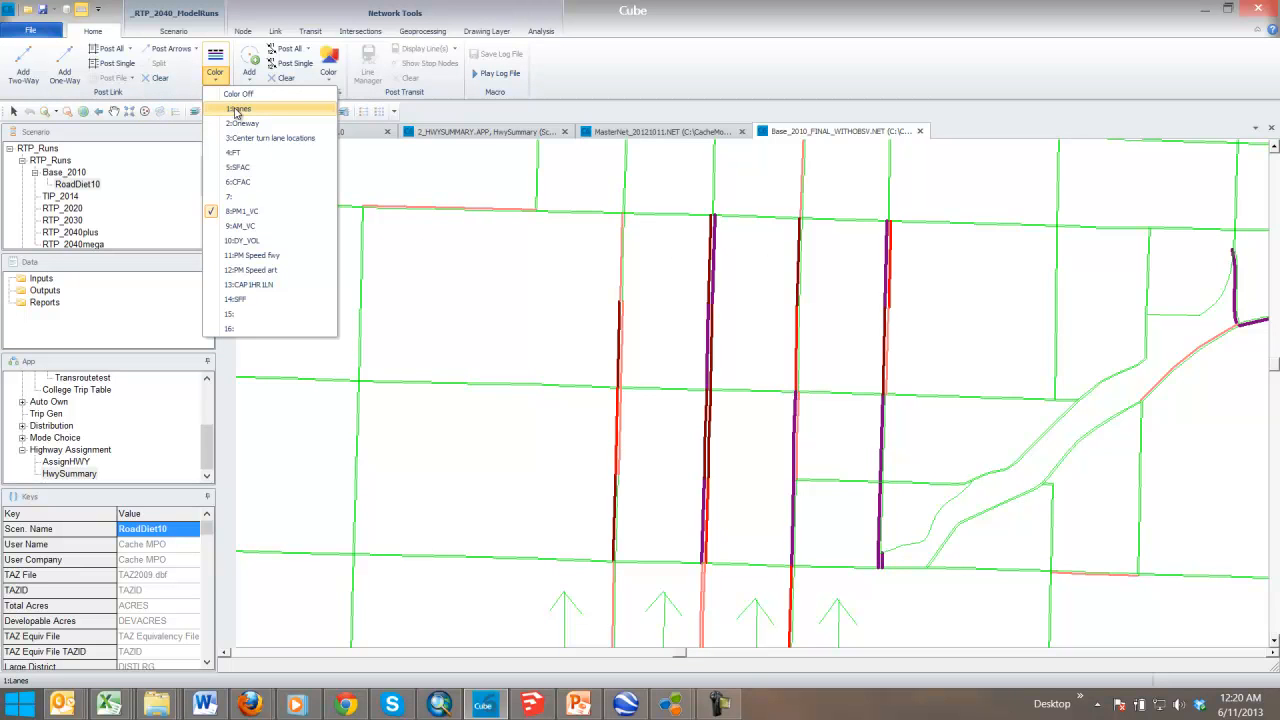
left_click(238, 93)
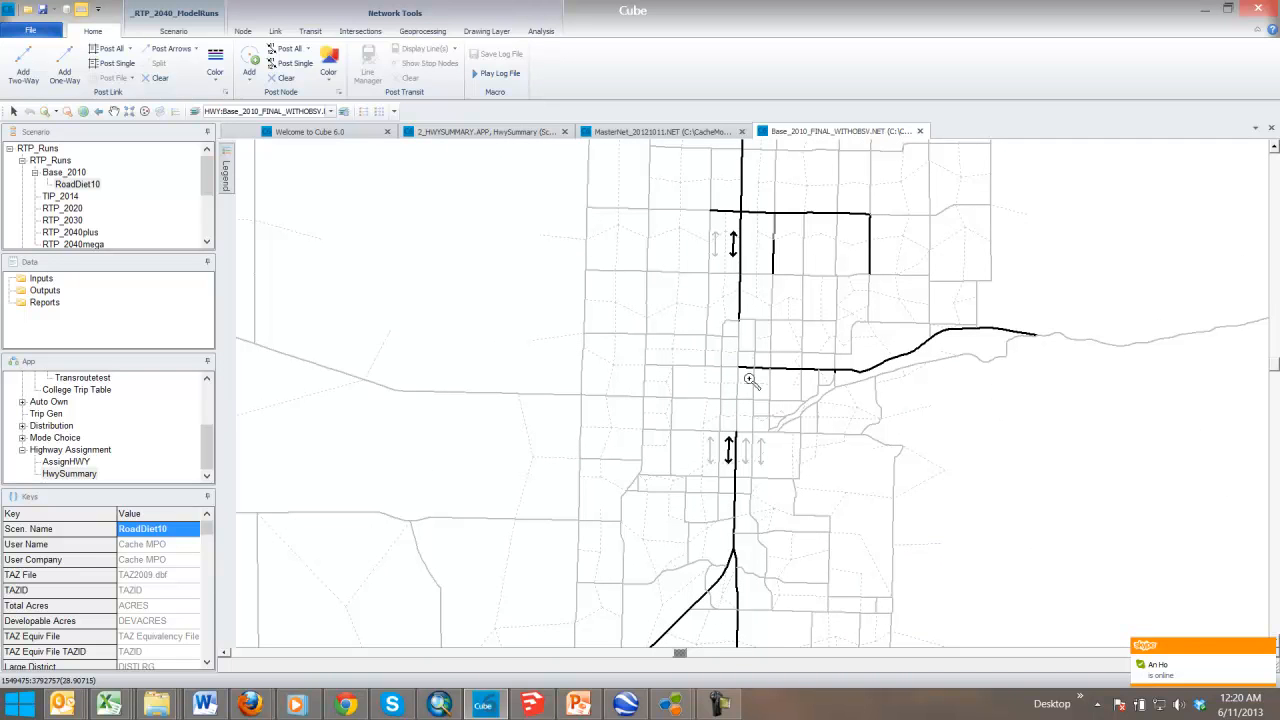
mouse_move(738, 436)
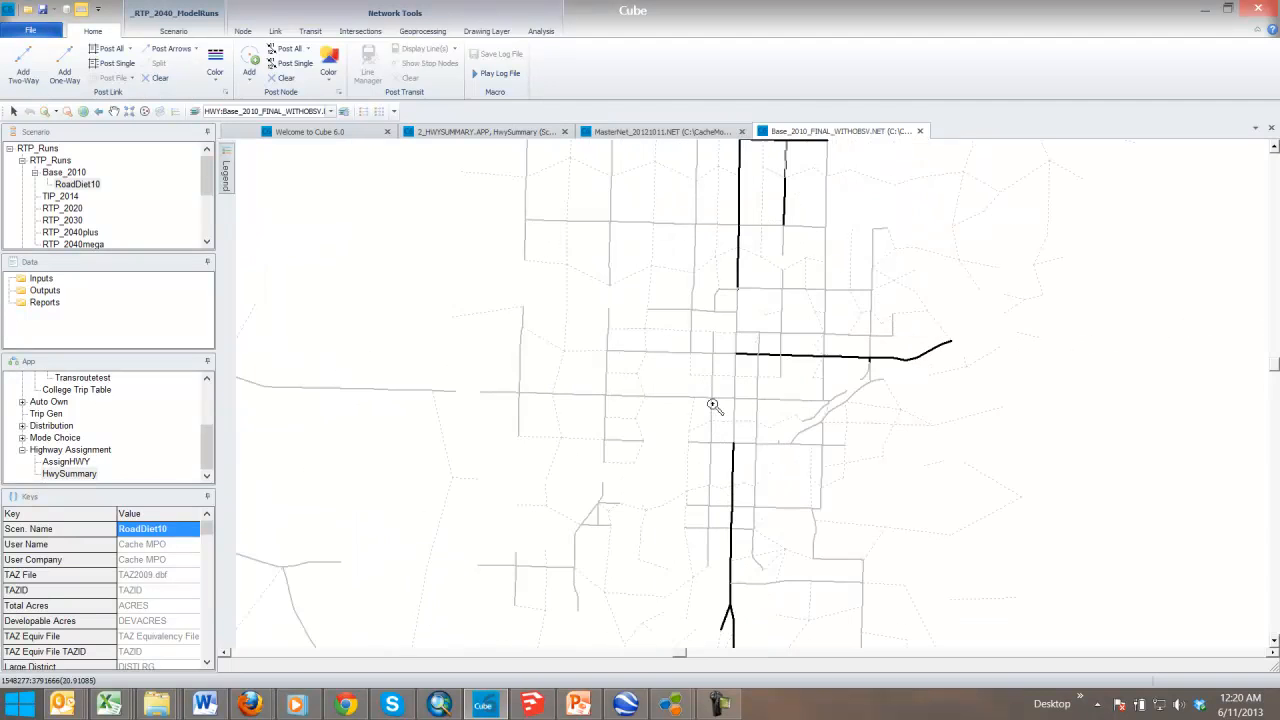
left_click(215, 73)
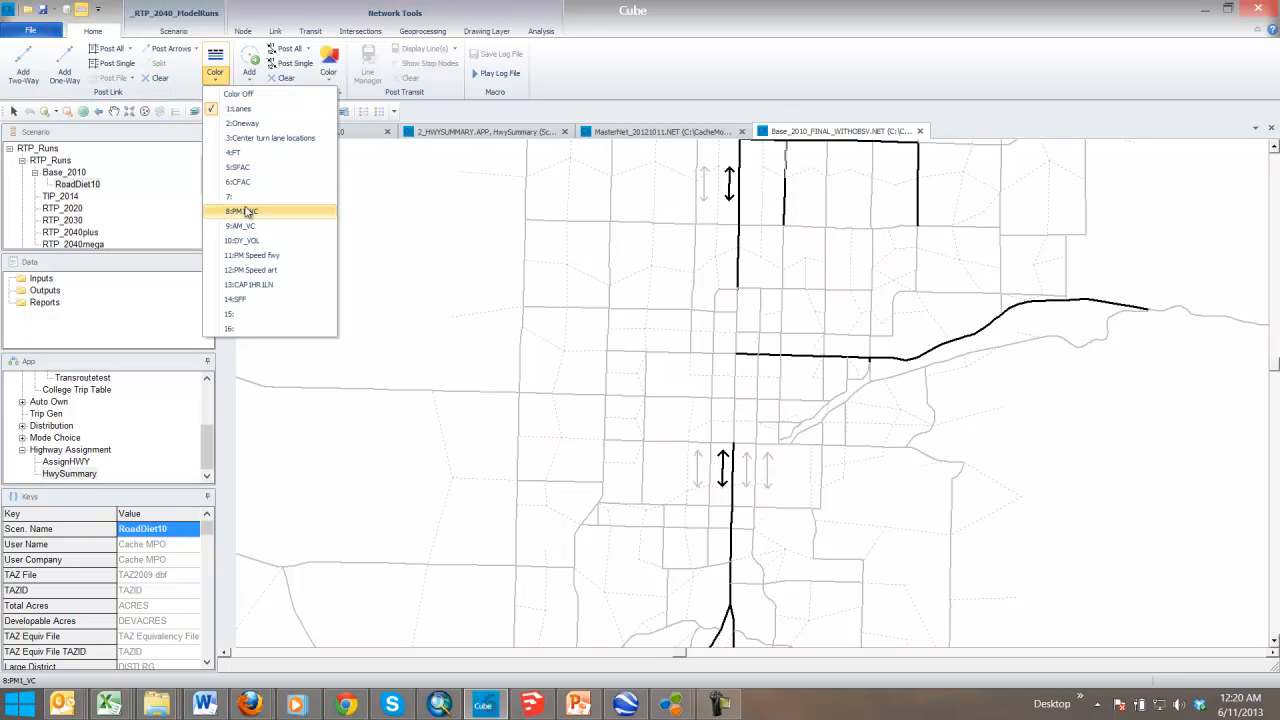
mouse_move(250, 211)
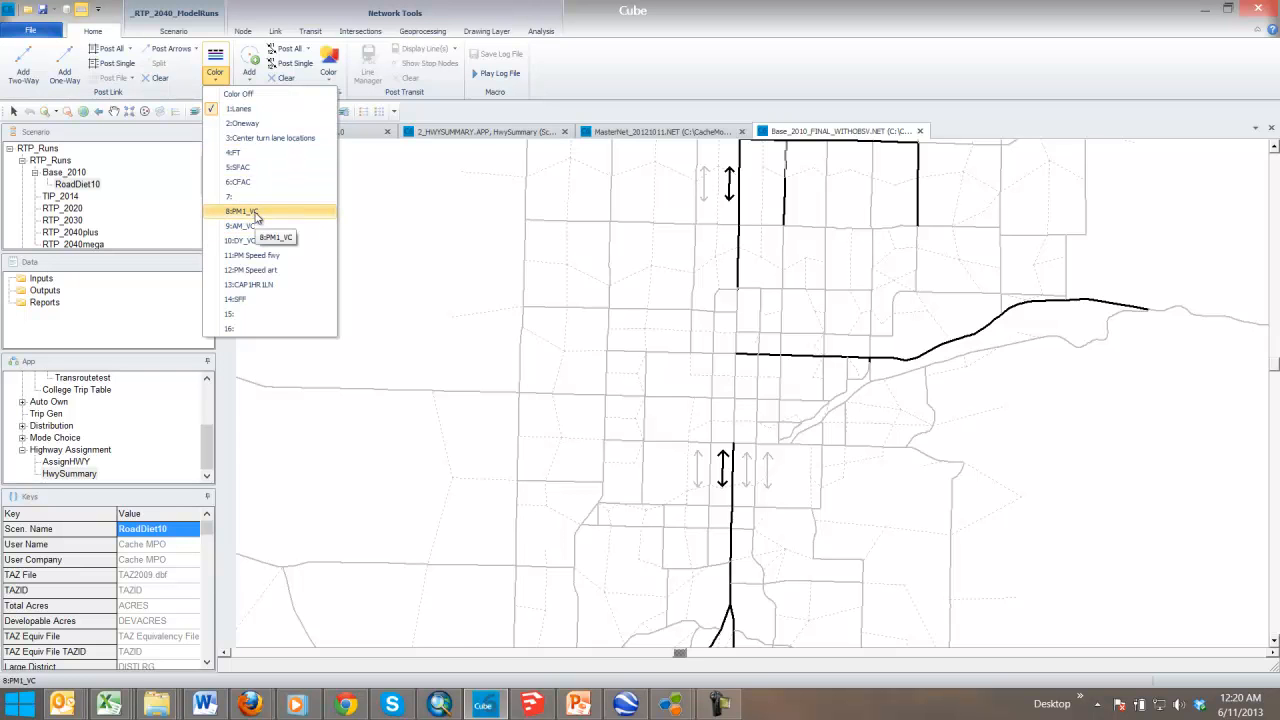
left_click(240, 211)
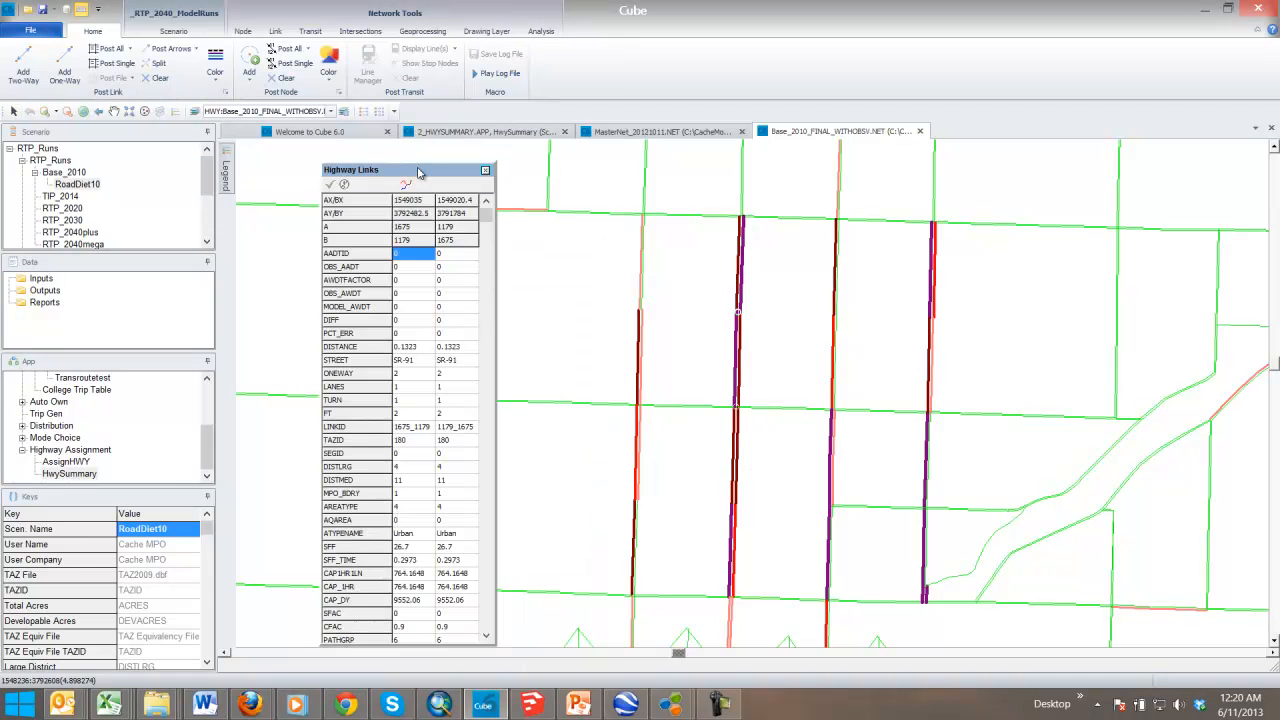
Post DY_VOL2WY and C2011 with link color on links meeting FT > 1 & A > B
left_click(110, 48)
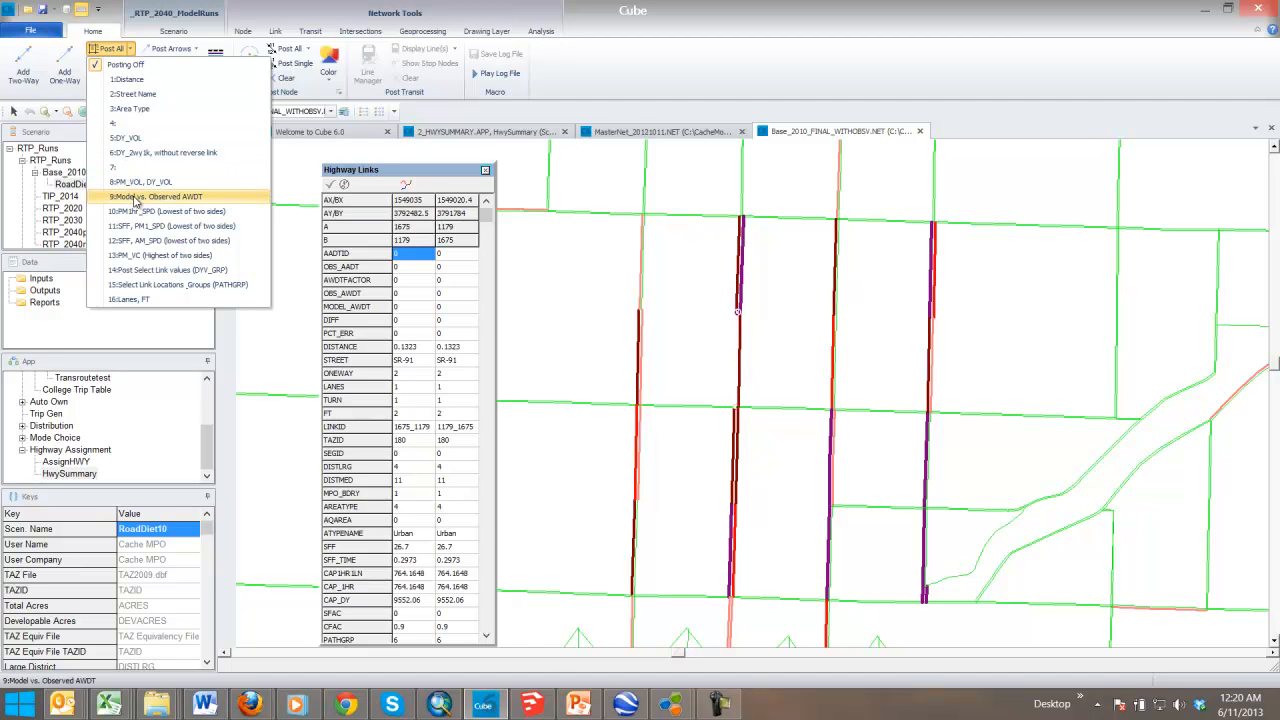
left_click(156, 196)
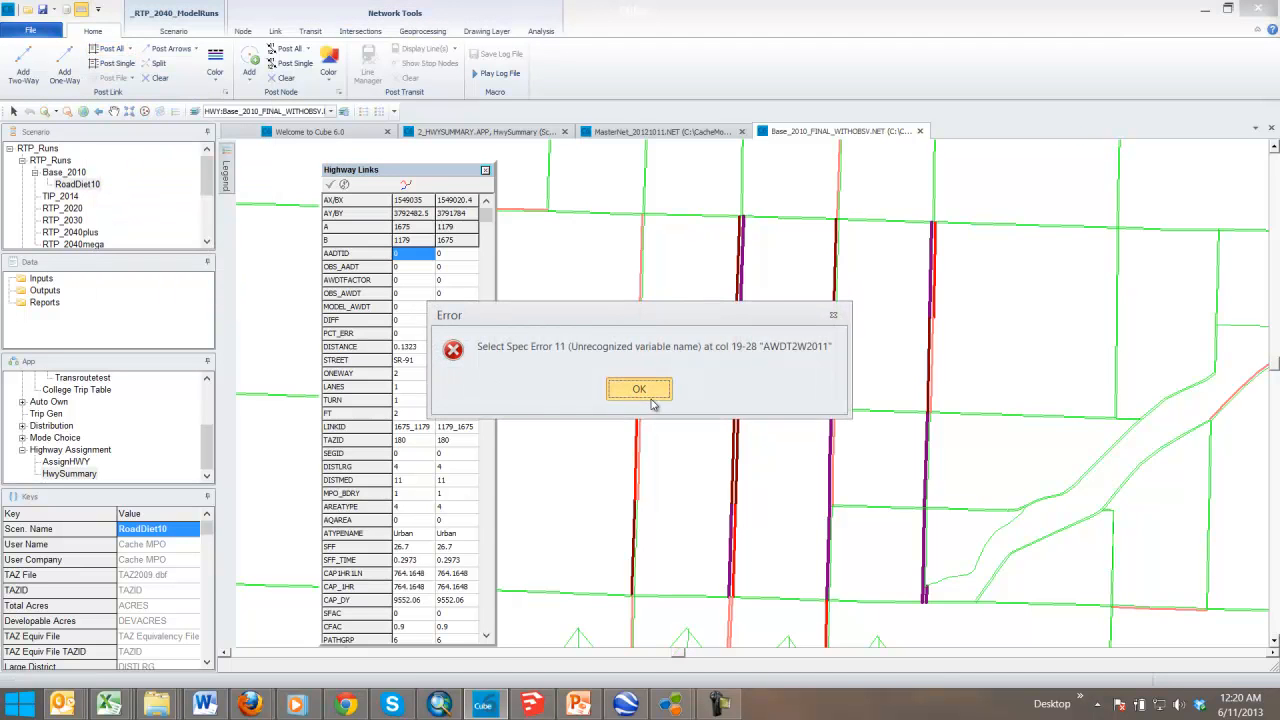
left_click(639, 388)
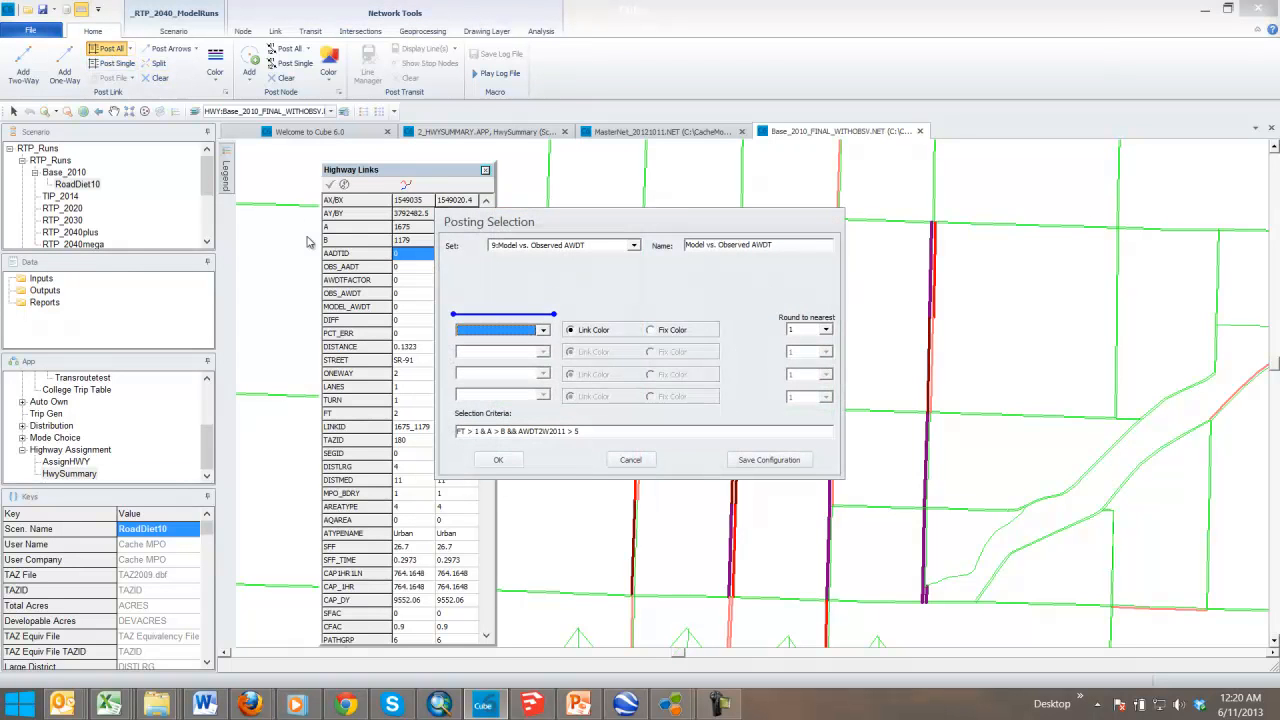
left_click(544, 331)
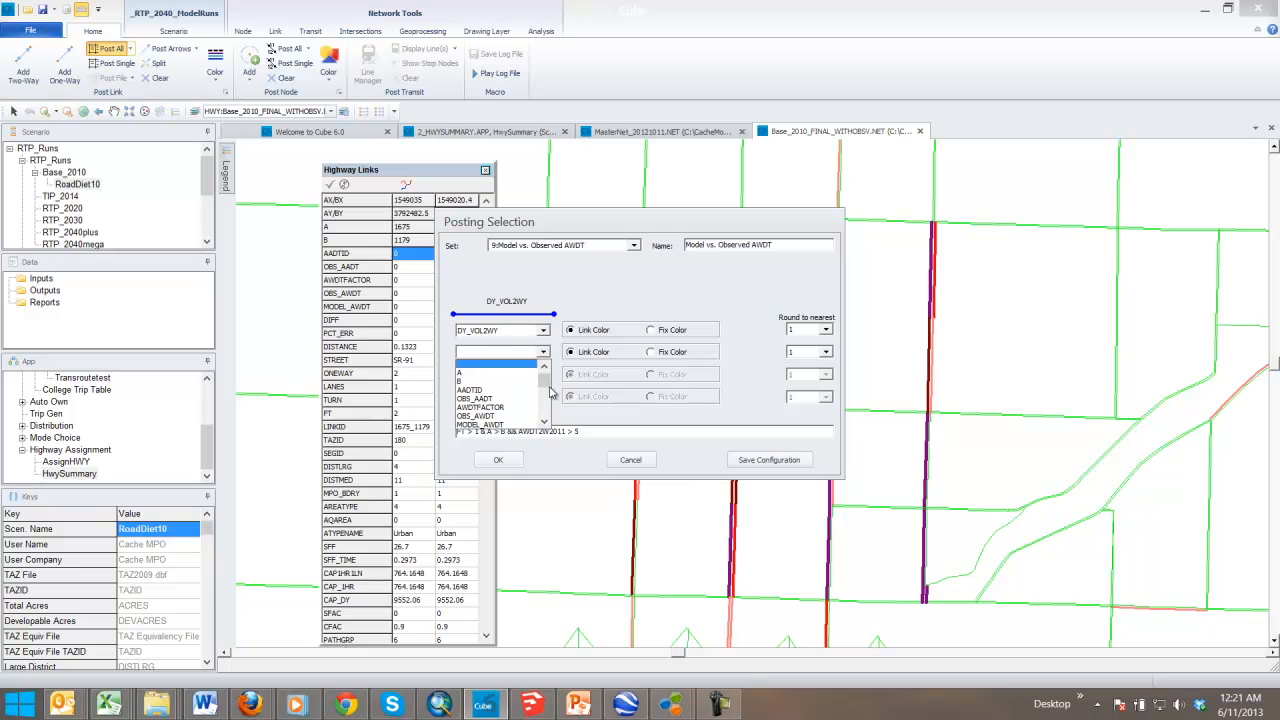
scroll("down", 3)
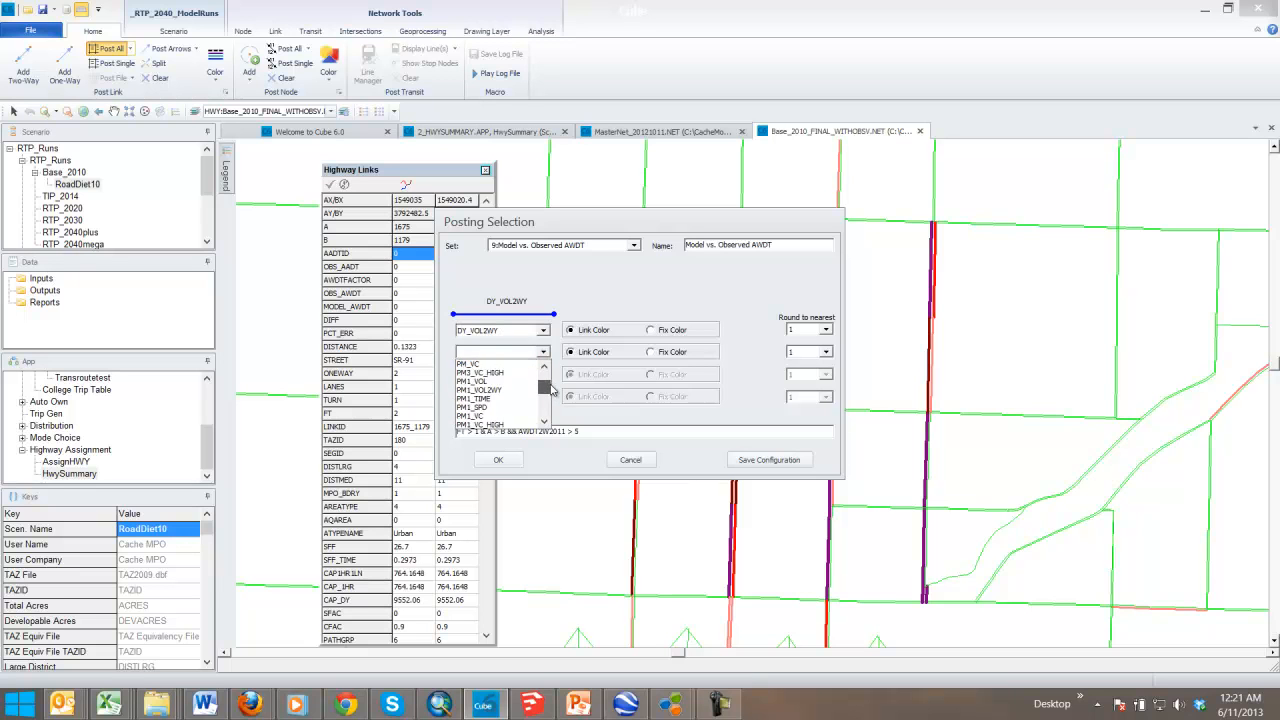
scroll("down", 3)
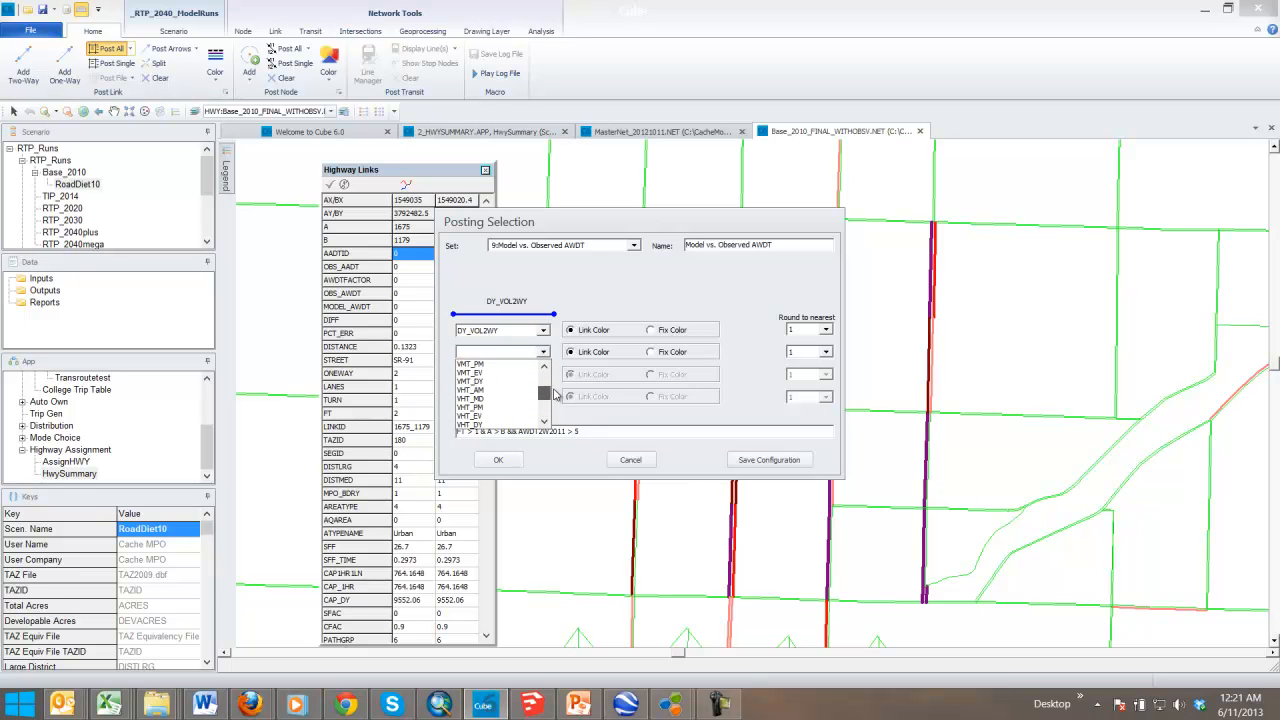
scroll("down", 3)
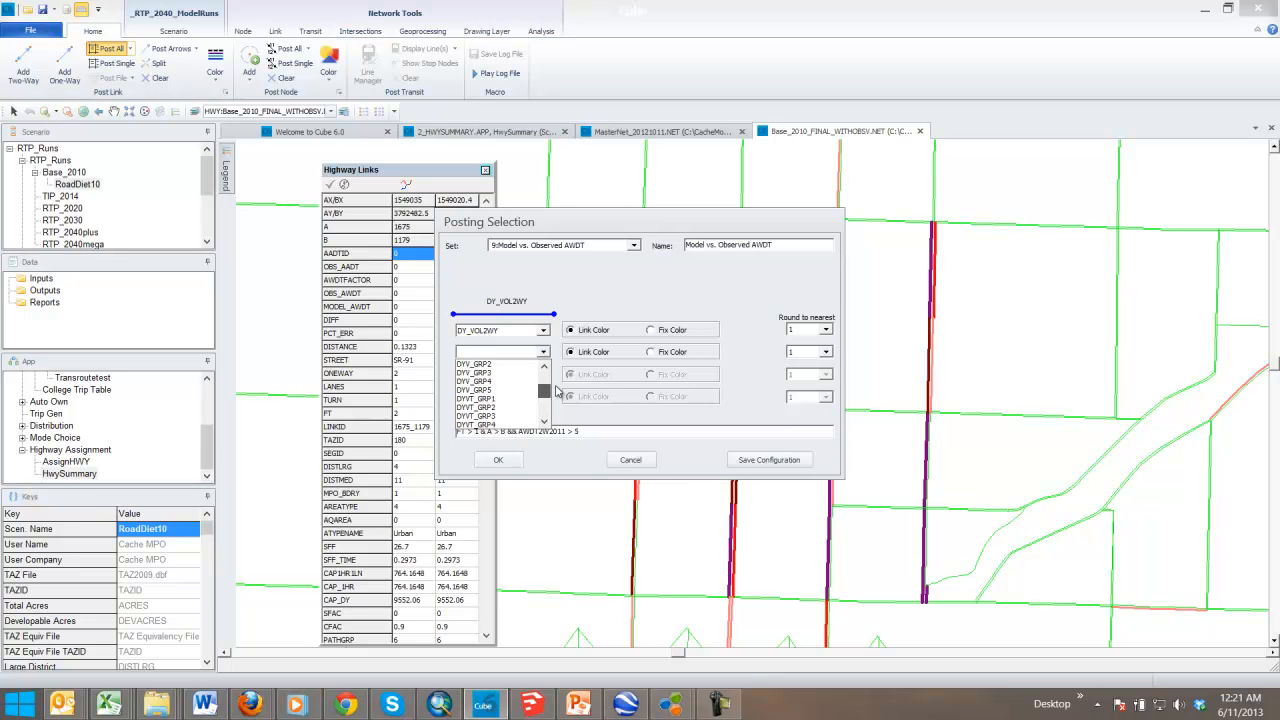
scroll("down", 3)
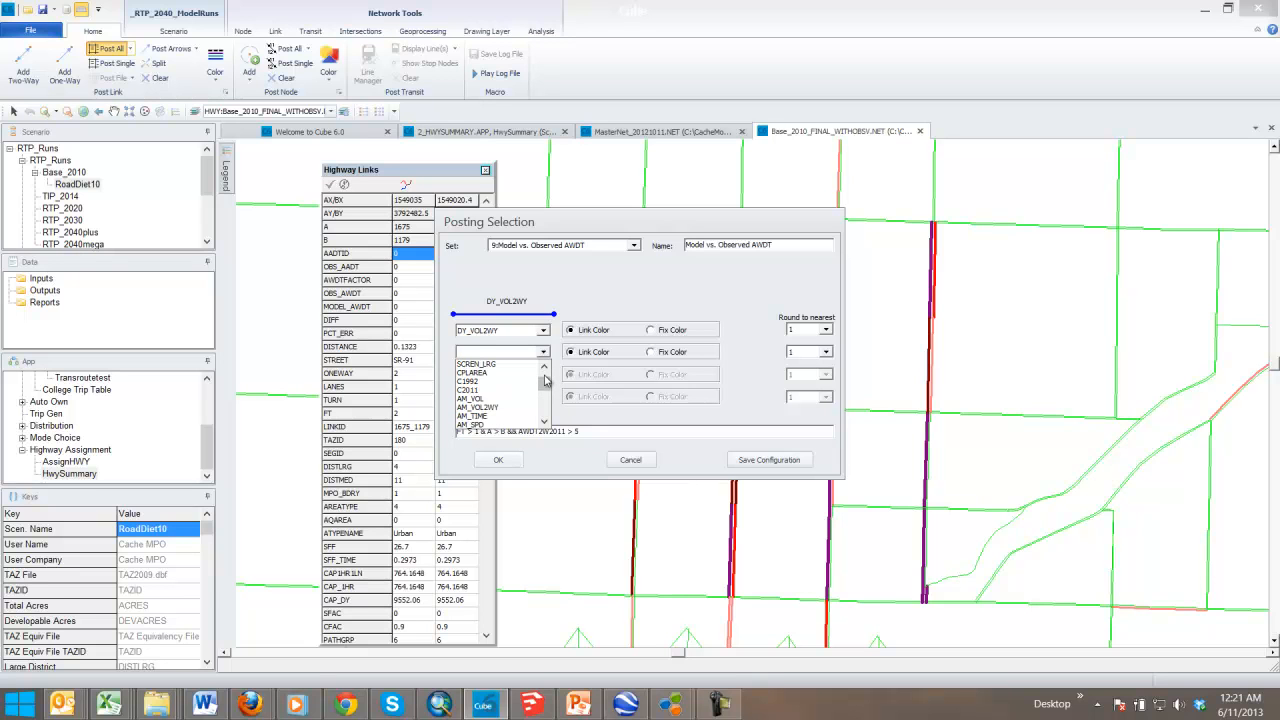
left_click(467, 381)
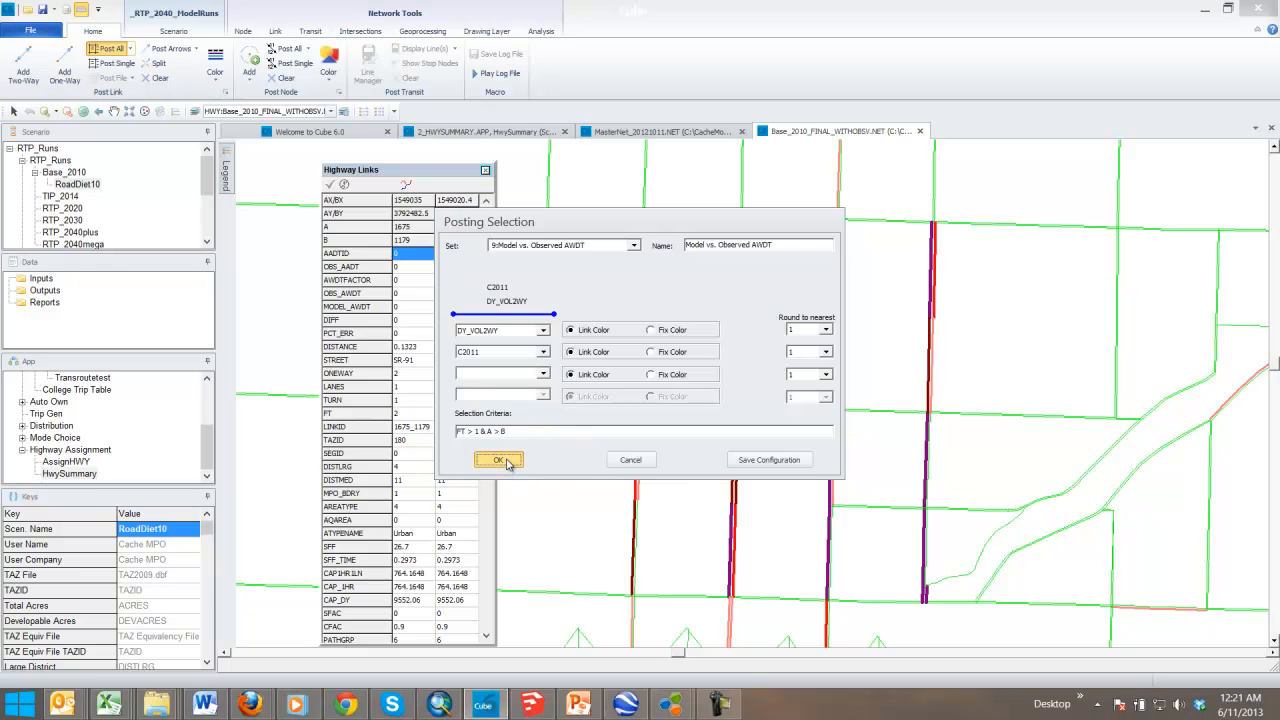
left_click(498, 459)
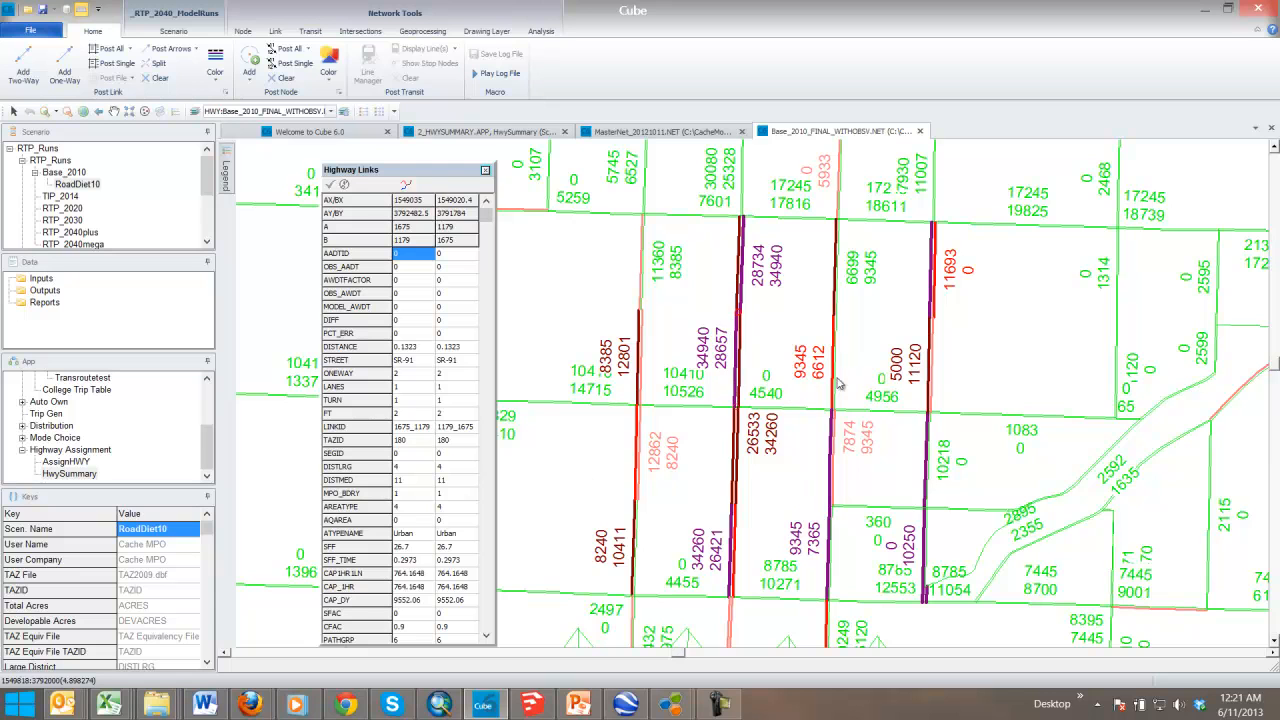
mouse_move(800, 382)
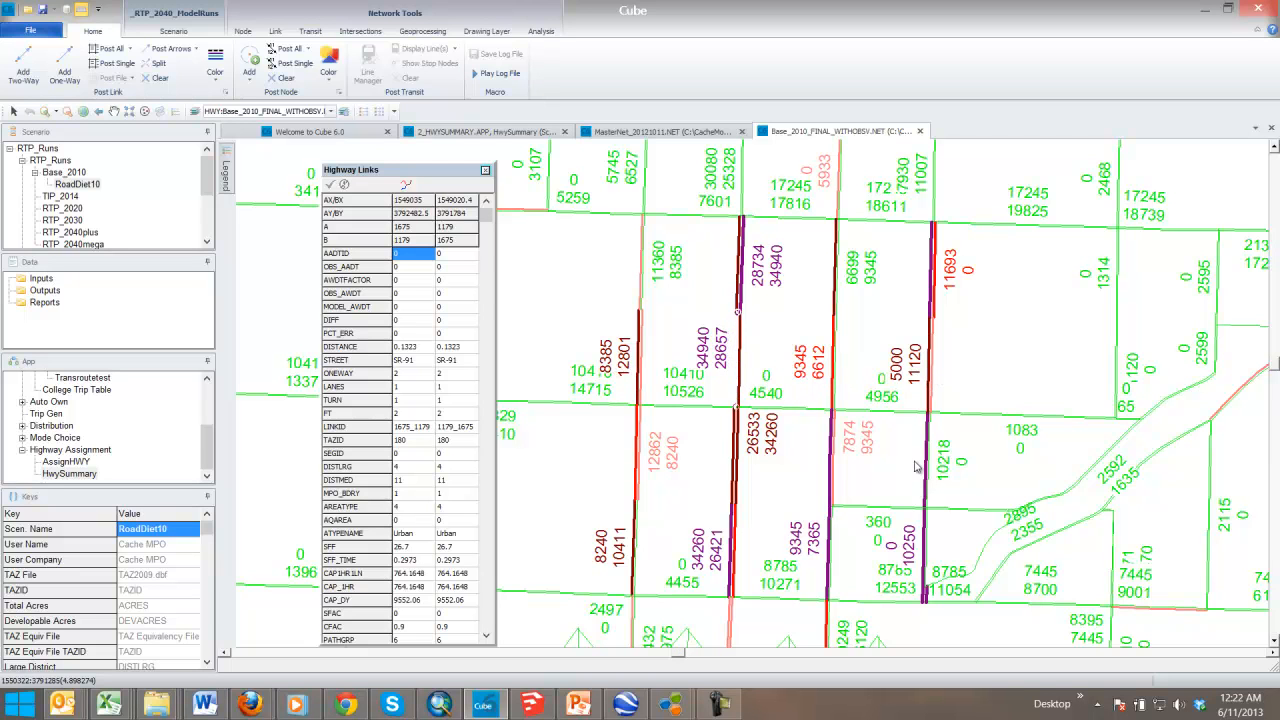
mouse_move(930, 375)
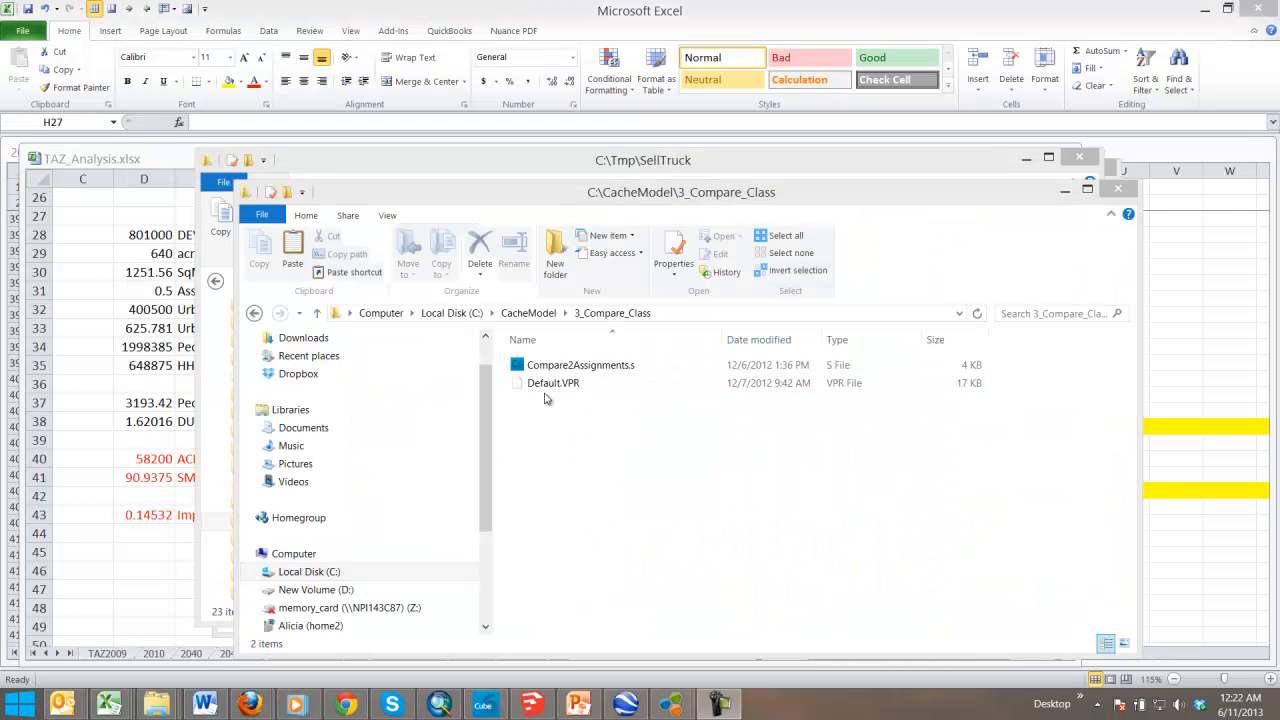
Look inside 3_Compare_Class, then go back to CacheModel and open RTP_Runs
left_click(528, 313)
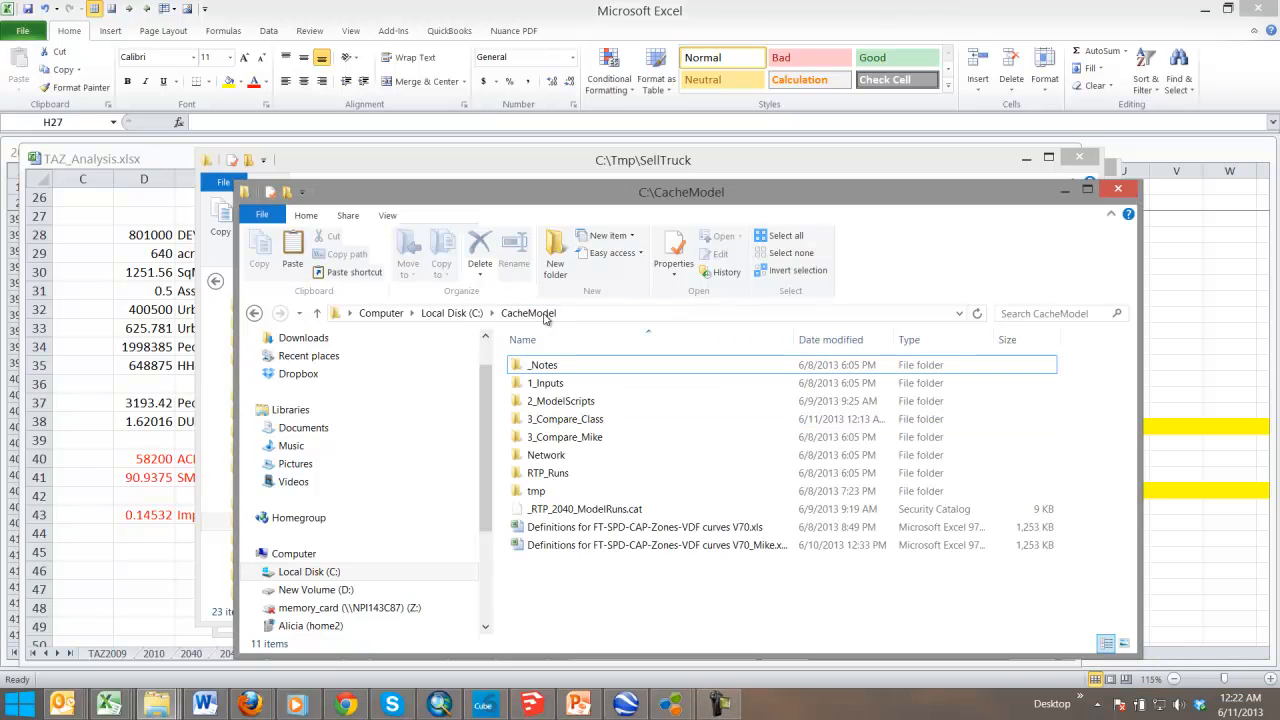
mouse_move(565, 437)
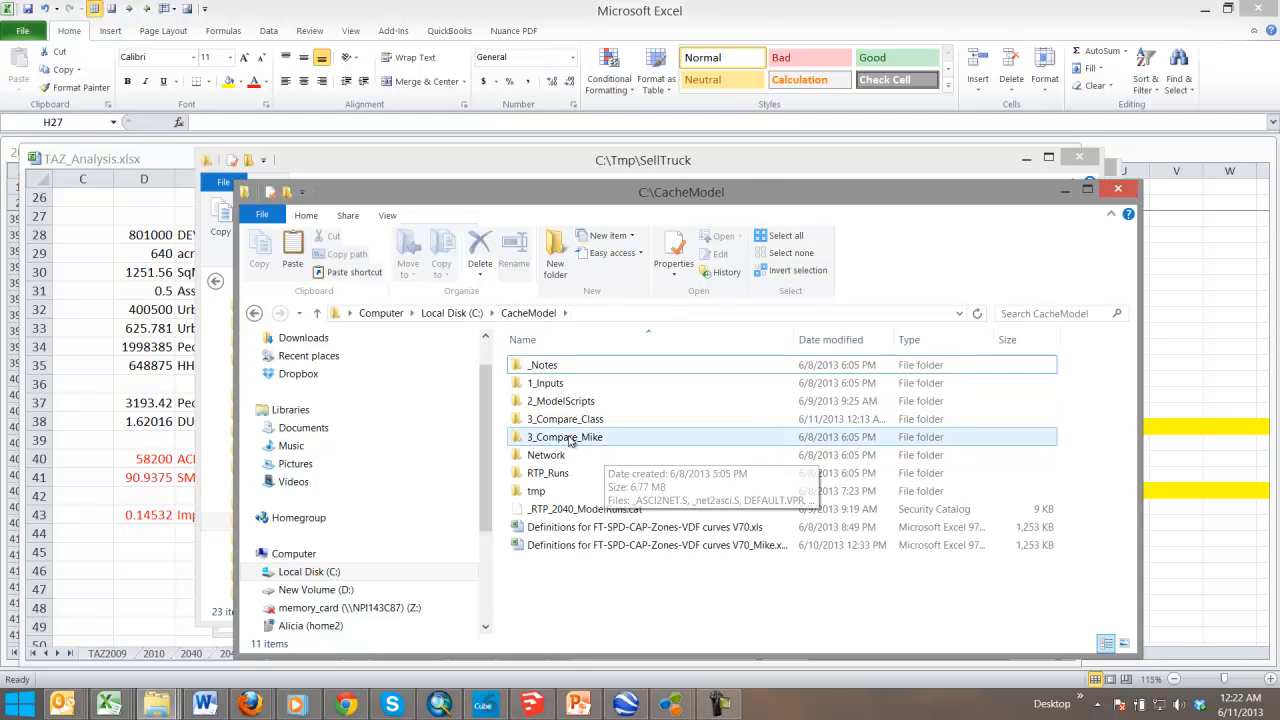
double_click(565, 418)
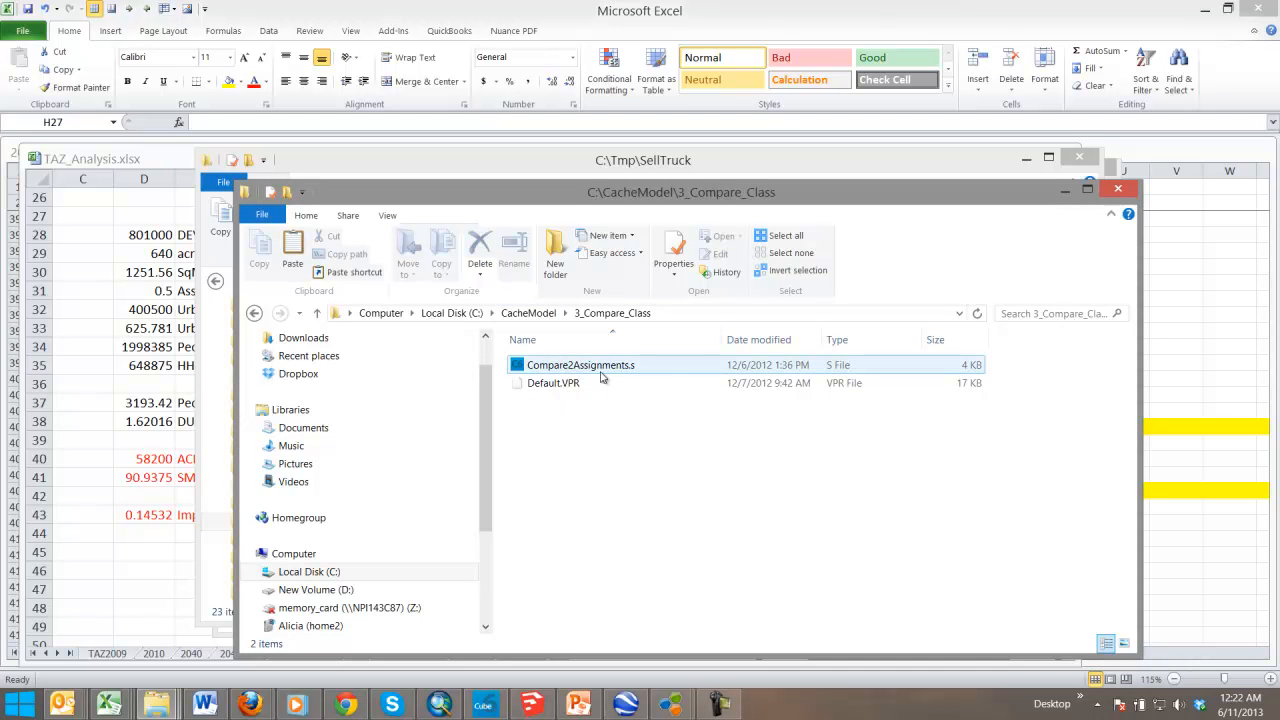
mouse_move(601, 375)
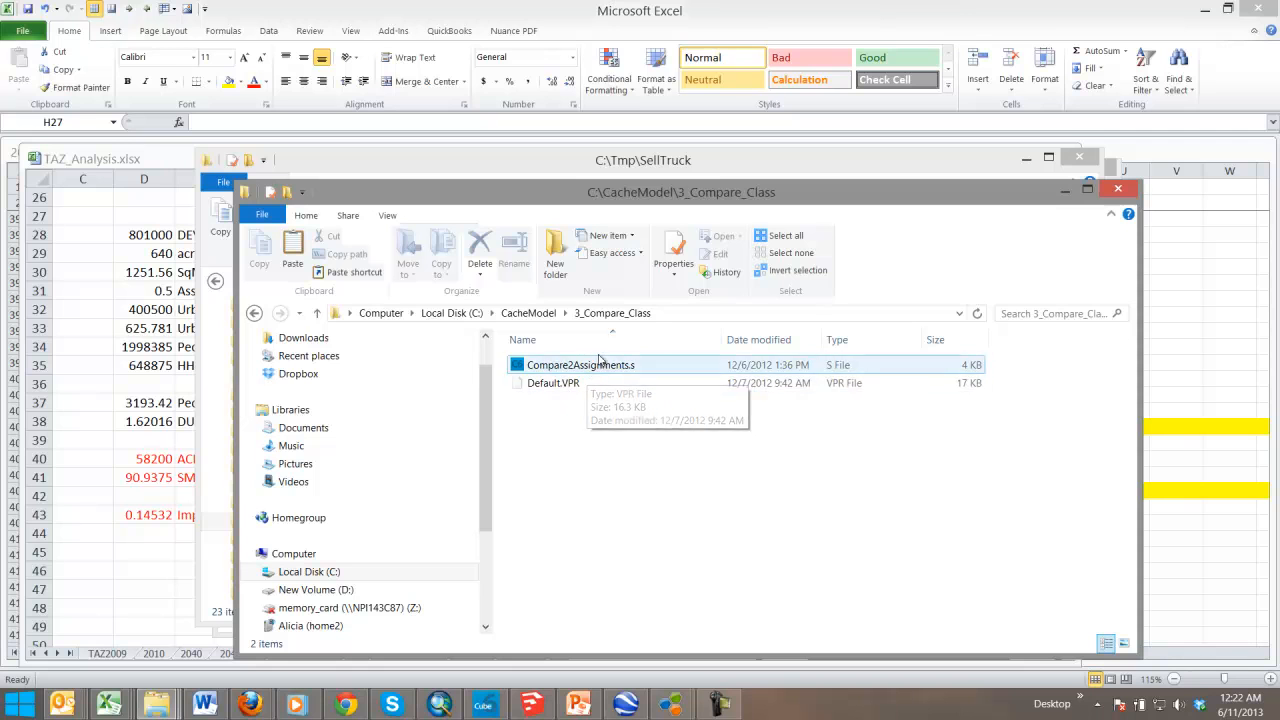
mouse_move(528, 313)
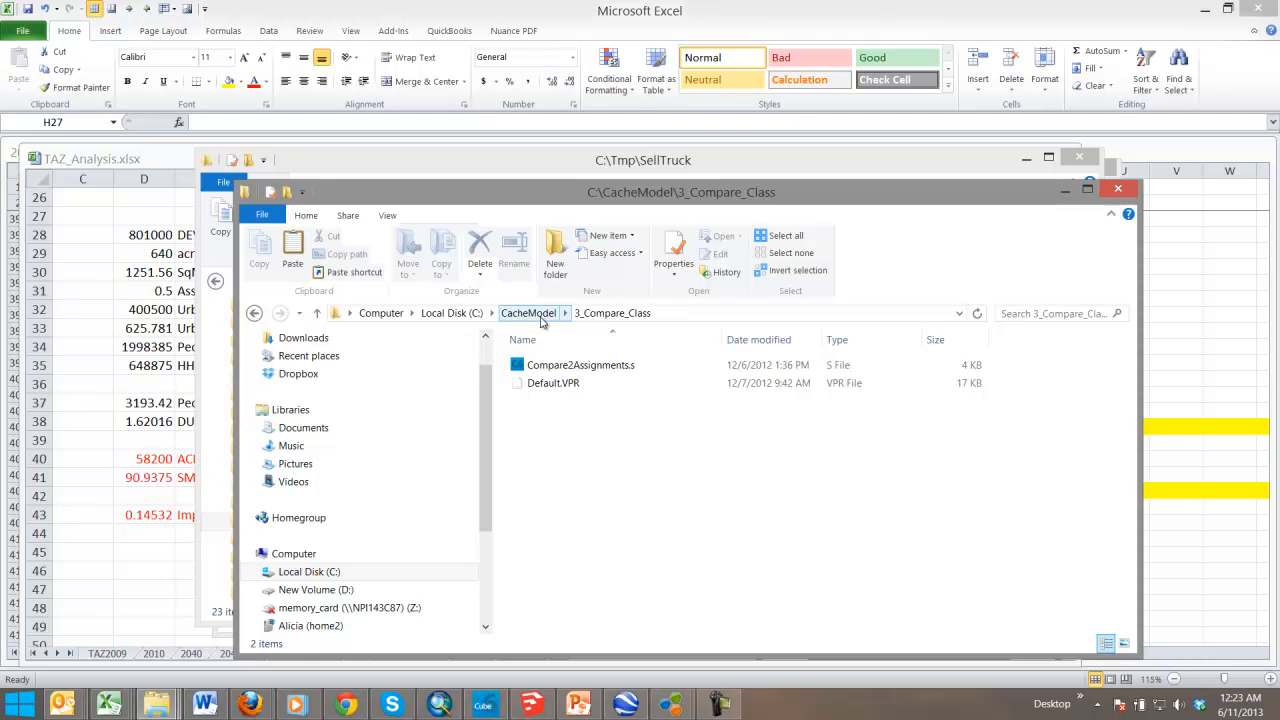
left_click(528, 313)
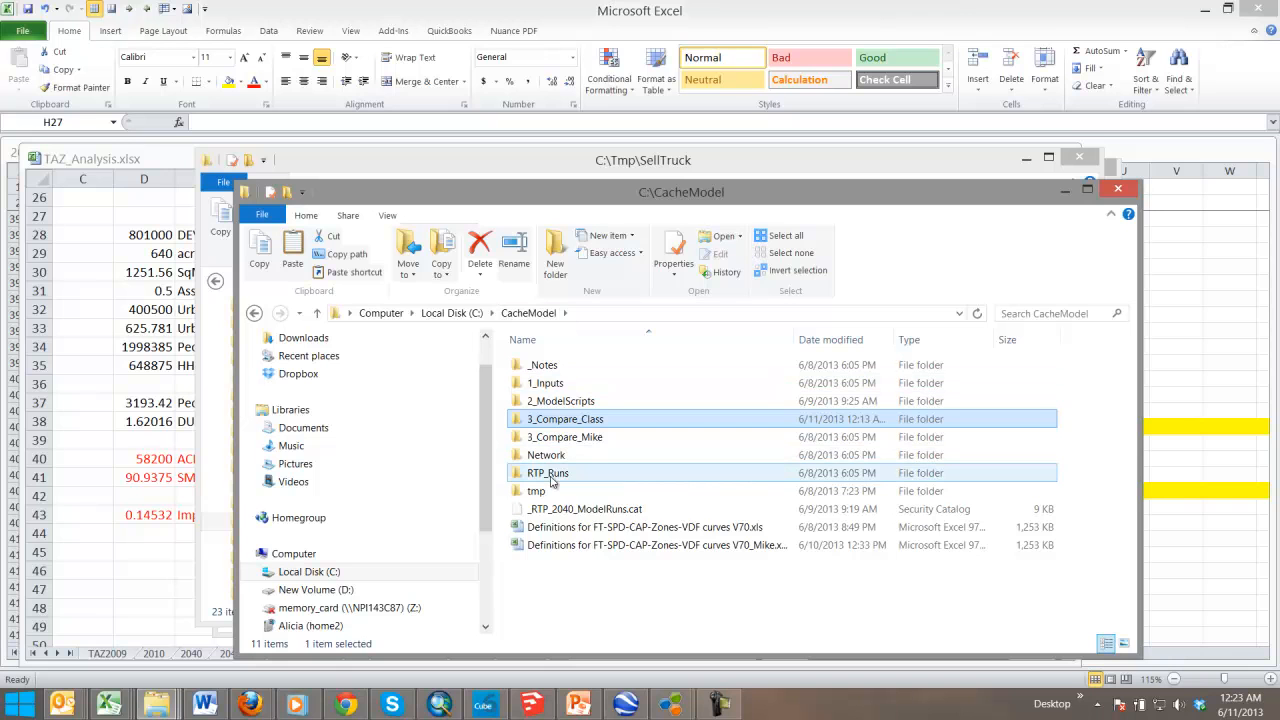
mouse_move(547, 472)
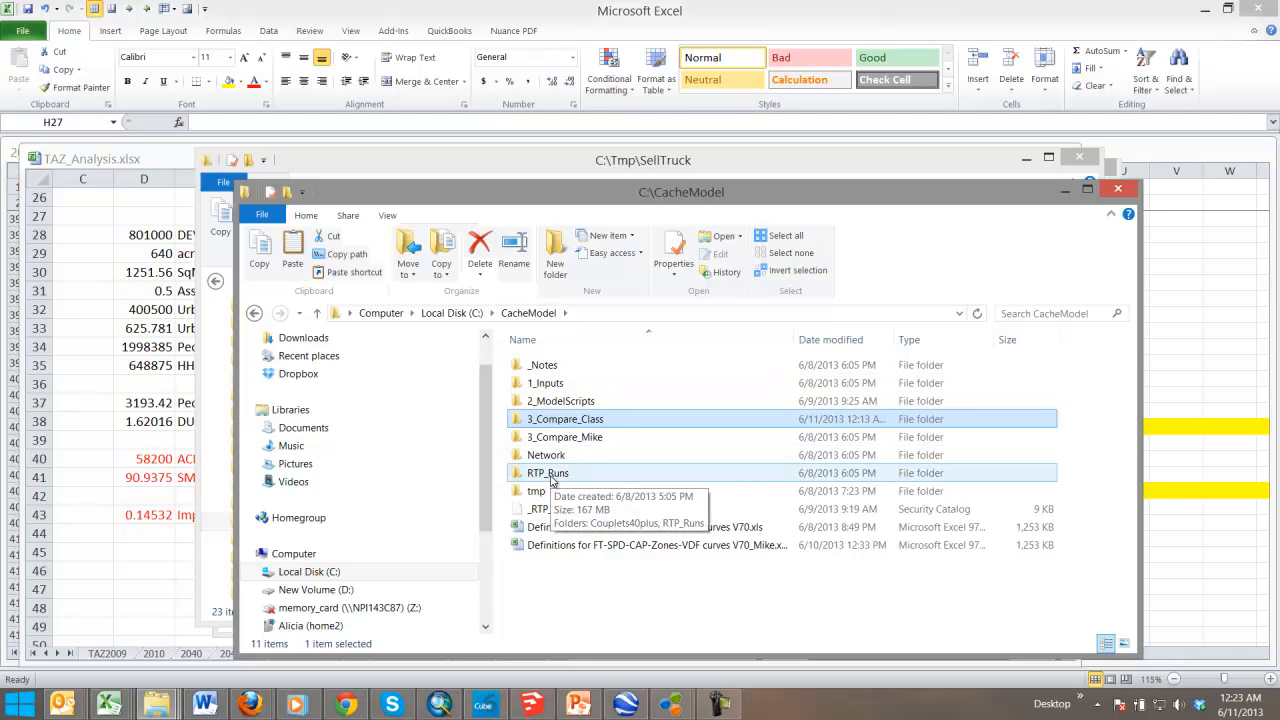
double_click(547, 472)
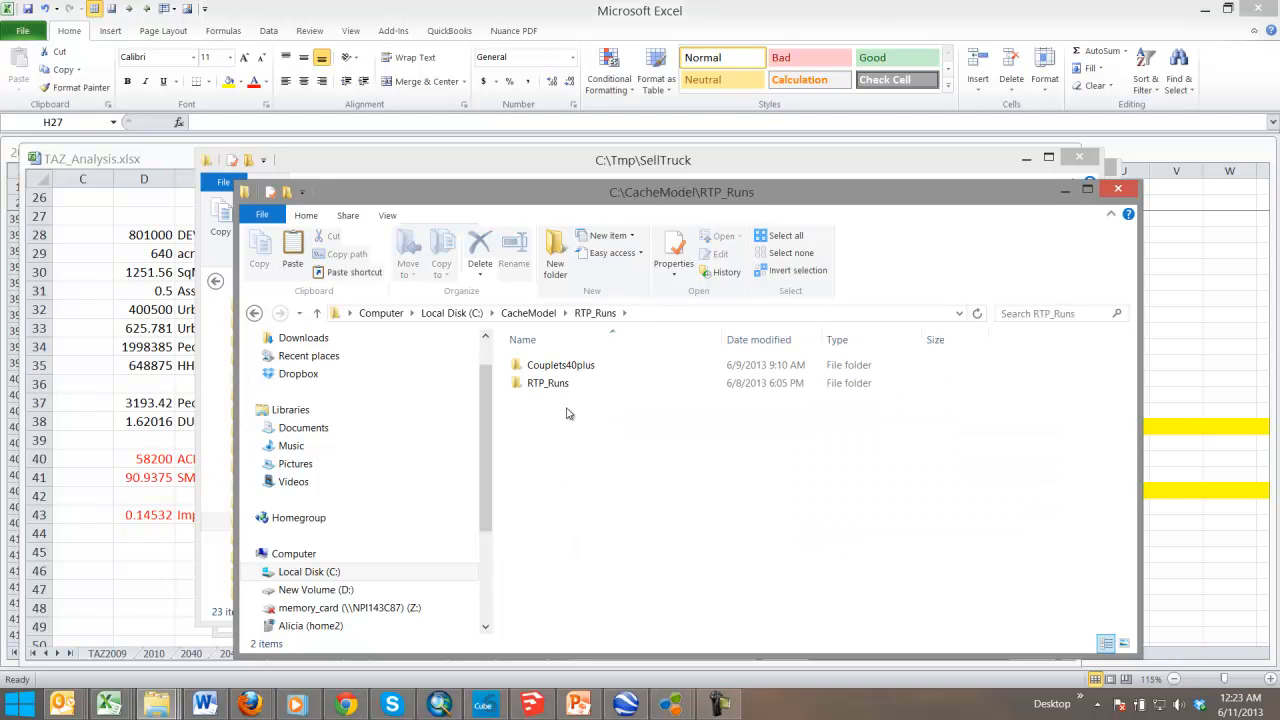
mouse_move(595, 312)
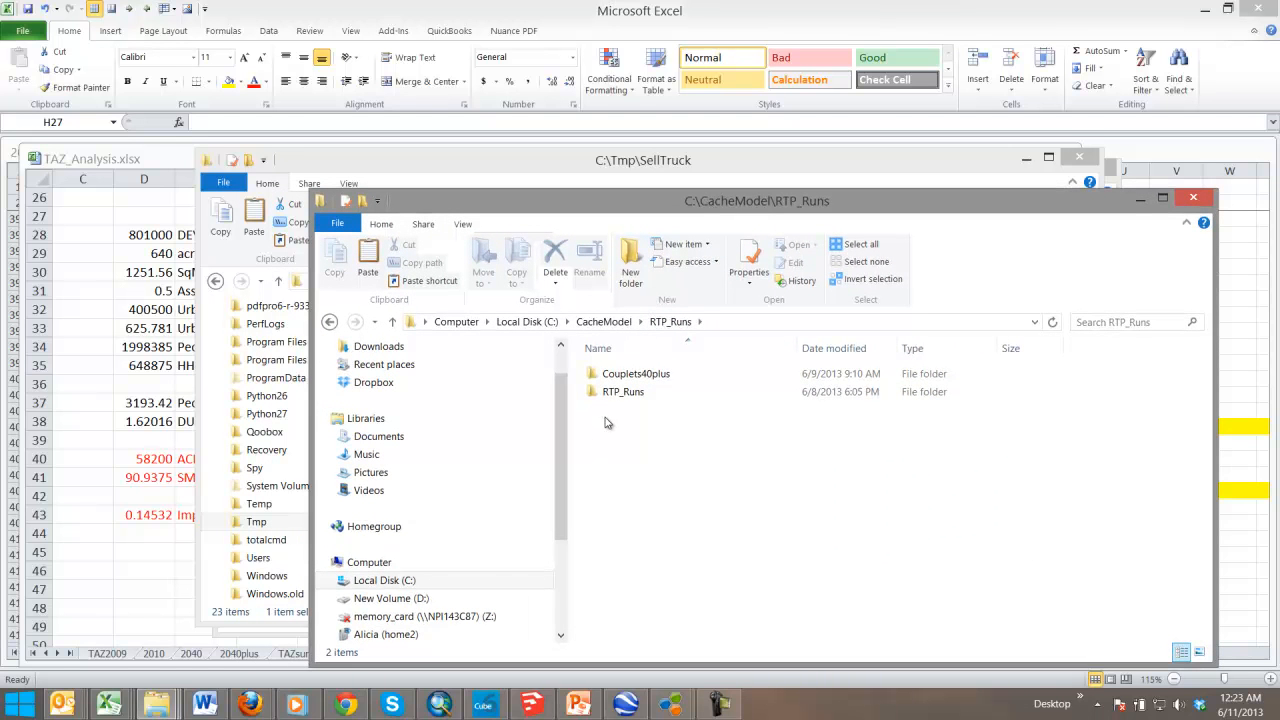
Browse to Base_2010\5_AssignHwy and copy Base_2010_FINAL_WITHOBSV.NET
left_click(636, 373)
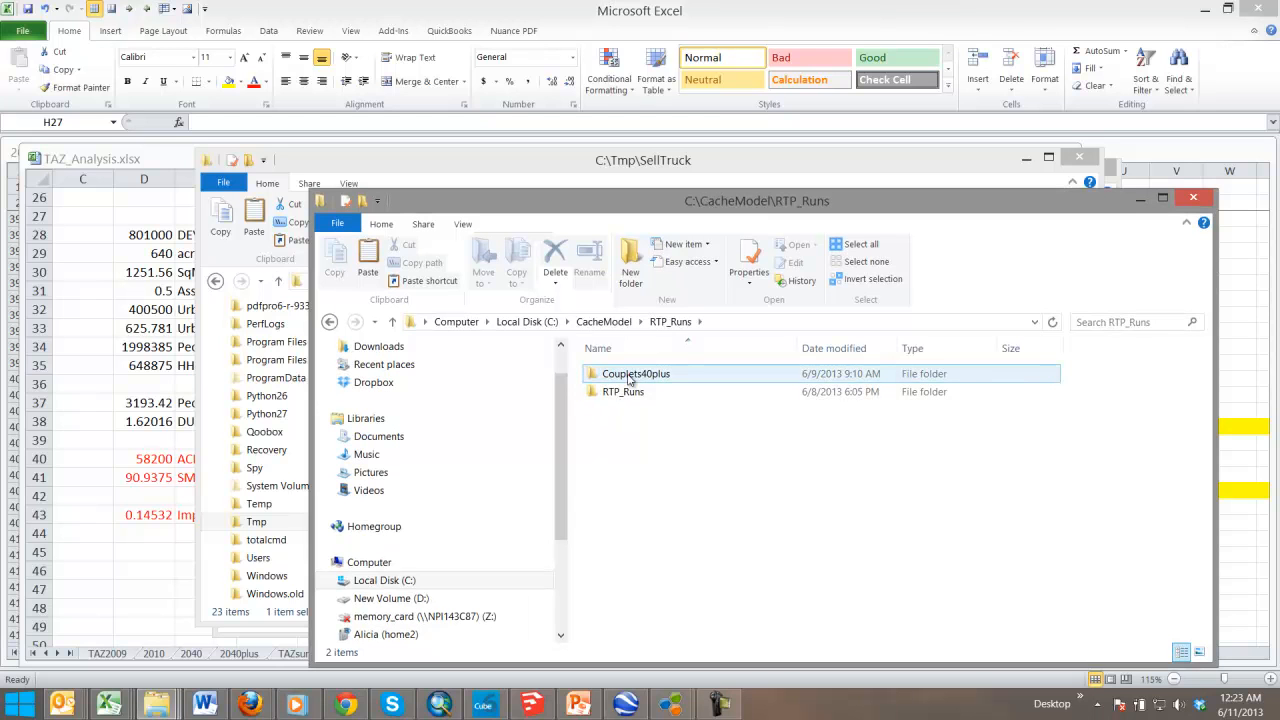
double_click(623, 391)
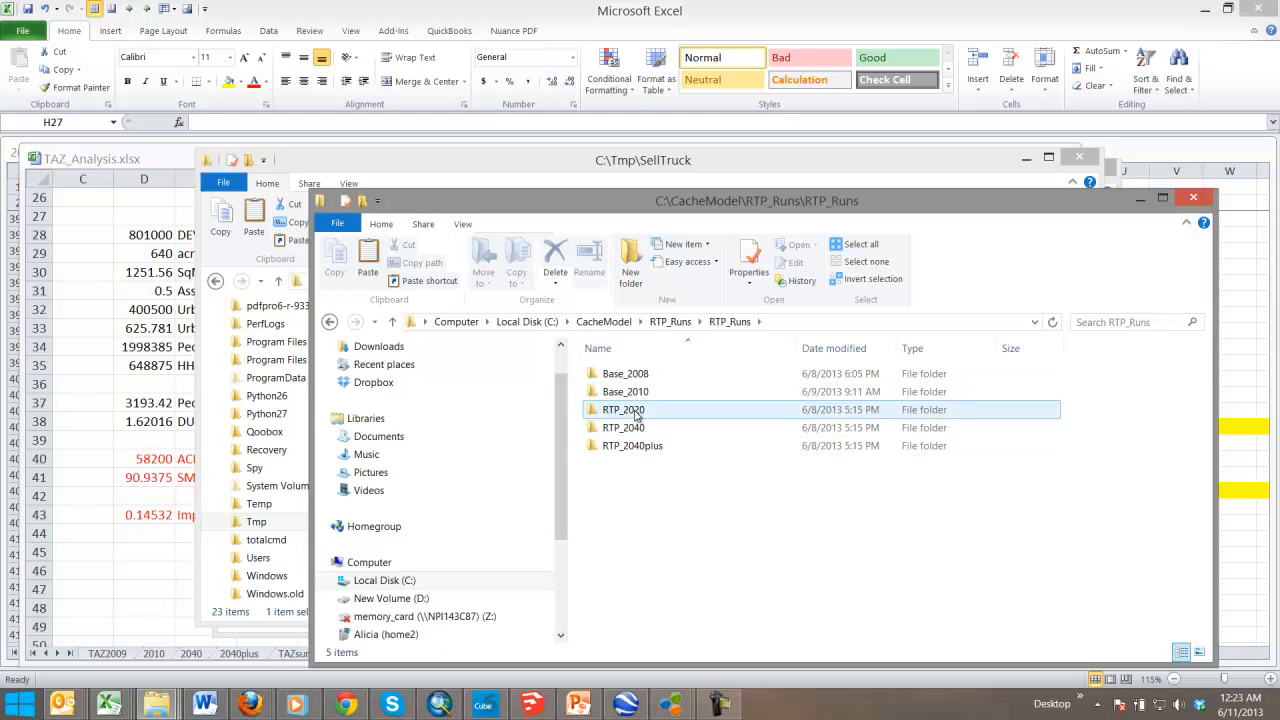
double_click(625, 391)
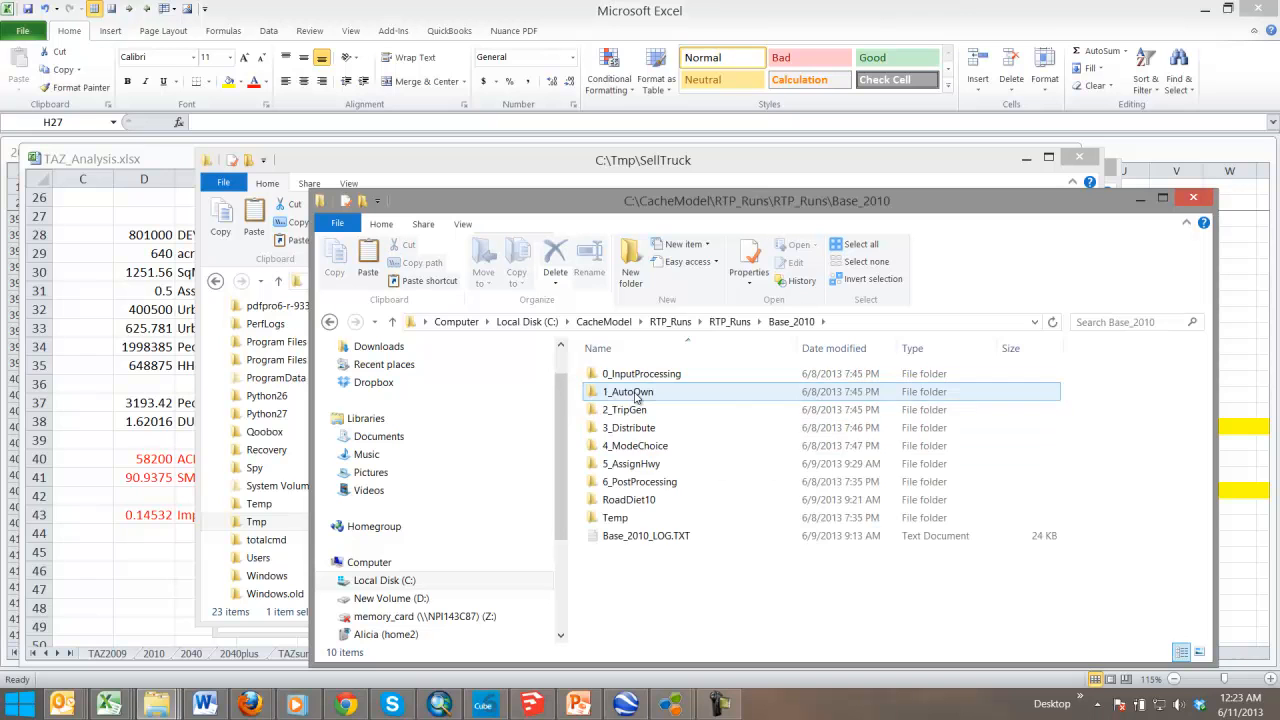
left_click(628, 499)
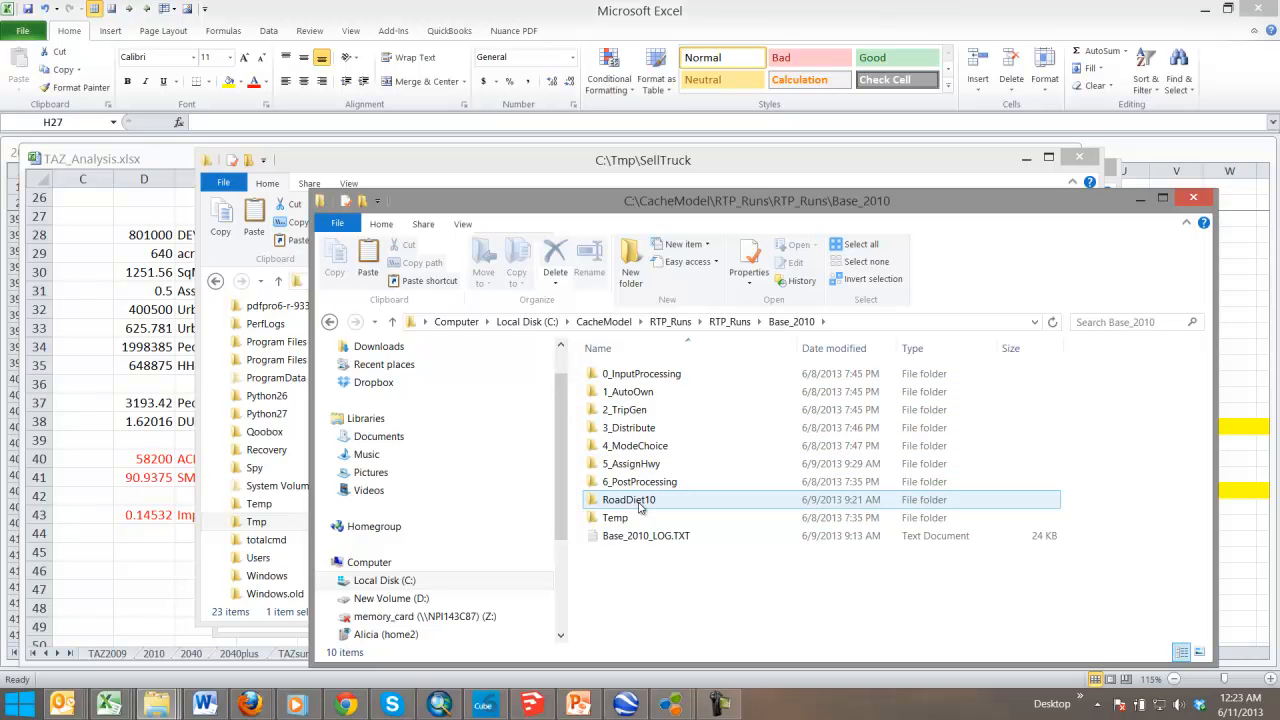
left_click(630, 463)
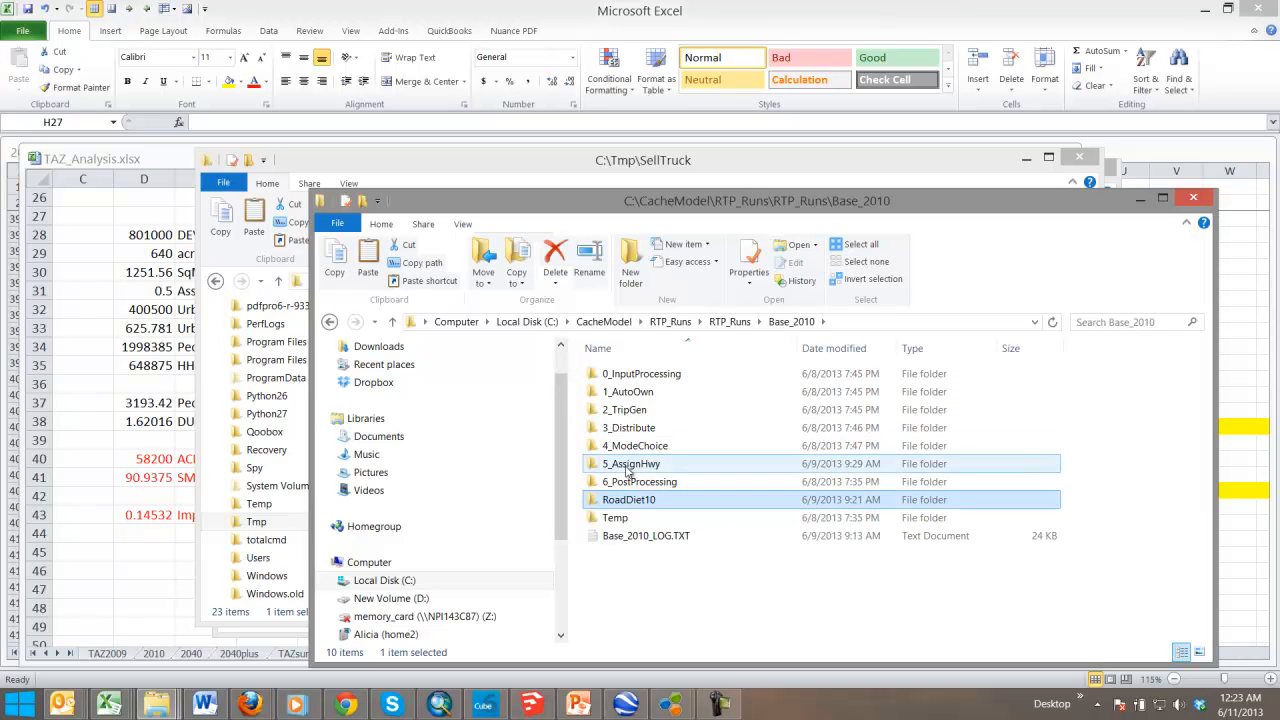
double_click(631, 463)
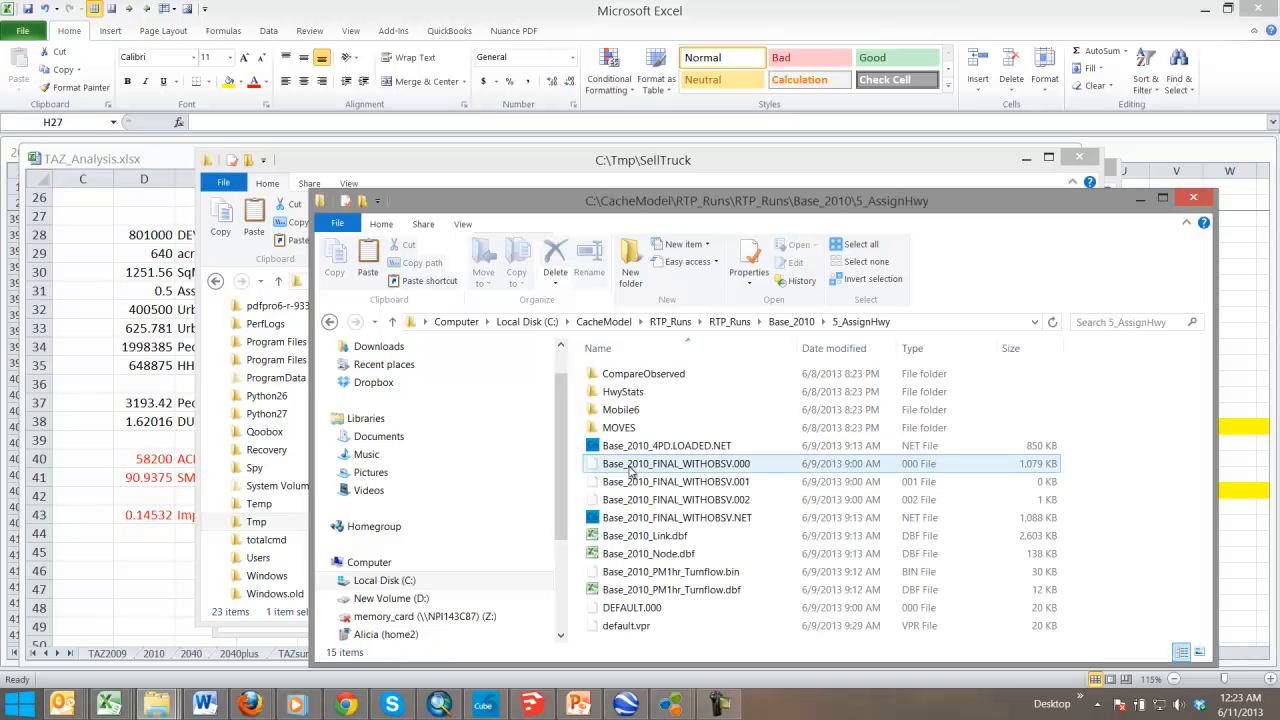
left_click(677, 517)
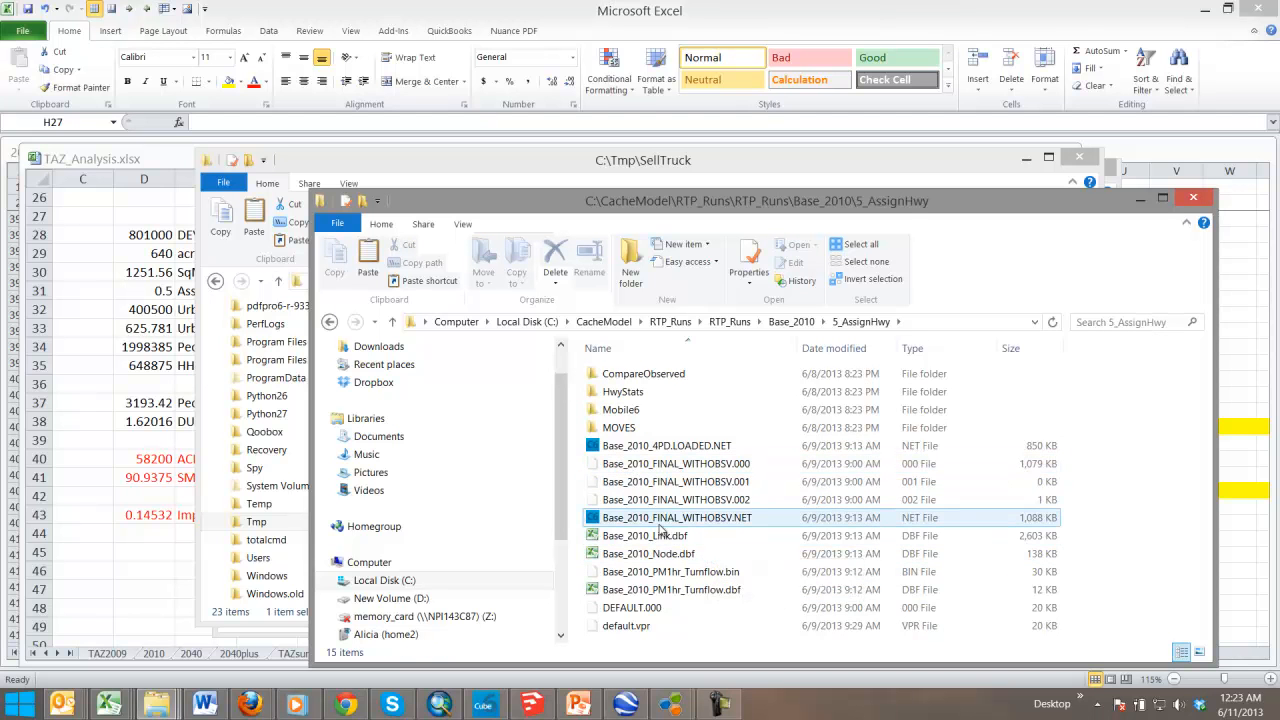
left_click(645, 535)
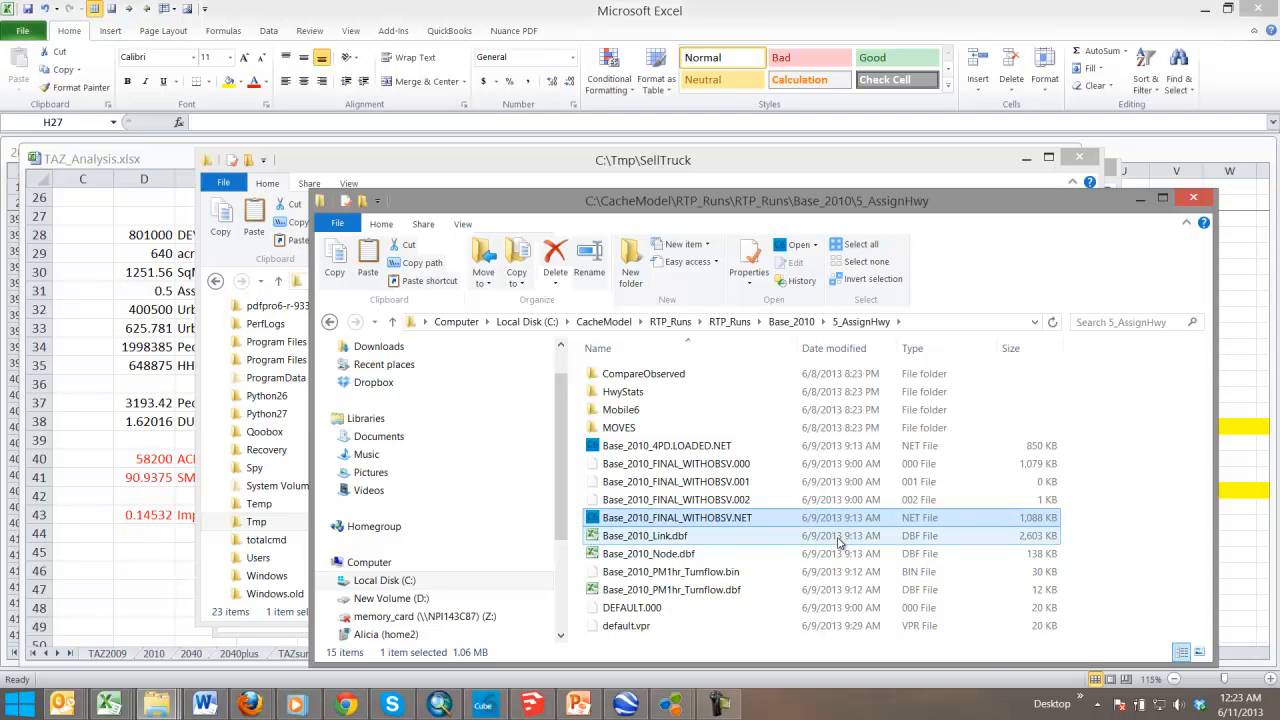
mouse_move(784, 561)
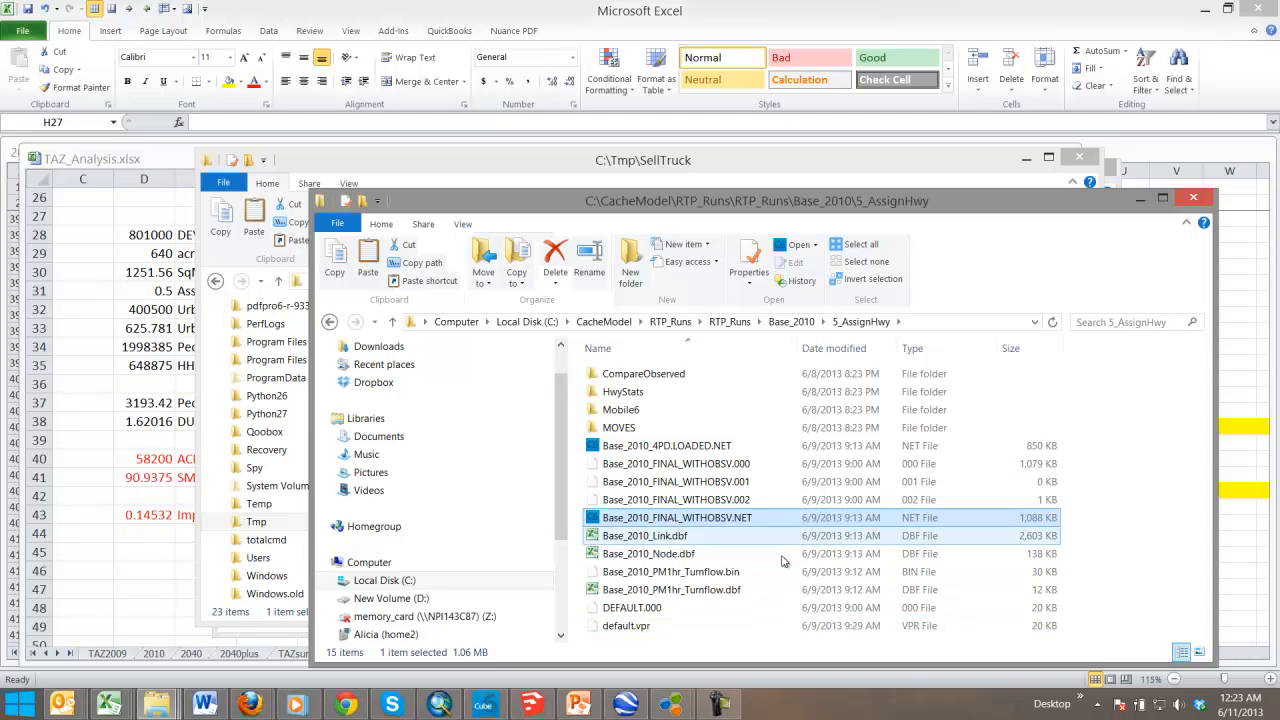
mouse_move(762, 537)
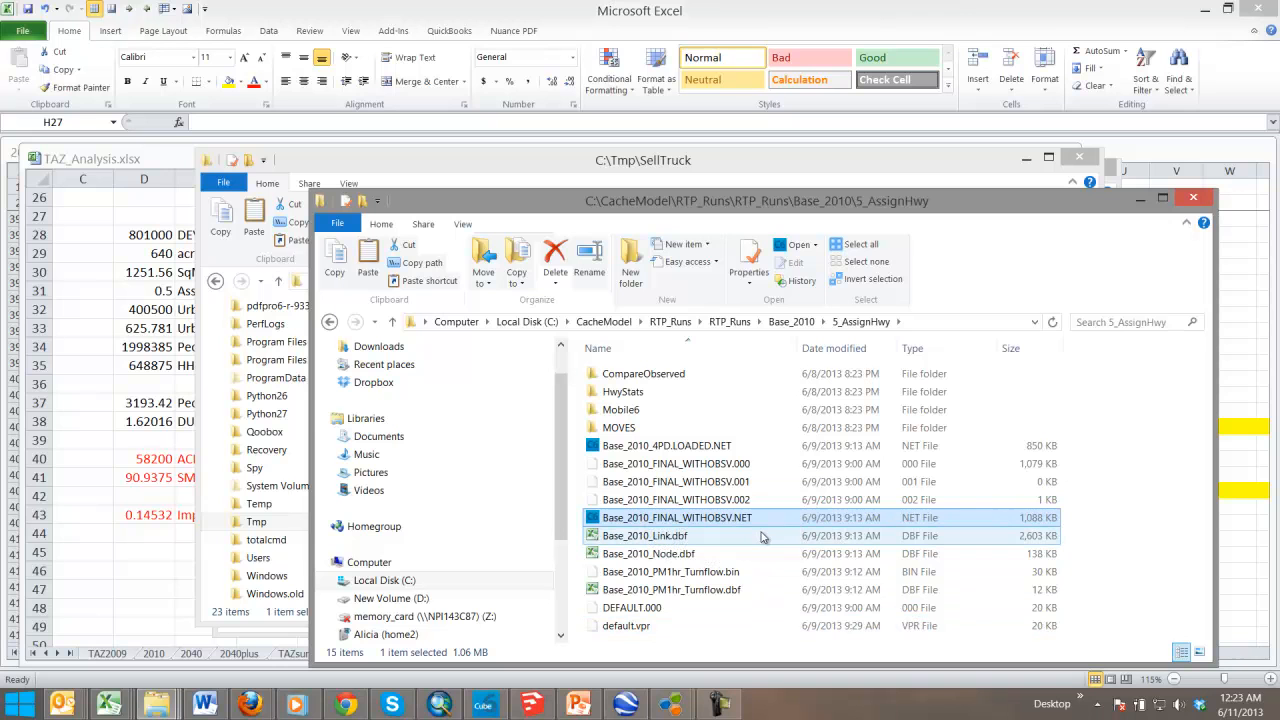
mouse_move(665, 560)
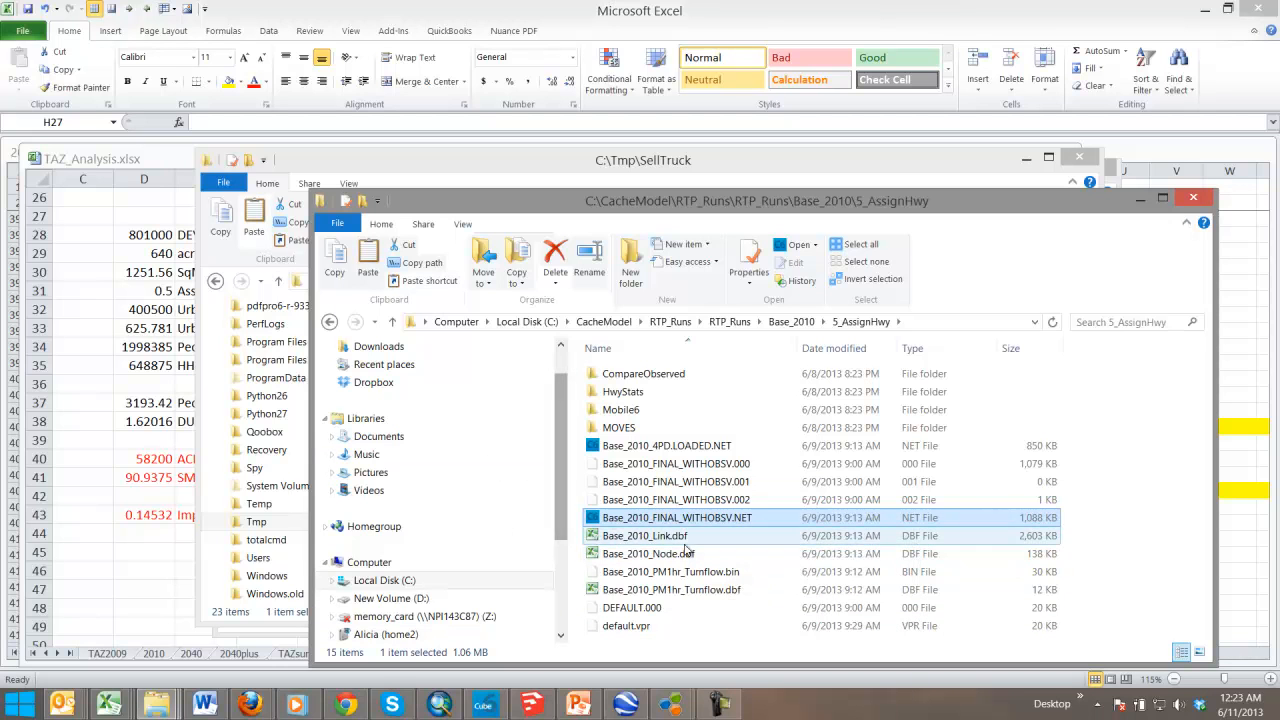
Return to CacheModel and paste the network into the 3_Compare_Class folder
left_click(675, 463)
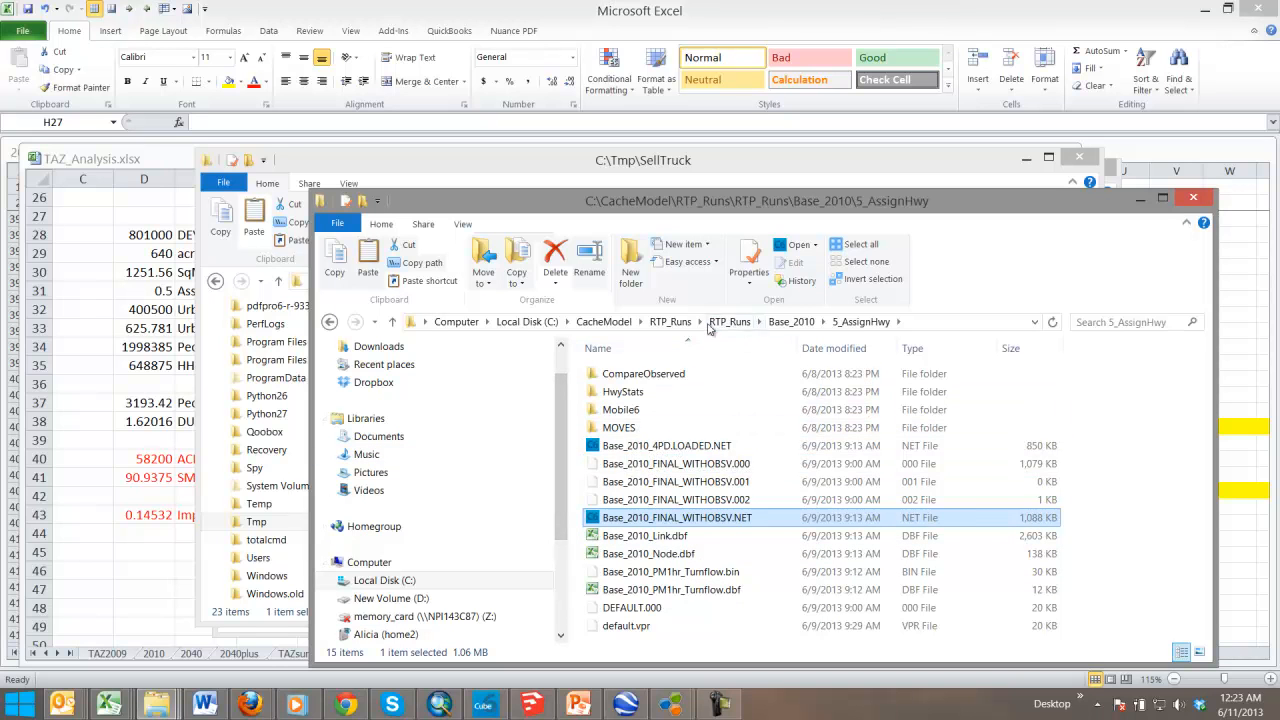
left_click(603, 321)
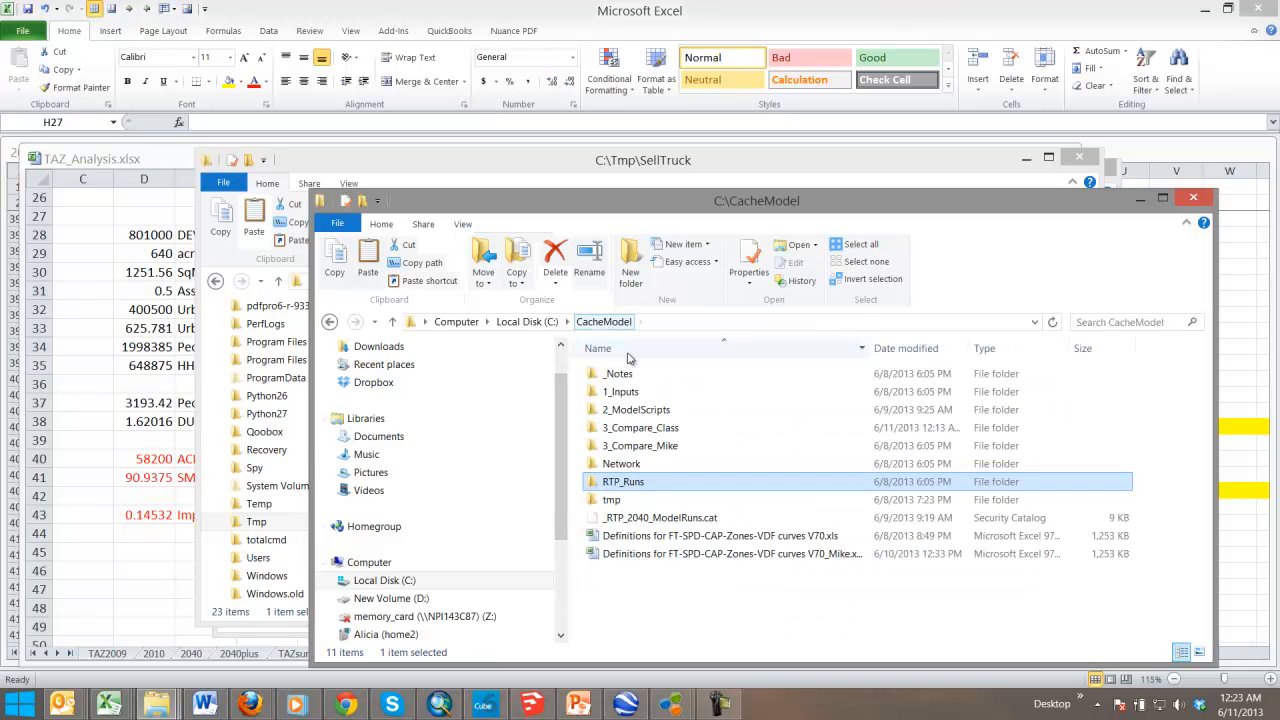
double_click(641, 445)
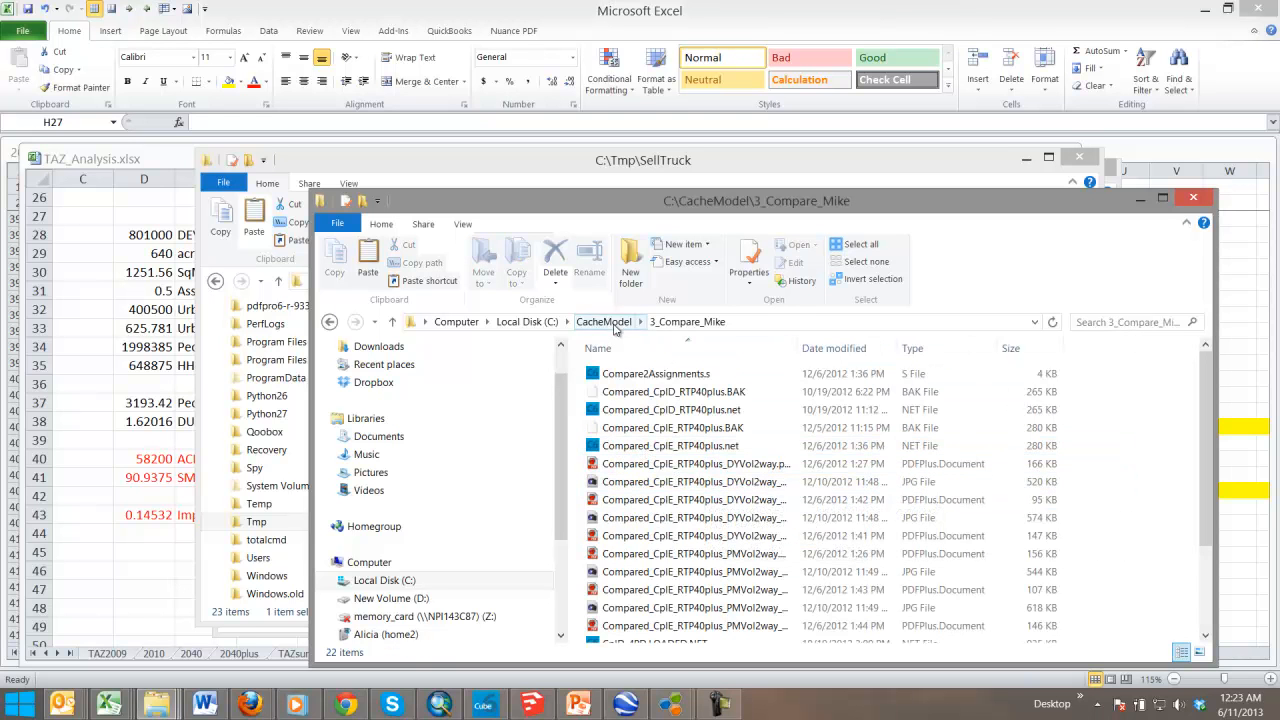
left_click(603, 321)
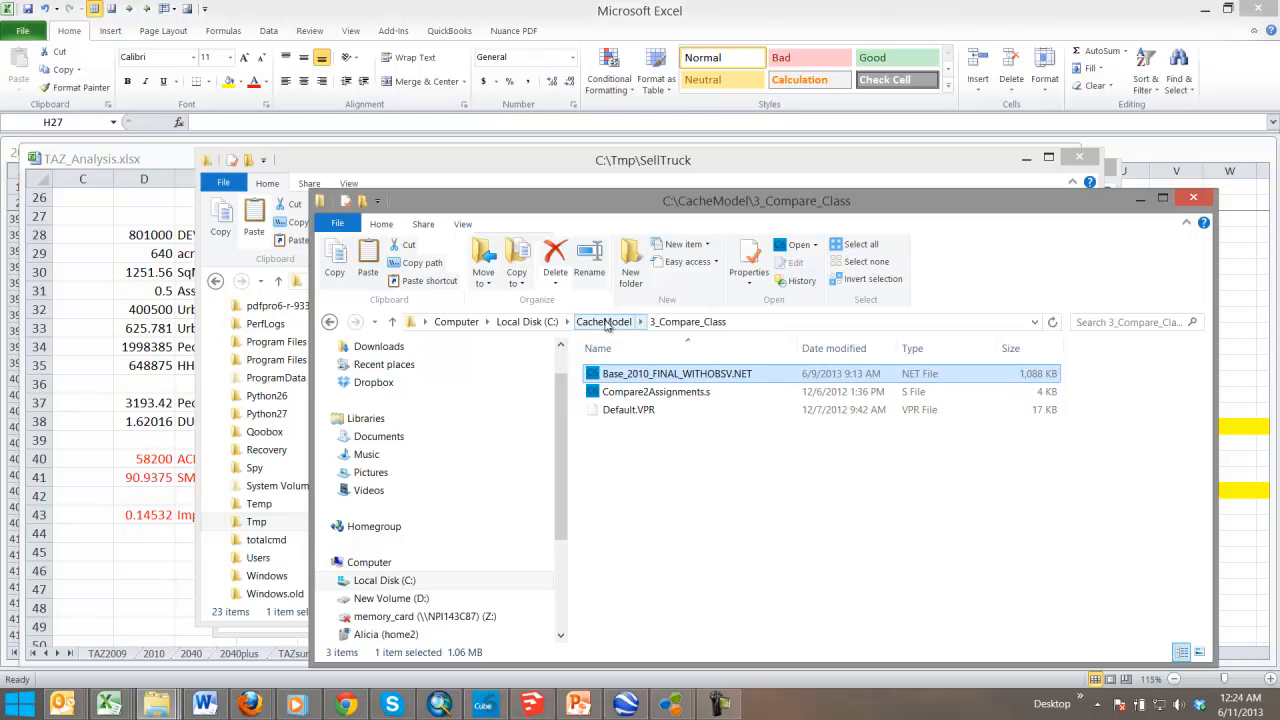
Copy RoadDiet10\5_AssignHwy's final network into 3_Compare_Class as Diet_2010_FINAL_WITHOBSV.NET
left_click(603, 321)
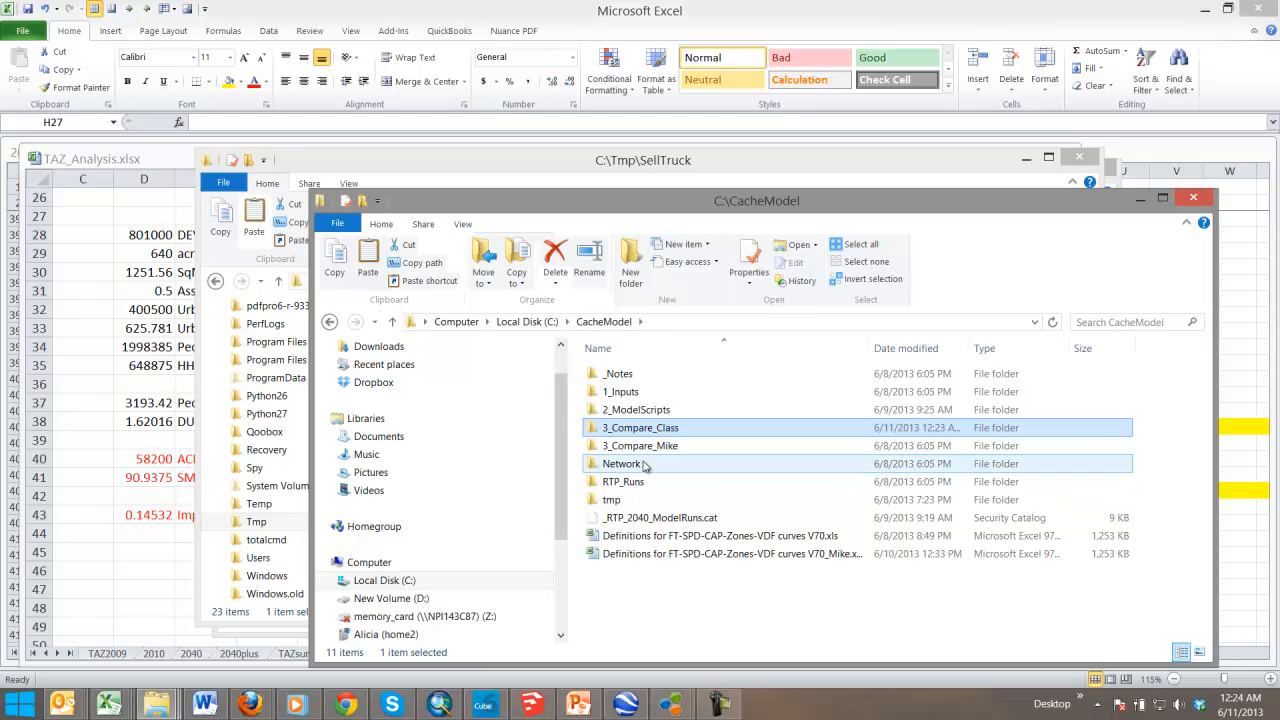
left_click(636, 409)
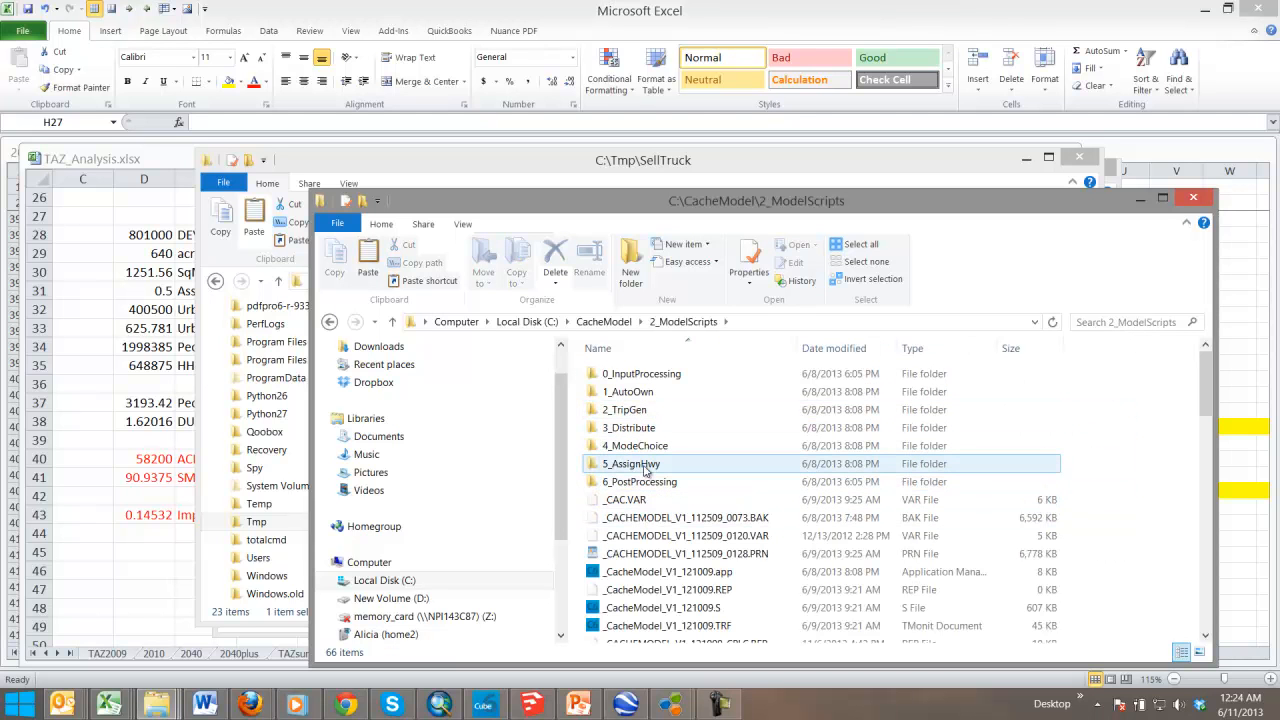
mouse_move(631, 463)
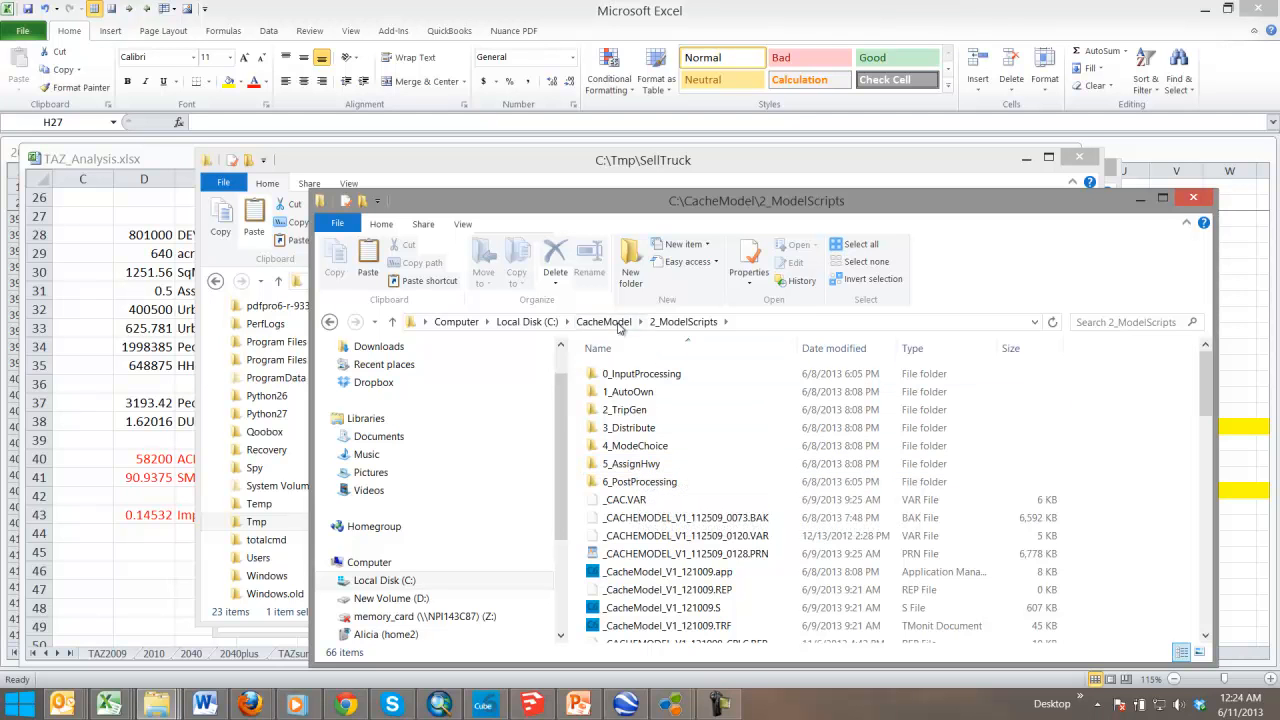
left_click(604, 321)
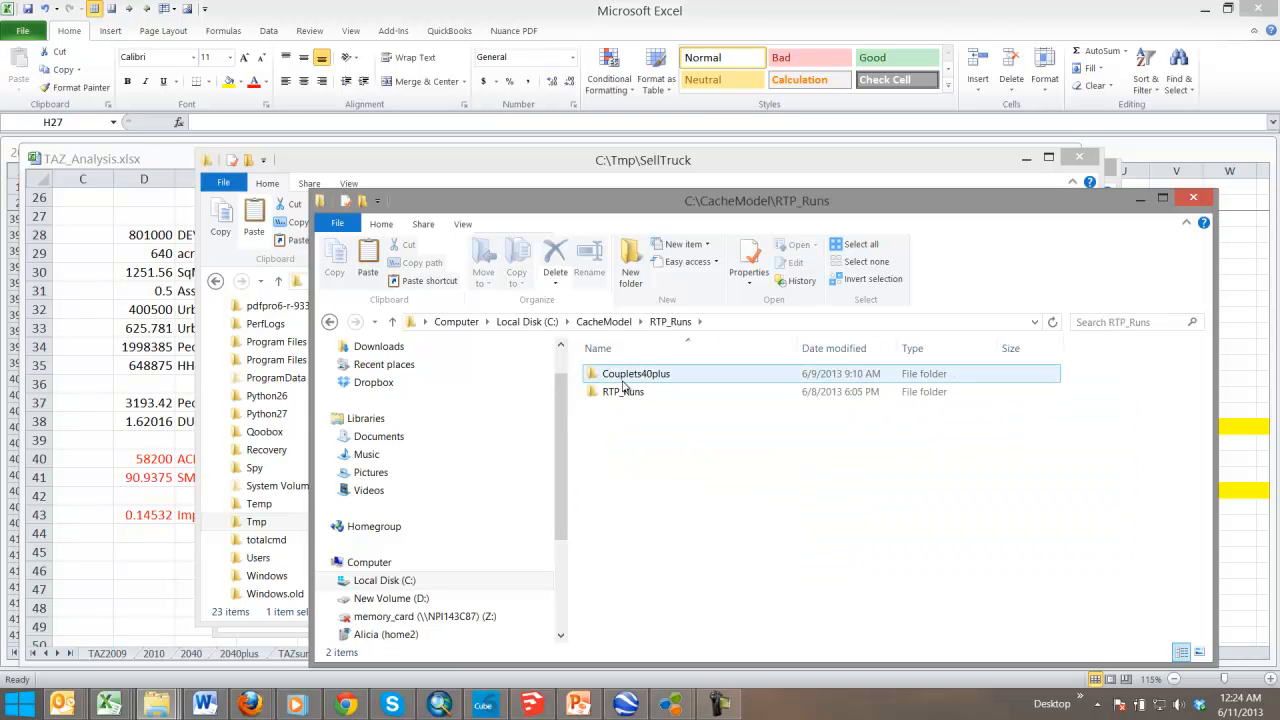
double_click(623, 391)
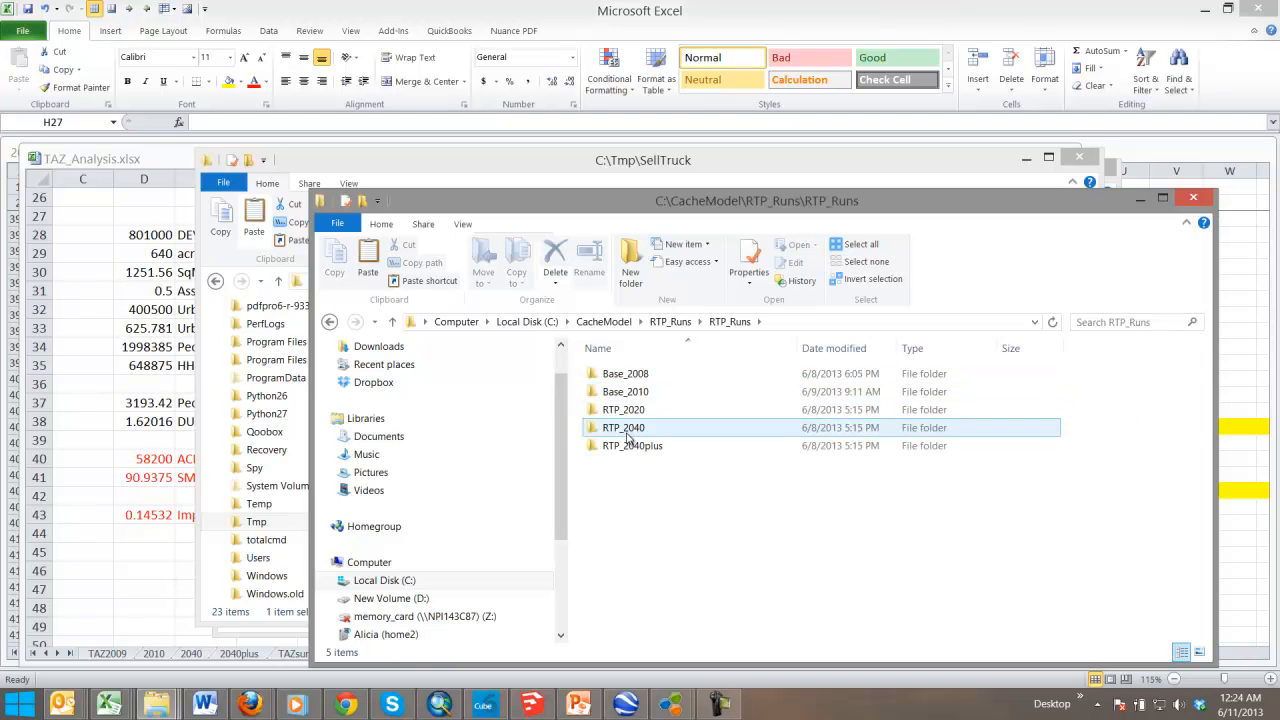
double_click(625, 391)
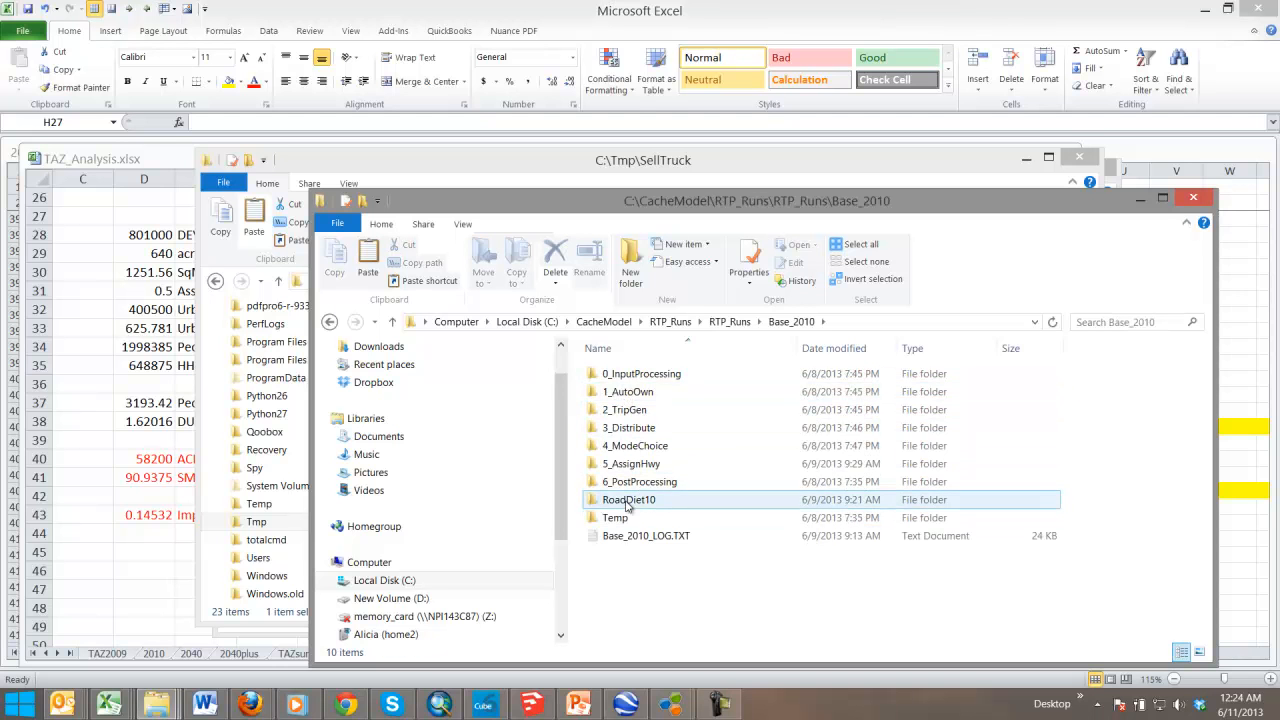
double_click(628, 499)
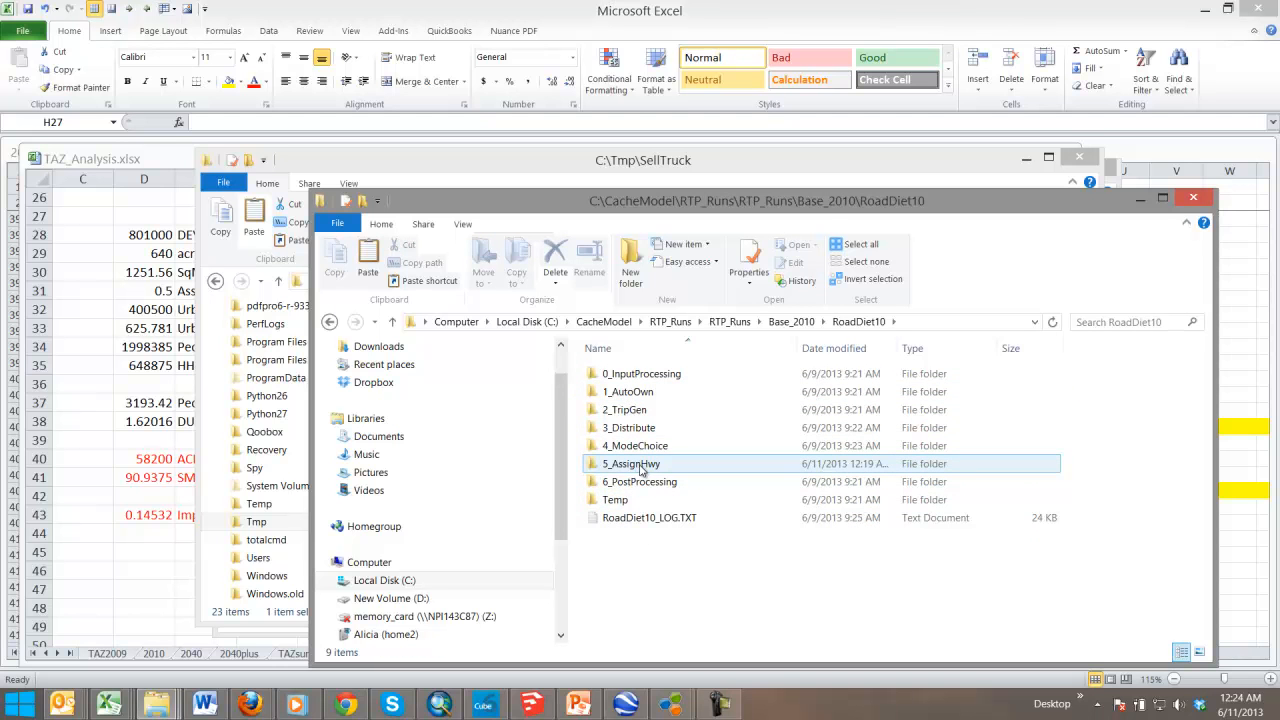
double_click(631, 463)
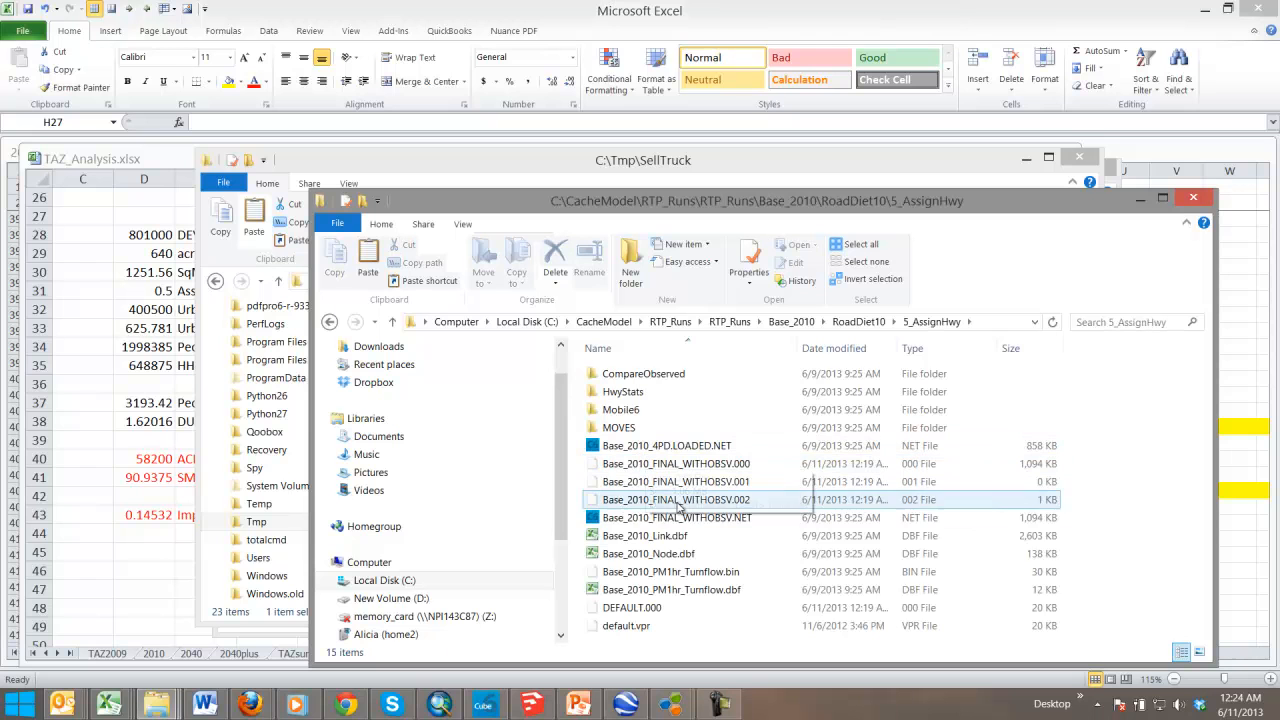
left_click(677, 517)
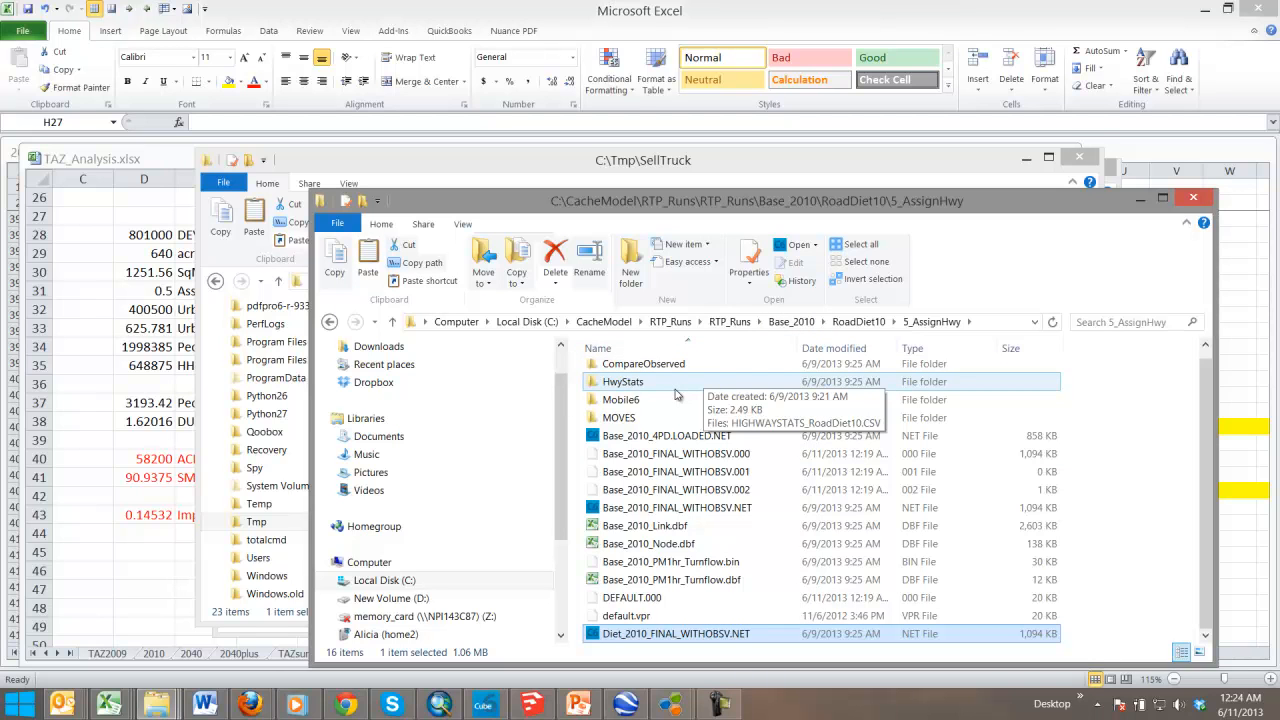
mouse_move(757, 387)
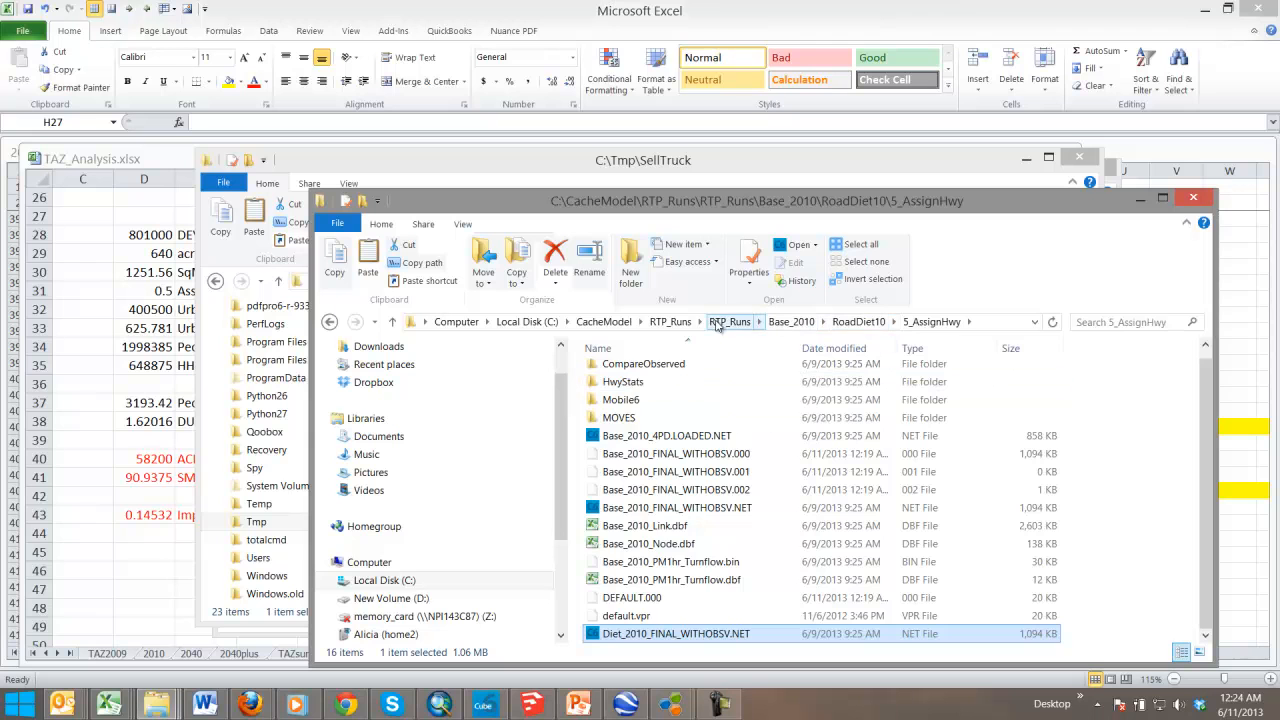
left_click(604, 321)
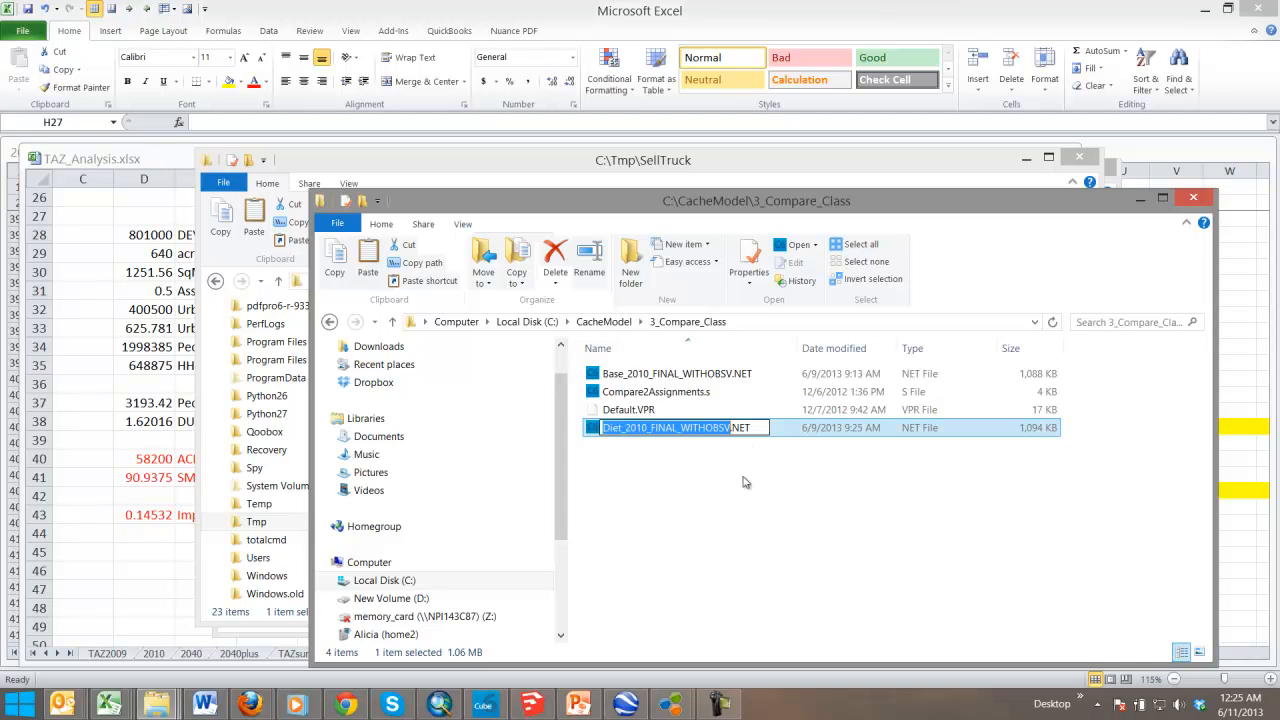
Open Compare2Assignments.s in WordPad through Open with > More options
right_click(655, 391)
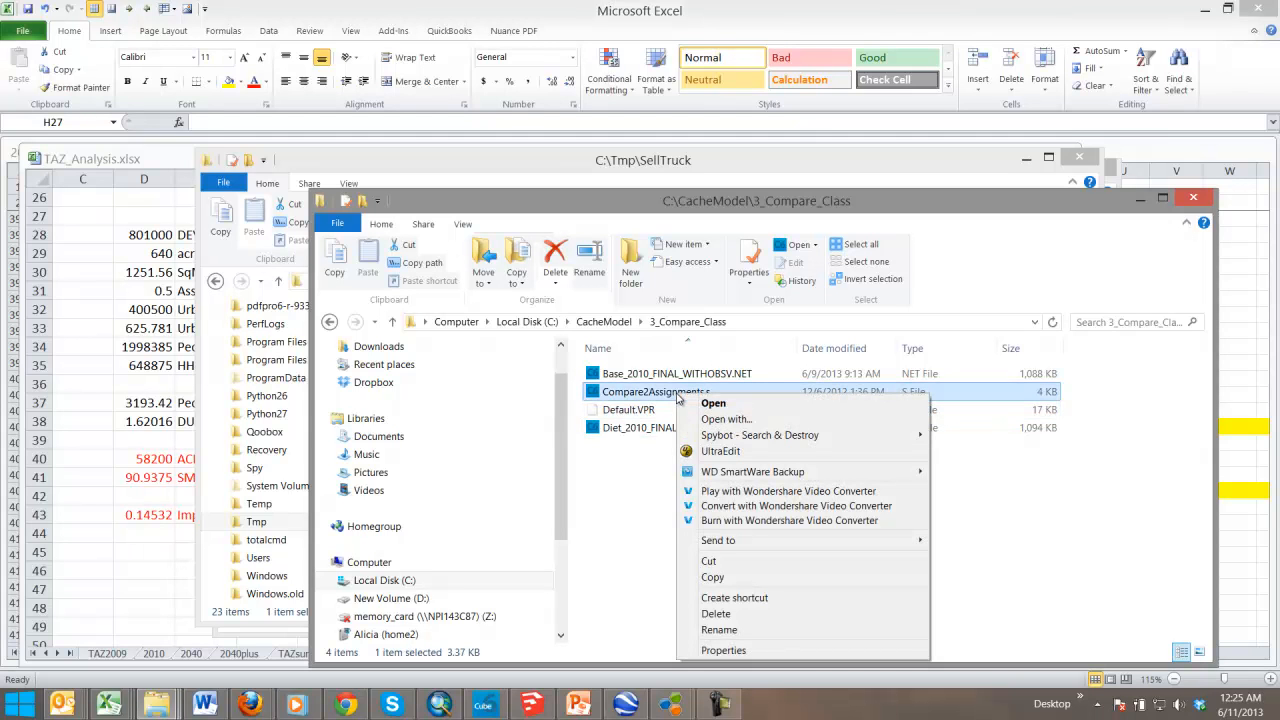
mouse_move(727, 451)
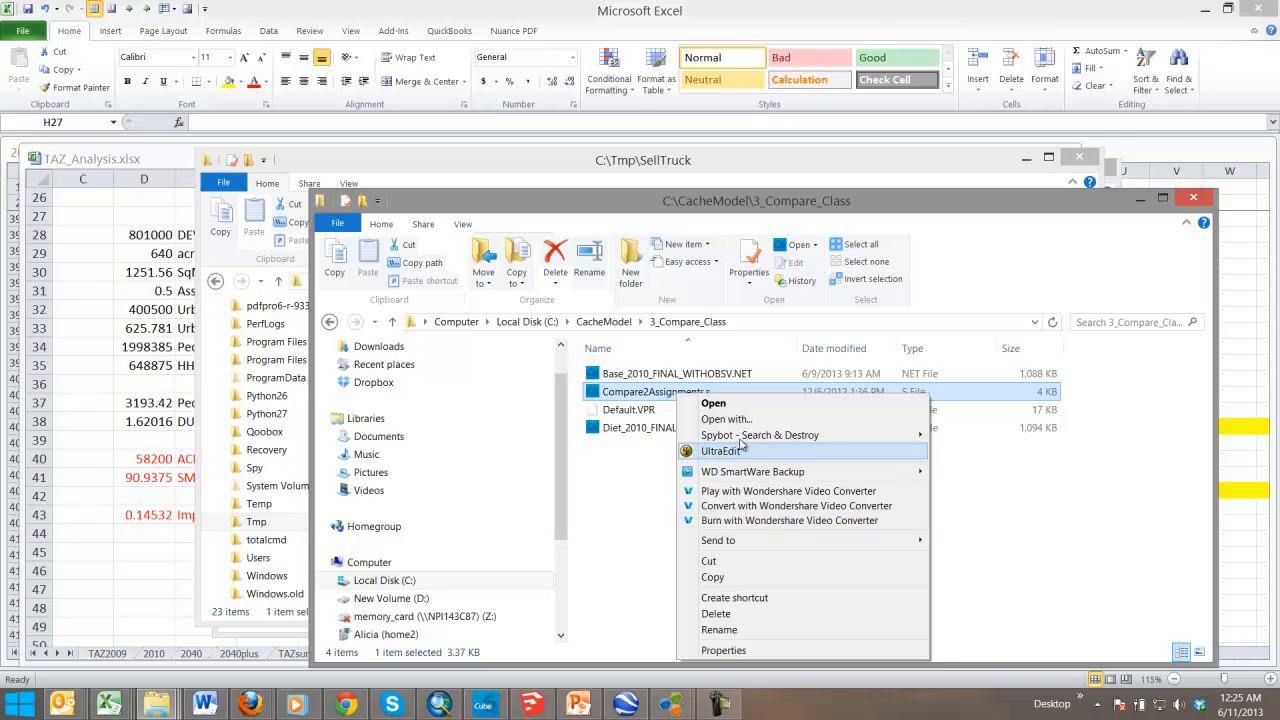
left_click(725, 418)
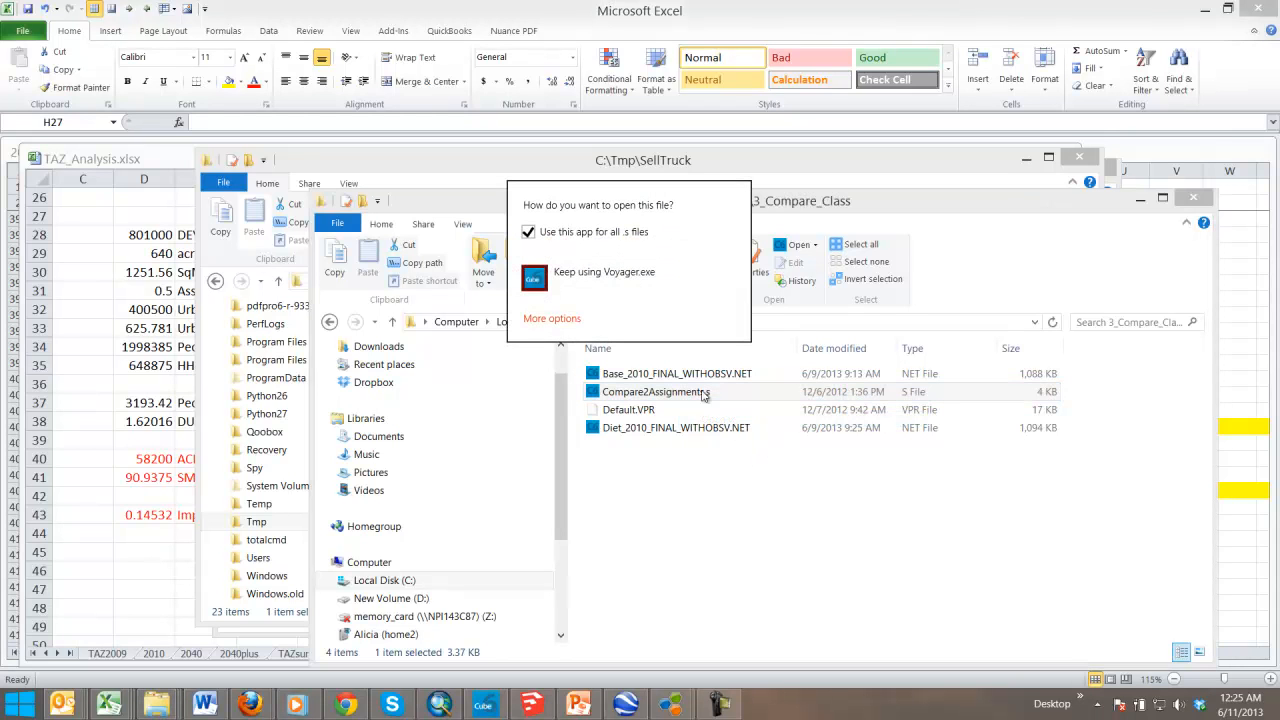
left_click(552, 318)
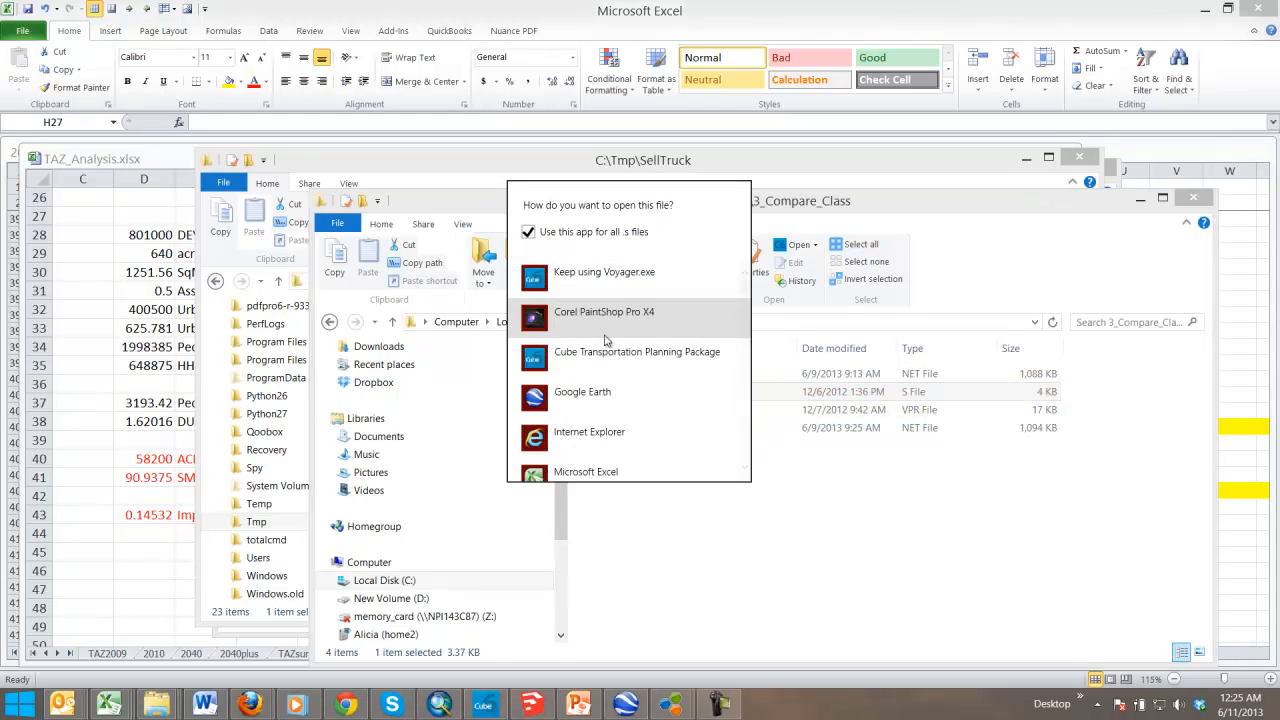
scroll("down", 3)
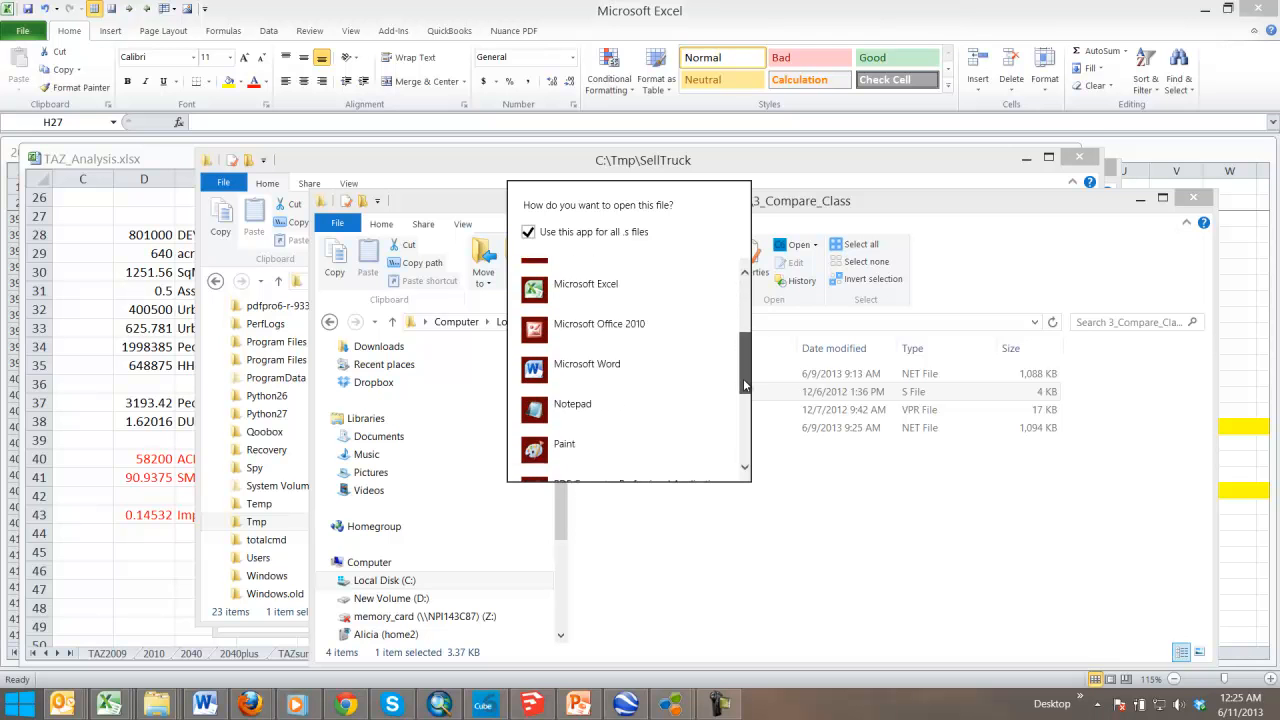
scroll("down", 3)
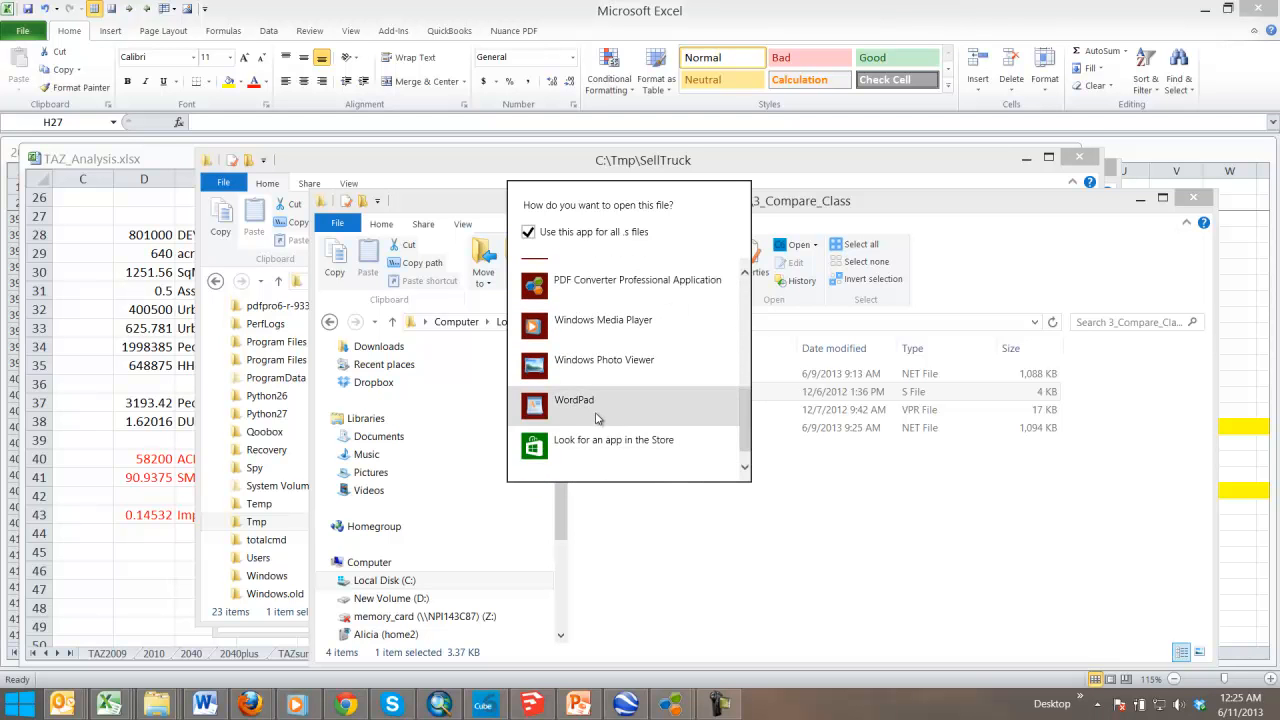
left_click(573, 405)
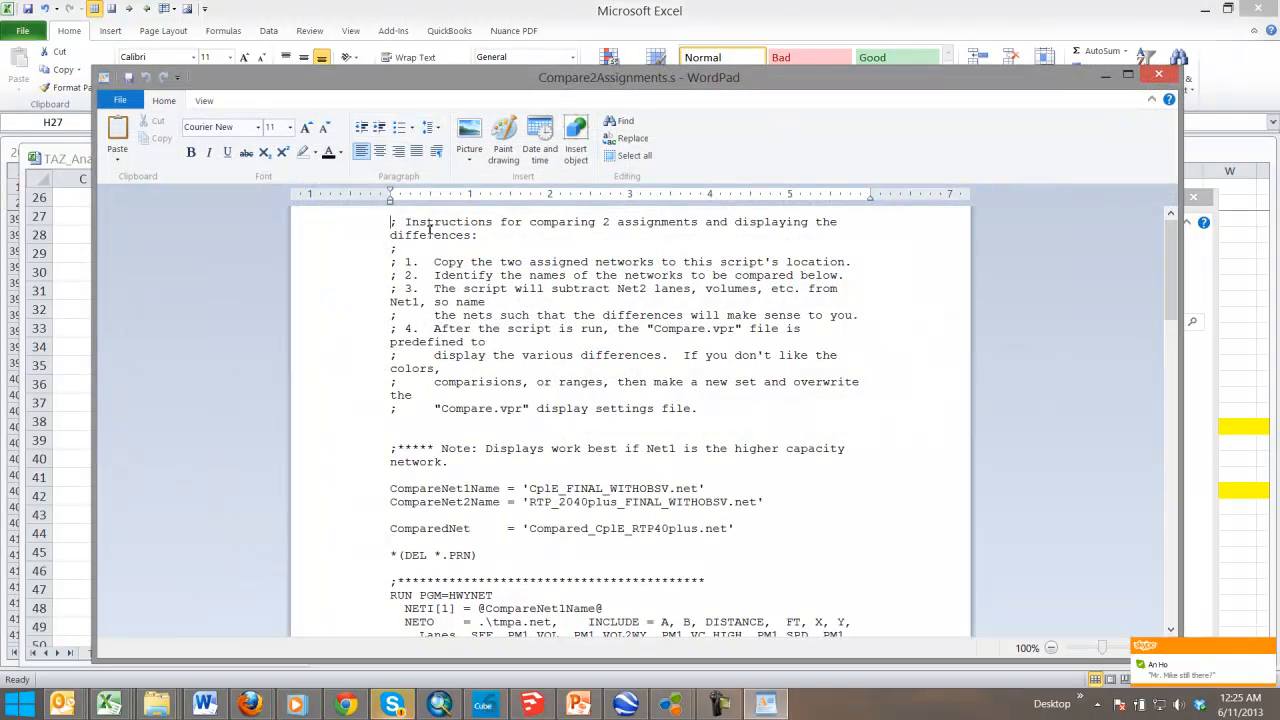
mouse_move(893, 283)
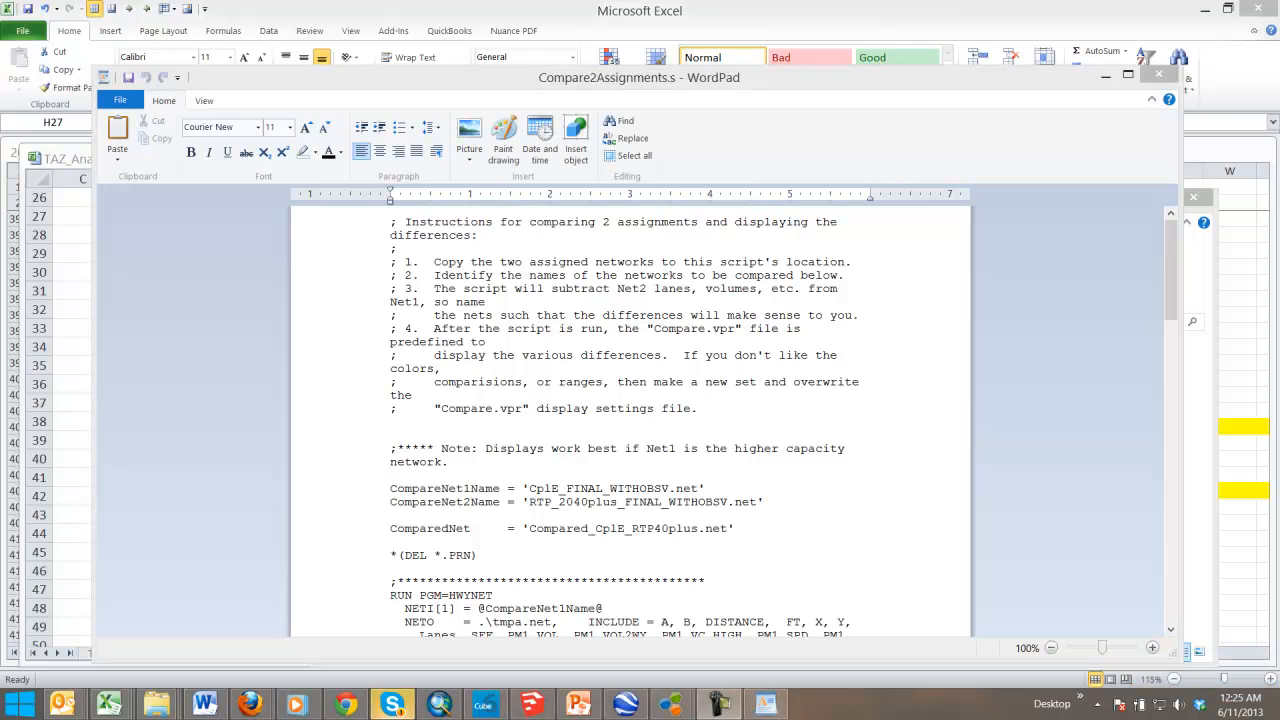
mouse_move(953, 553)
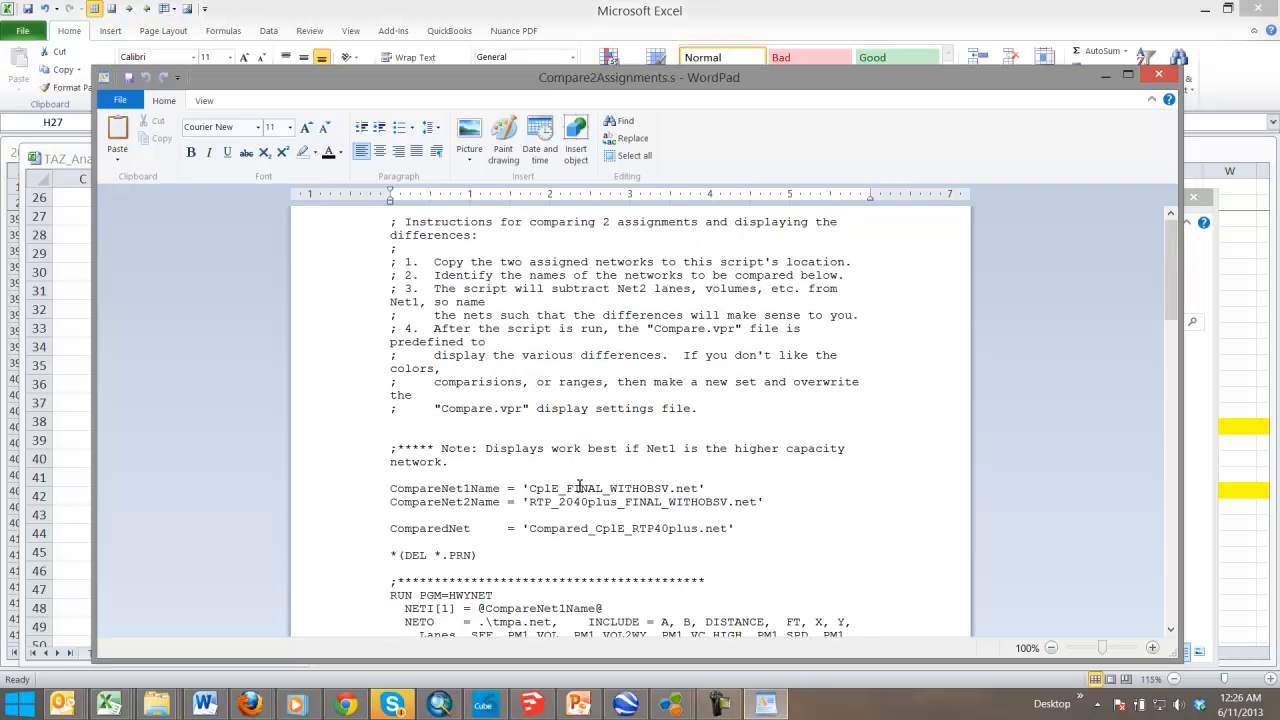
scroll("down", 3)
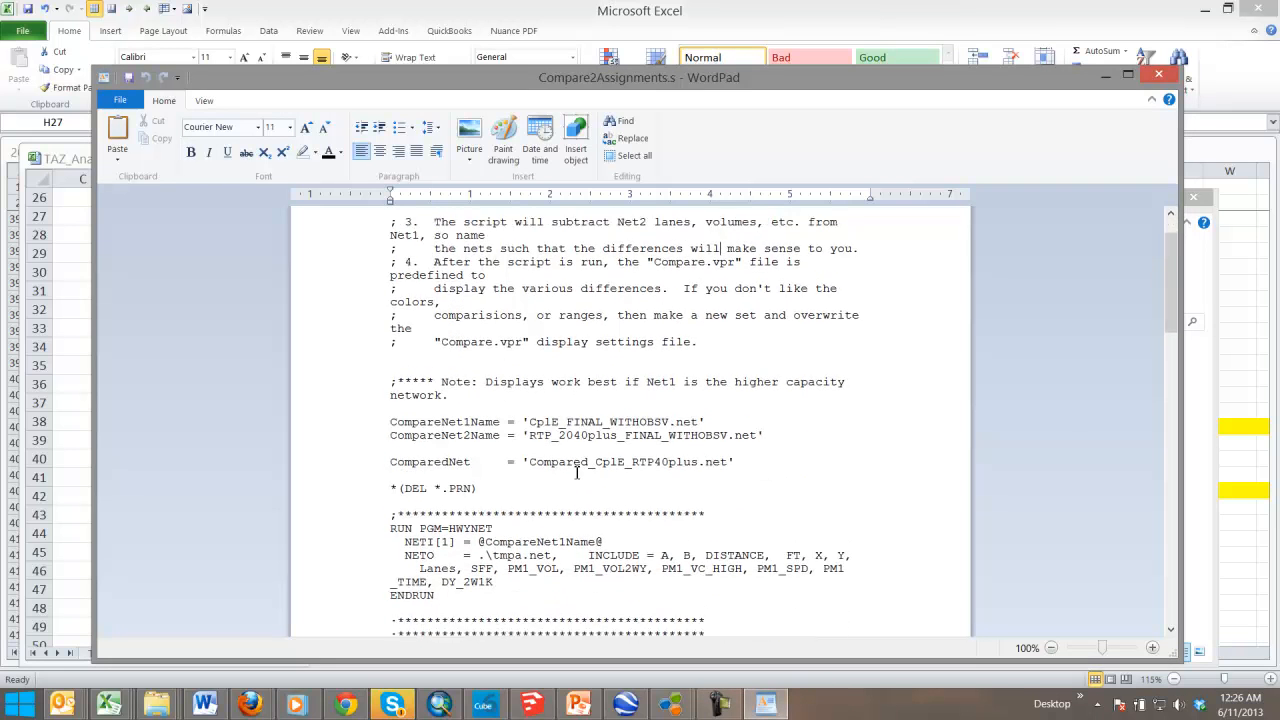
scroll("down", 3)
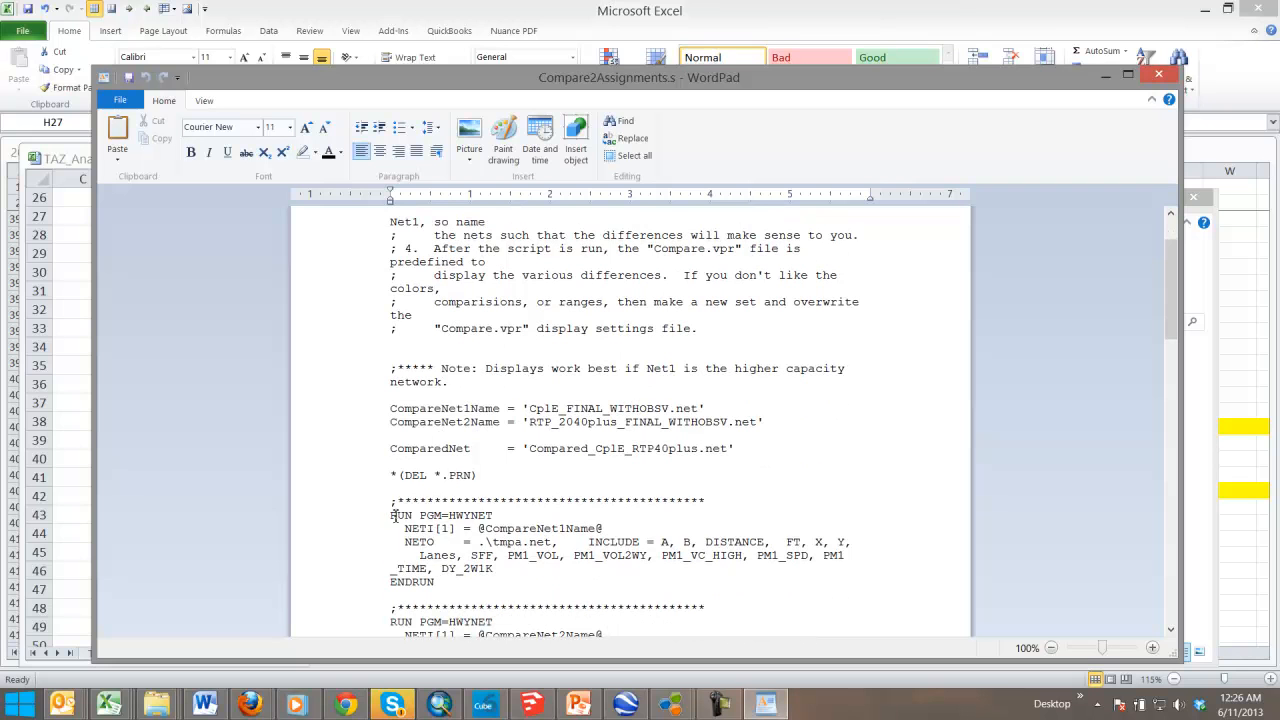
left_click_drag(391, 515, 437, 582)
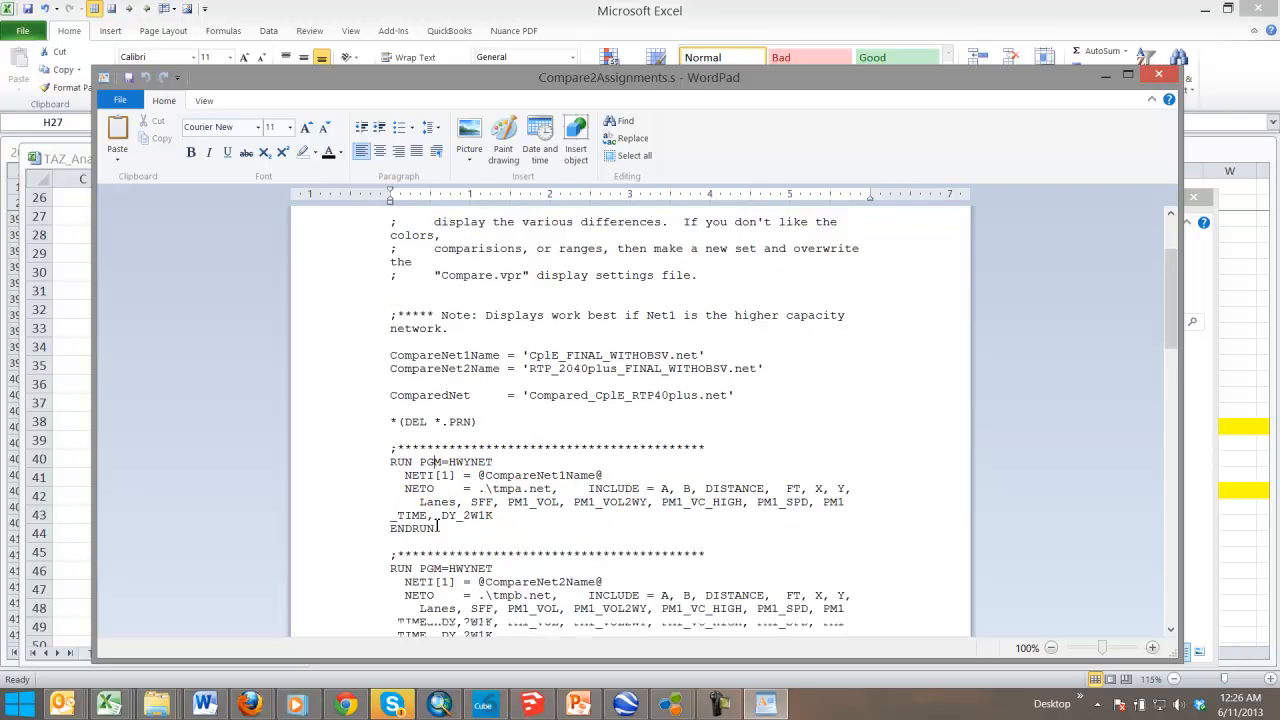
scroll("up", 3)
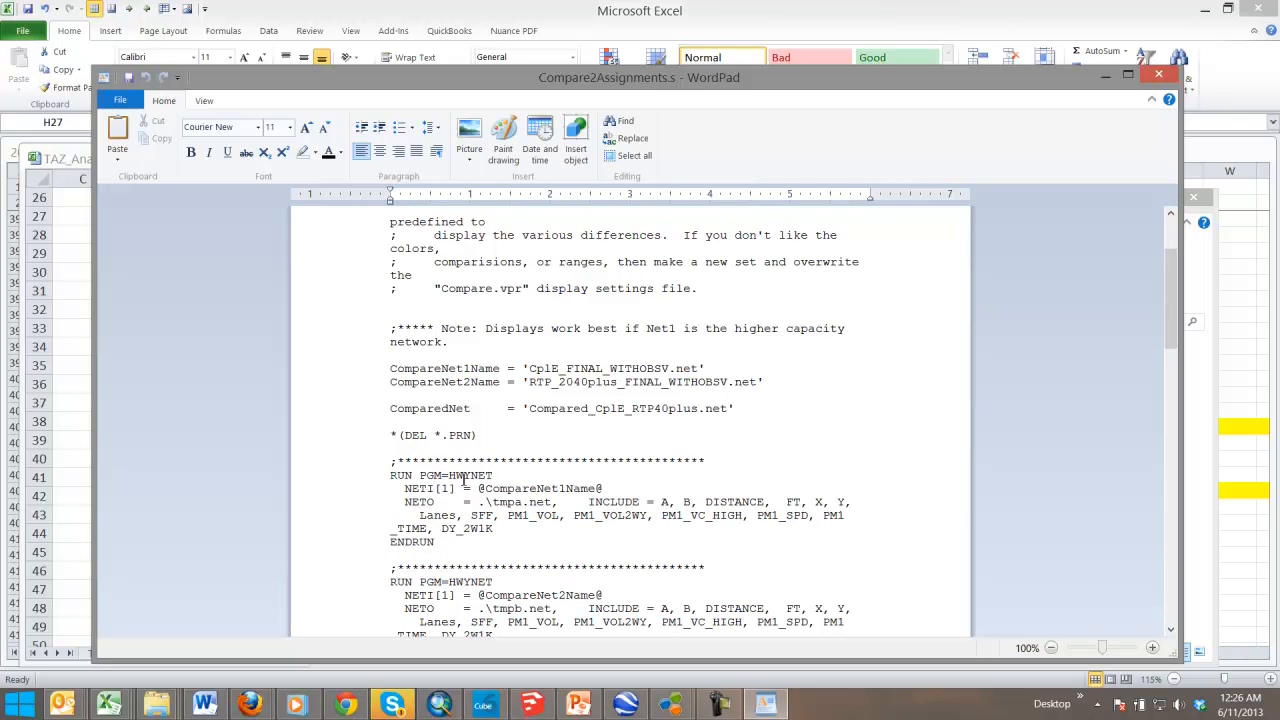
left_click_drag(390, 475, 435, 541)
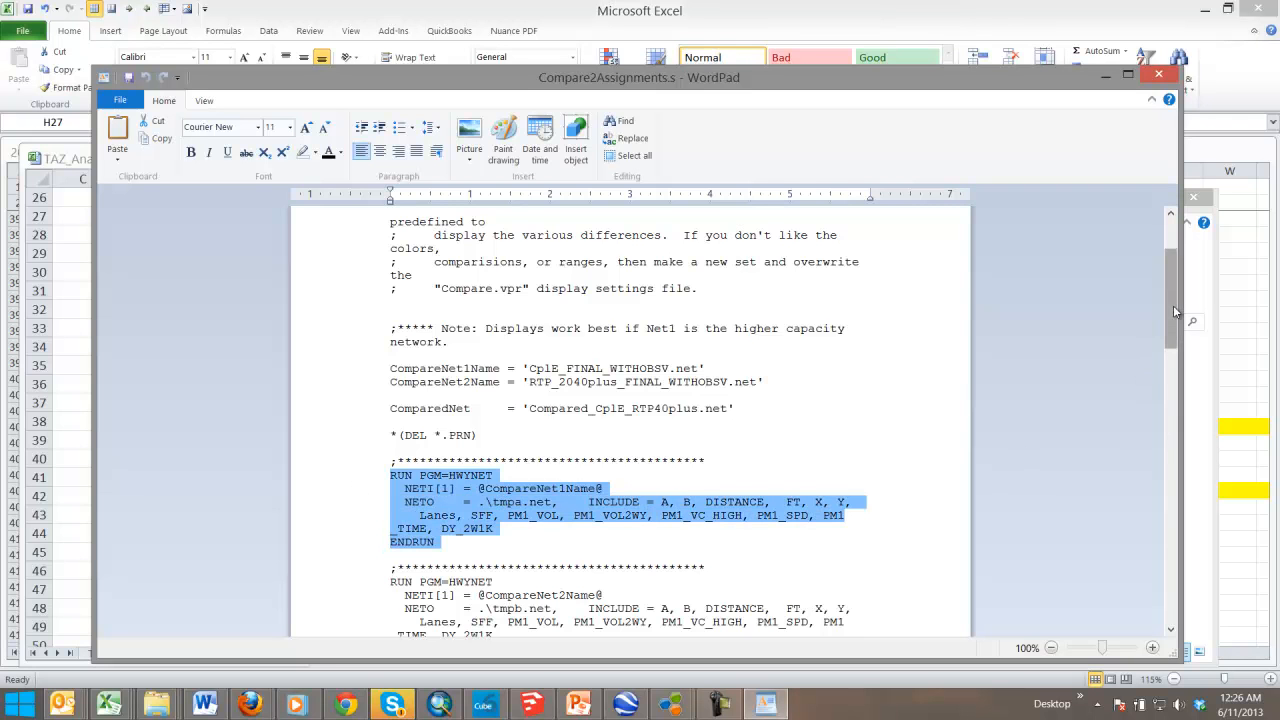
scroll("down", 3)
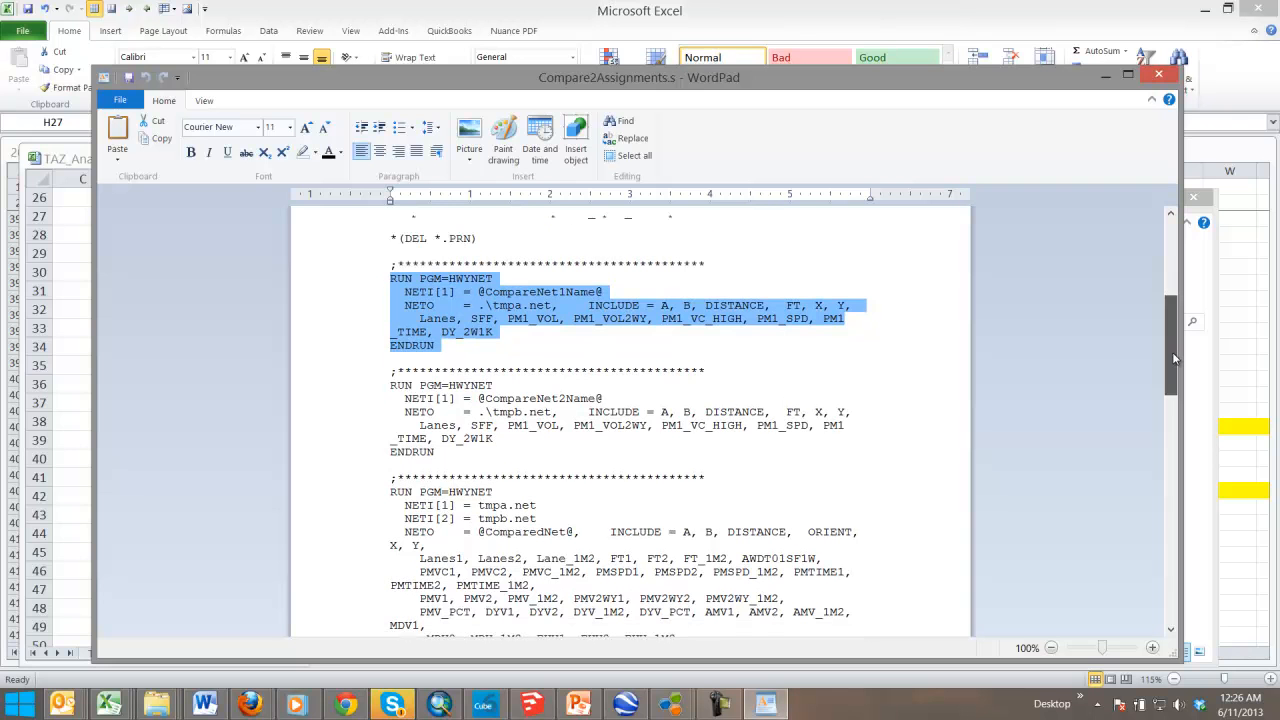
left_click(470, 541)
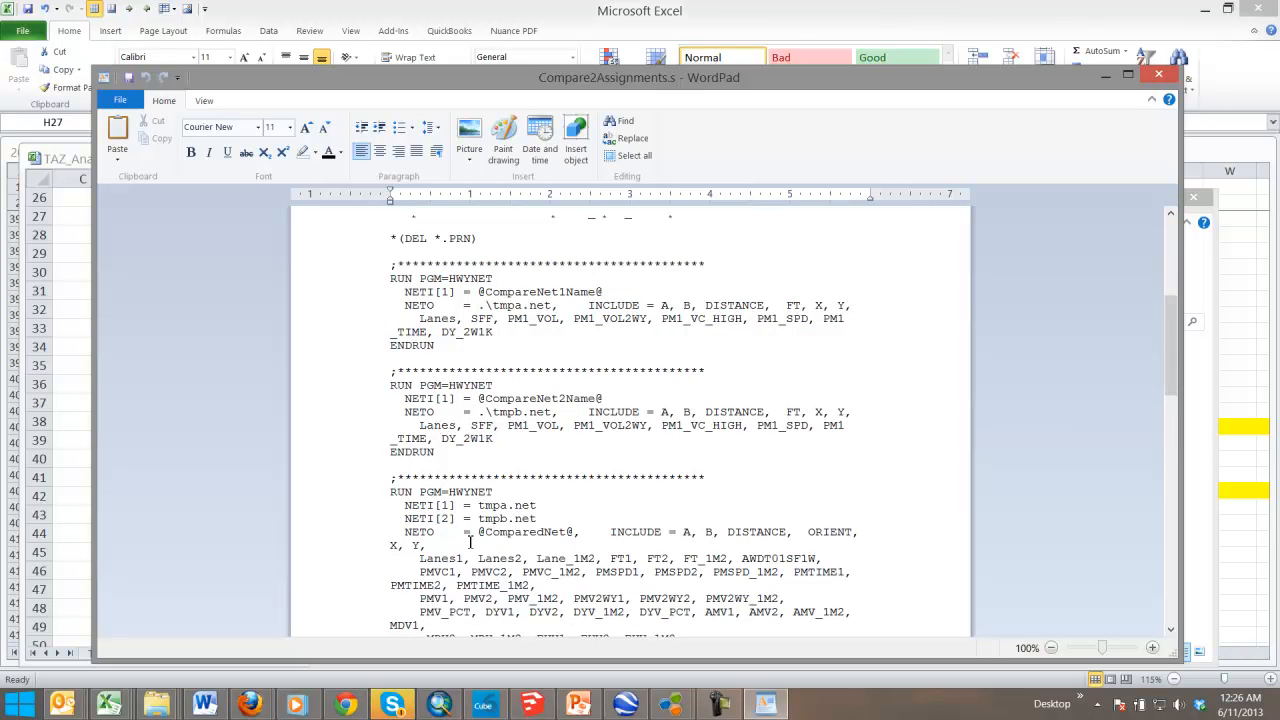
scroll("up", 3)
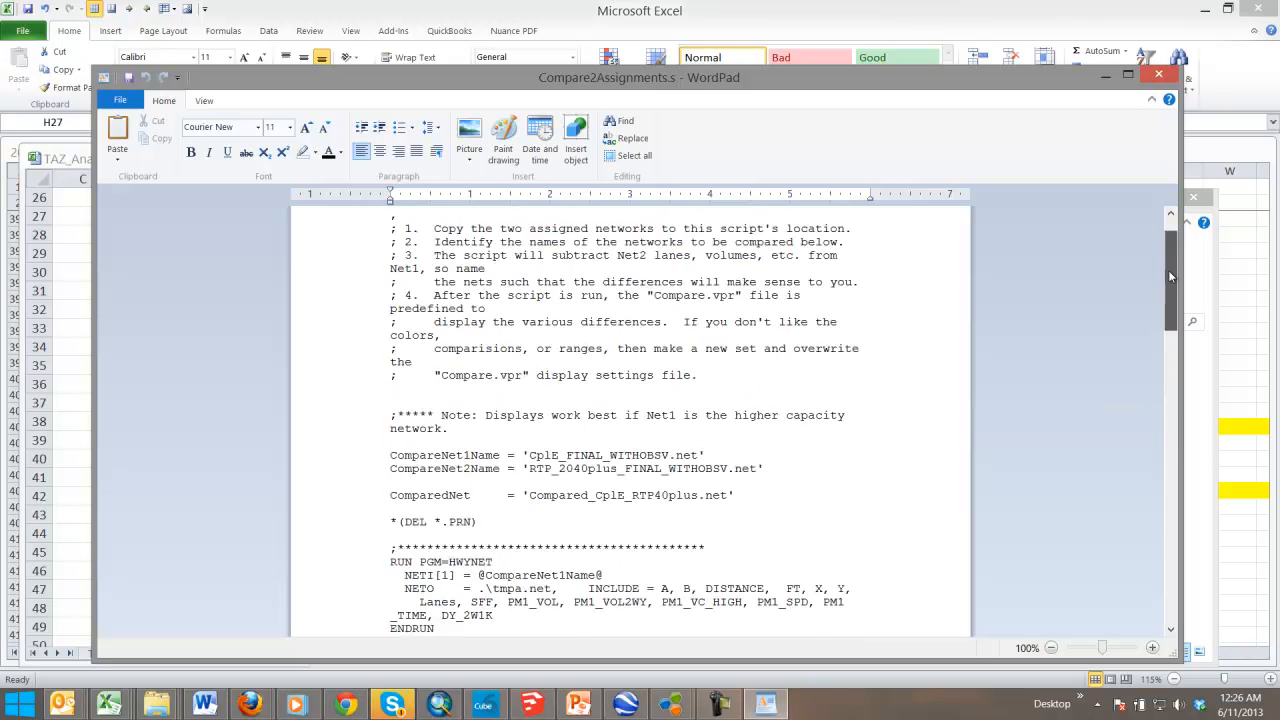
scroll("down", 3)
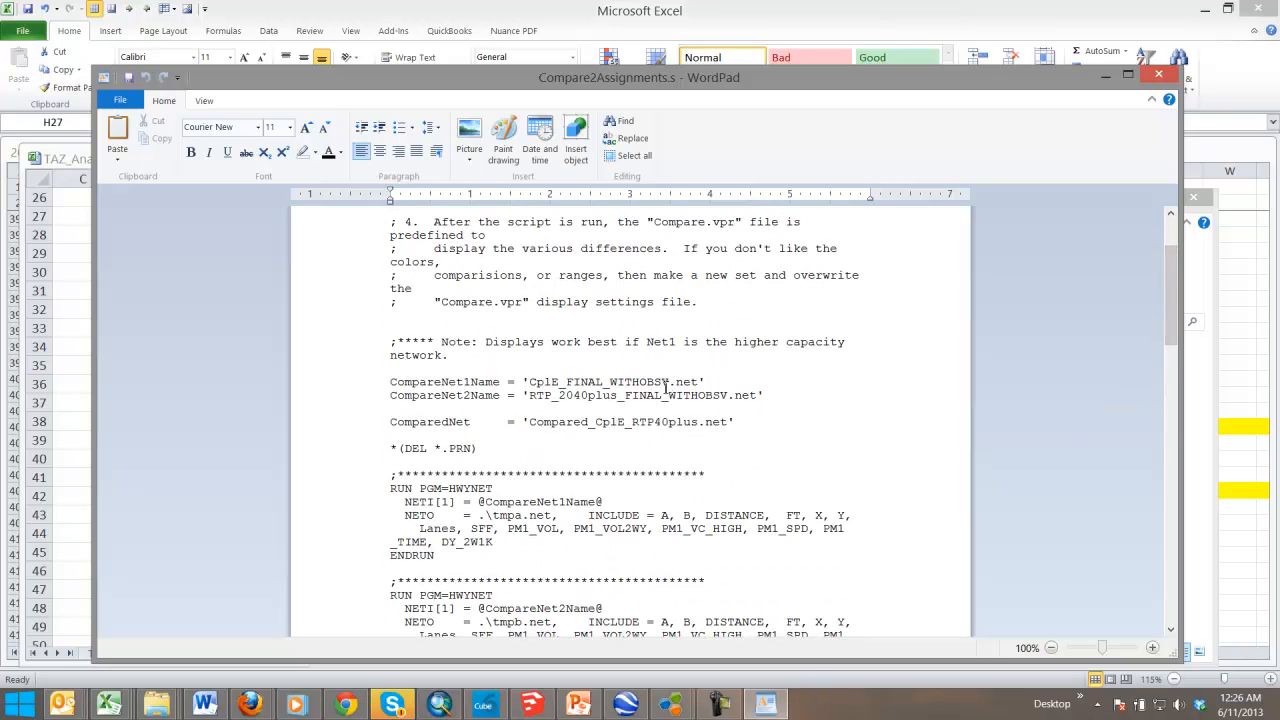
double_click(600, 381)
type("Diet_2010")
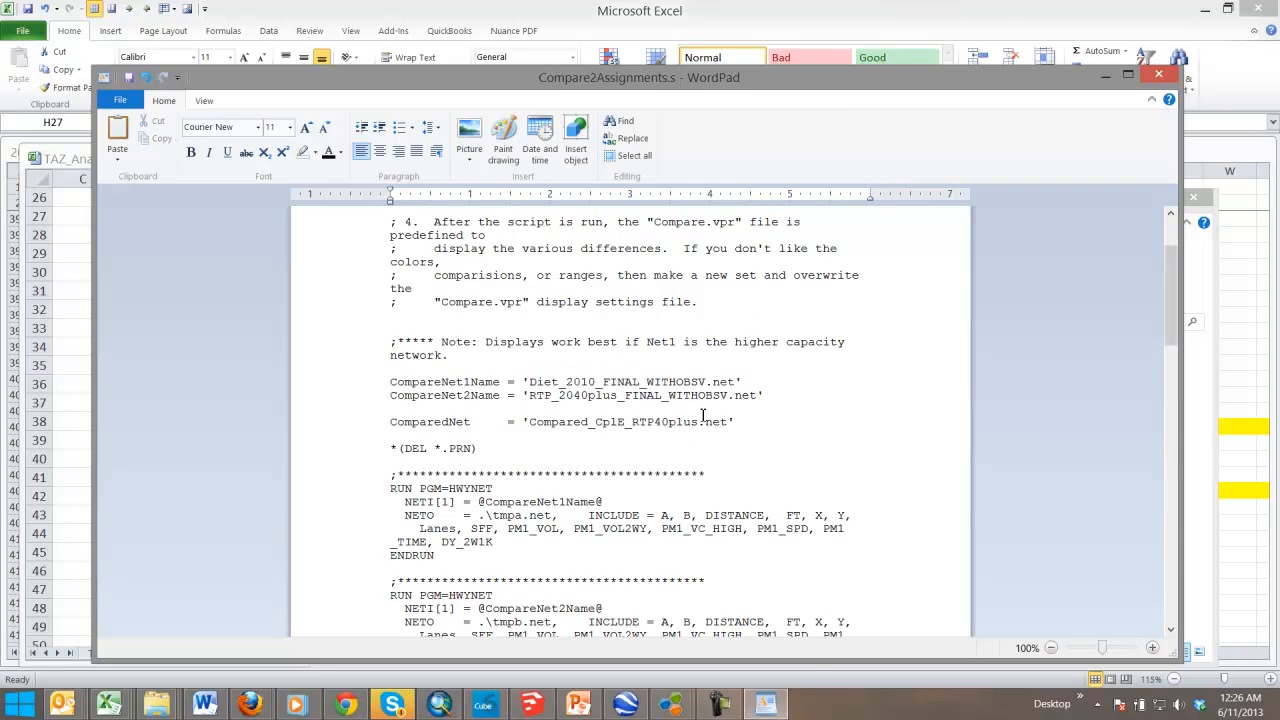
double_click(600, 395)
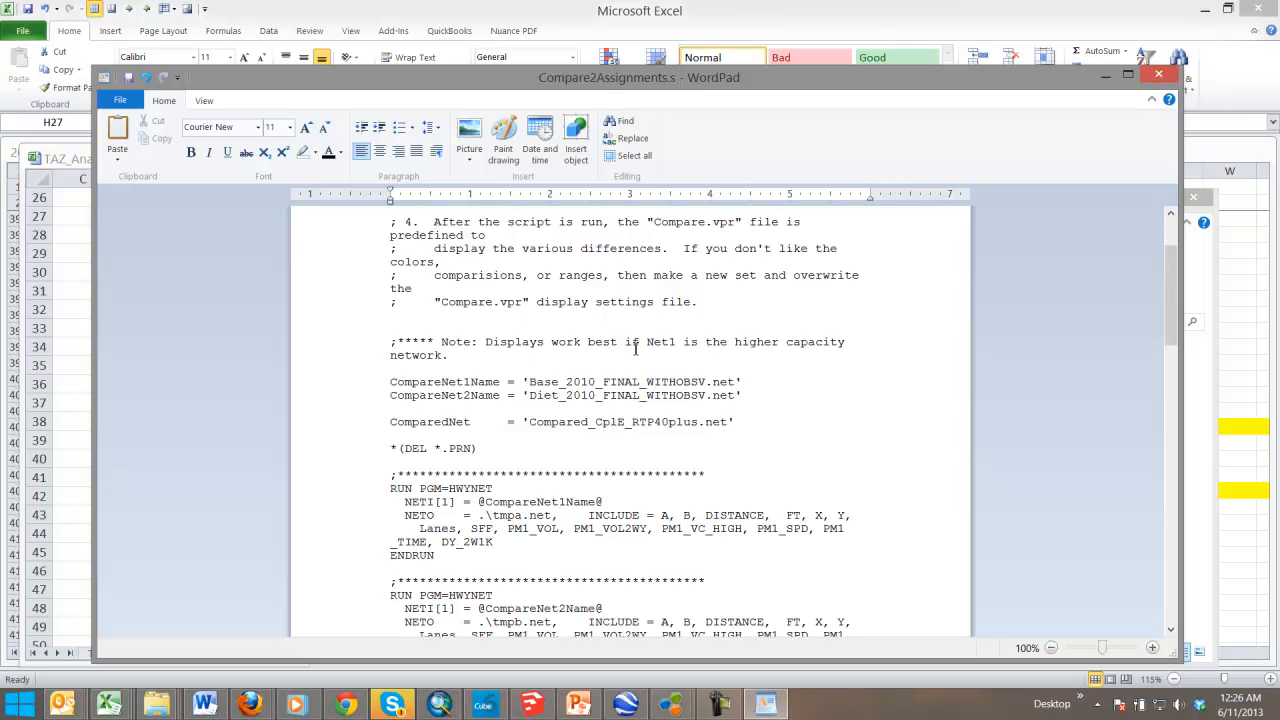
left_click_drag(623, 341, 453, 355)
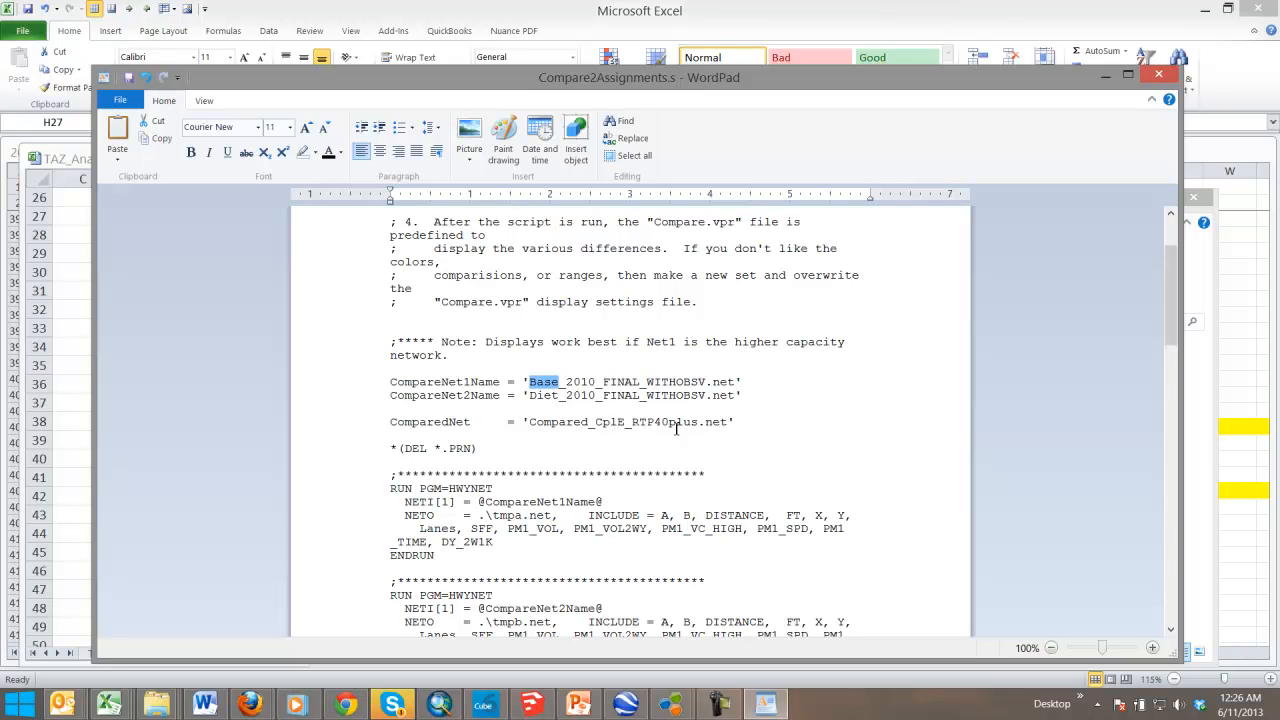
double_click(648, 421)
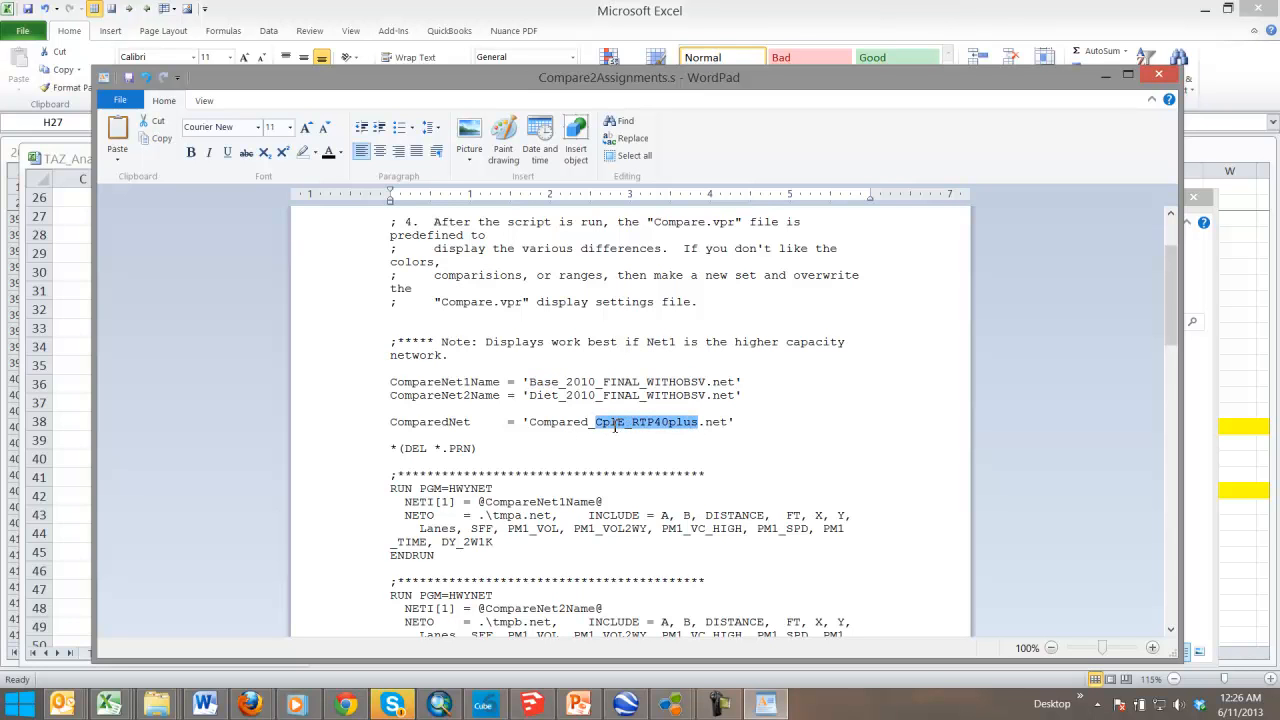
type("Base10")
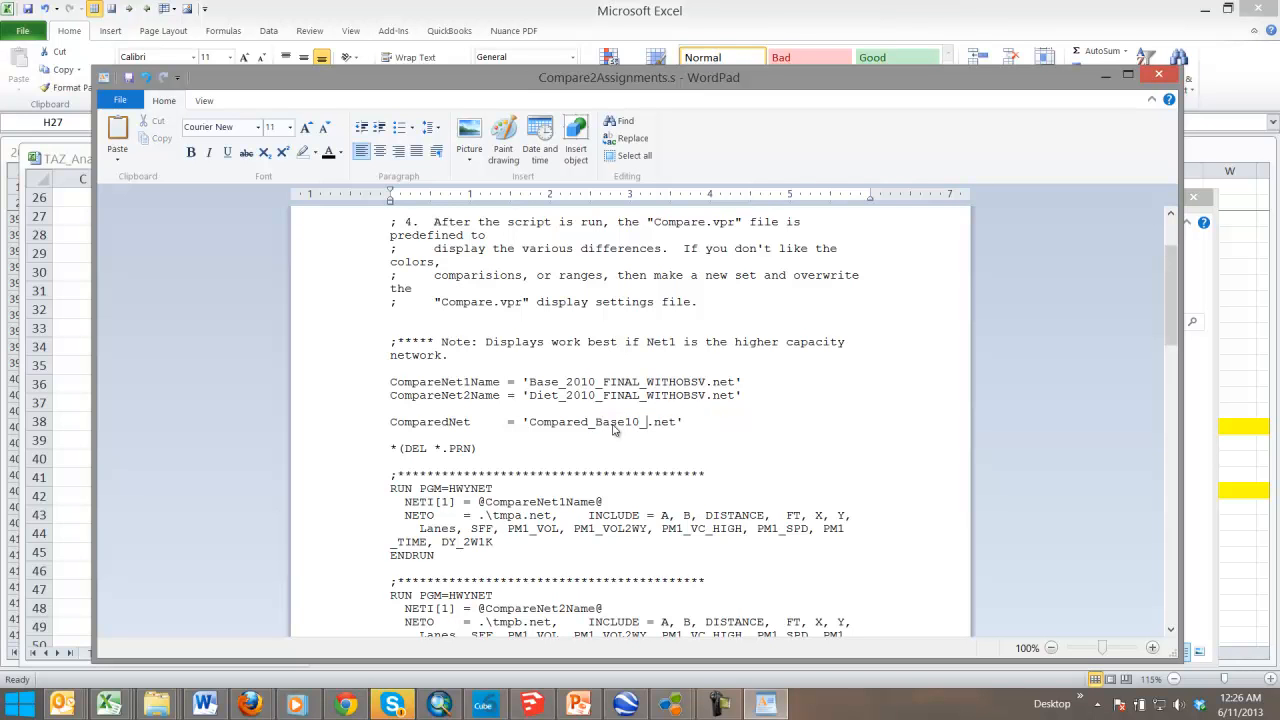
type("_Diet10")
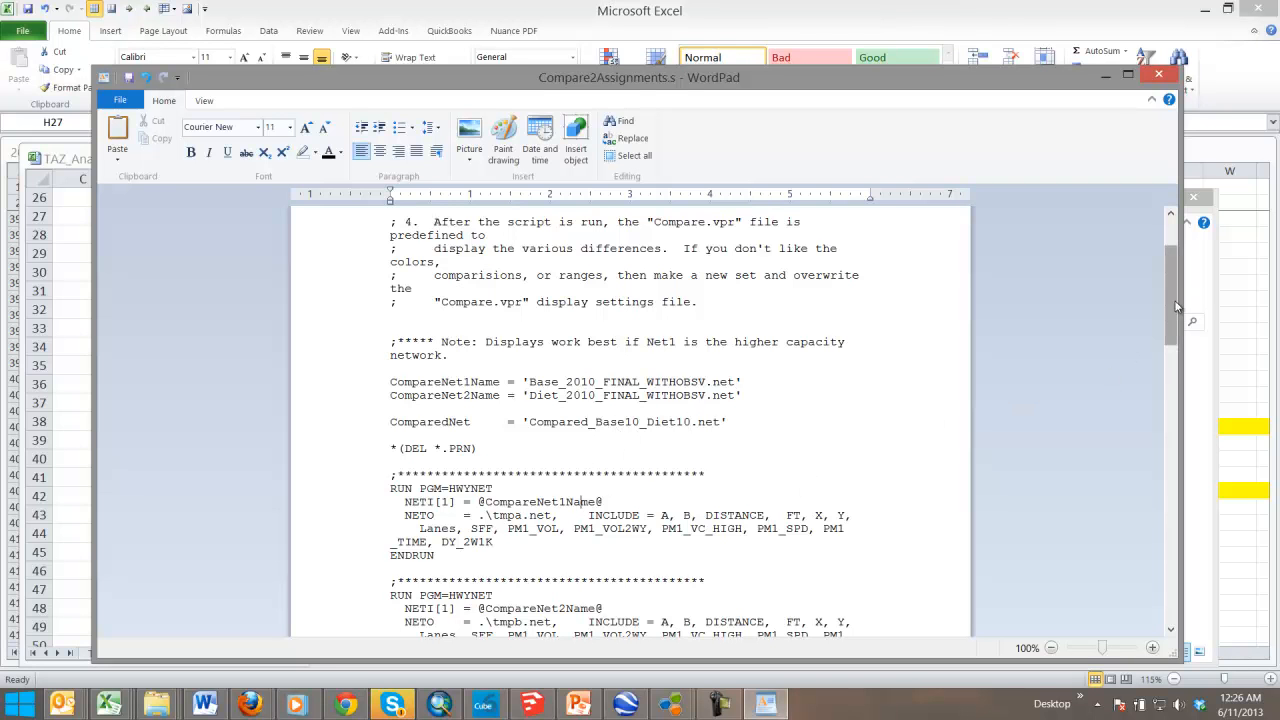
scroll("down", 3)
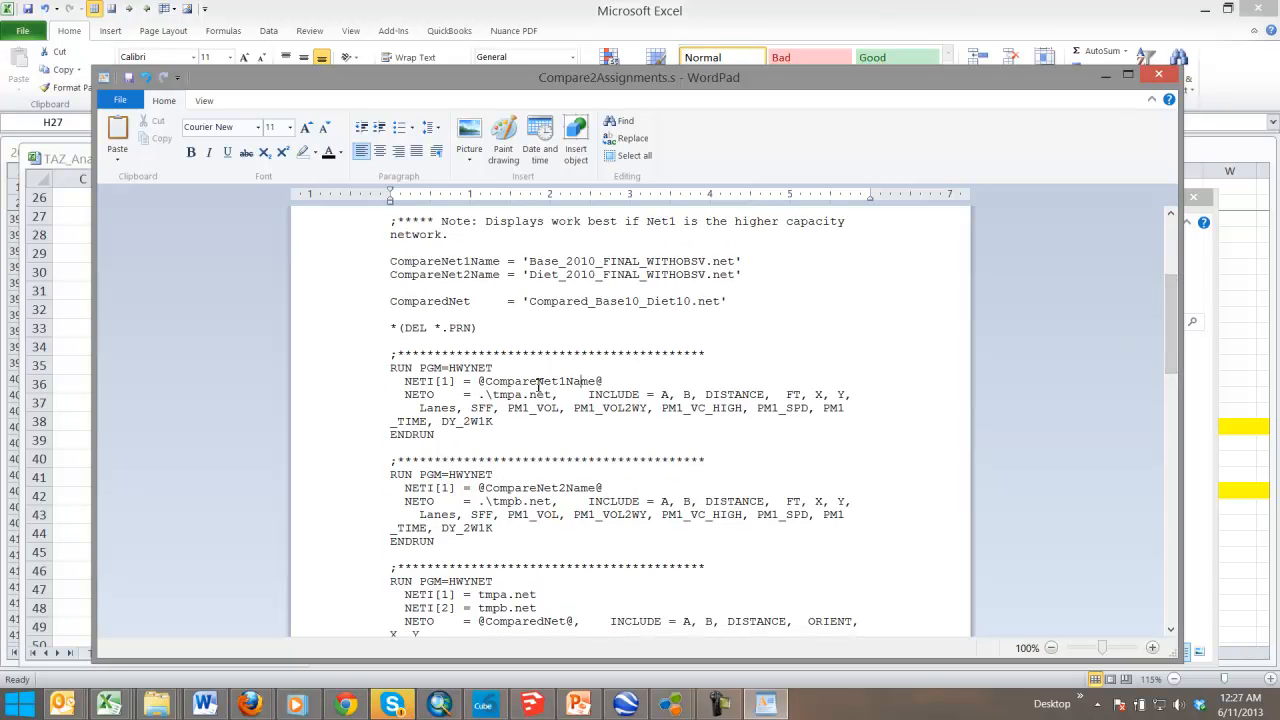
double_click(540, 381)
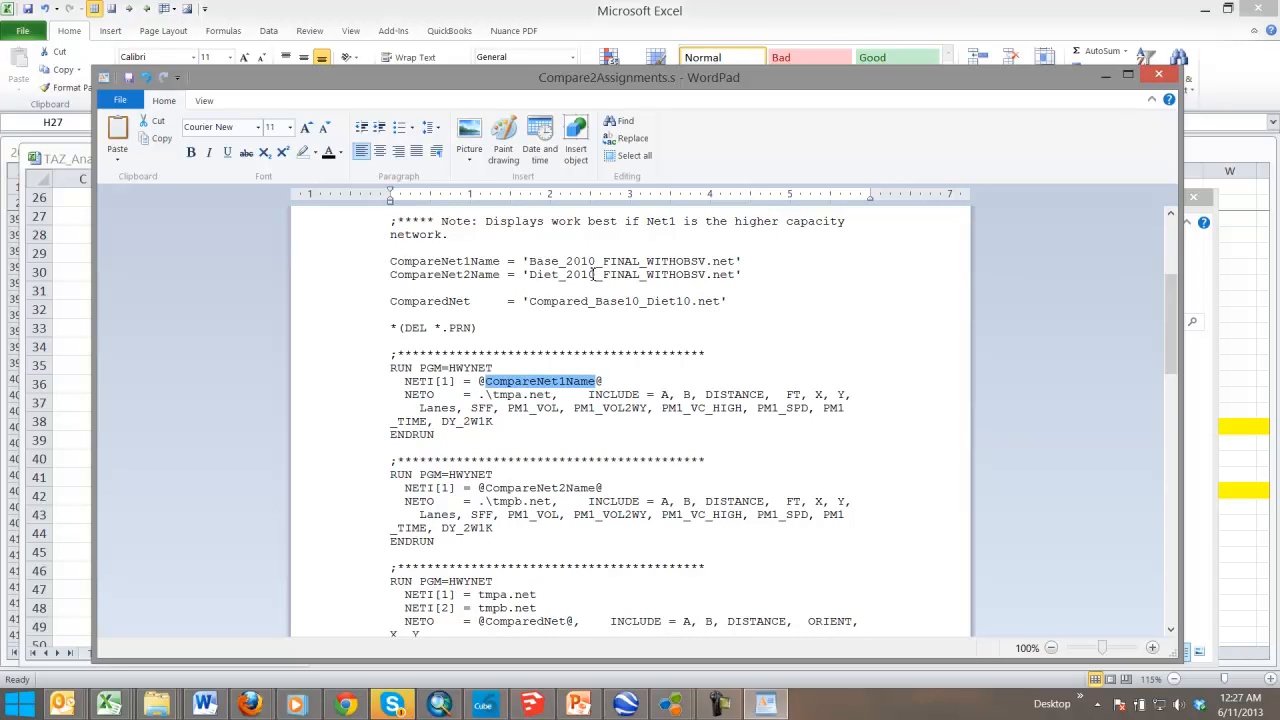
double_click(447, 261)
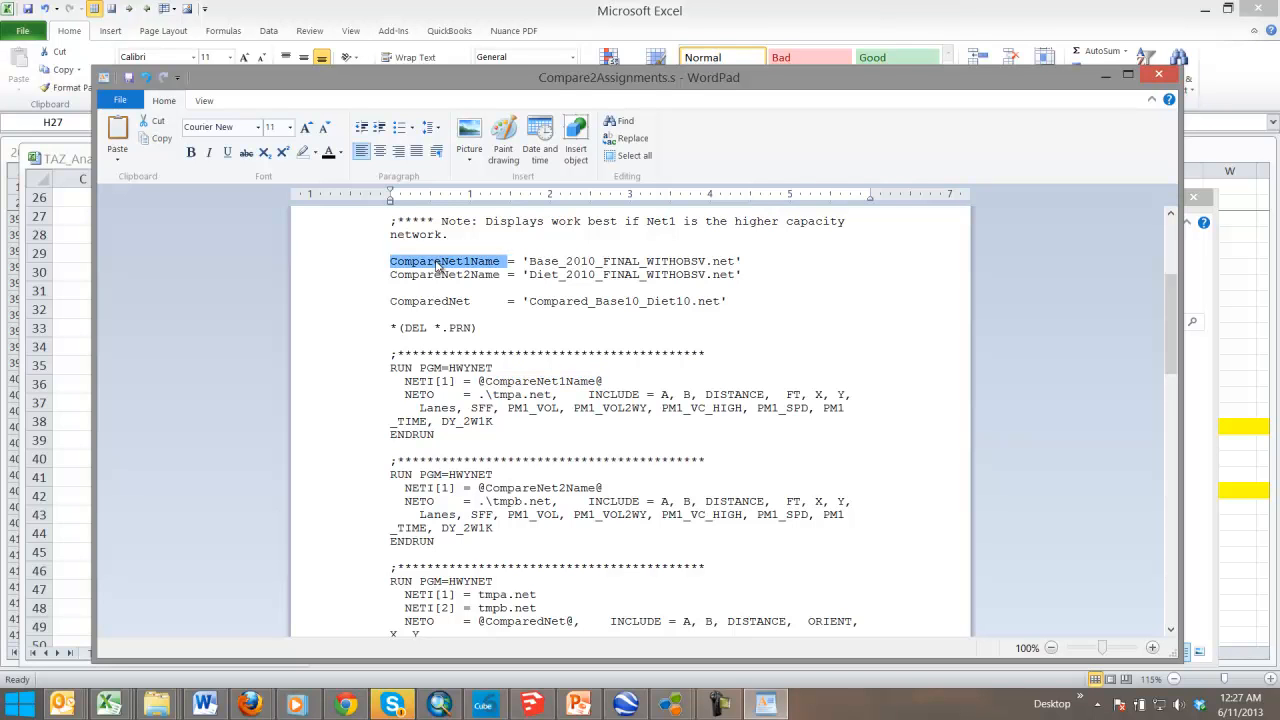
mouse_move(555, 383)
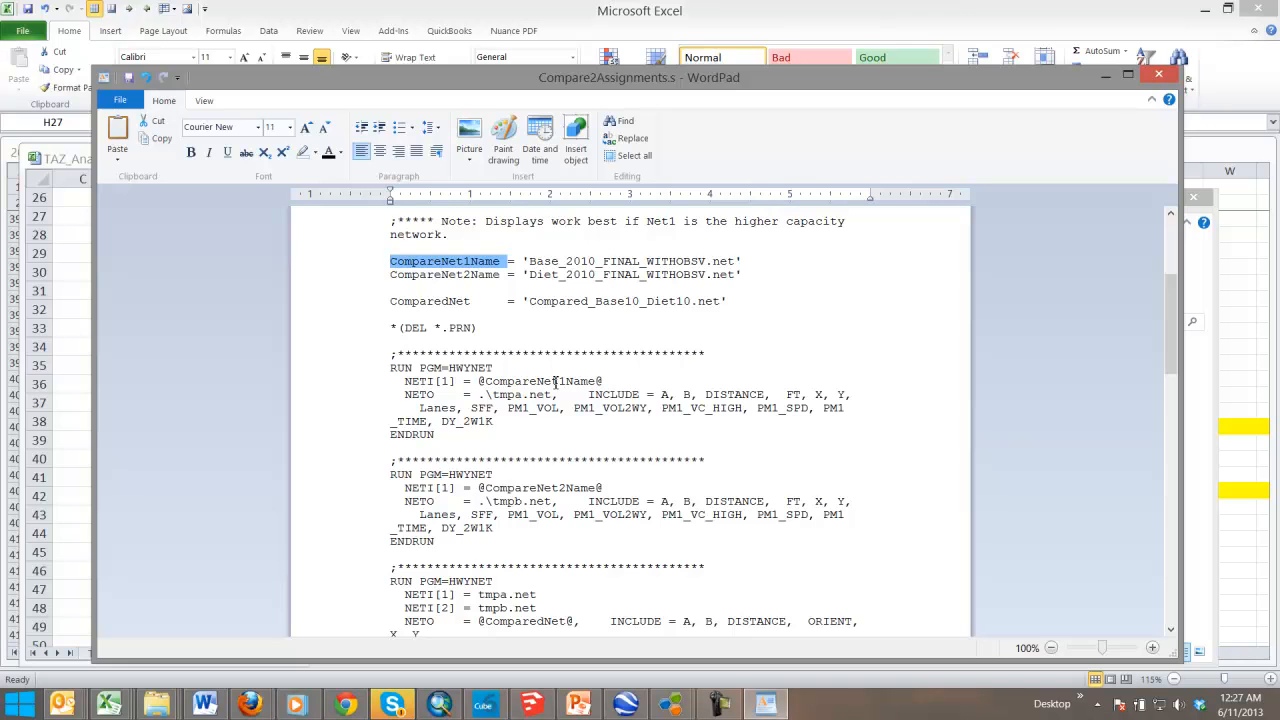
mouse_move(598, 358)
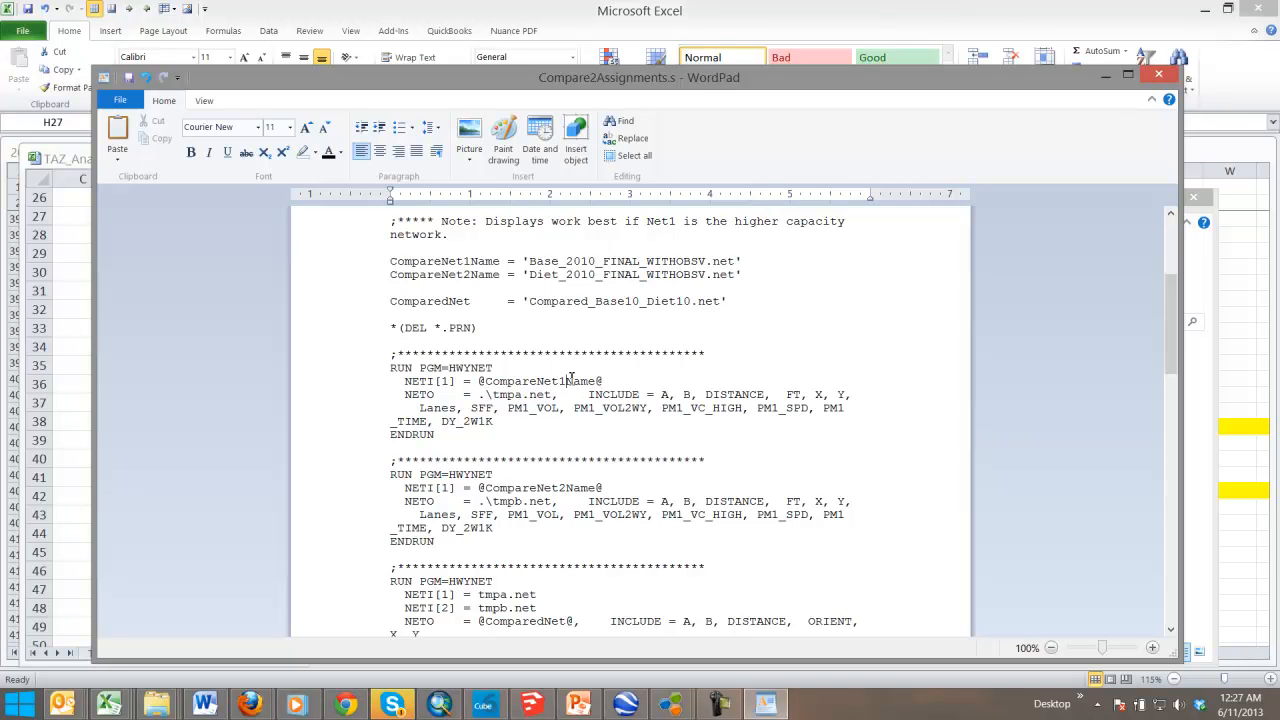
double_click(540, 381)
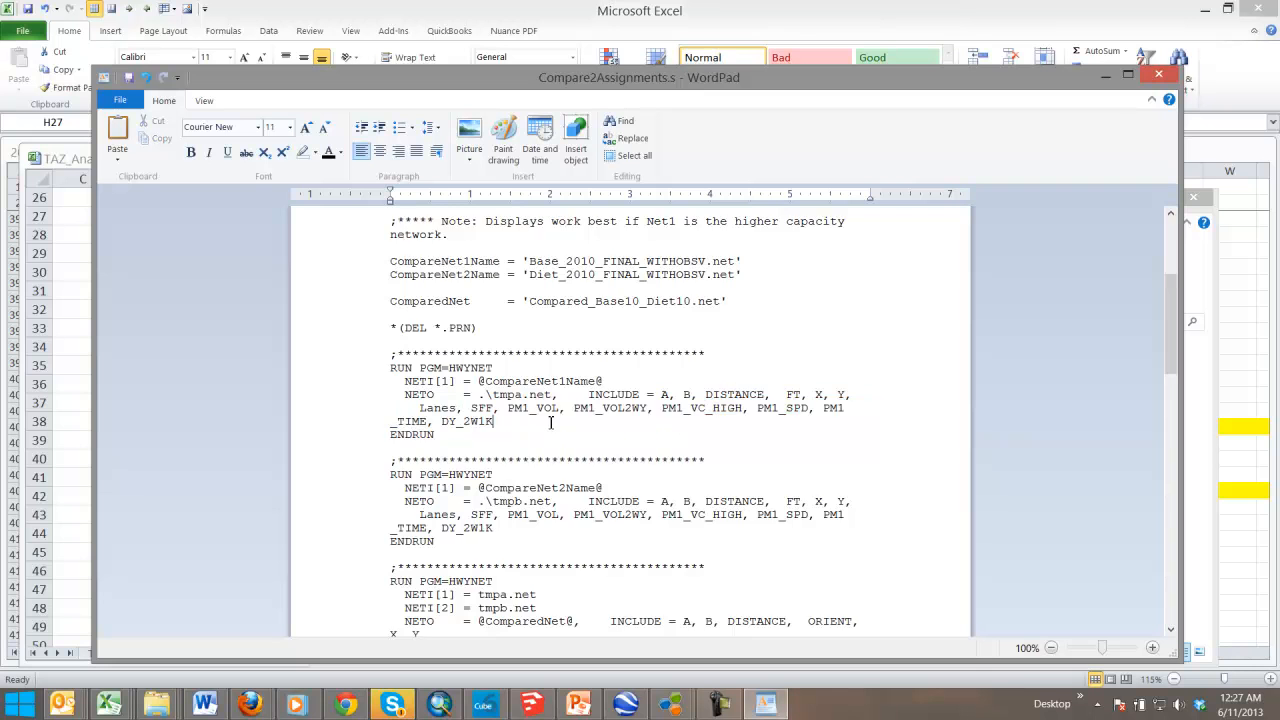
scroll("down", 3)
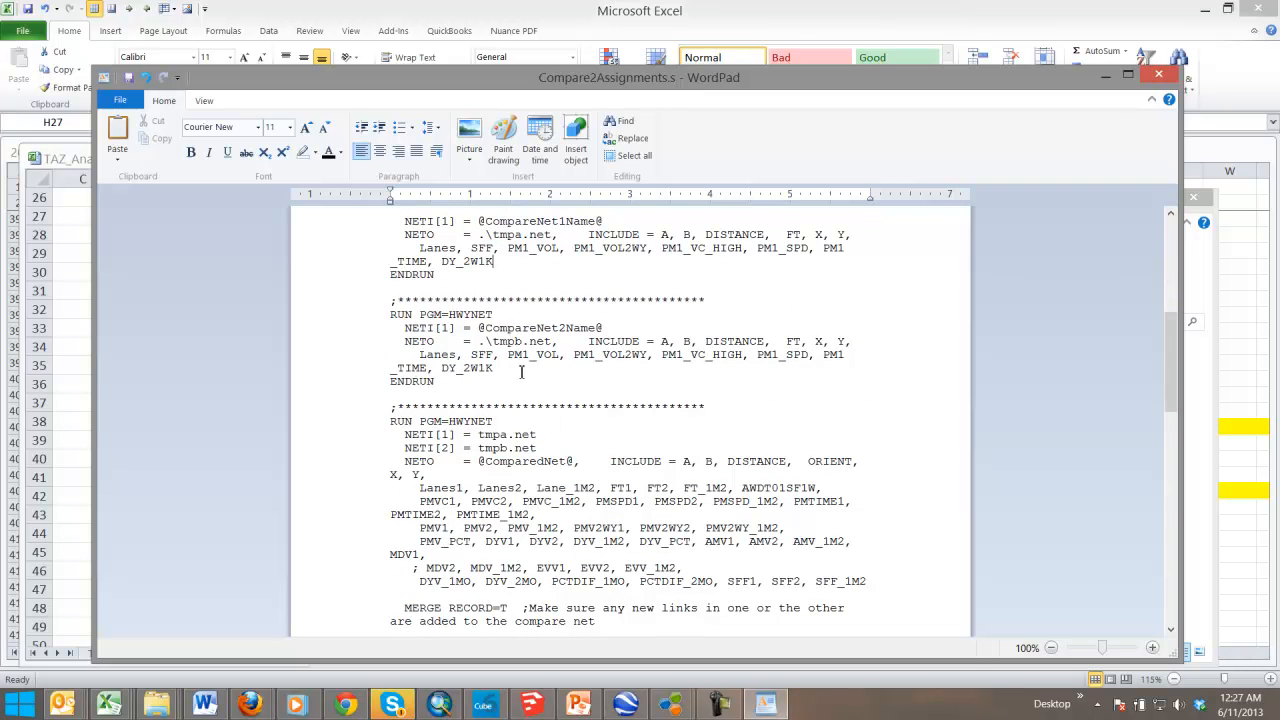
scroll("down", 3)
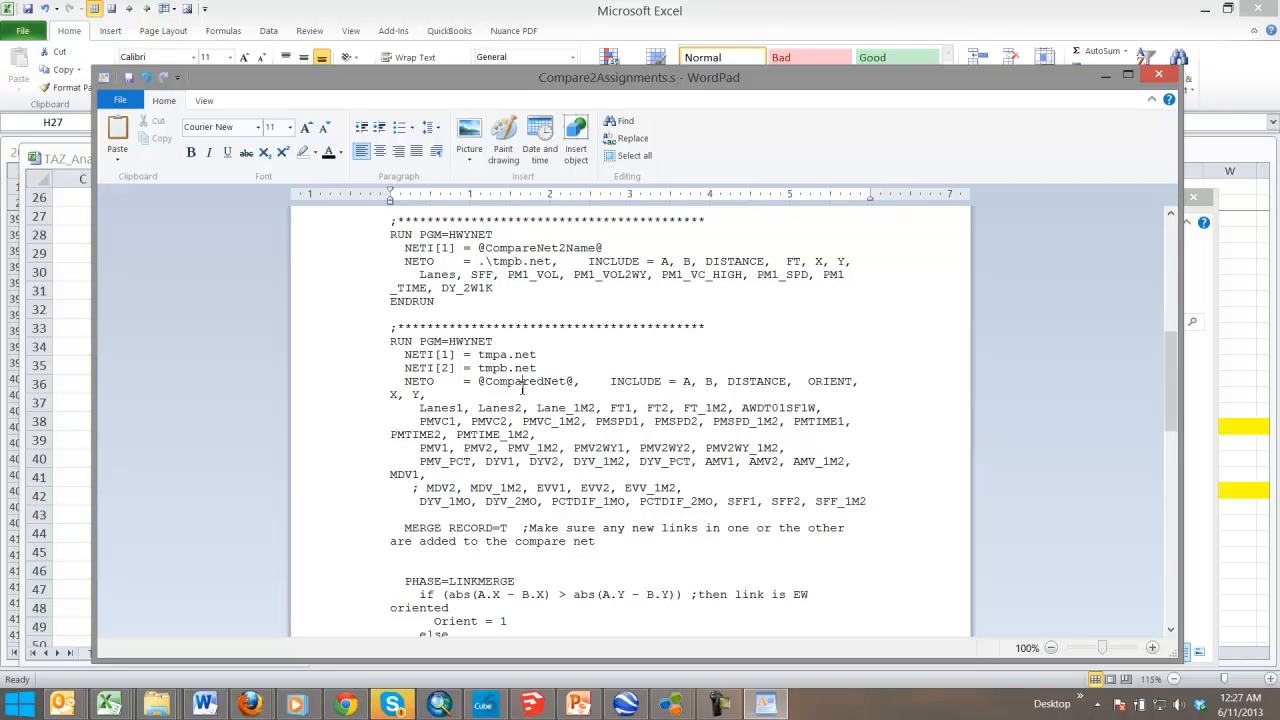
scroll("down", 3)
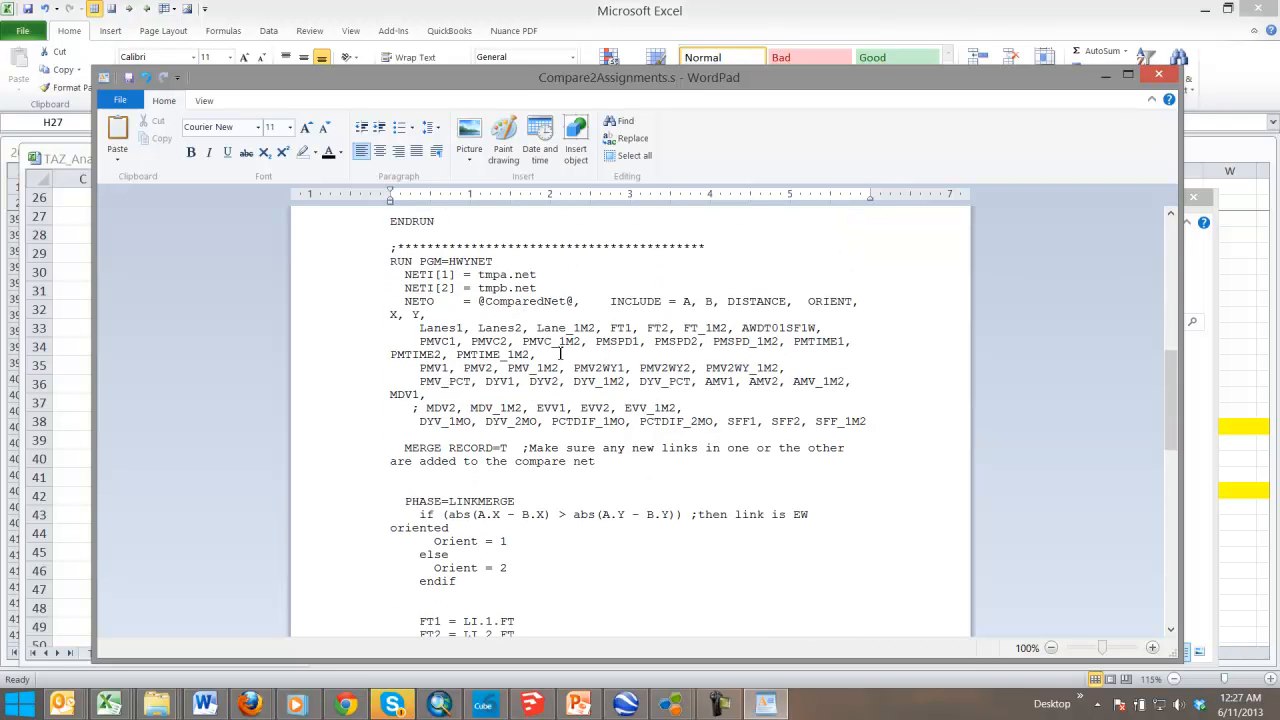
mouse_move(603, 321)
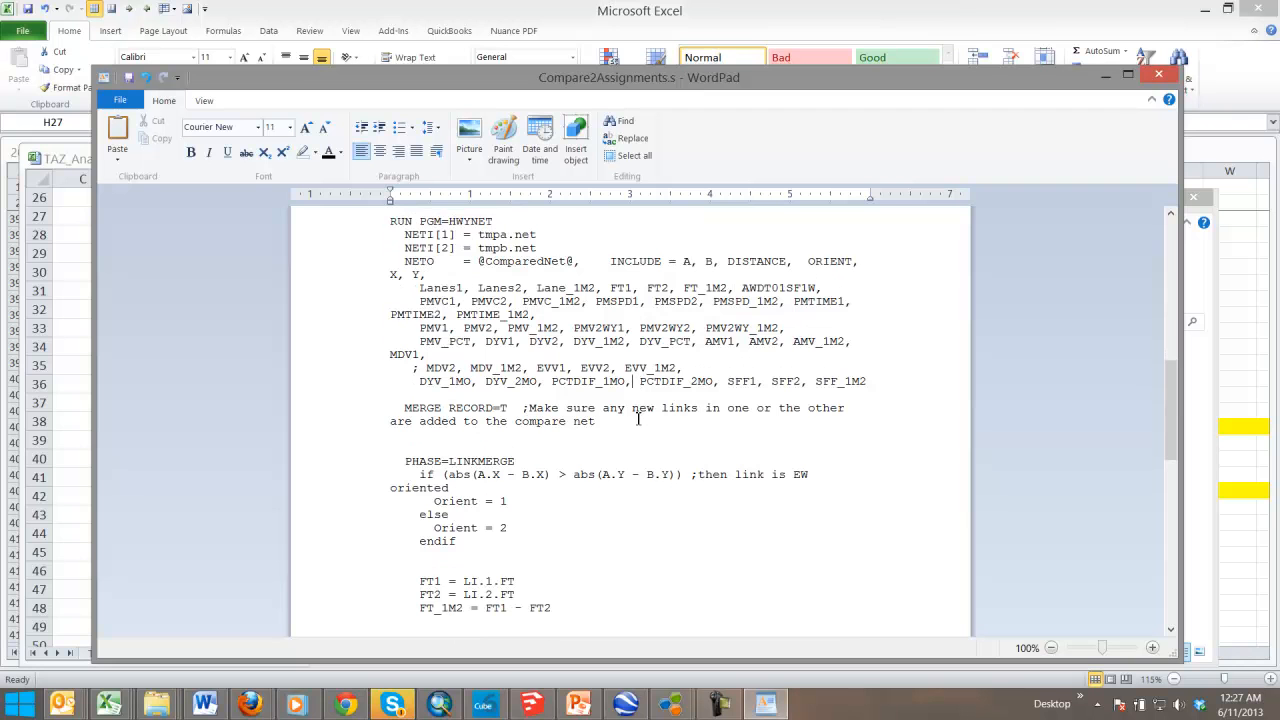
scroll("down", 3)
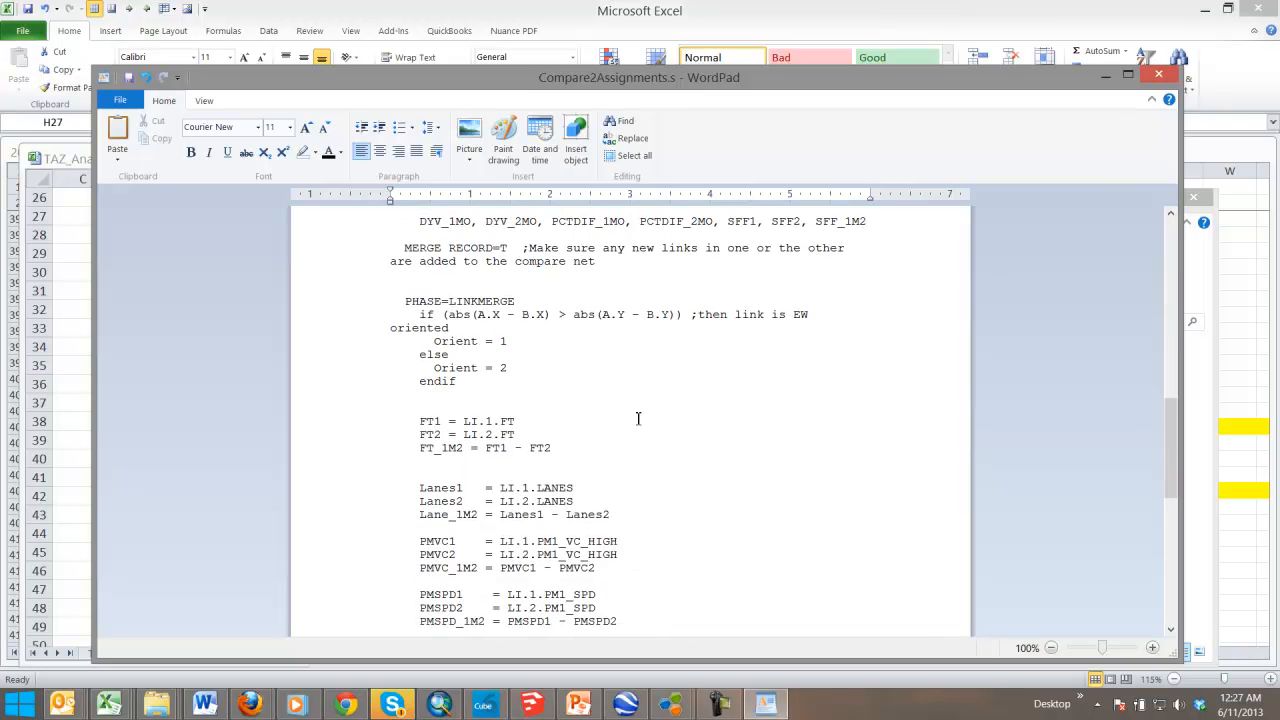
scroll("down", 3)
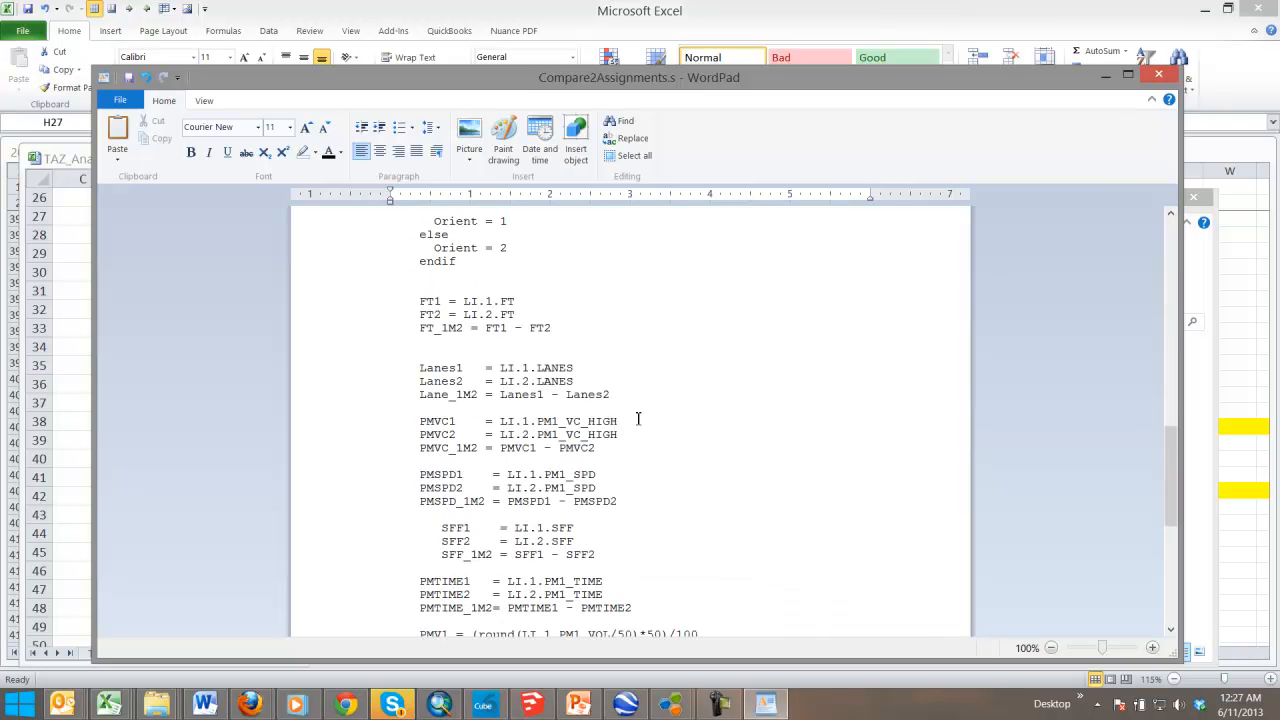
mouse_move(638, 437)
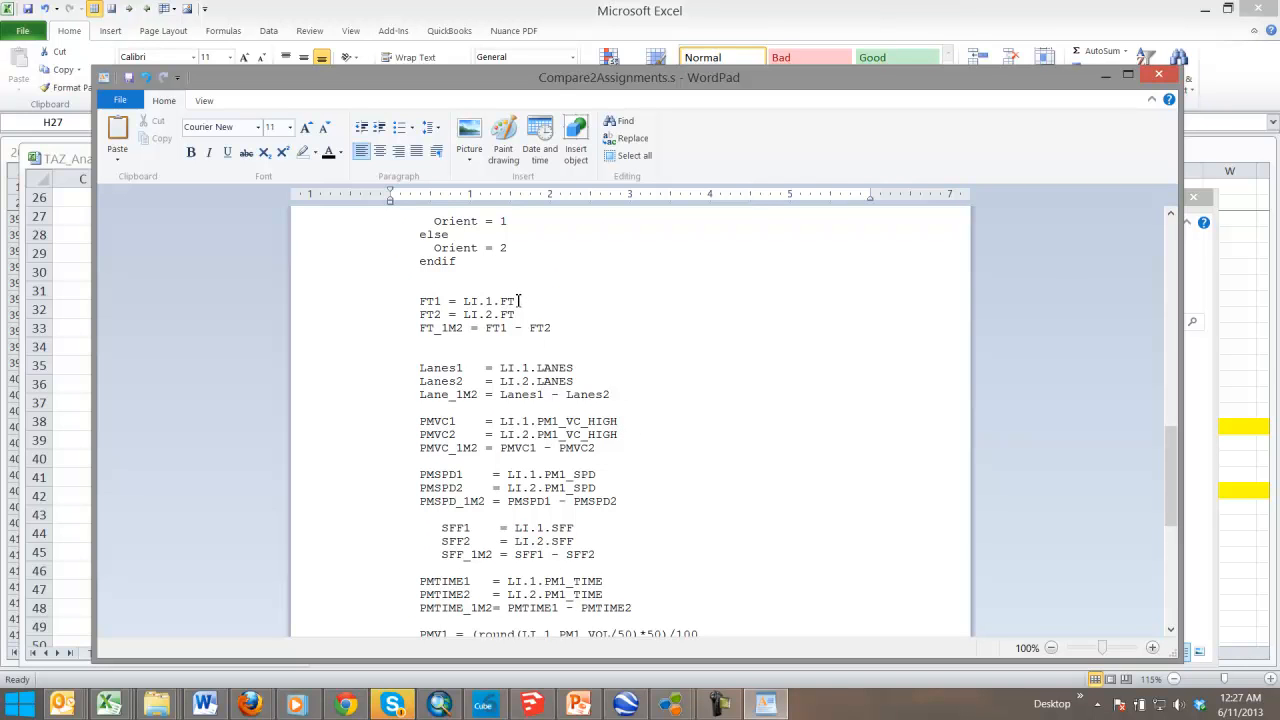
double_click(488, 301)
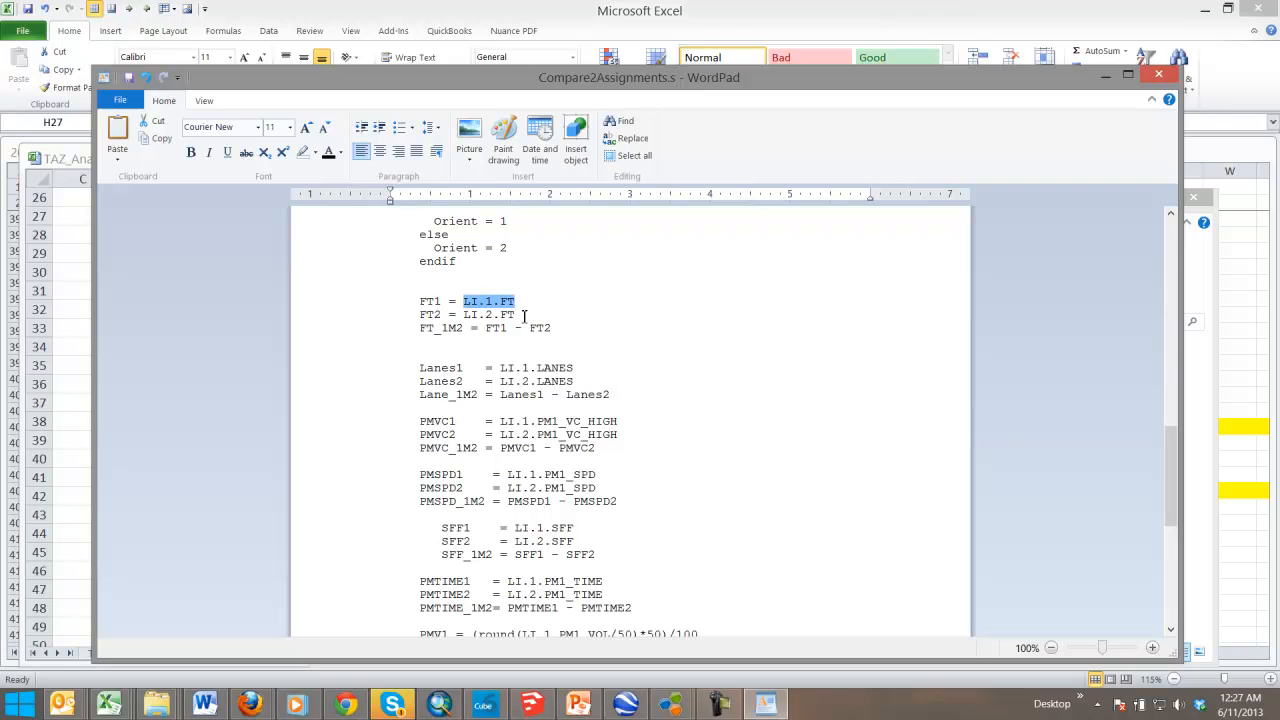
mouse_move(605, 337)
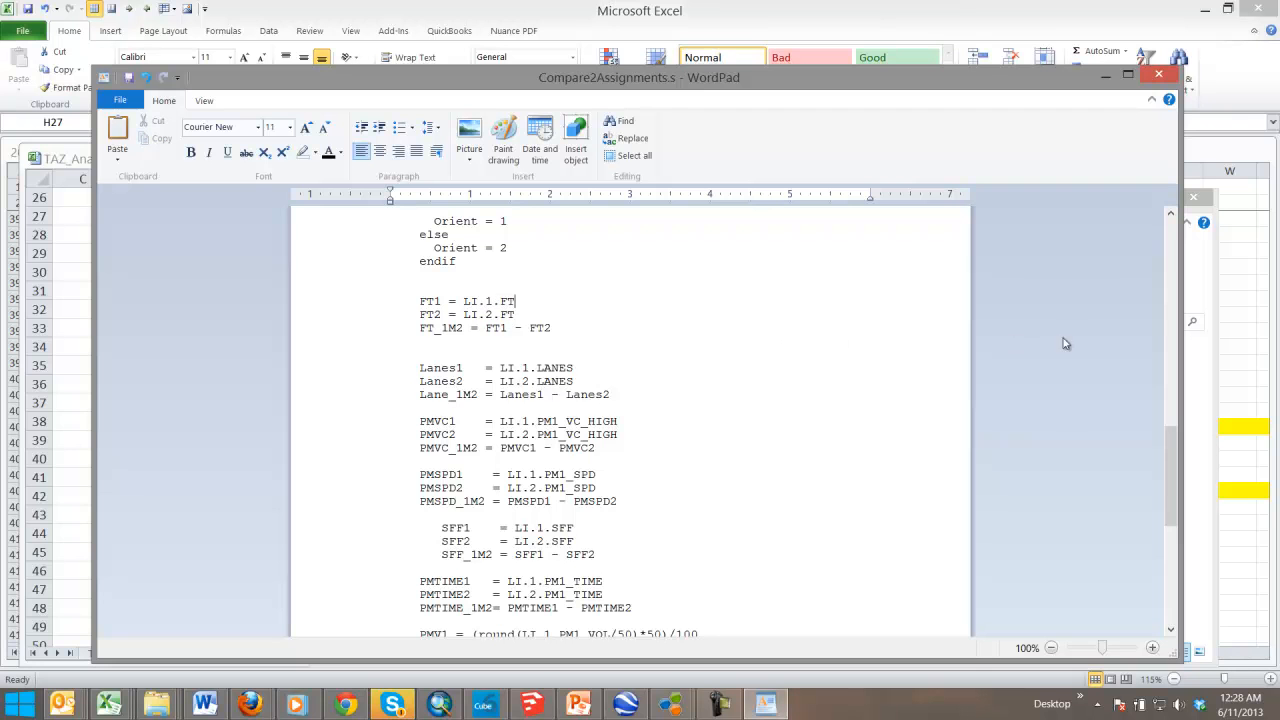
scroll("up", 3)
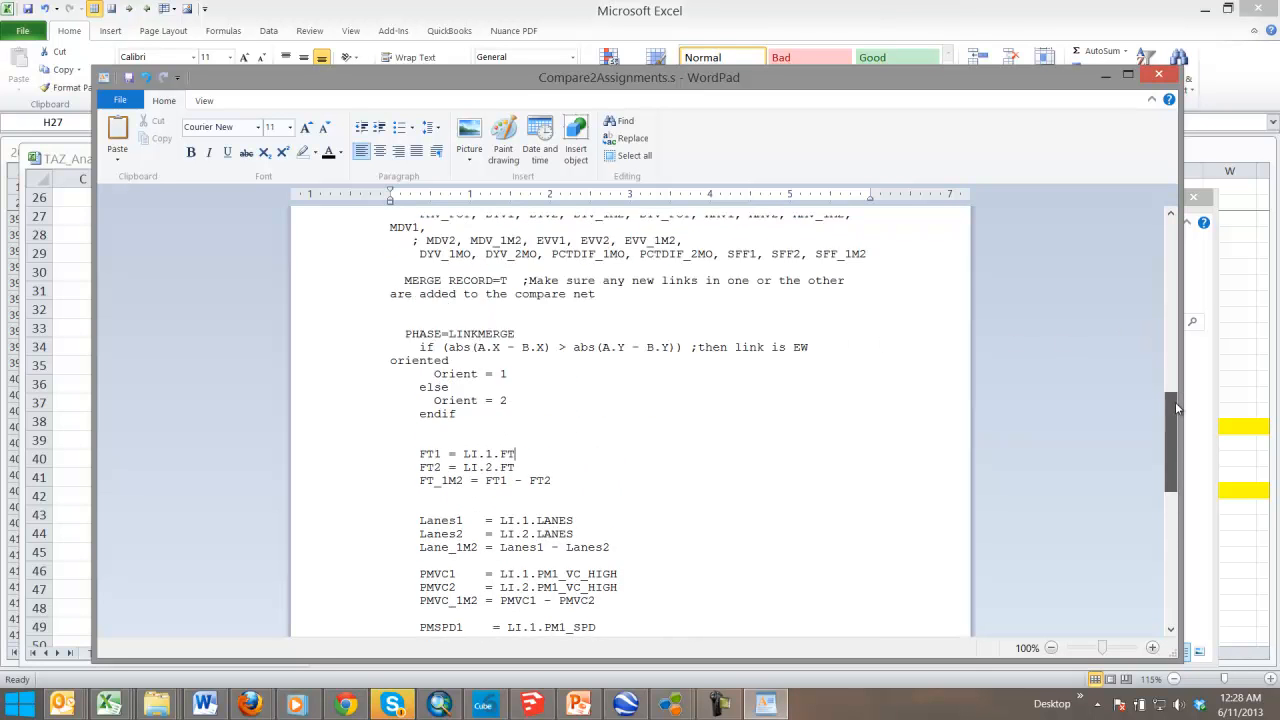
scroll("up", 3)
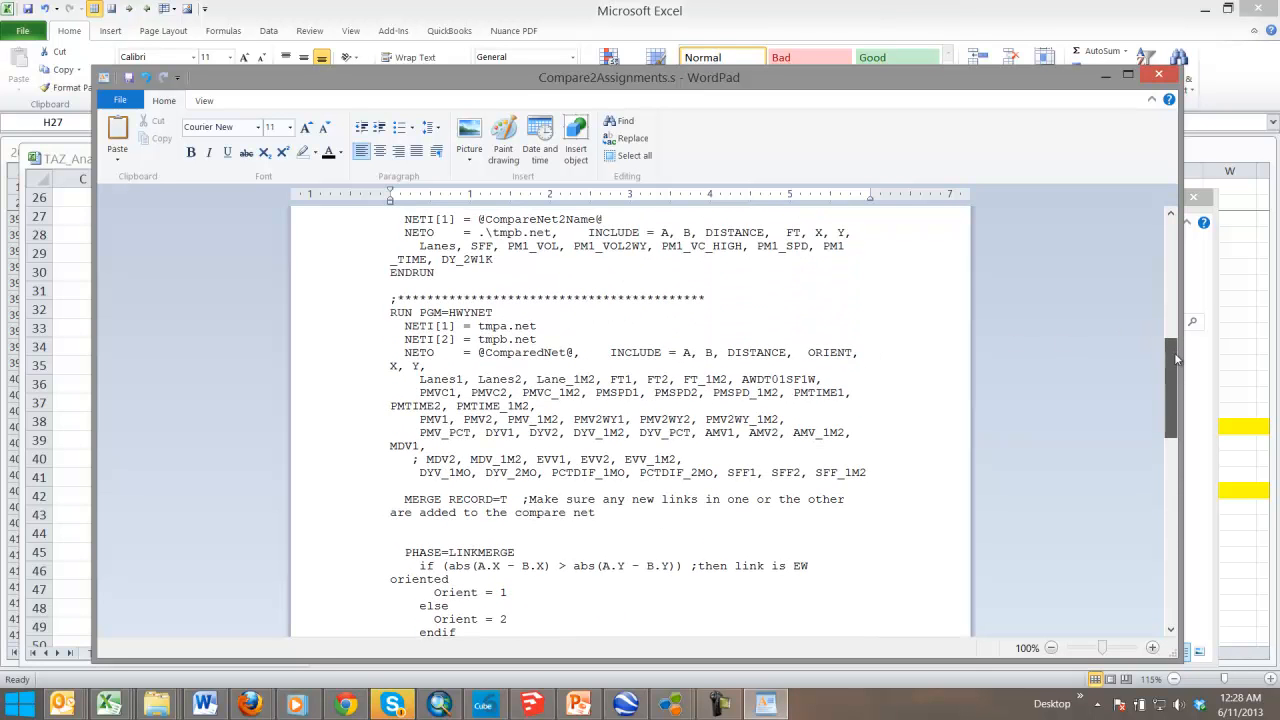
mouse_move(1145, 358)
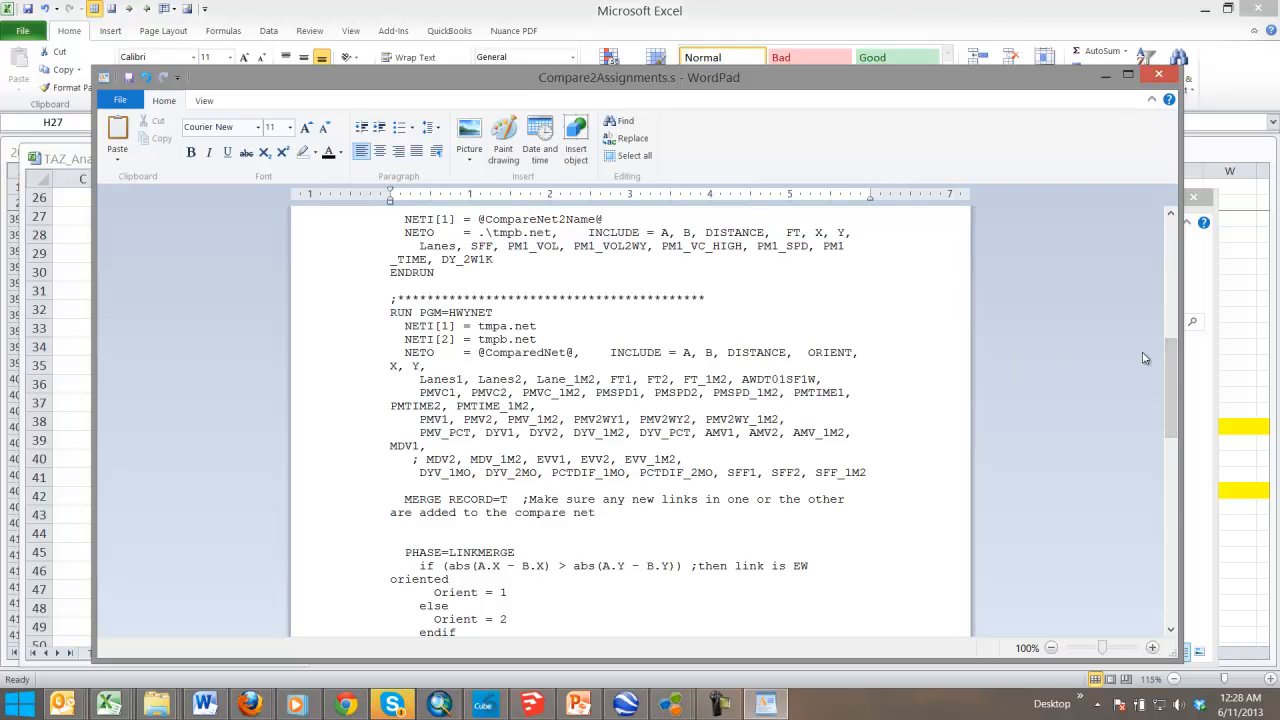
scroll("down", 3)
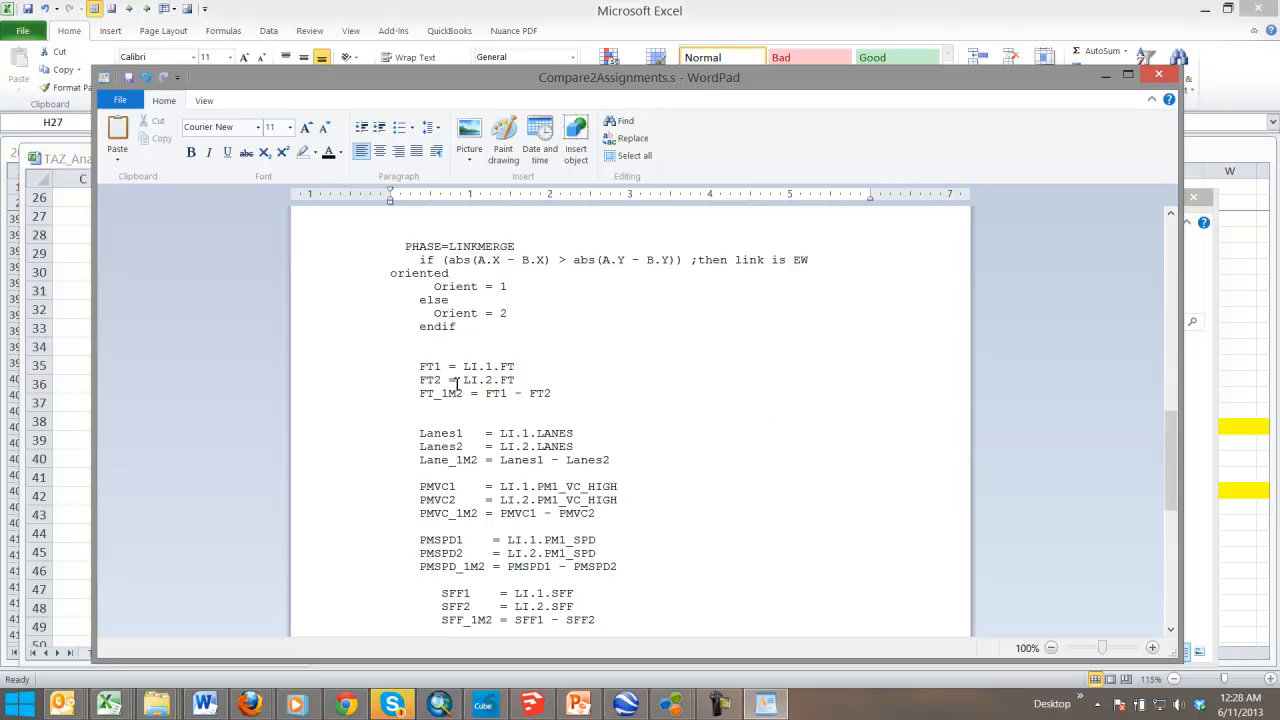
double_click(500, 380)
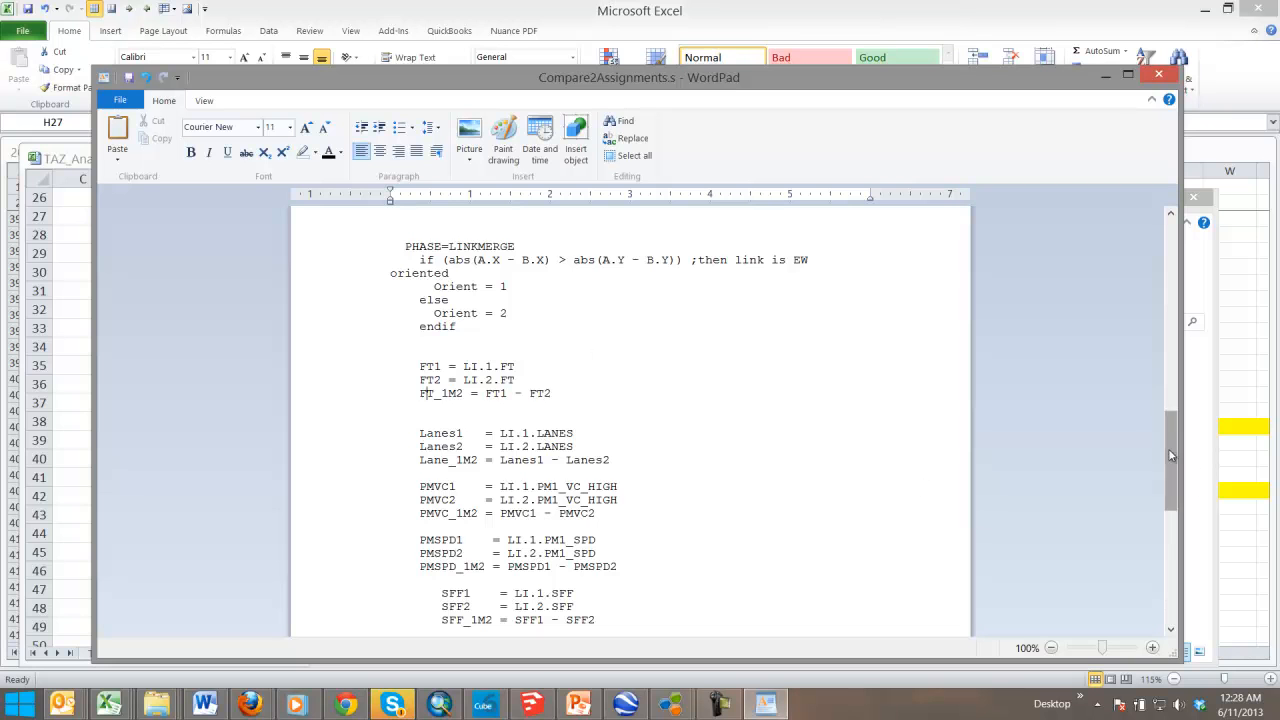
scroll("down", 3)
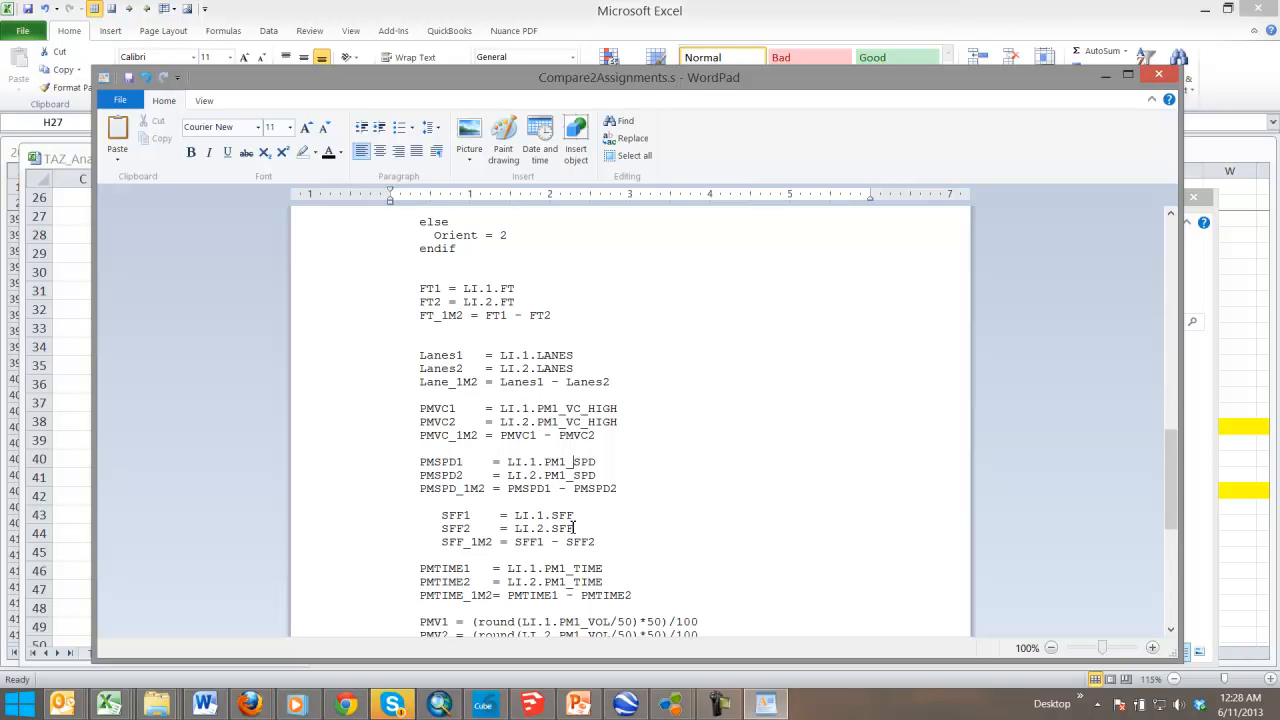
scroll("down", 3)
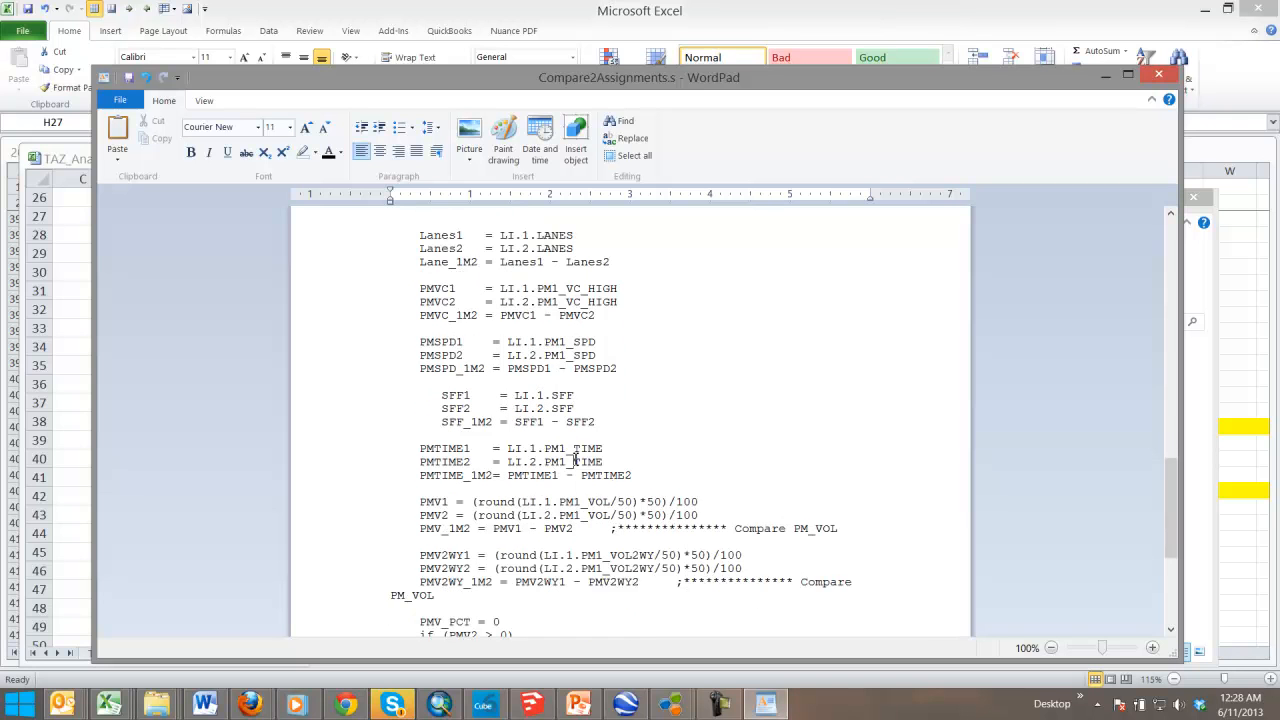
mouse_move(610, 530)
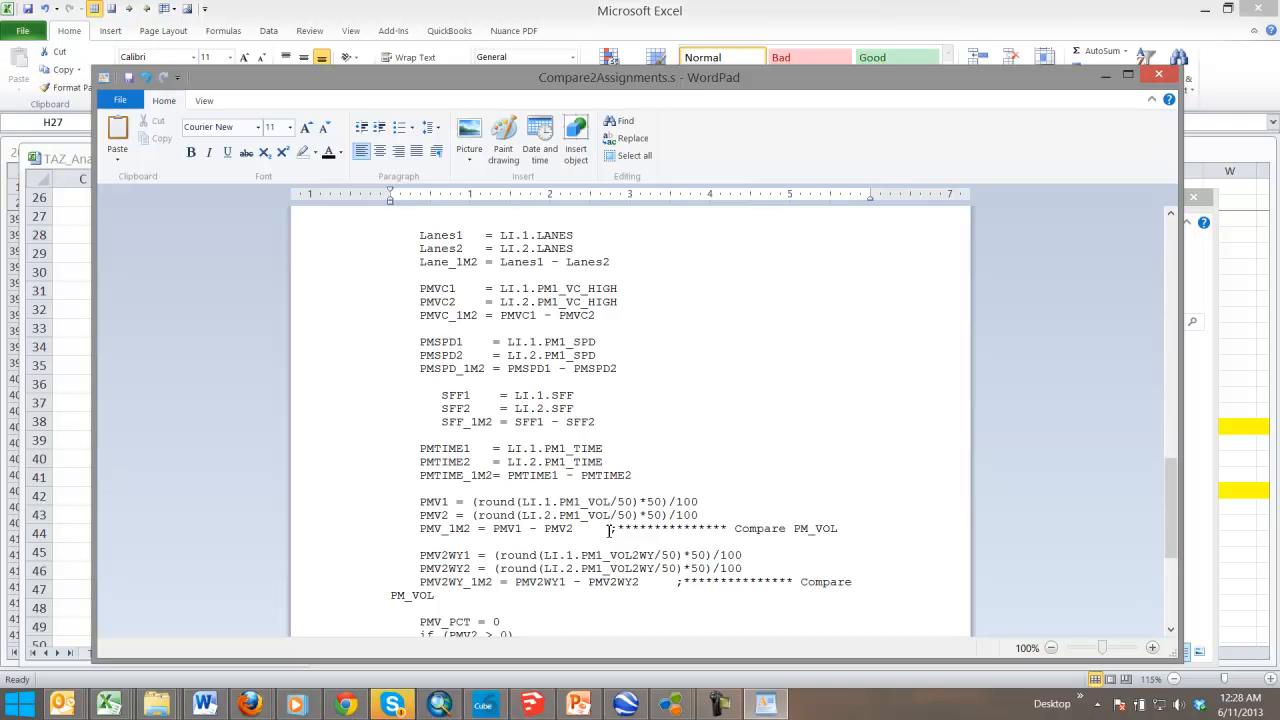
scroll("down", 3)
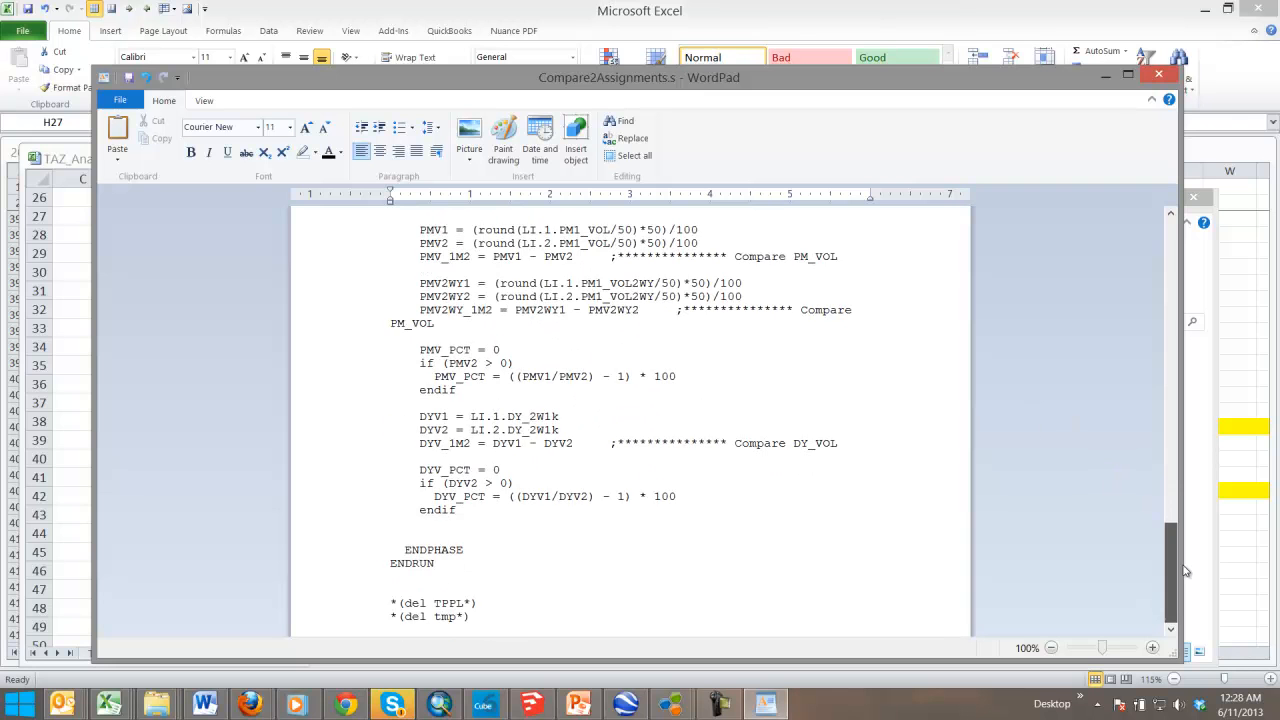
scroll("up", 3)
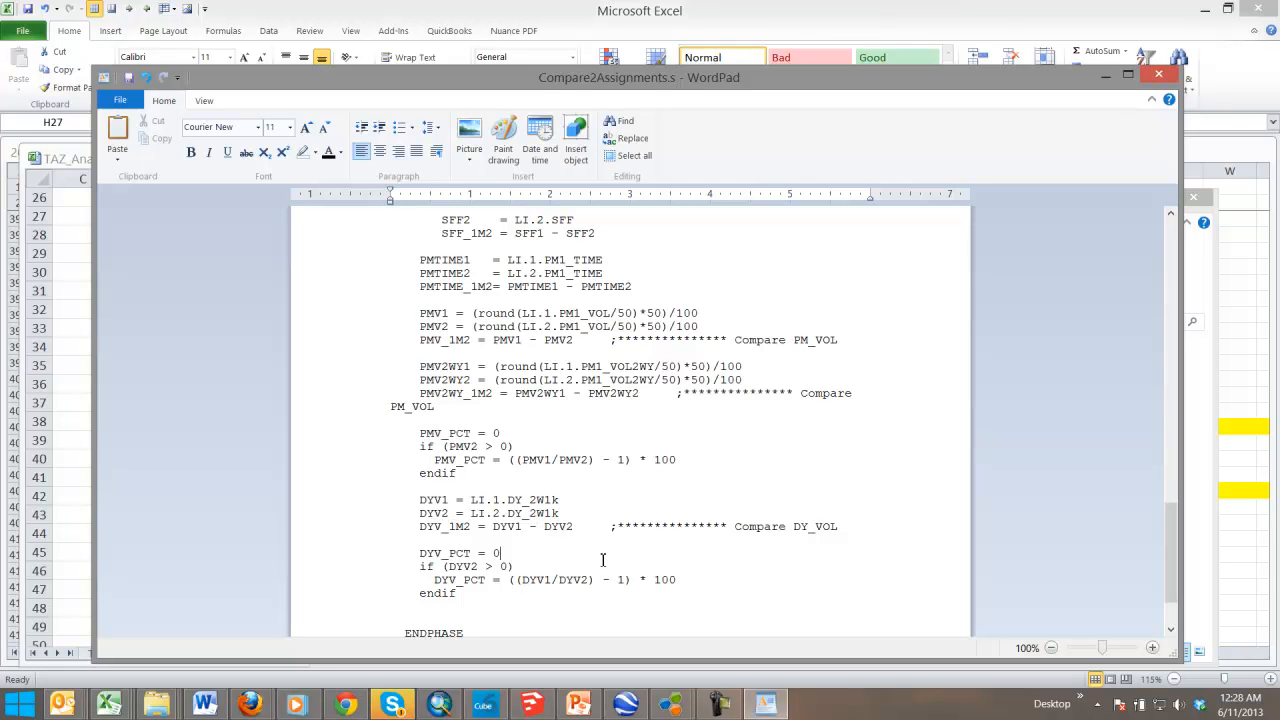
scroll("up", 3)
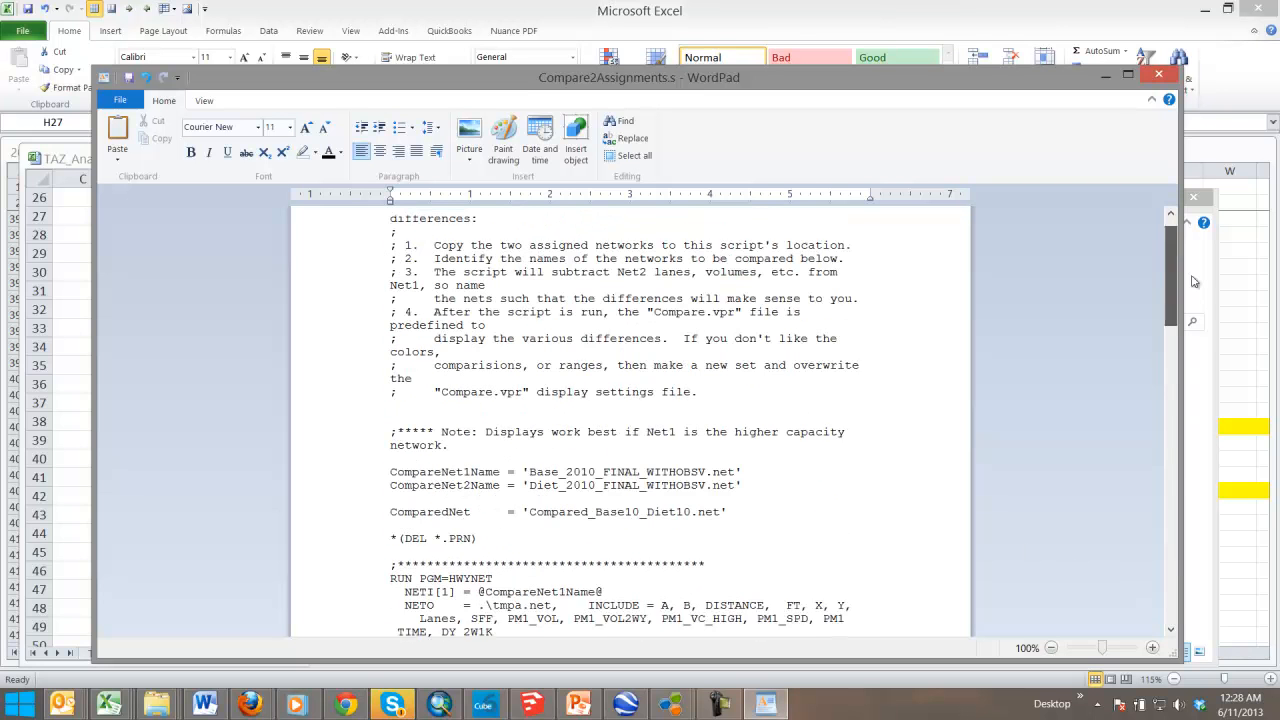
Close WordPad without saving, then select Base_2010_FINAL_WITHOBSV.NET in the folder
left_click(1159, 73)
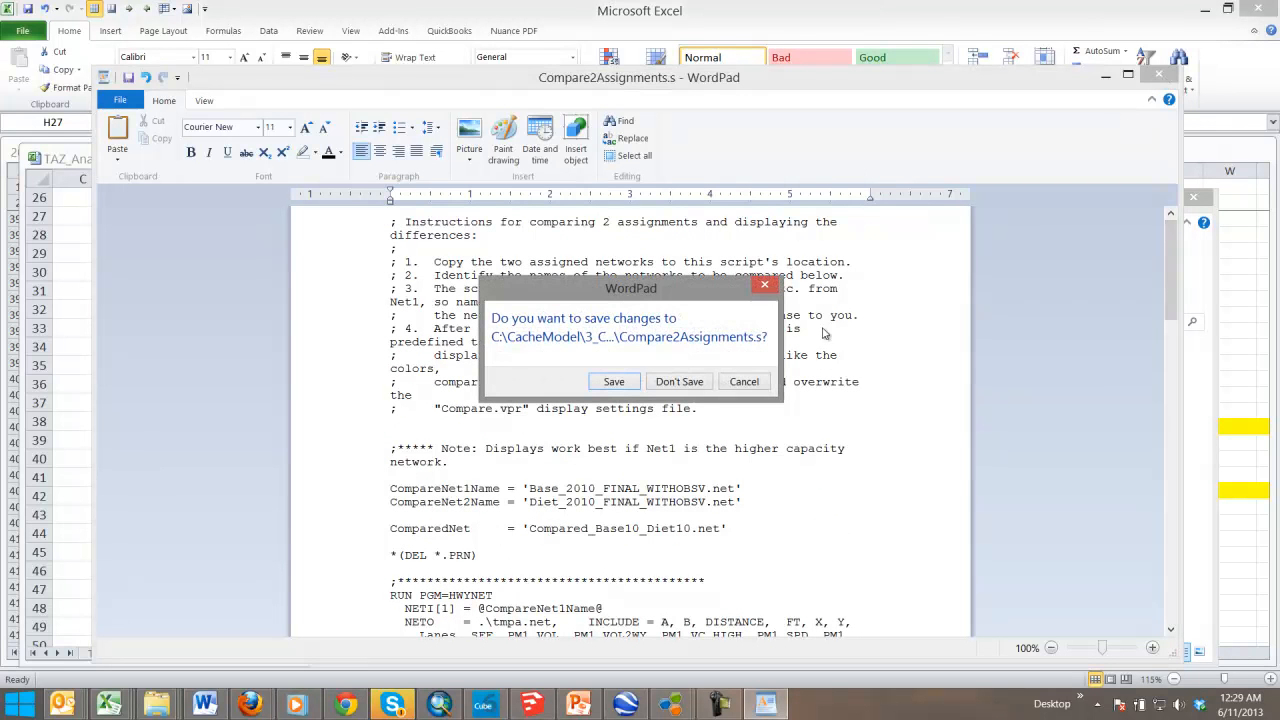
left_click(679, 381)
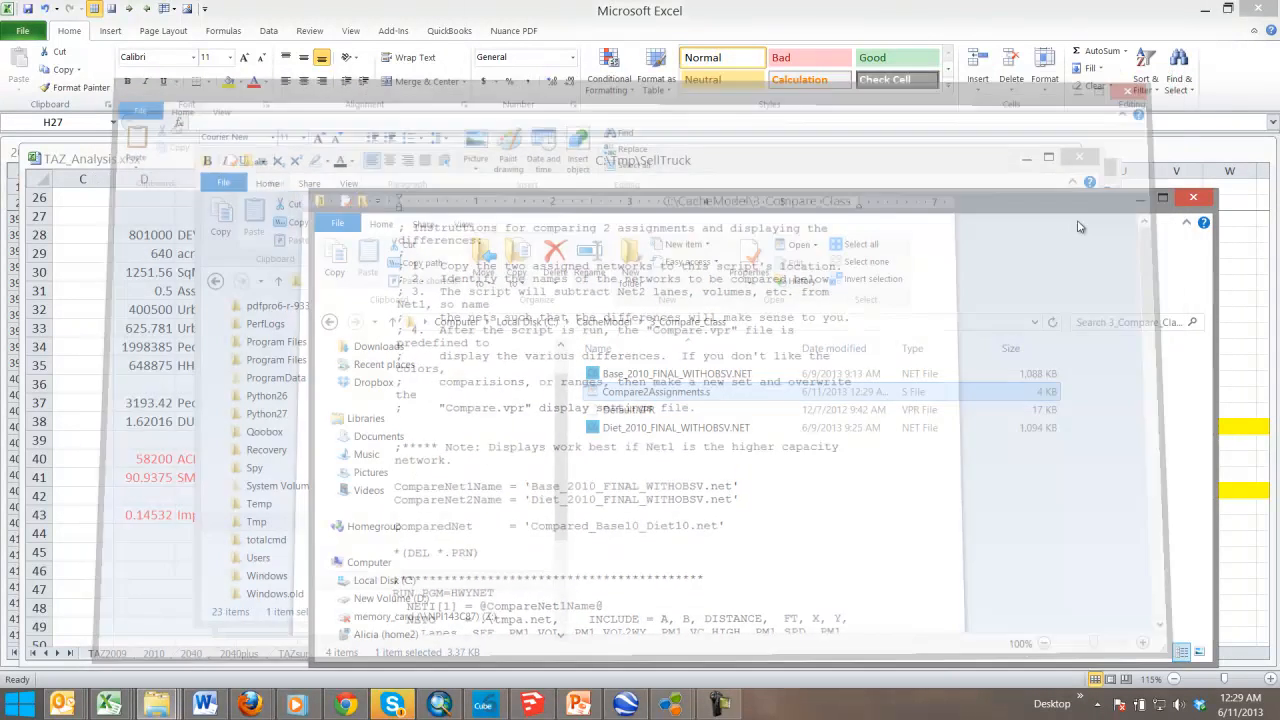
right_click(655, 391)
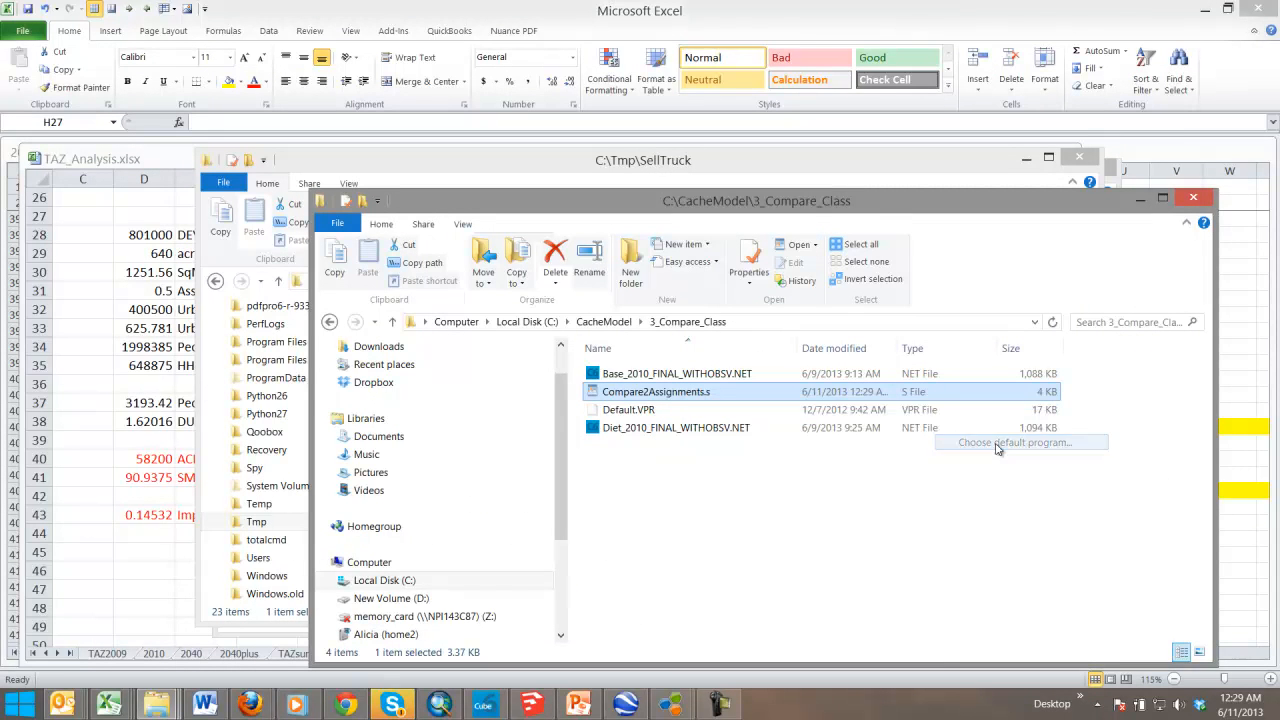
left_click(676, 373)
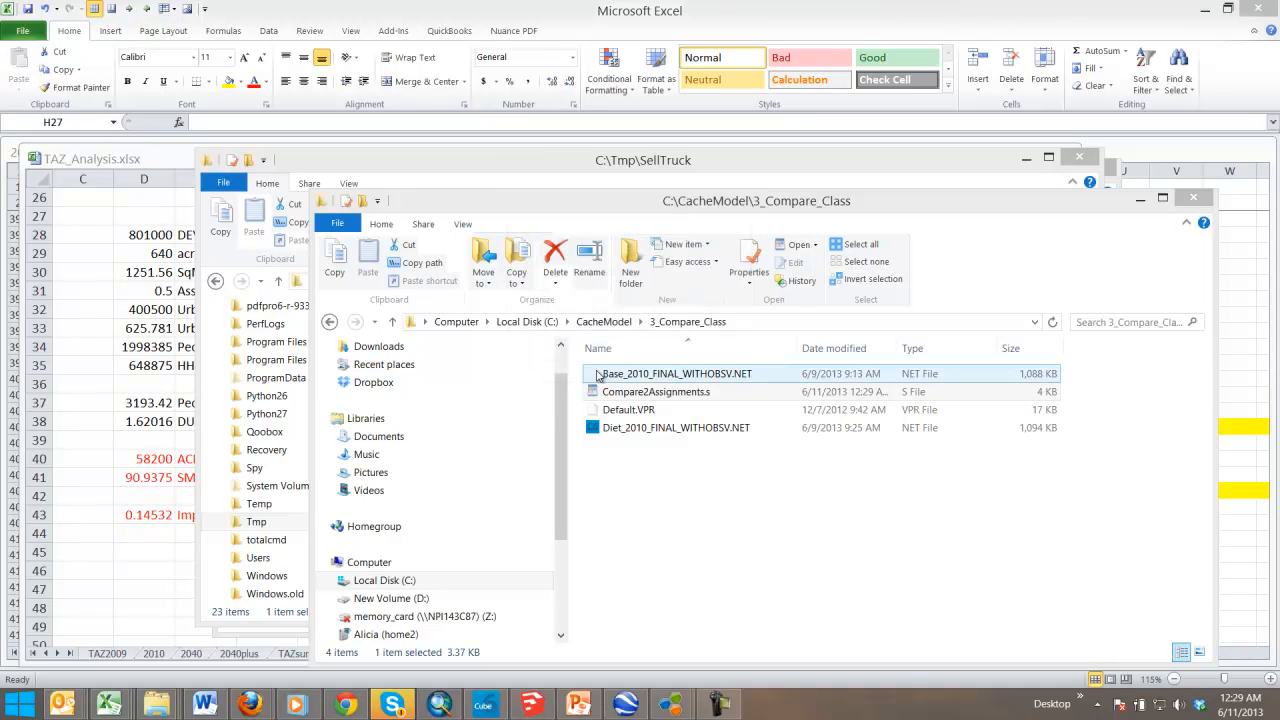
left_click(805, 500)
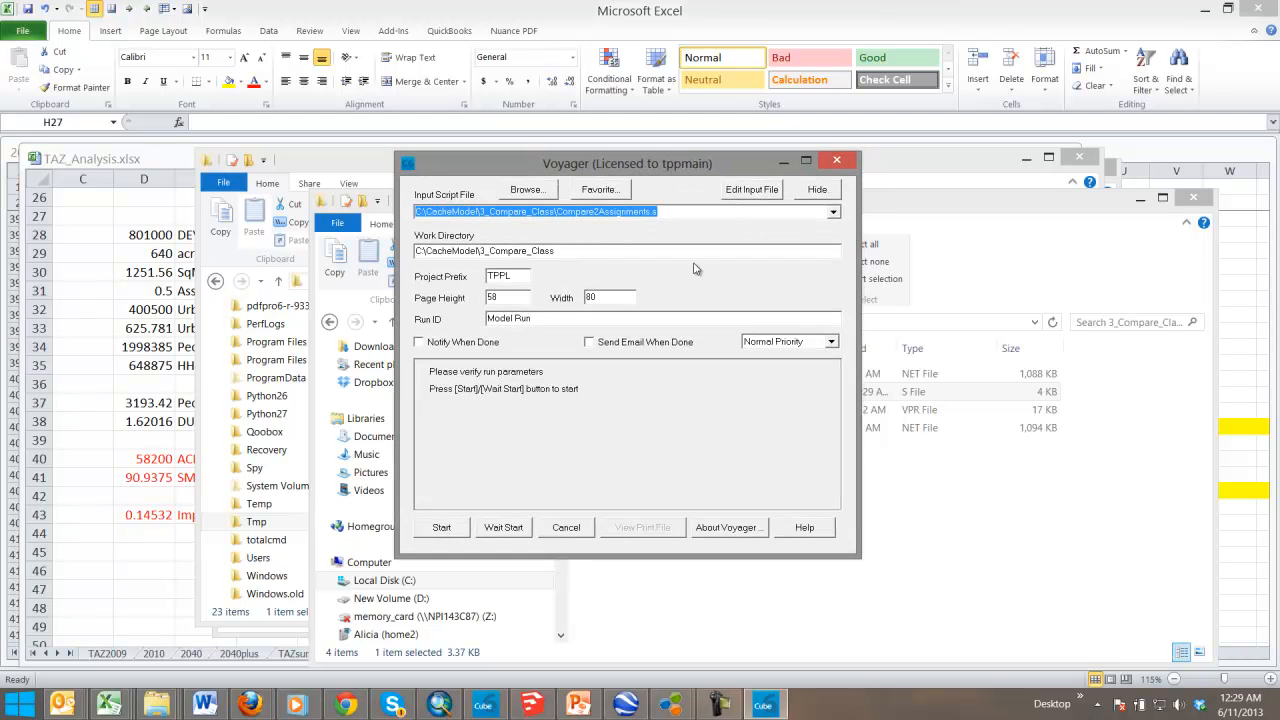
mouse_move(459, 537)
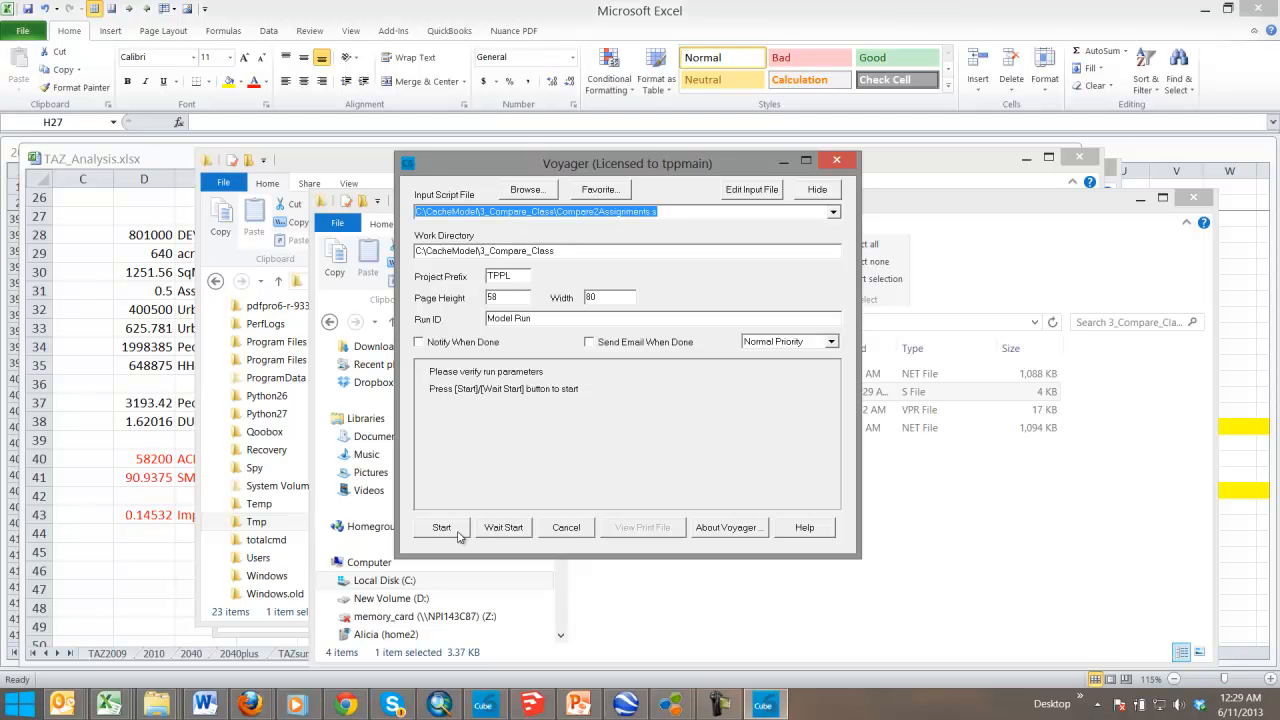
Start the Compare2Assignments run and close it once ReturnCode 0 appears
left_click(441, 527)
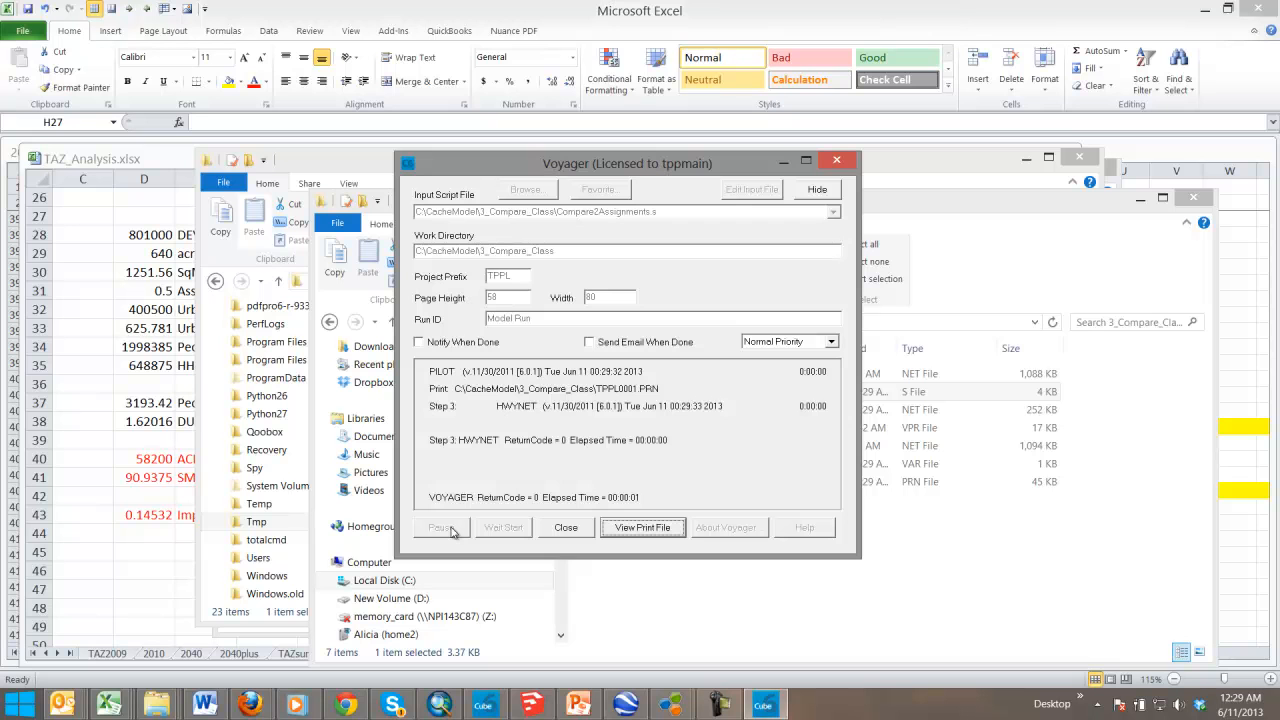
mouse_move(573, 535)
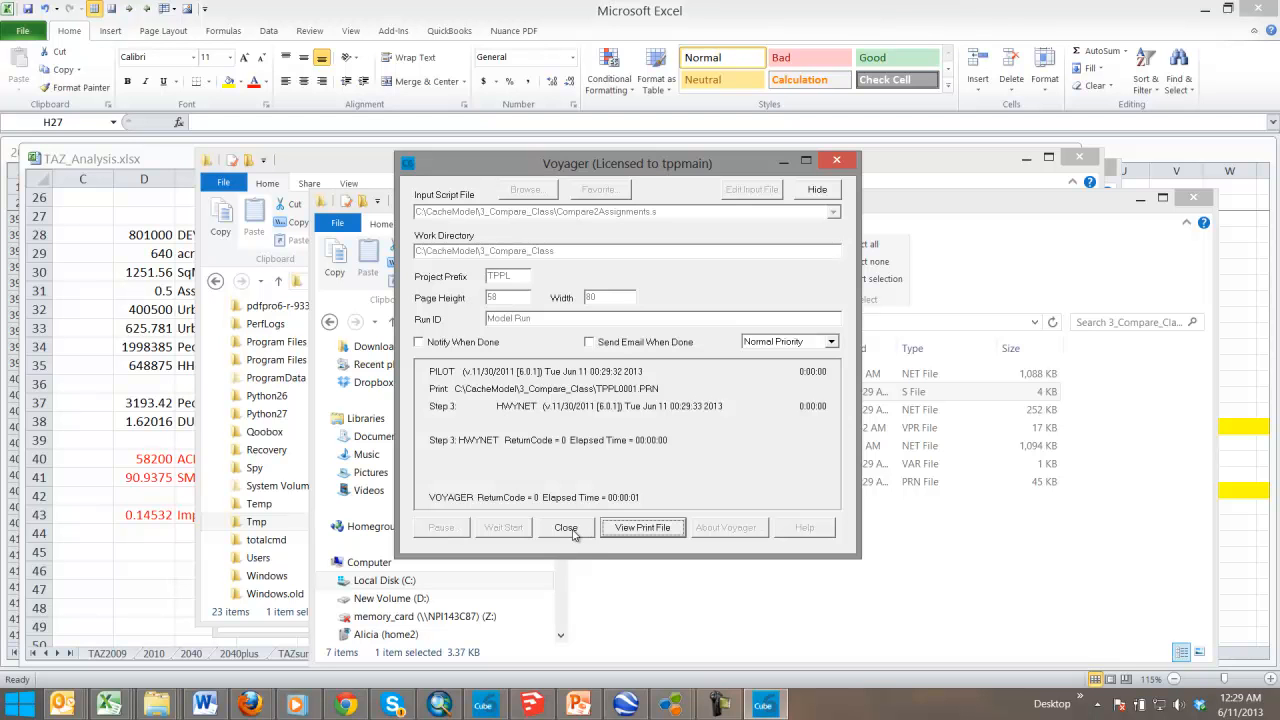
left_click(566, 527)
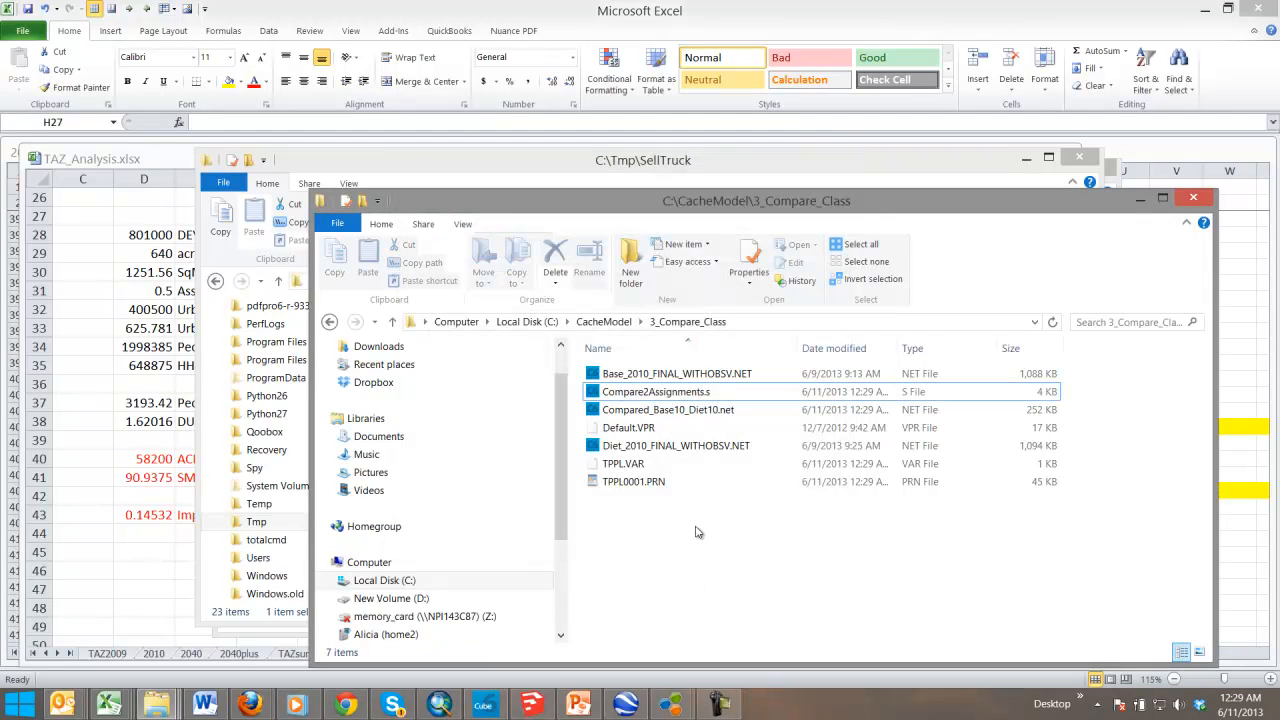
mouse_move(653, 533)
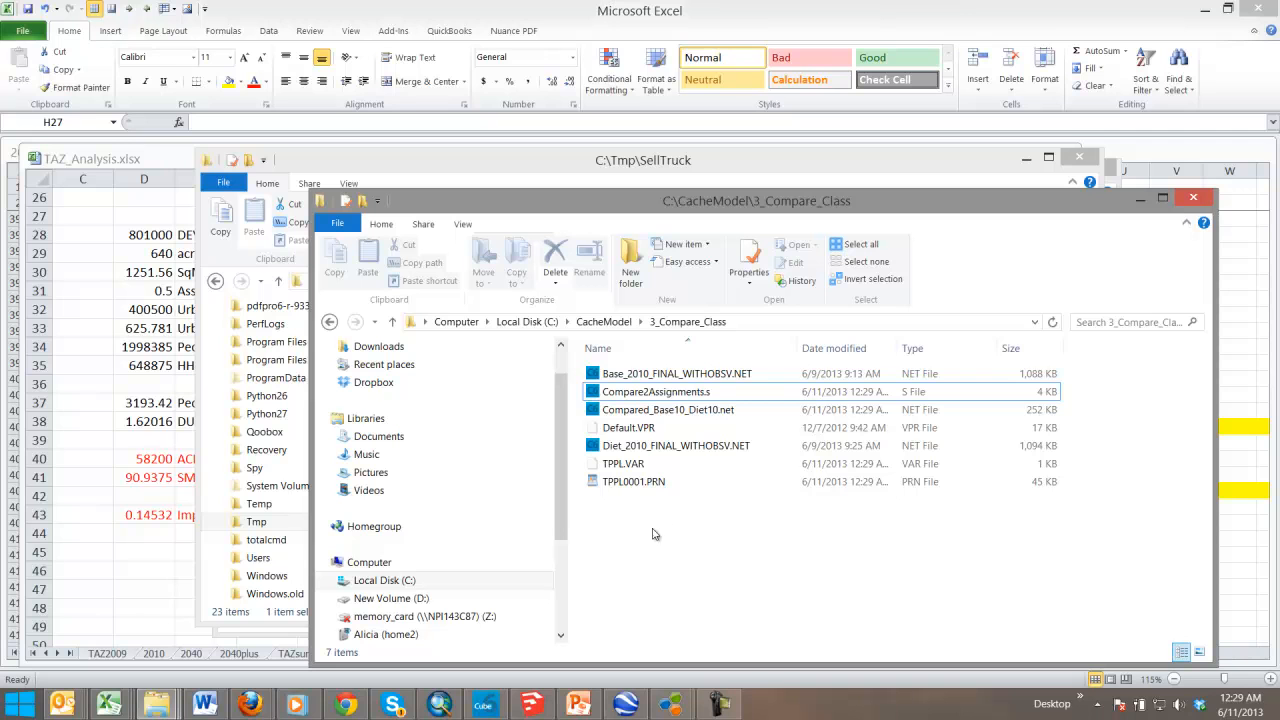
mouse_move(695, 497)
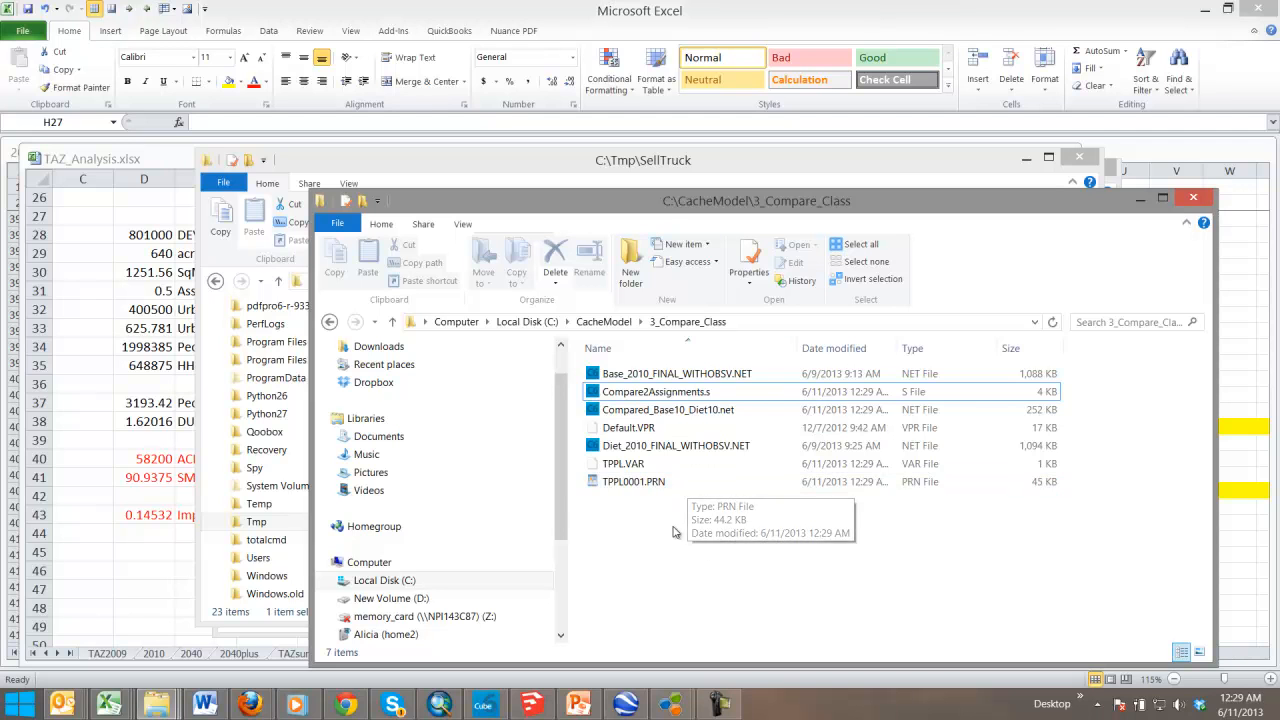
mouse_move(675, 445)
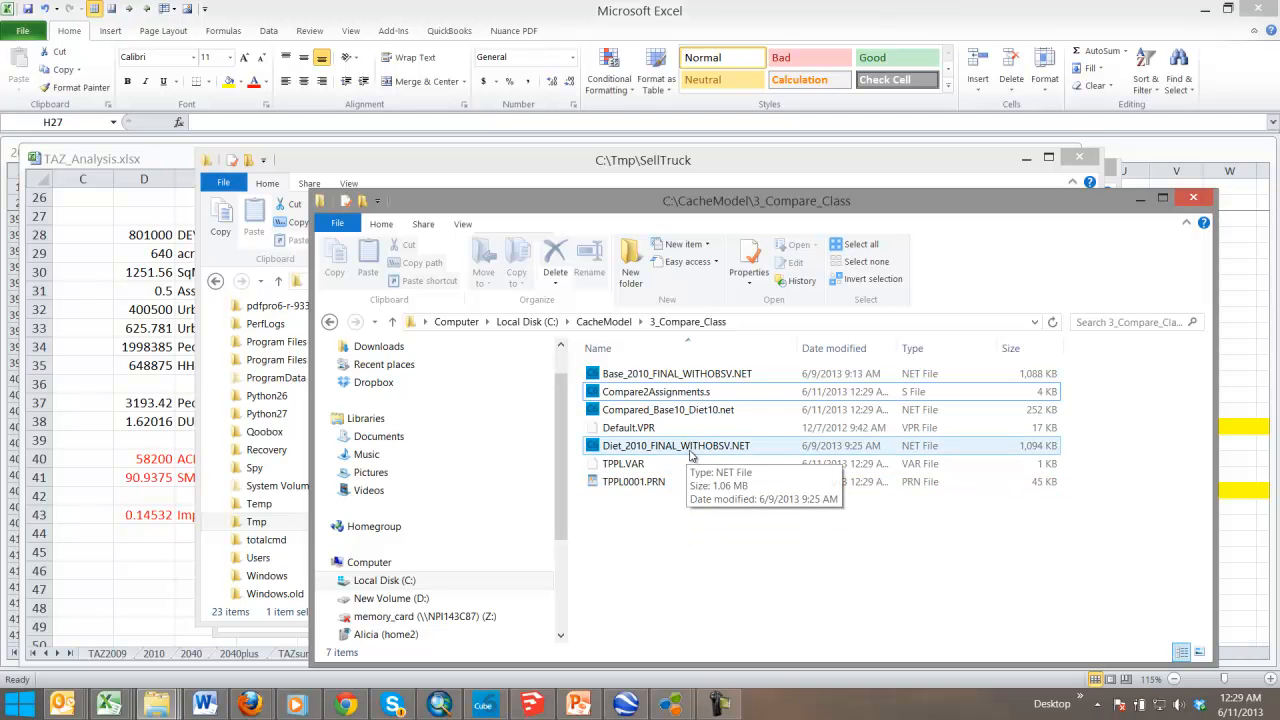
mouse_move(695, 455)
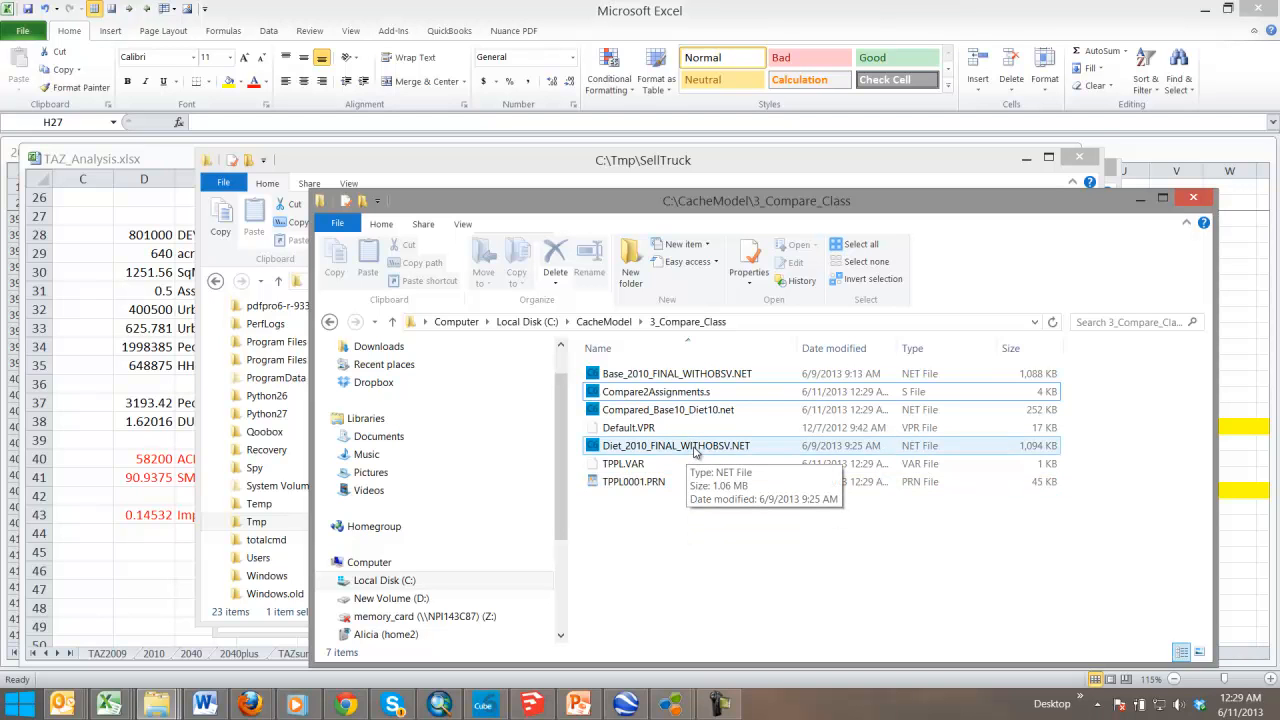
Select Diet_2010_FINAL_WITHOBSV.NET in the compare folder, then return to Cube
left_click(676, 445)
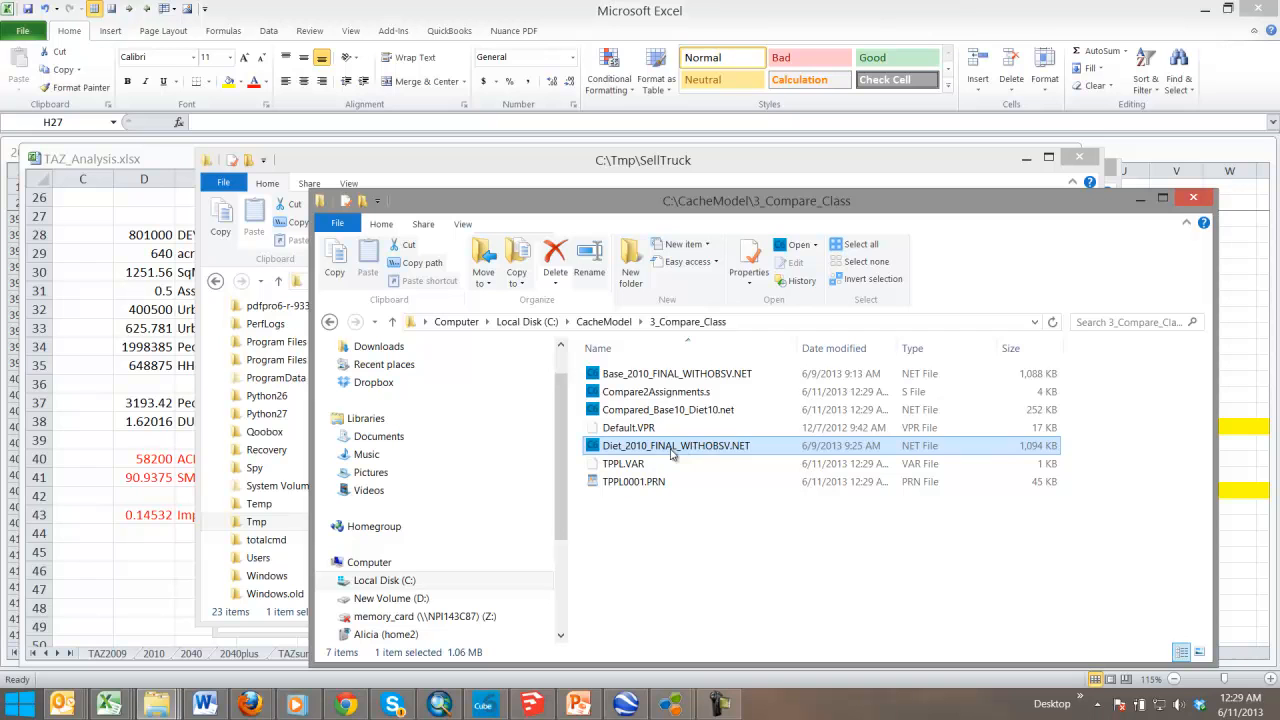
left_click(667, 409)
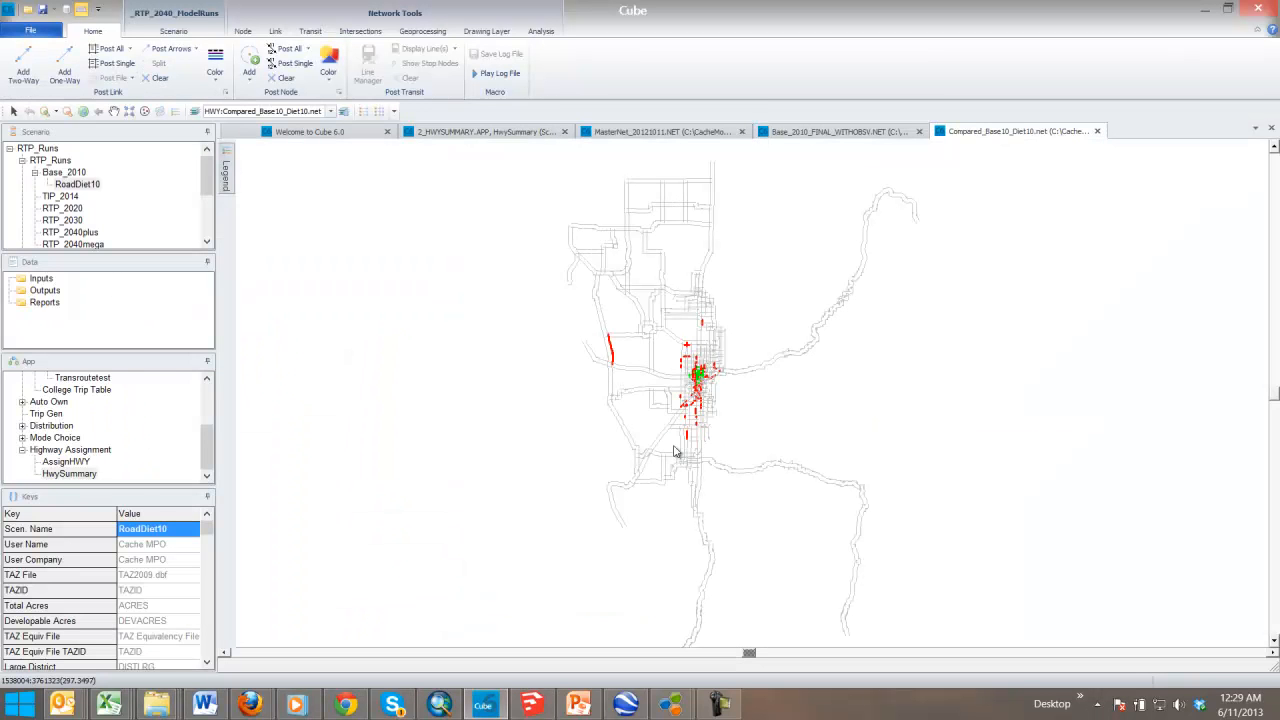
Box-zoom onto the downtown red and green difference links and bring up the Post Link colour criteria
left_click(47, 111)
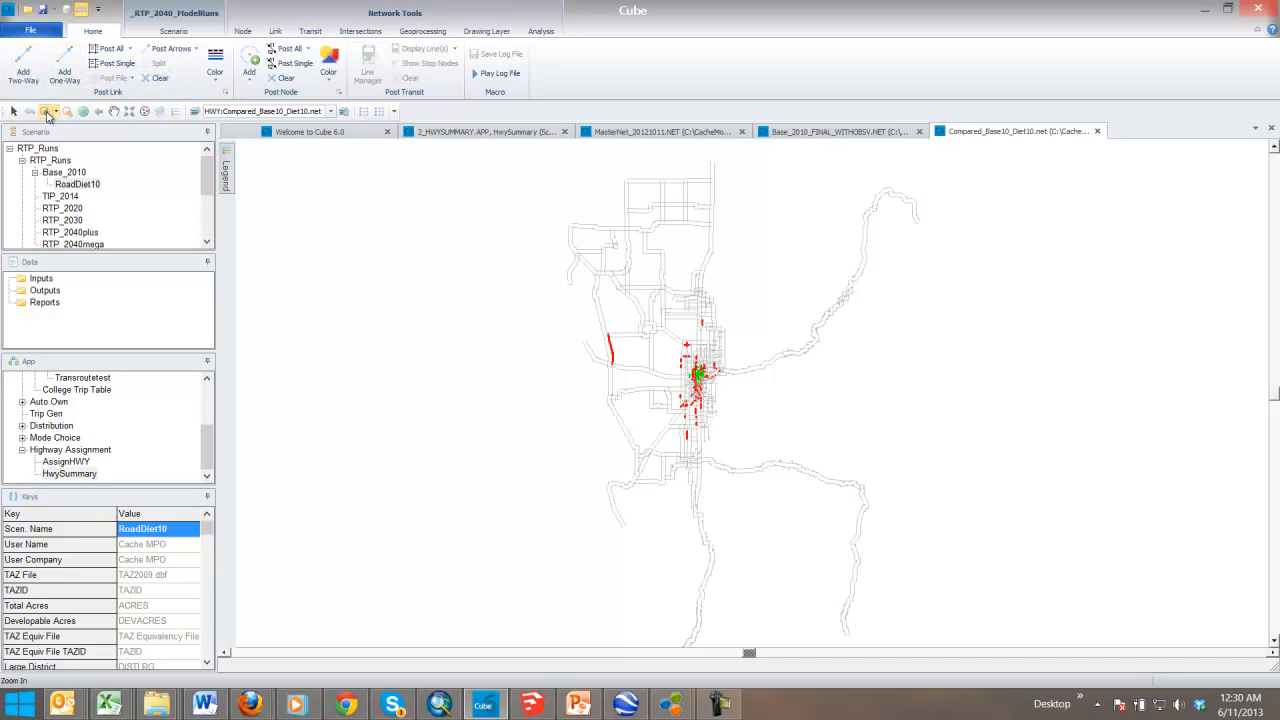
left_click_drag(670, 345, 727, 437)
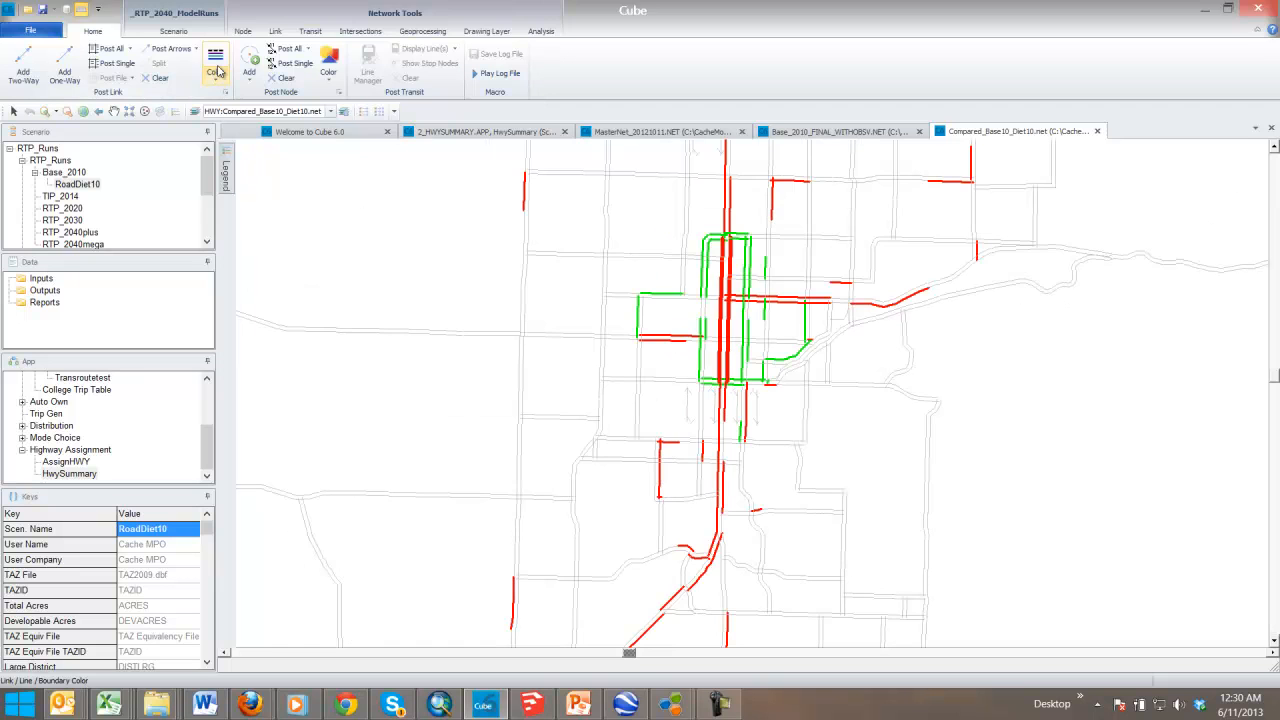
left_click(215, 58)
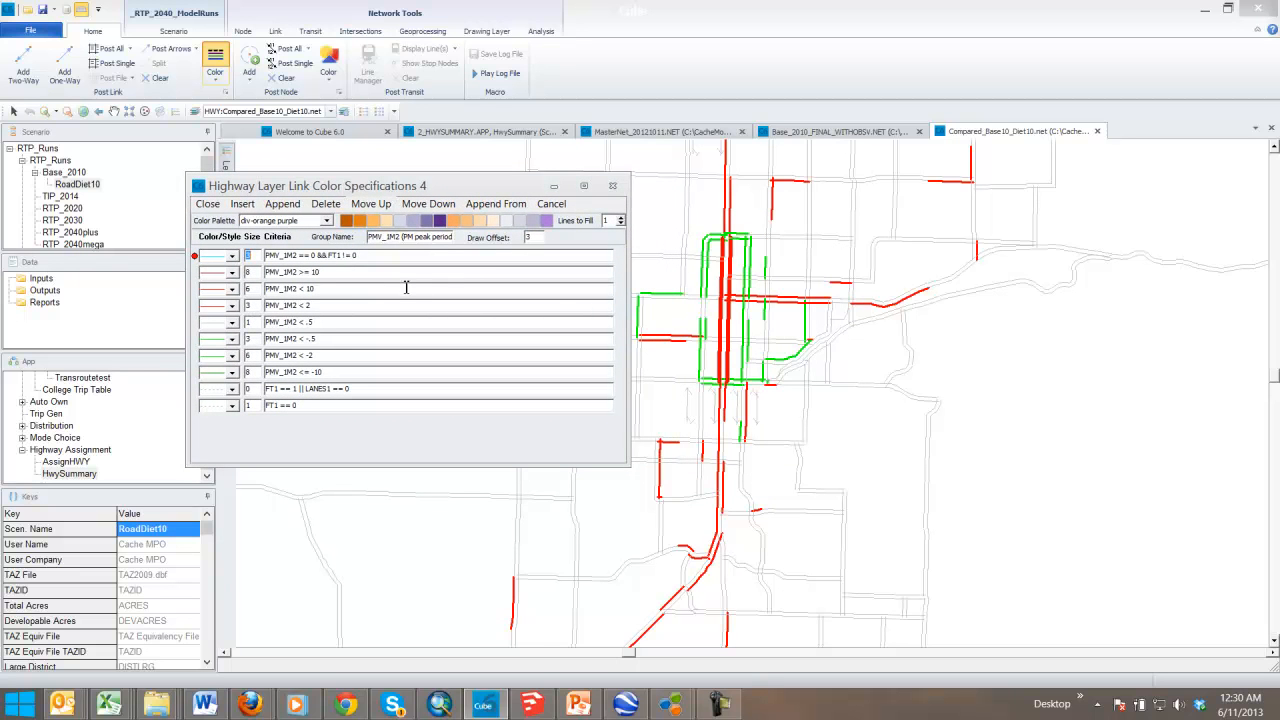
mouse_move(394, 307)
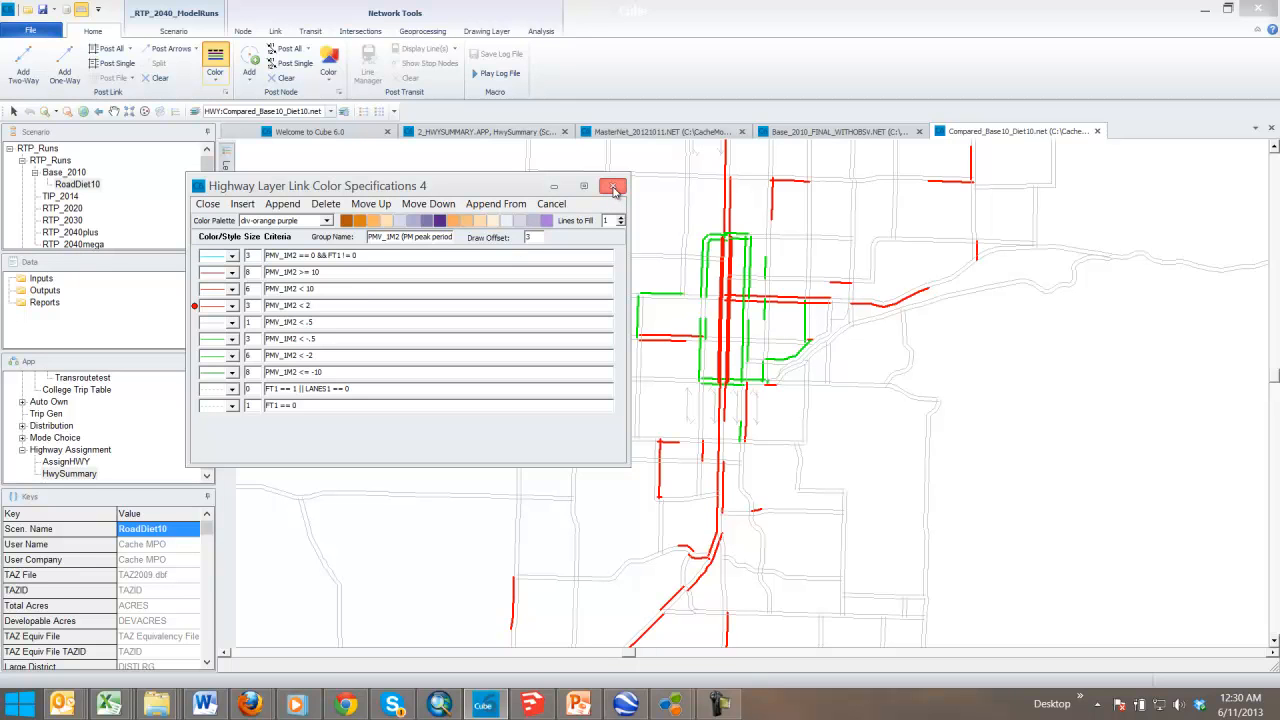
Close the PMV_IM2 colour specifications and start switching colouring to daily volume differences
left_click(613, 186)
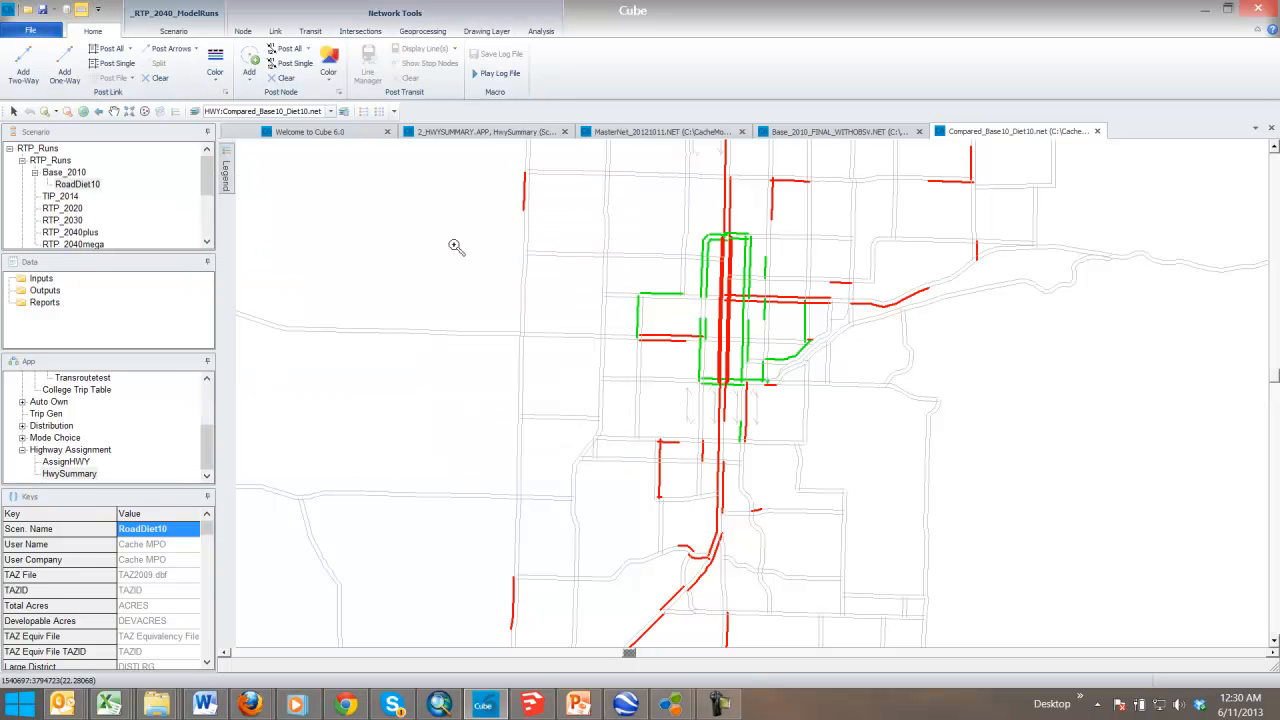
left_click(215, 75)
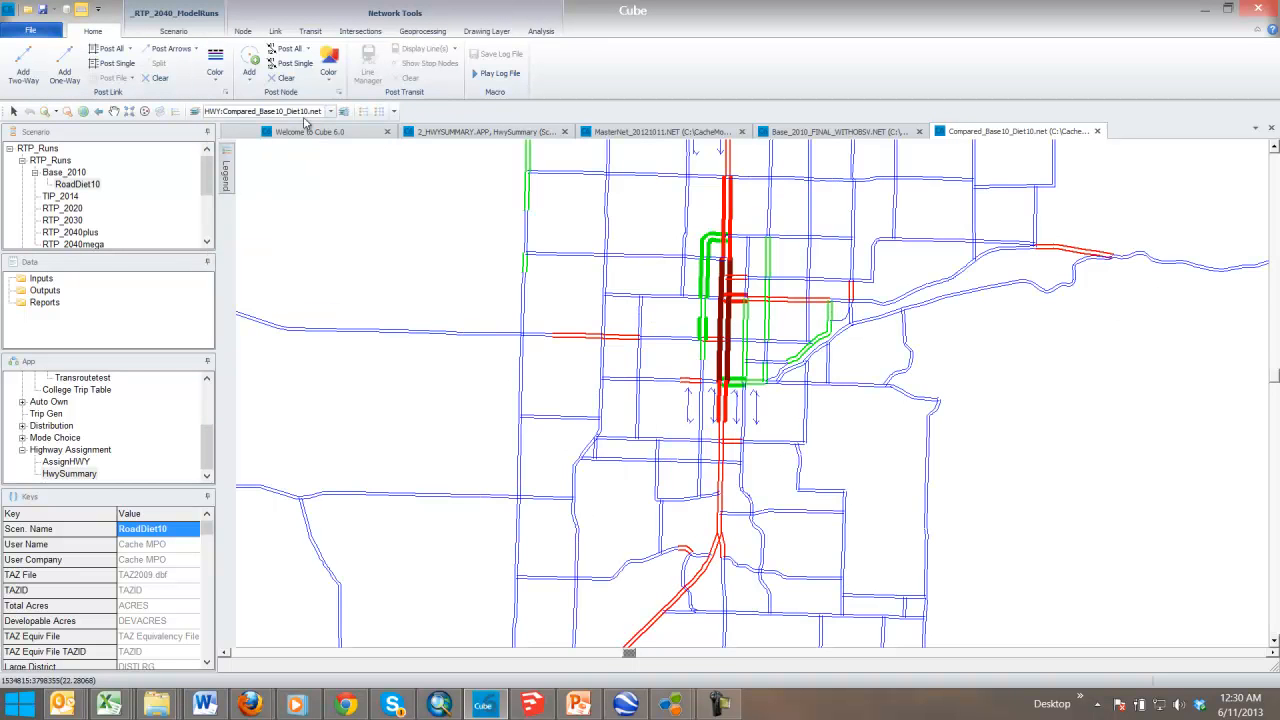
Colour links by the DYV_IM2 daily volume difference and zoom closer on the downtown corridor
left_click(215, 67)
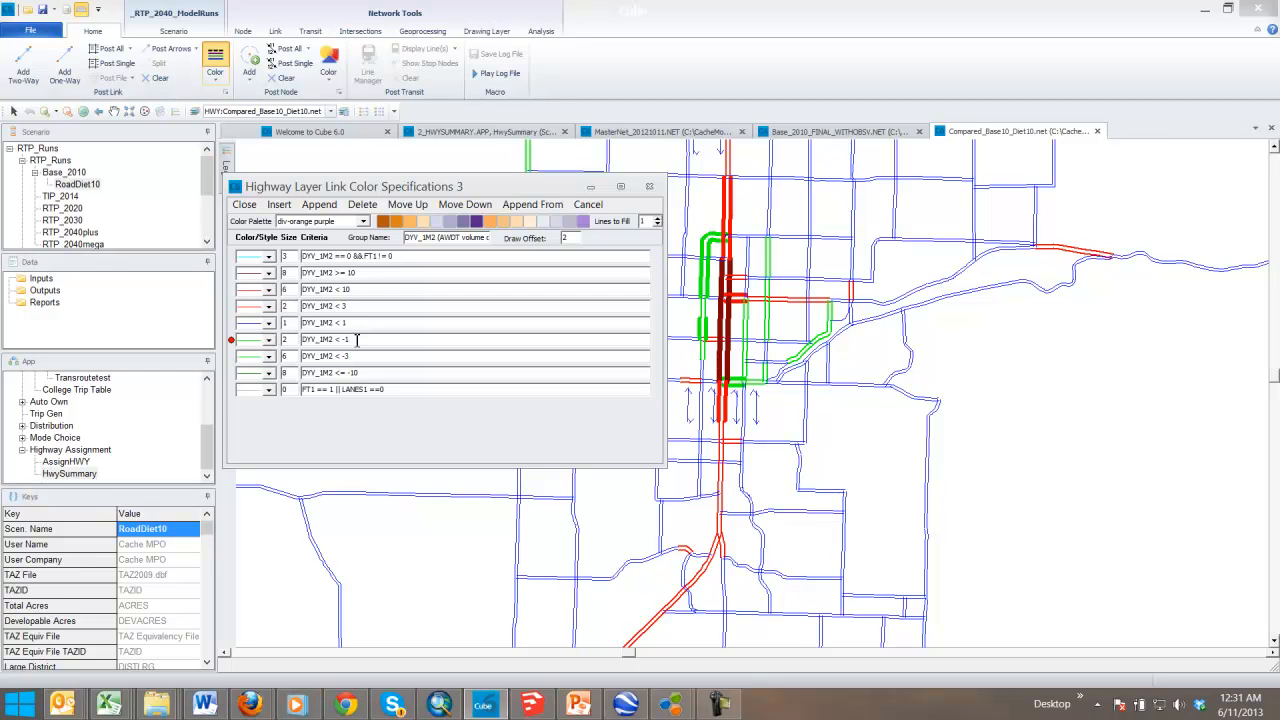
mouse_move(498, 354)
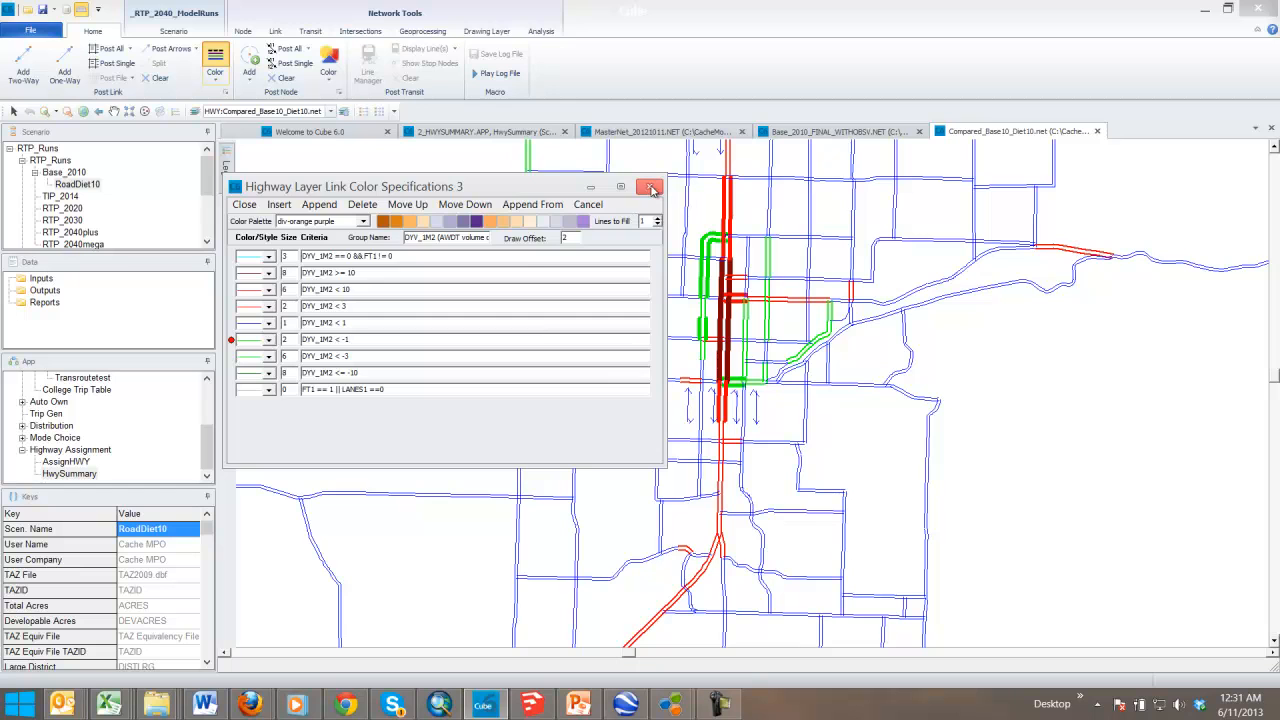
left_click(651, 187)
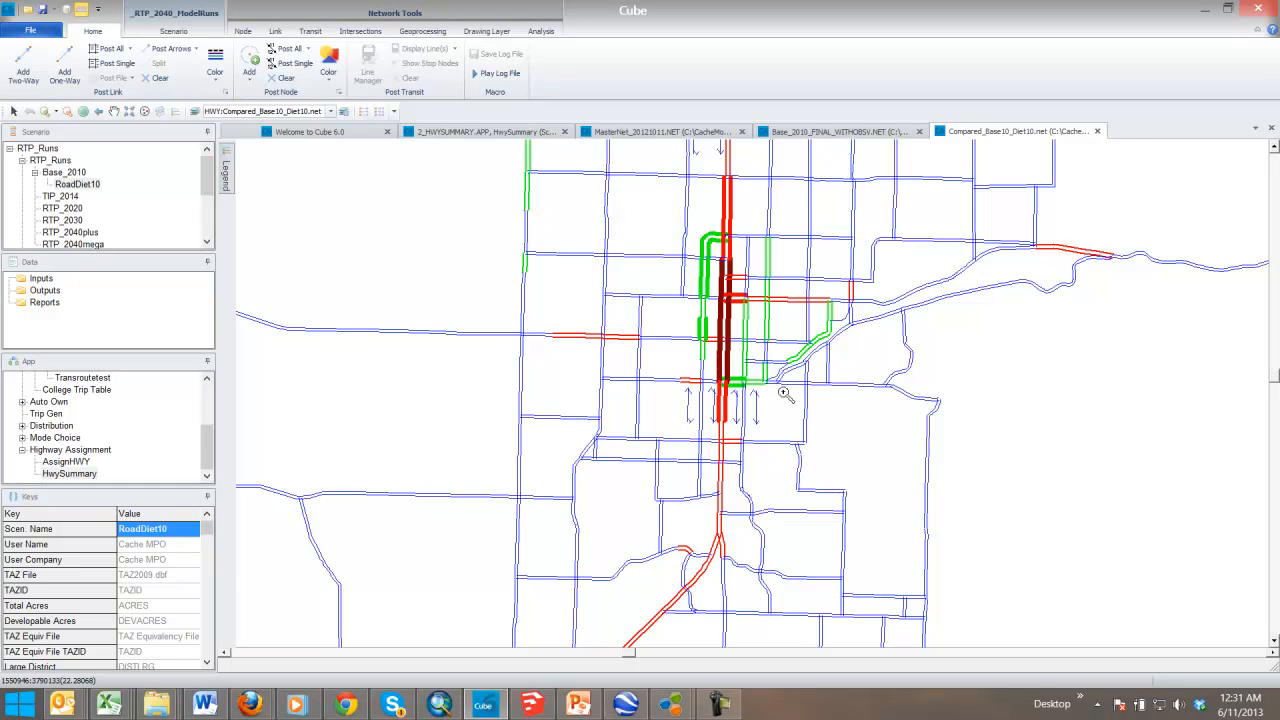
left_click(45, 111)
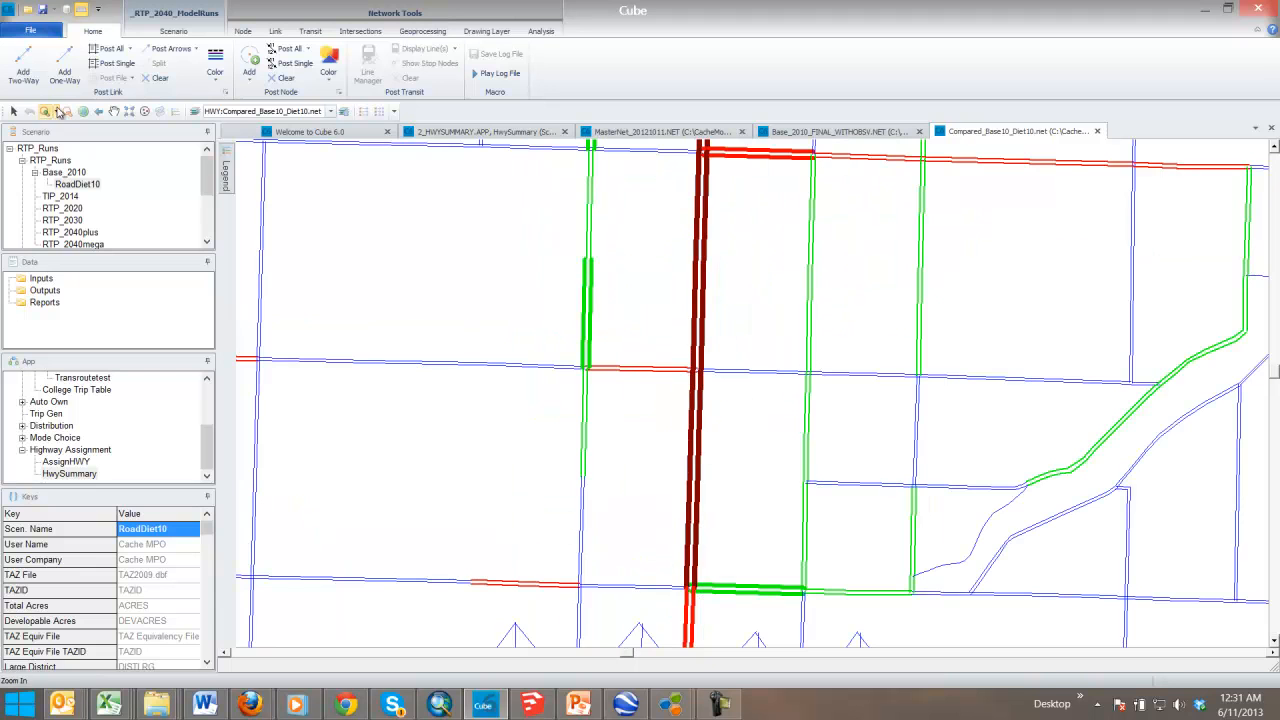
Post DY1 and DY2 daily volumes on links with daily differences over 1000, leaving settings unchanged
left_click(133, 48)
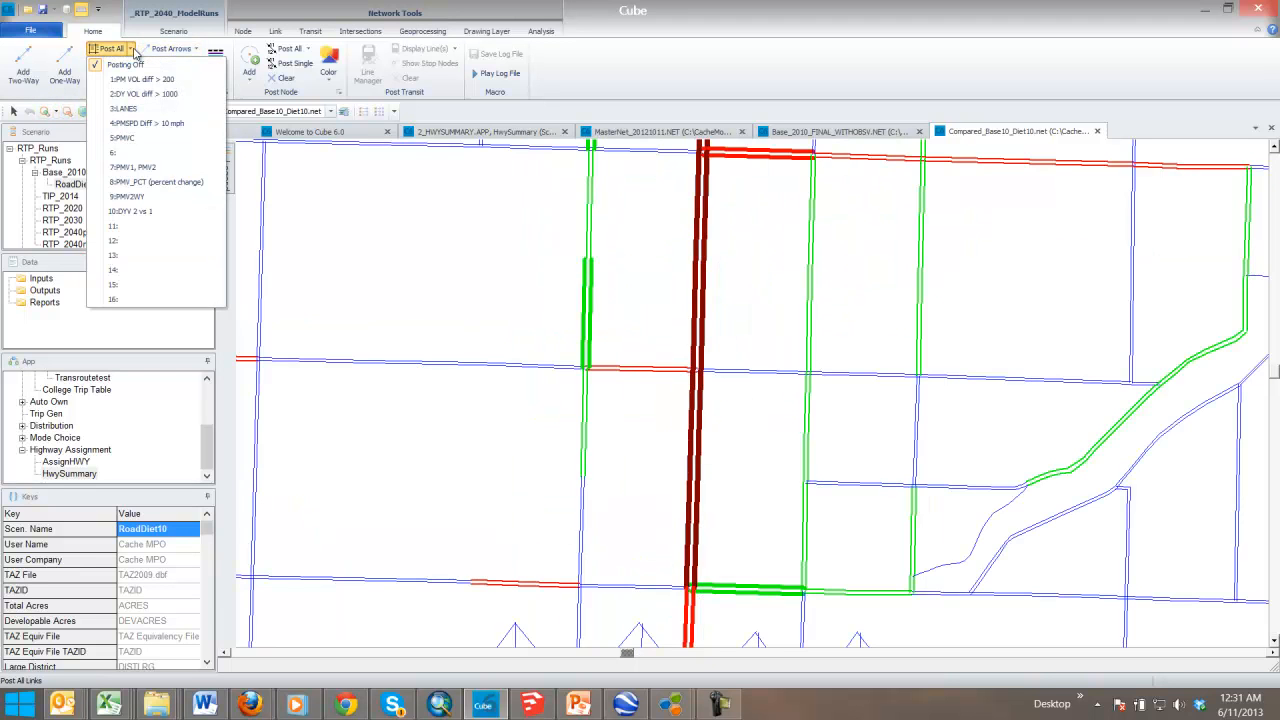
mouse_move(141, 93)
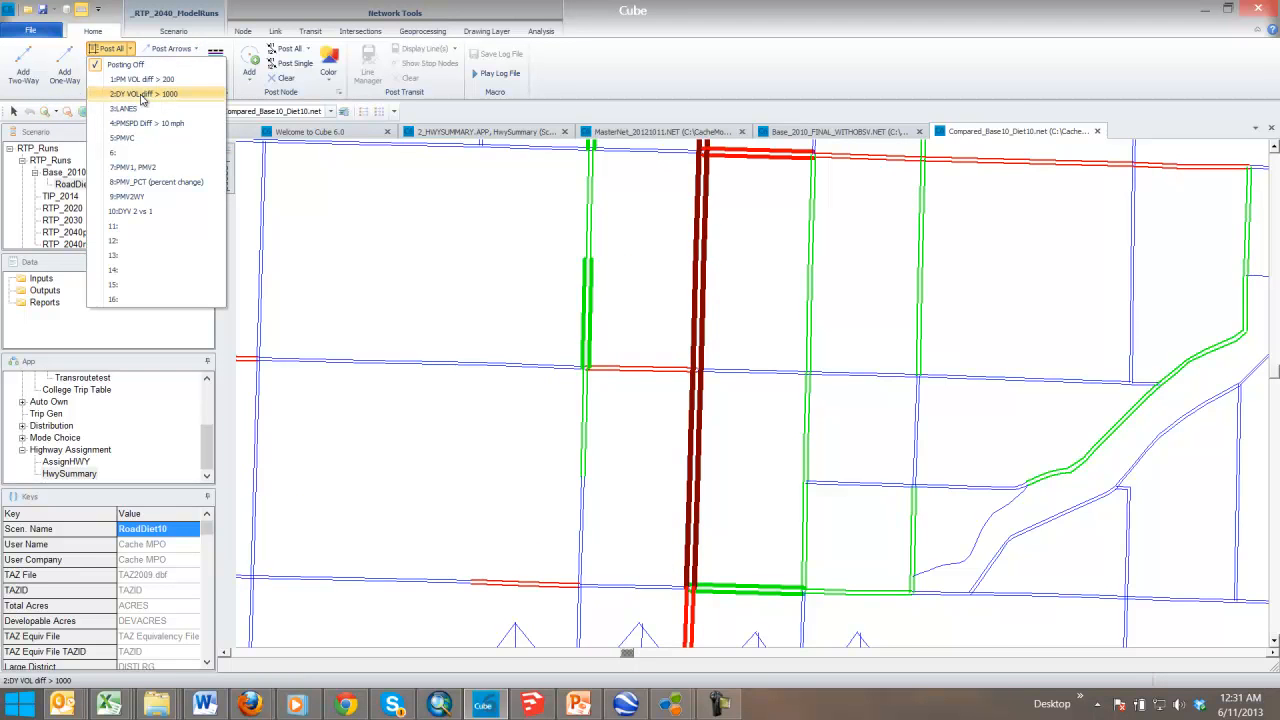
left_click(142, 93)
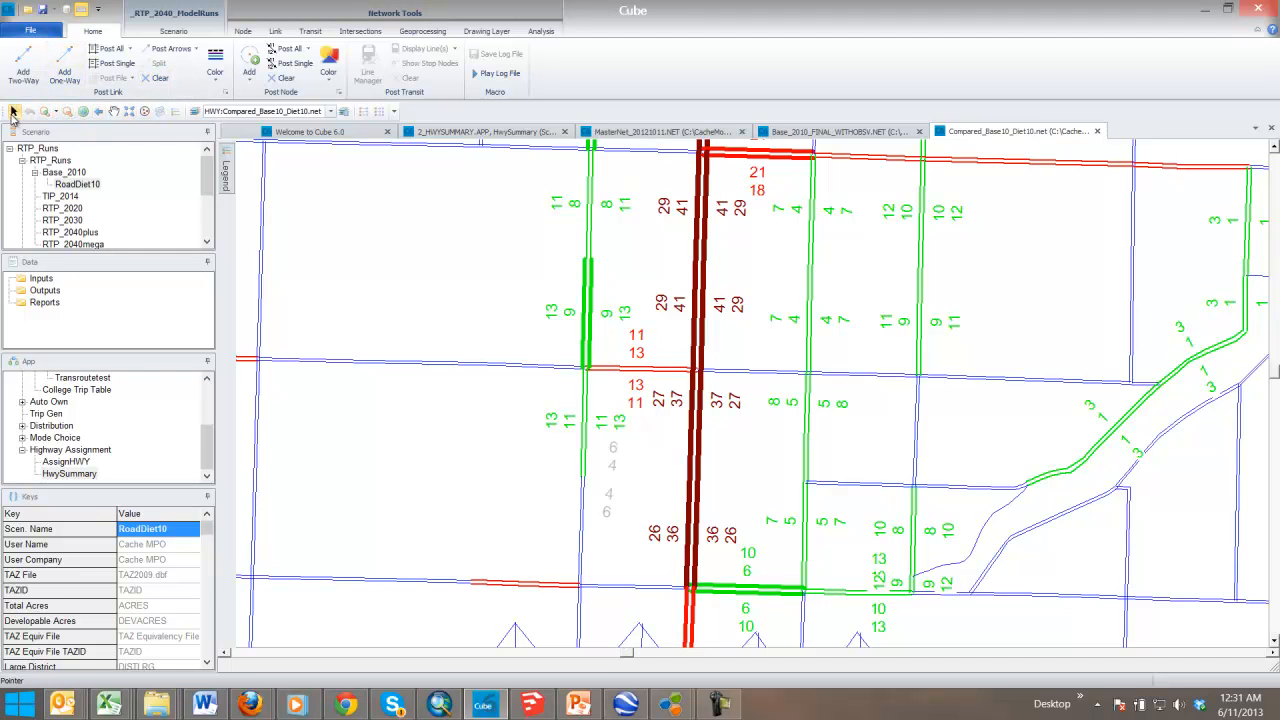
mouse_move(695, 318)
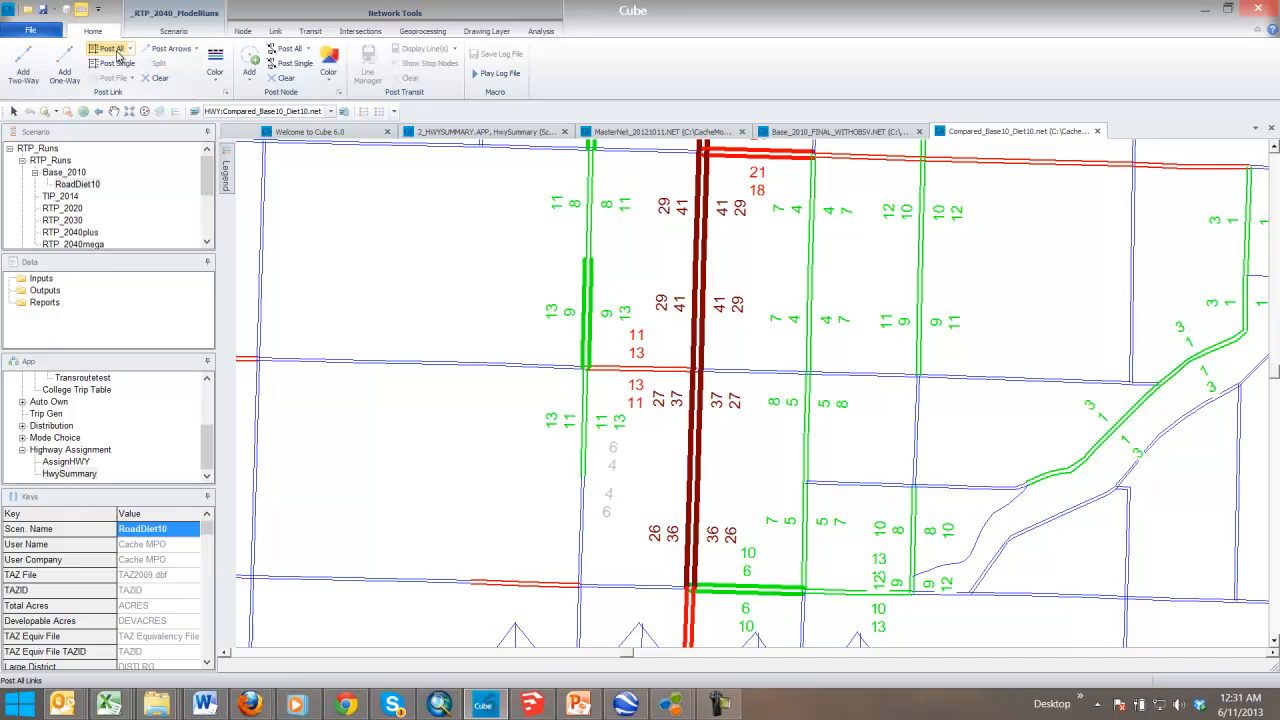
left_click(108, 48)
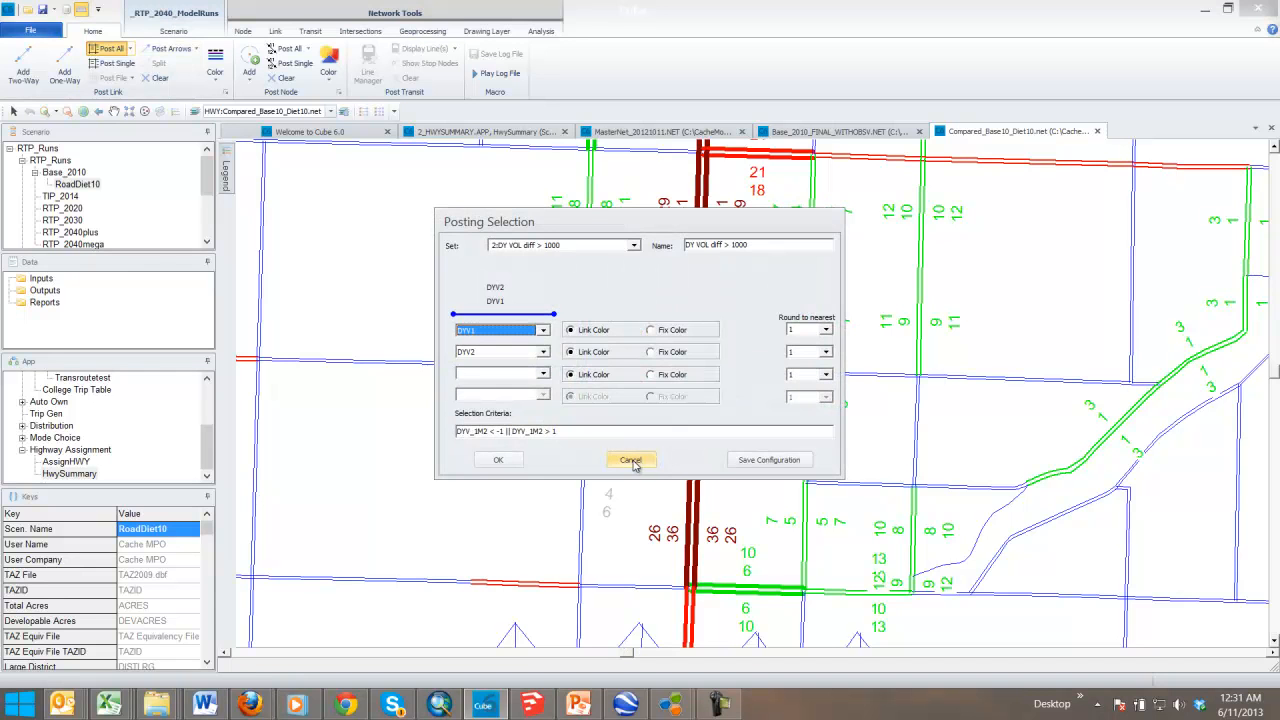
left_click(630, 459)
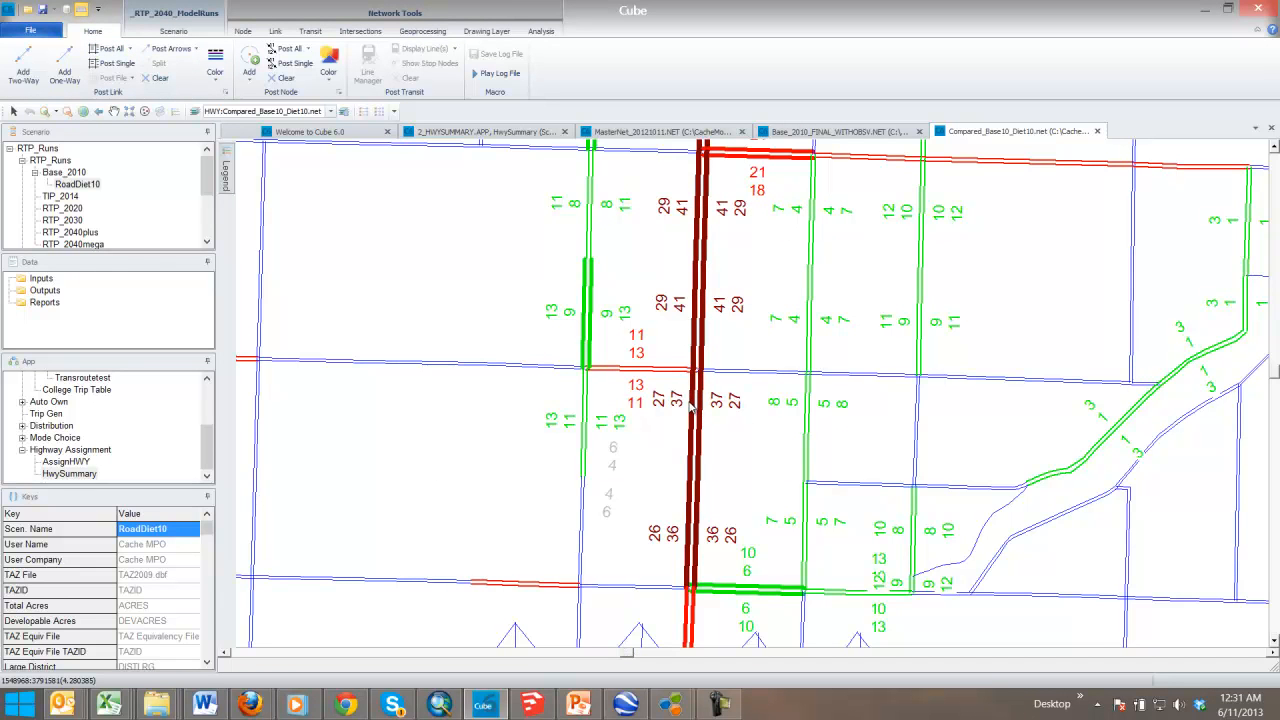
mouse_move(696, 347)
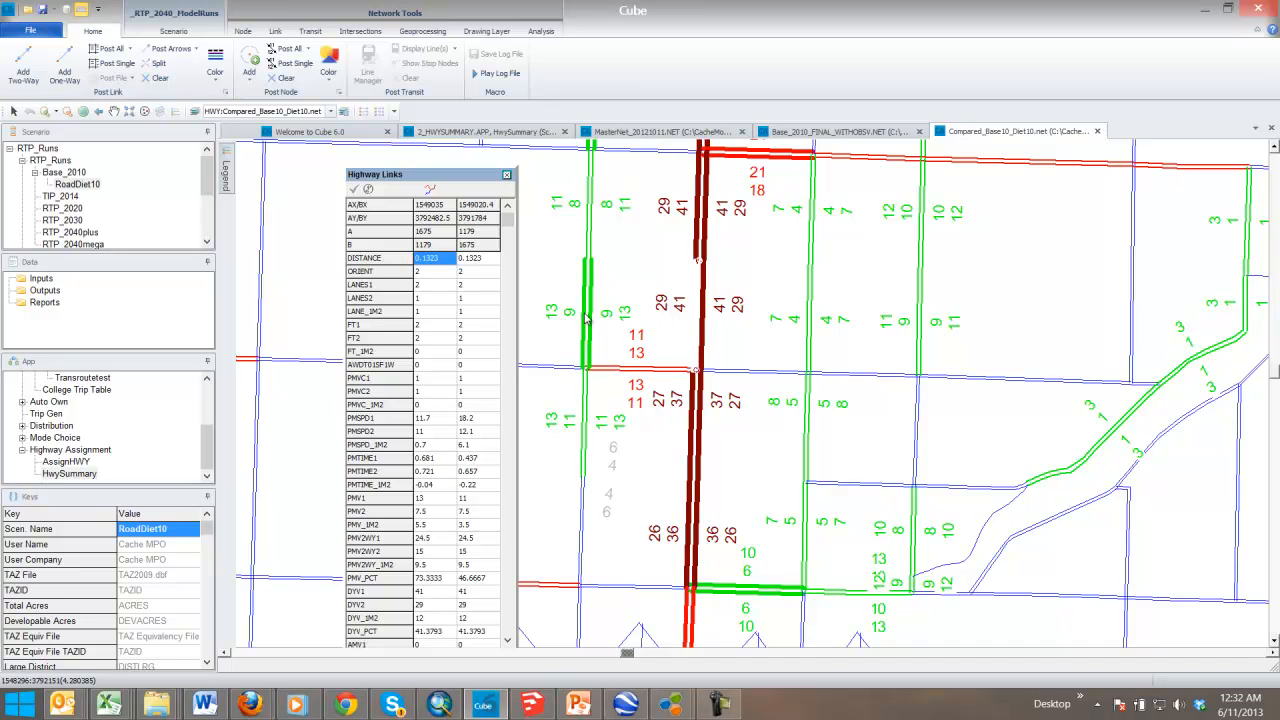
mouse_move(560, 320)
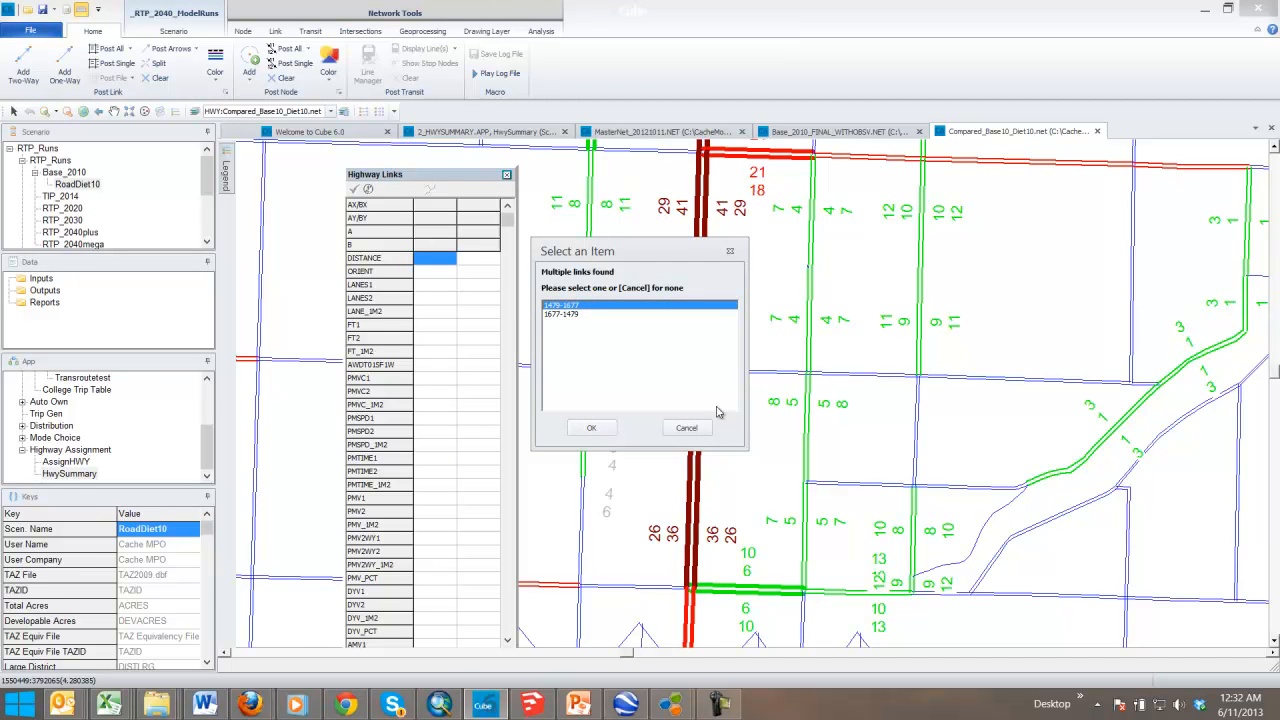
Skip the overlapping links found and close the Highway Links attribute window
left_click(590, 427)
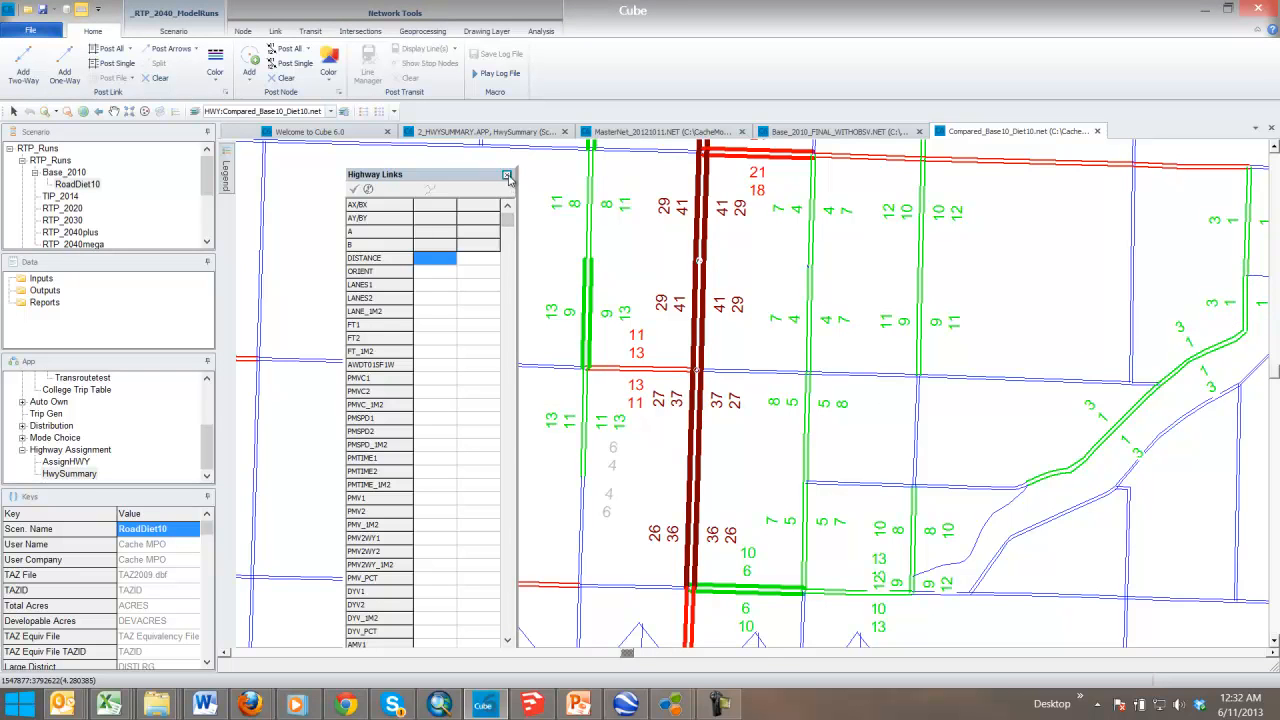
left_click(507, 175)
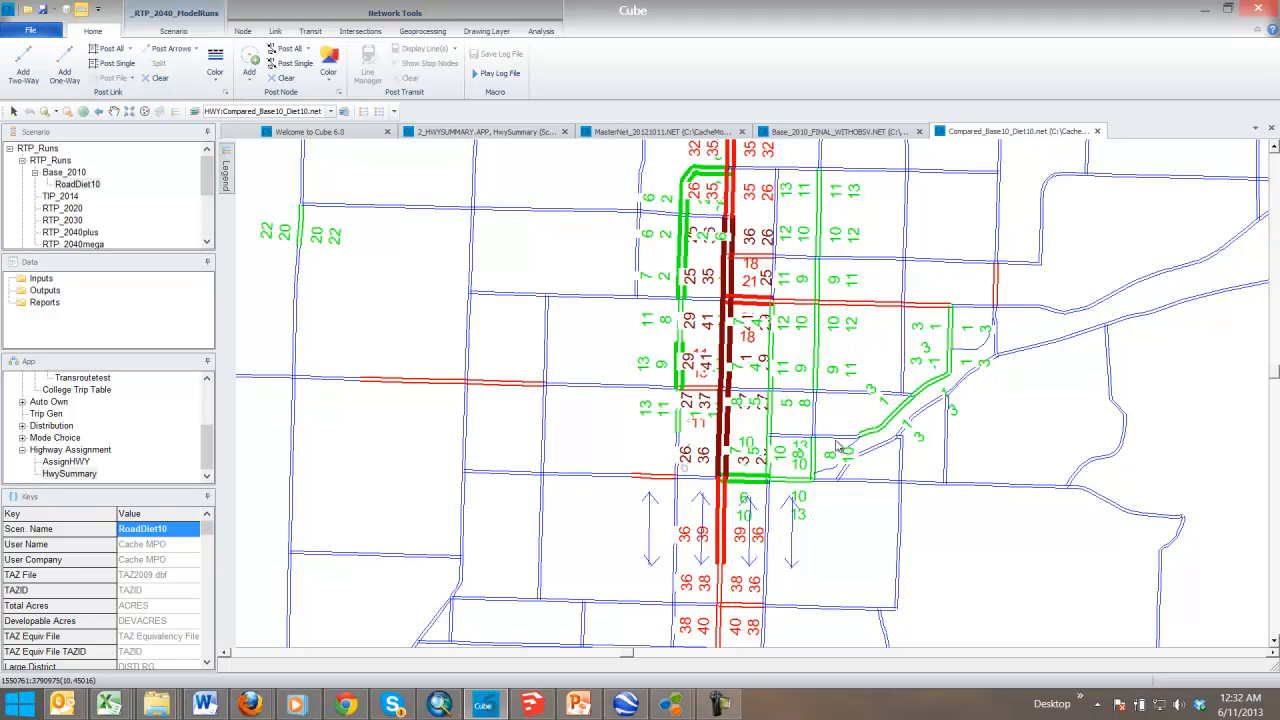
mouse_move(721, 337)
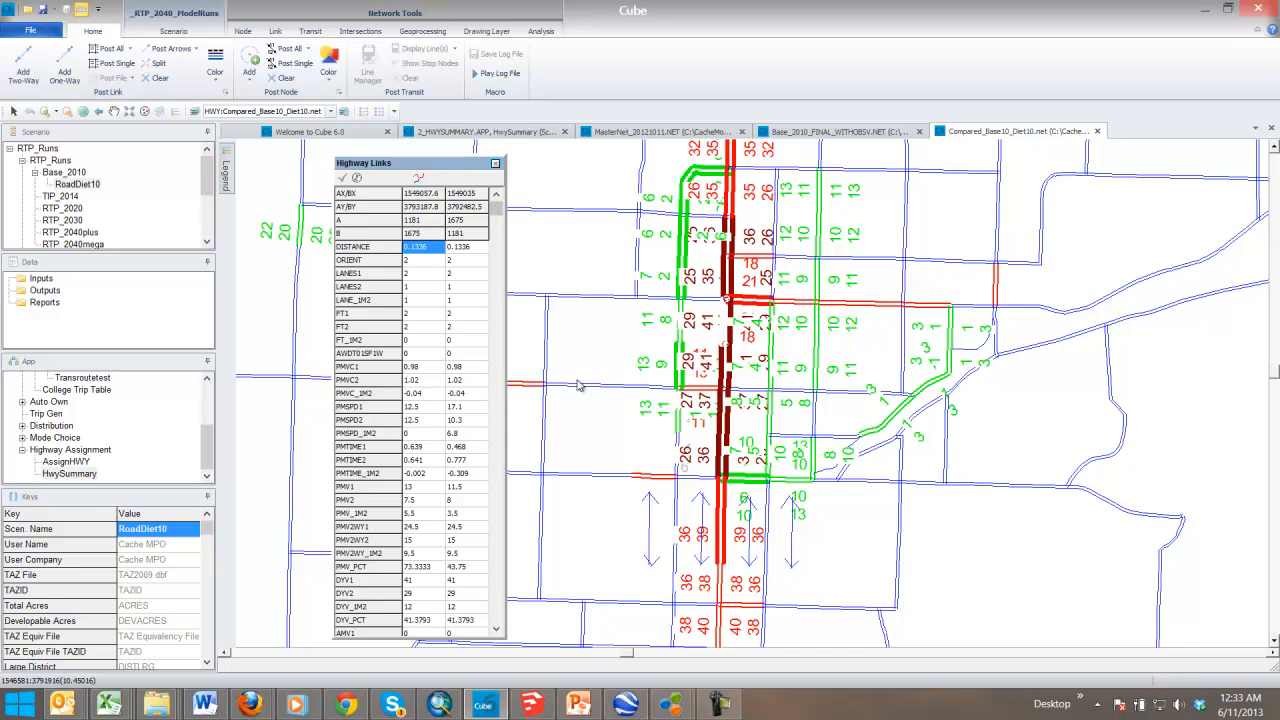
Review the link's distance and PMVC1/PMVC2 values for both travel directions
left_click(722, 340)
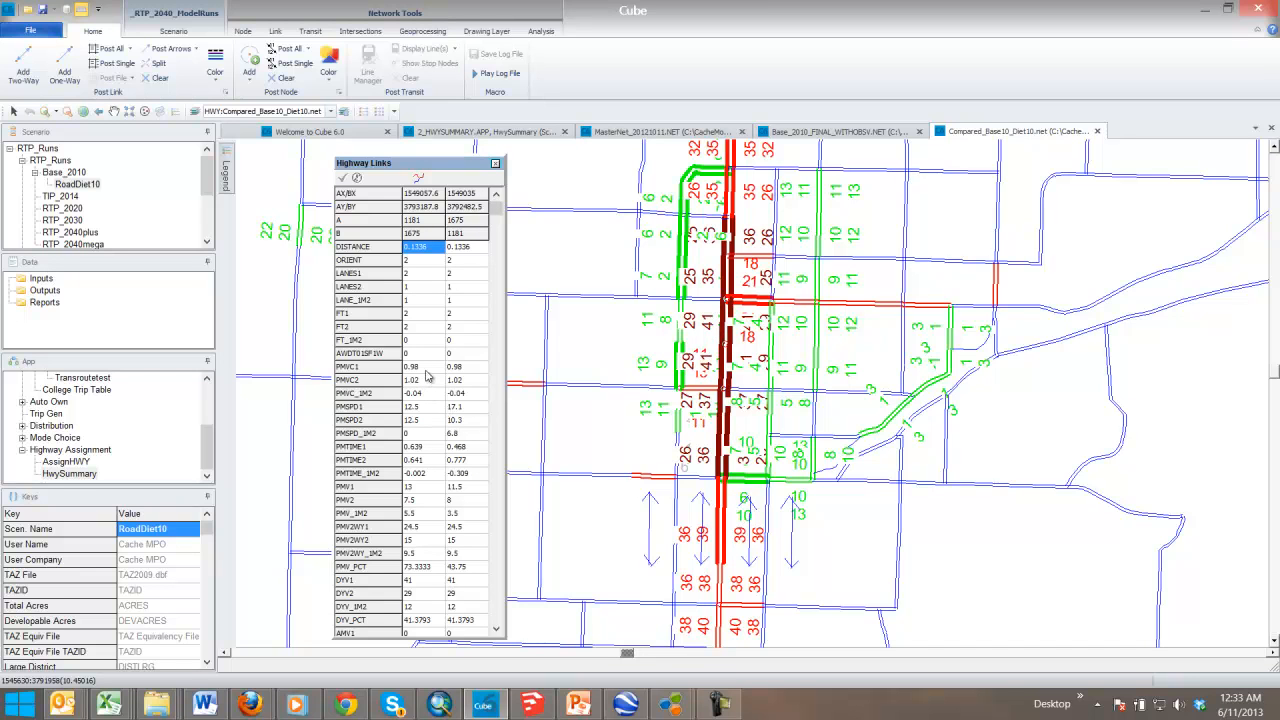
left_click(414, 380)
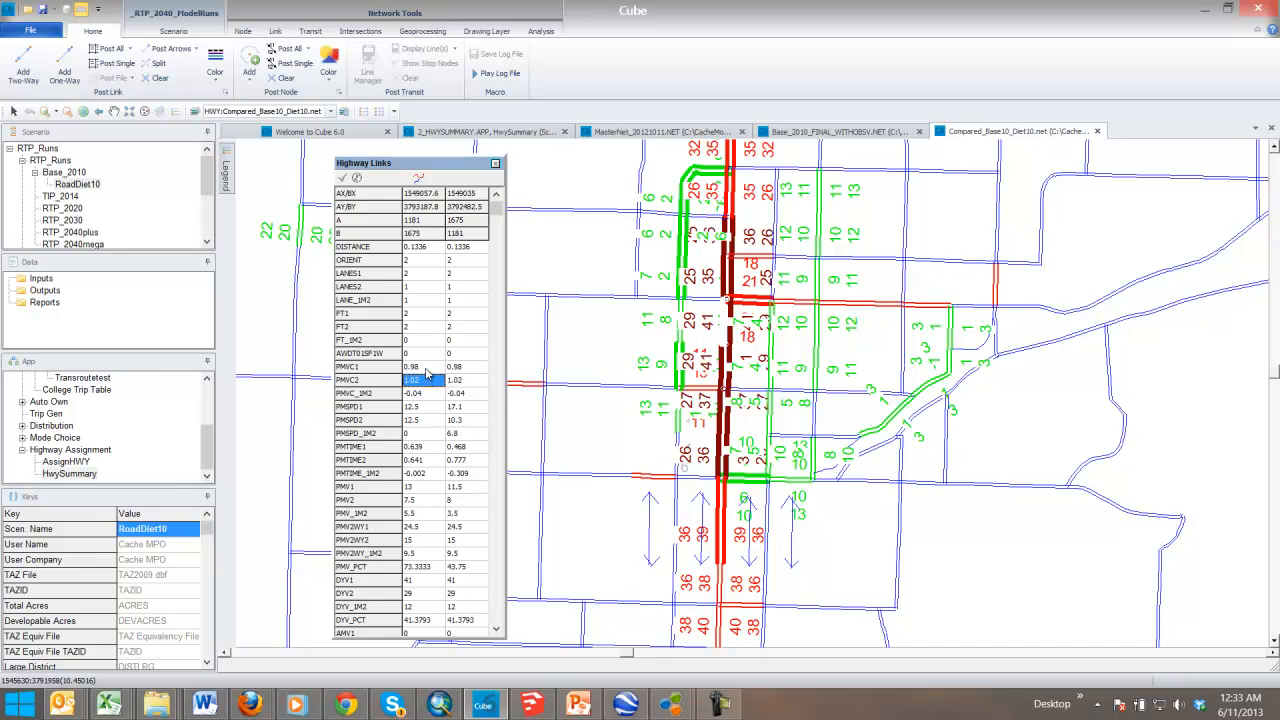
left_click(412, 367)
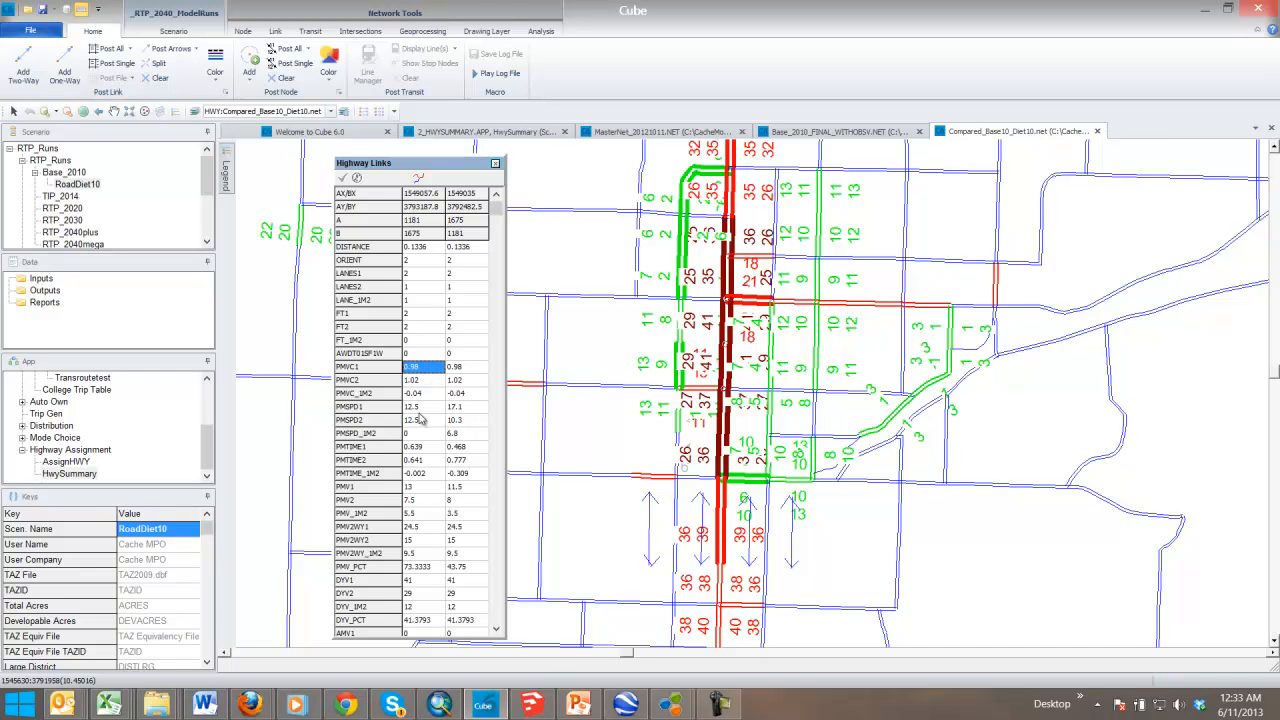
mouse_move(470, 415)
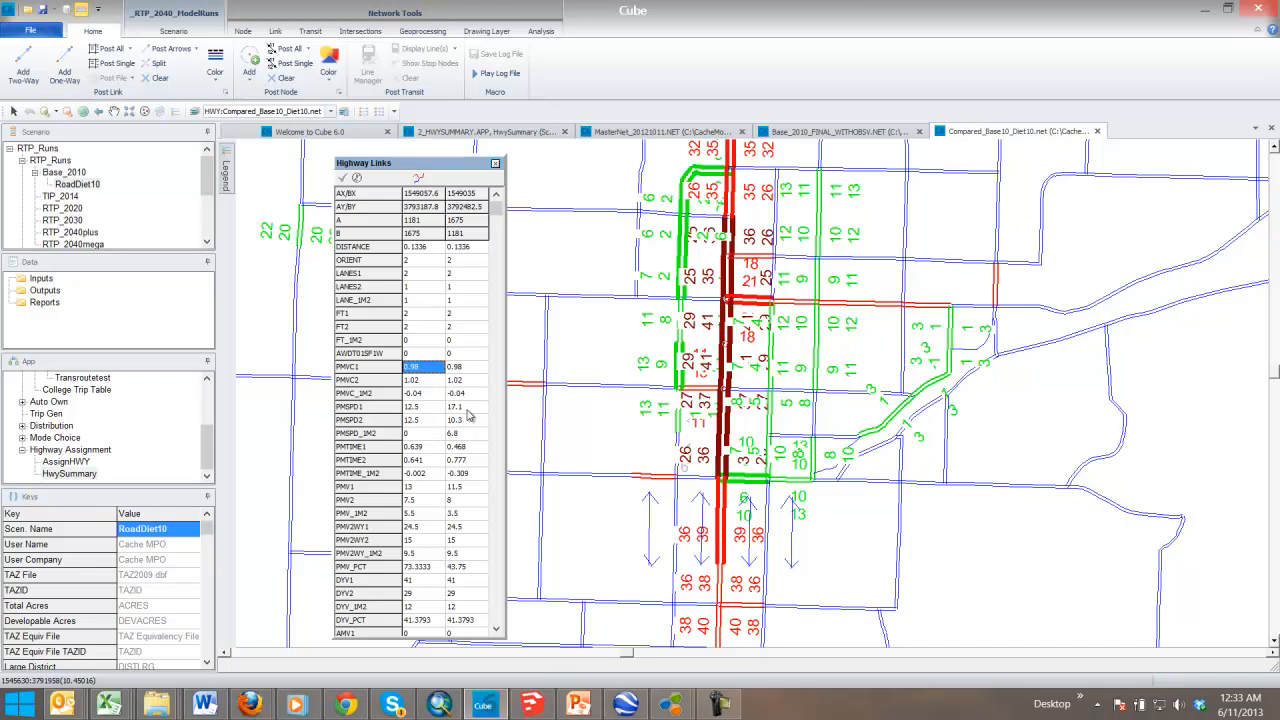
left_click(465, 380)
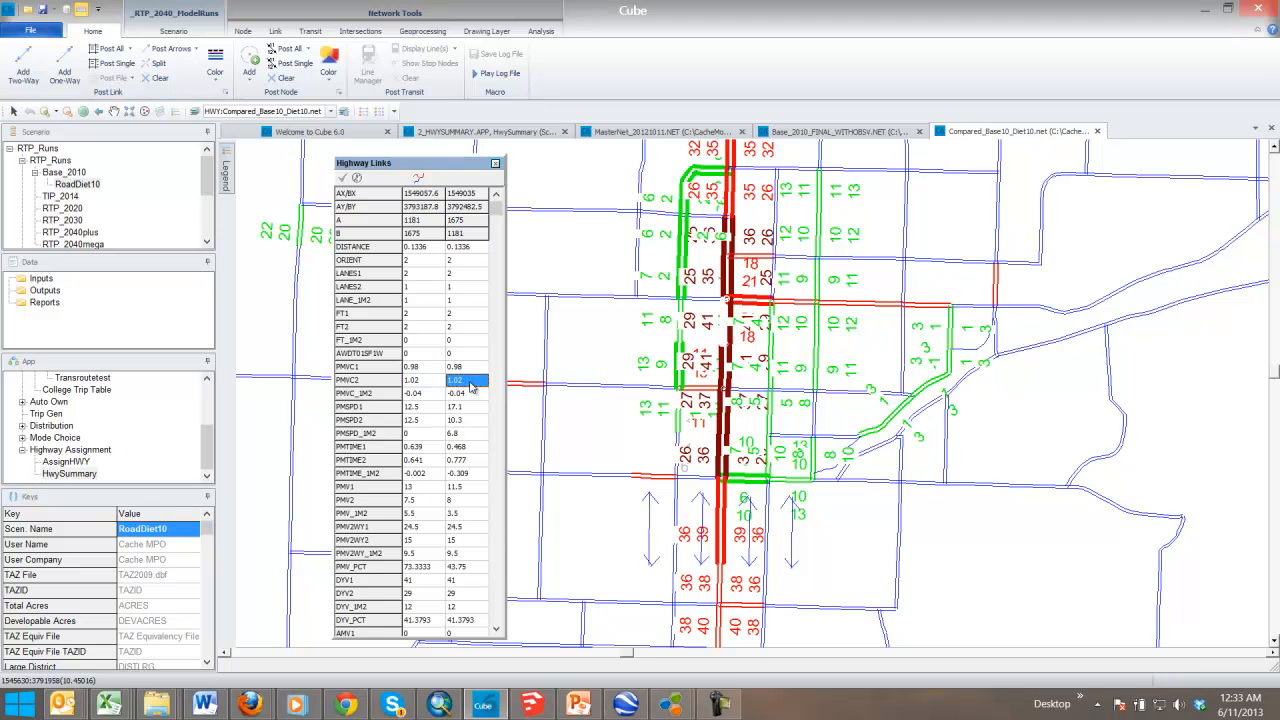
mouse_move(470, 425)
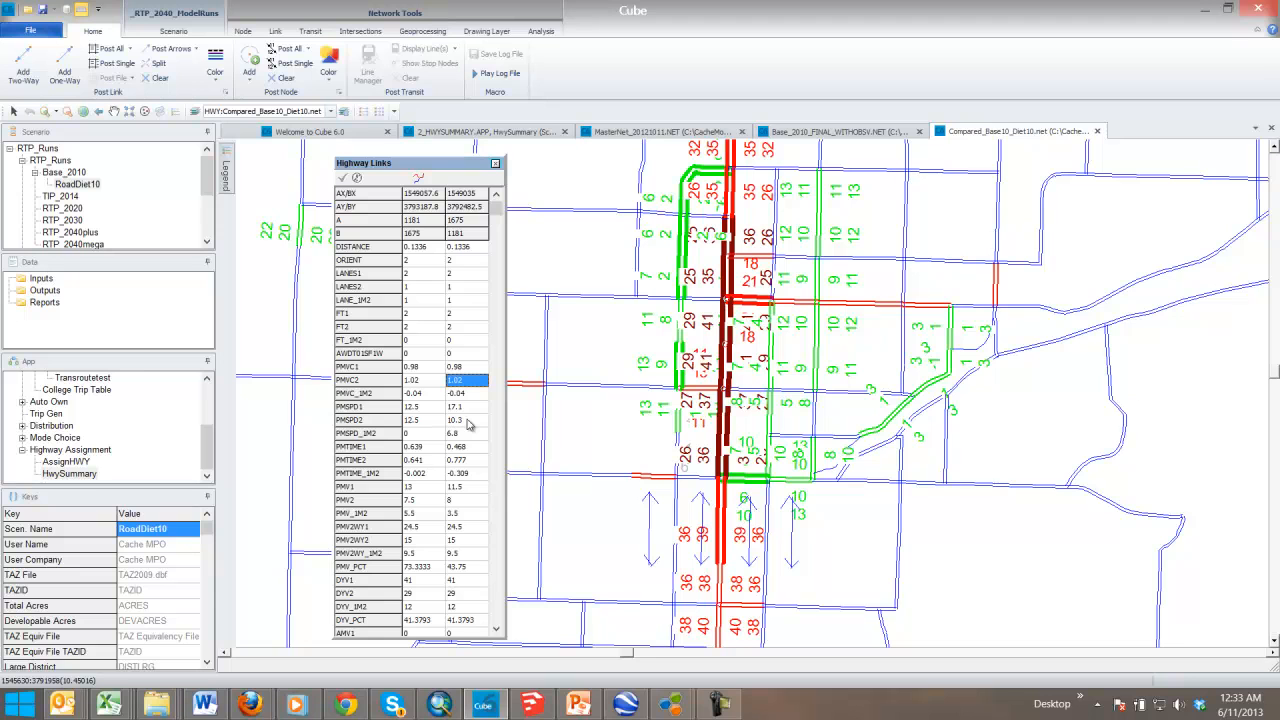
mouse_move(463, 415)
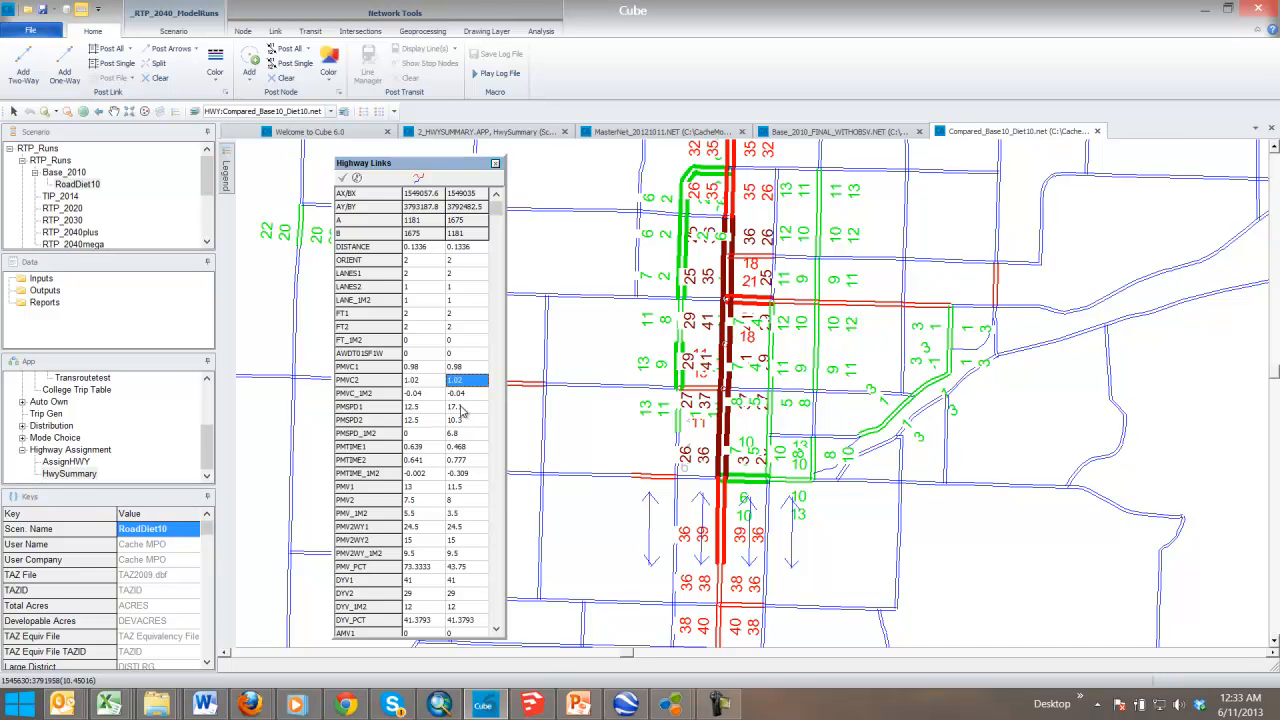
Review the reverse direction's PMSPD1, PMSPD2, PMTIME1, PMV1 and PMV2, then close Highway Links
left_click(465, 406)
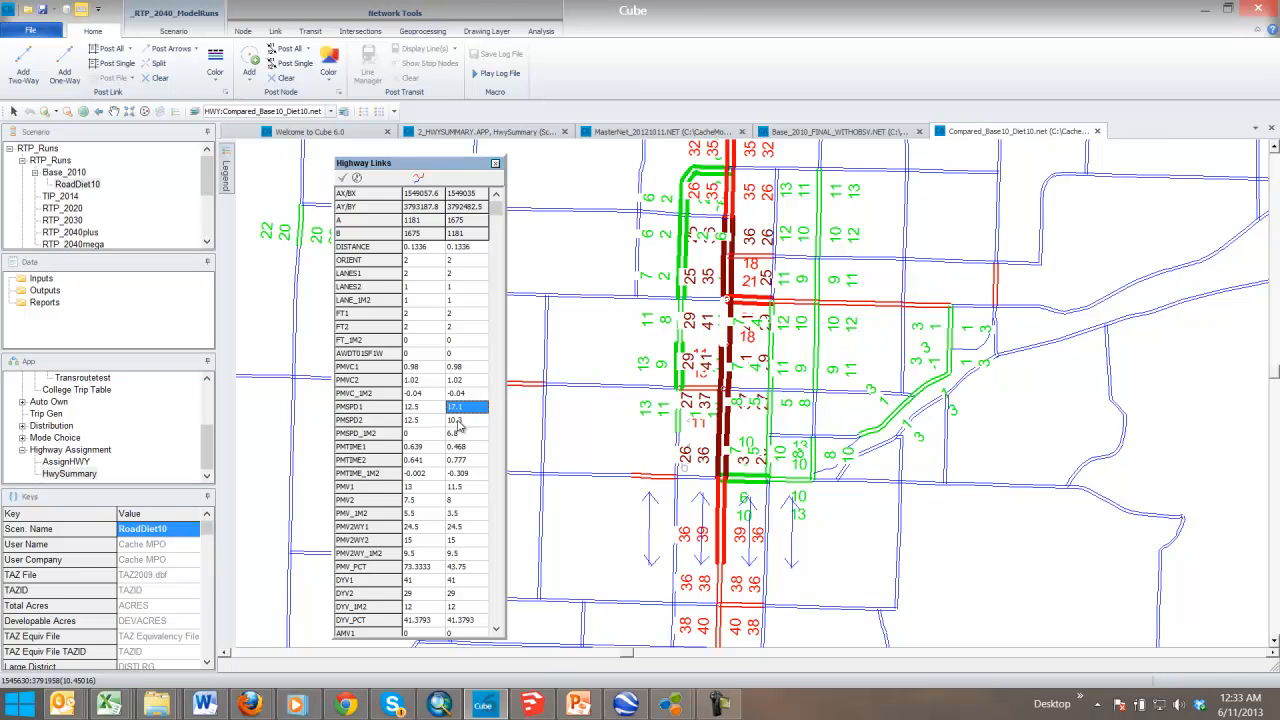
left_click(465, 433)
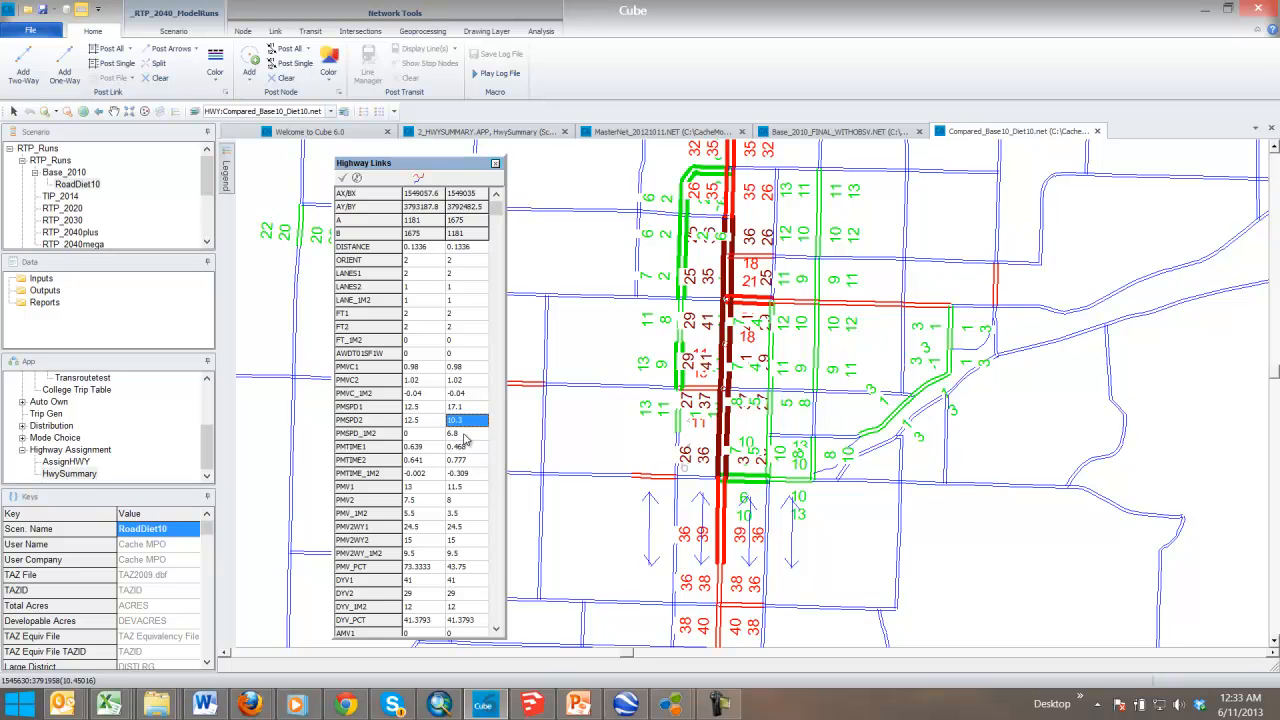
left_click(466, 446)
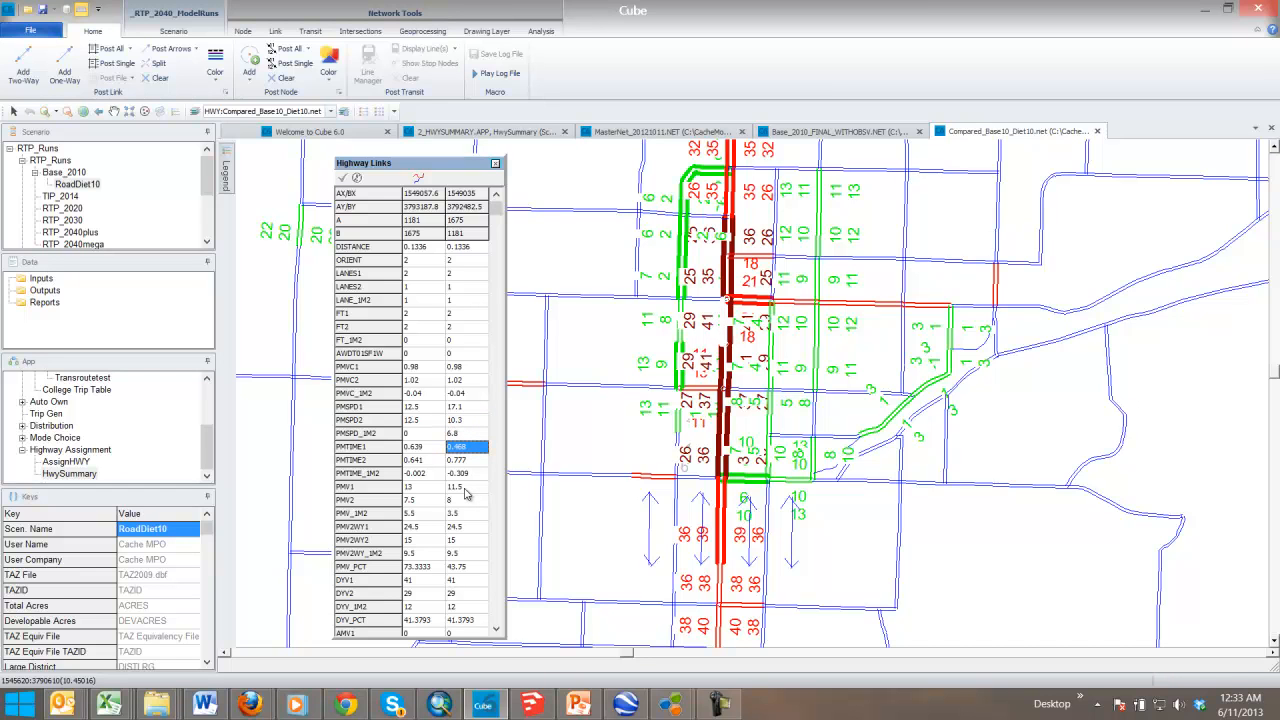
mouse_move(462, 495)
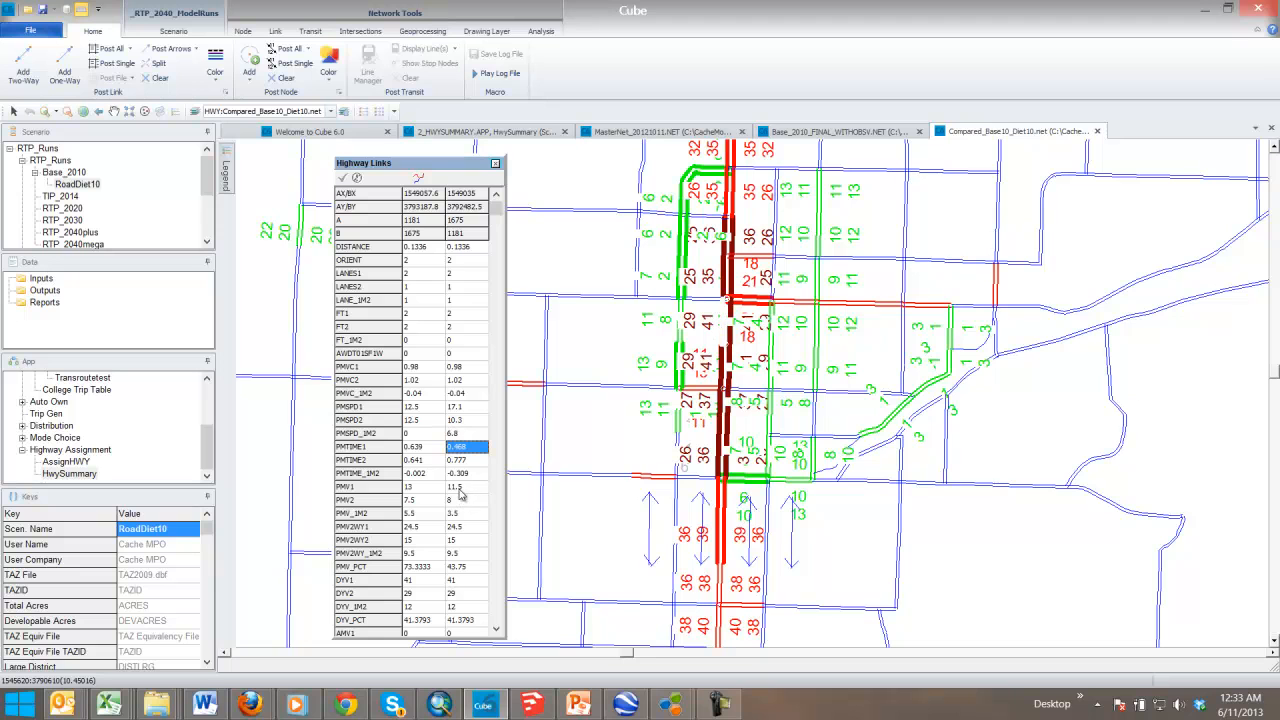
left_click(466, 487)
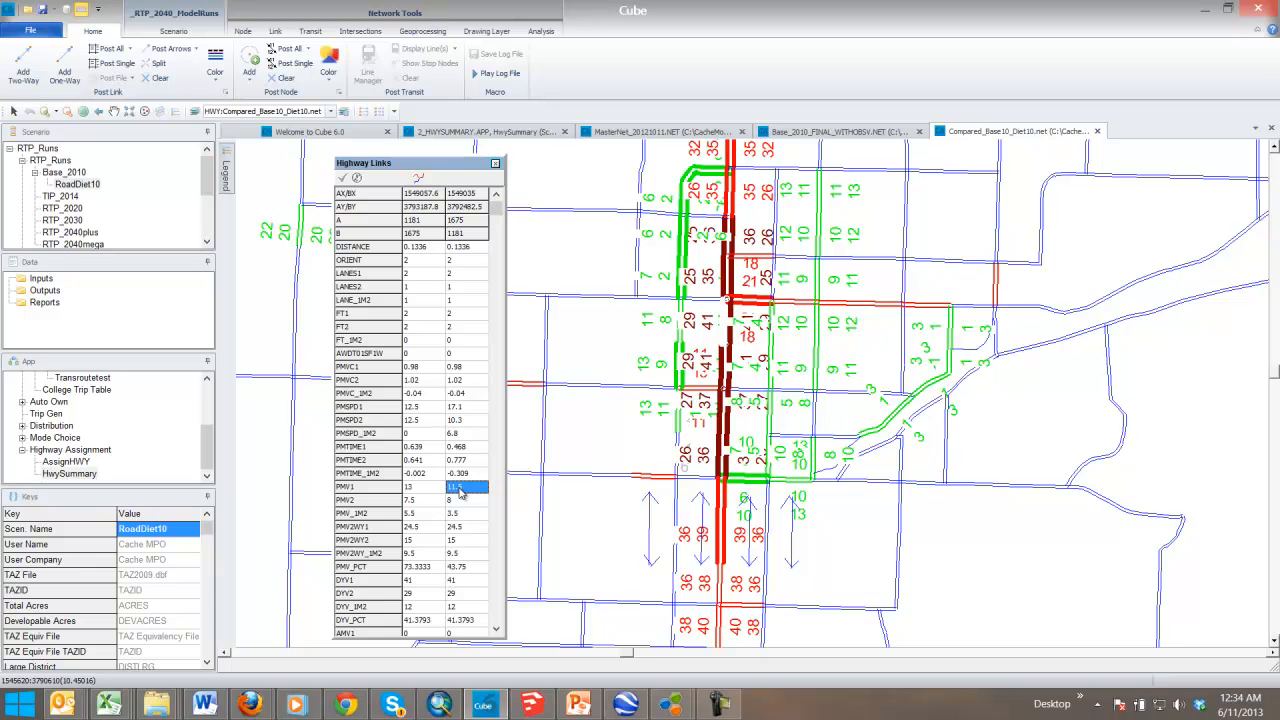
left_click(465, 419)
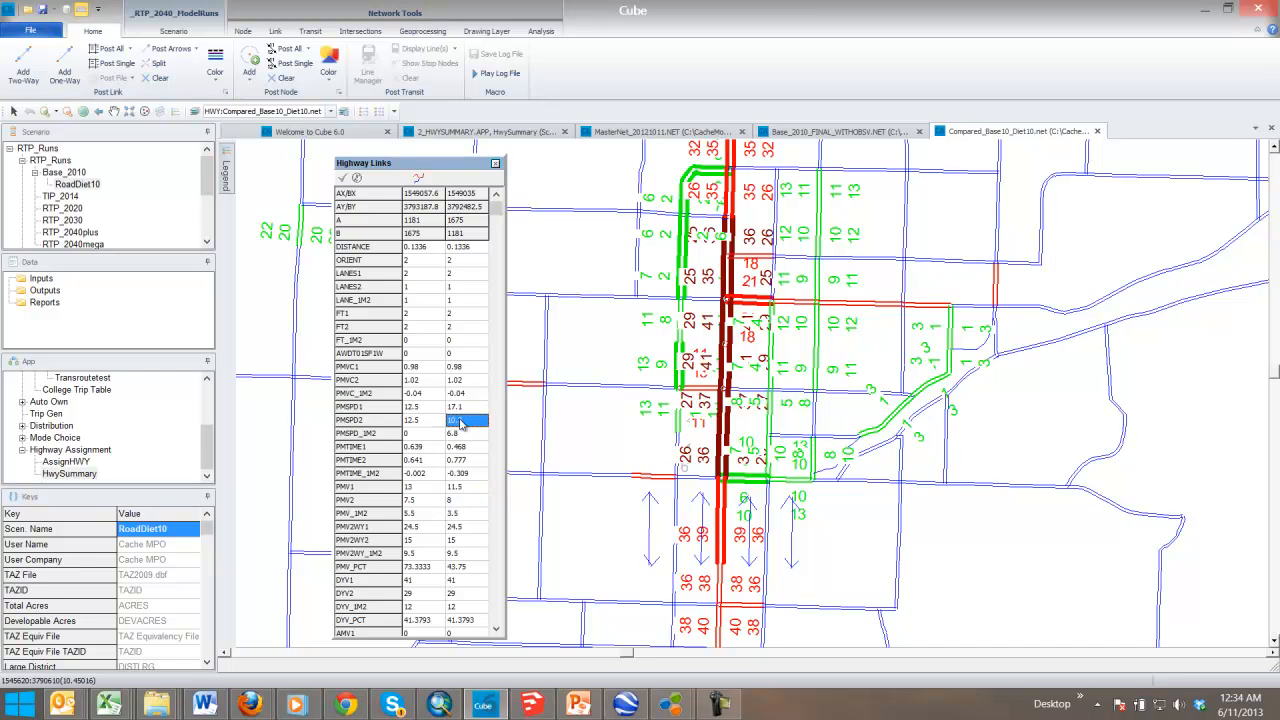
left_click(467, 499)
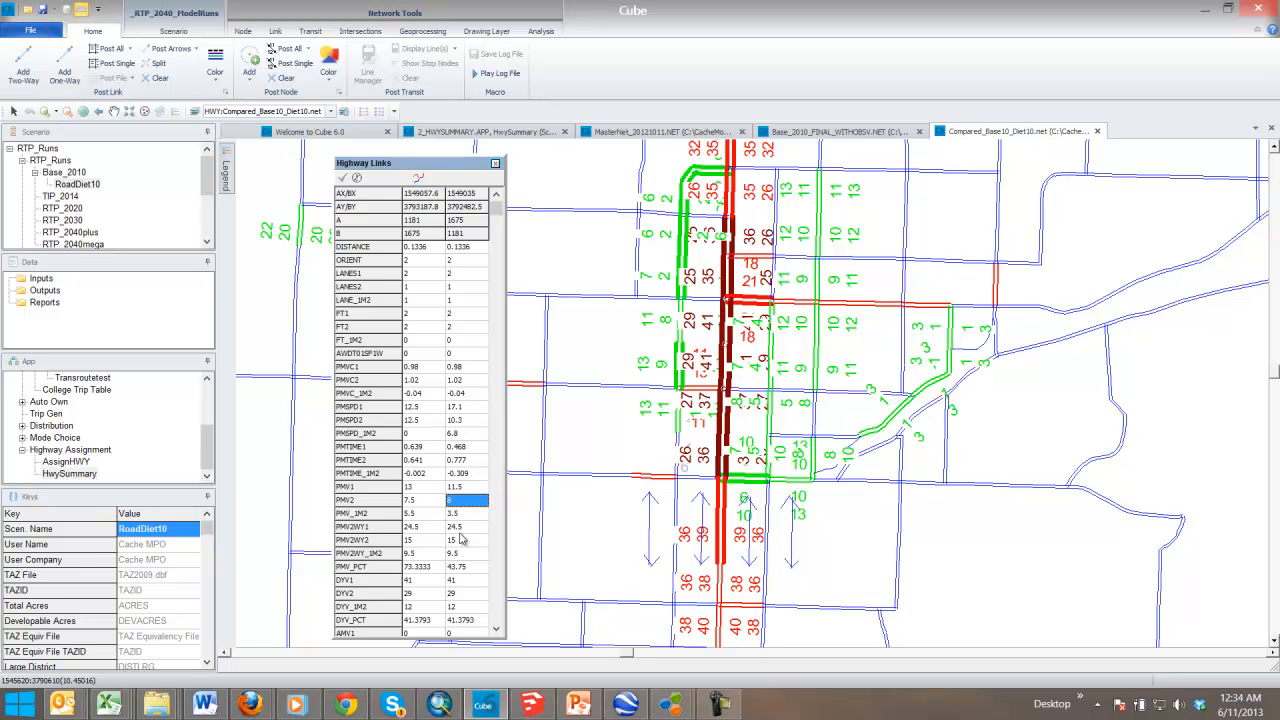
scroll("down", 3)
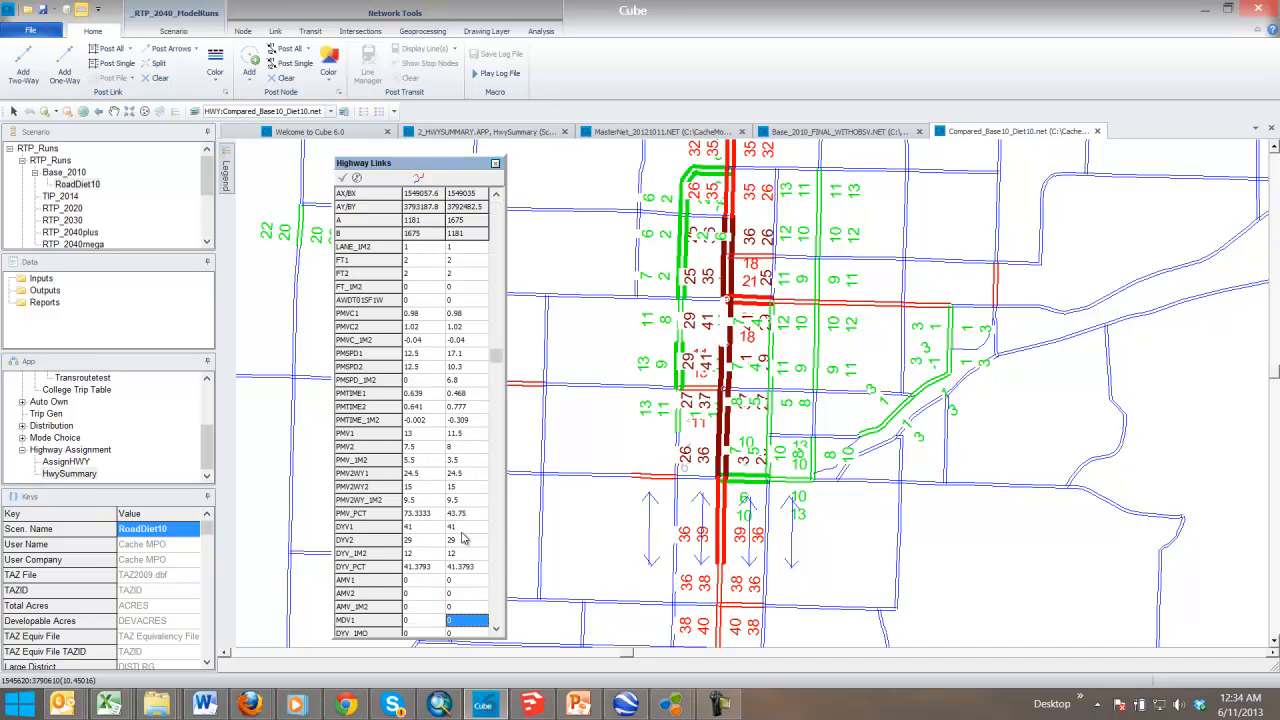
scroll("down", 3)
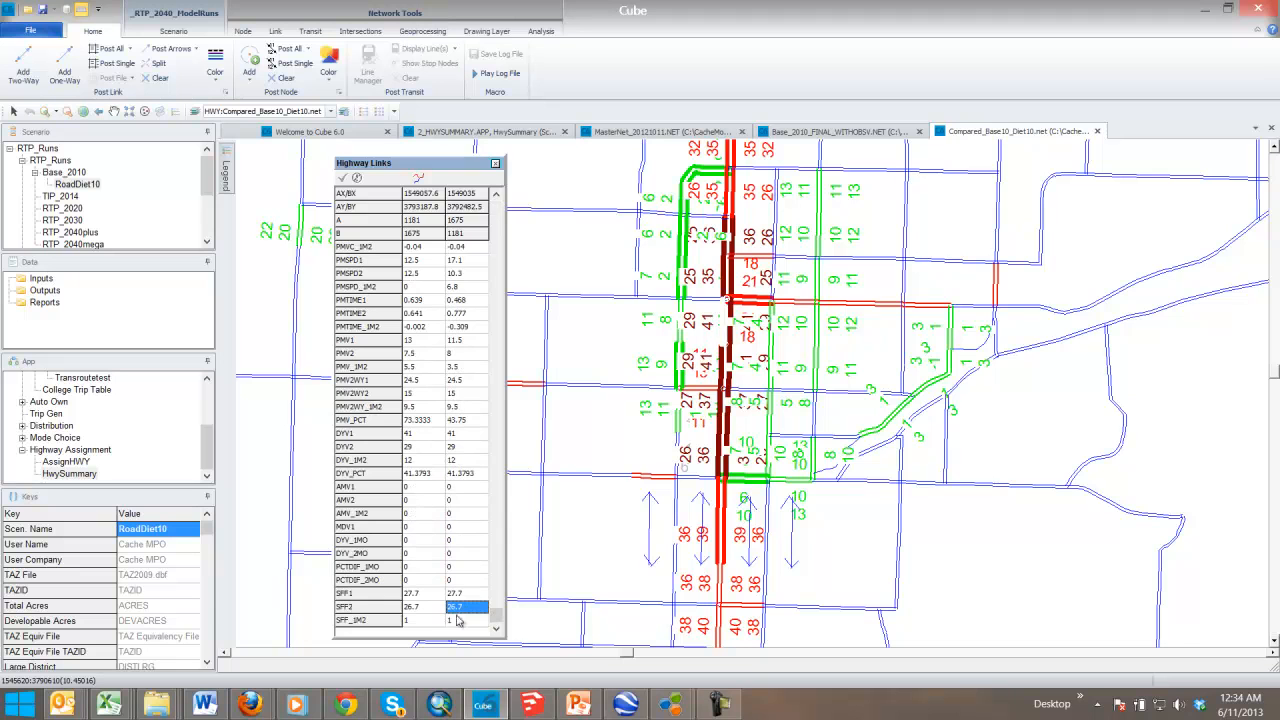
left_click(495, 162)
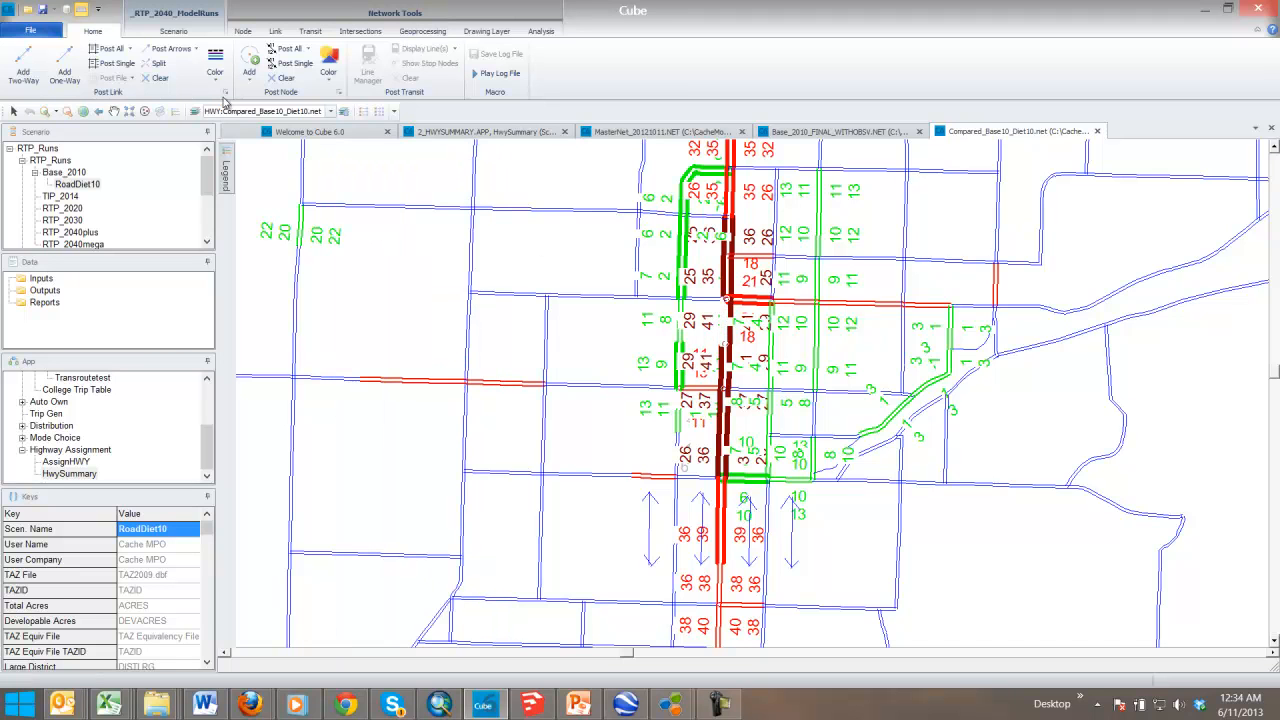
Colour links by 1:Lane_IM2 so only the road-diet corridor stands out
left_click(215, 72)
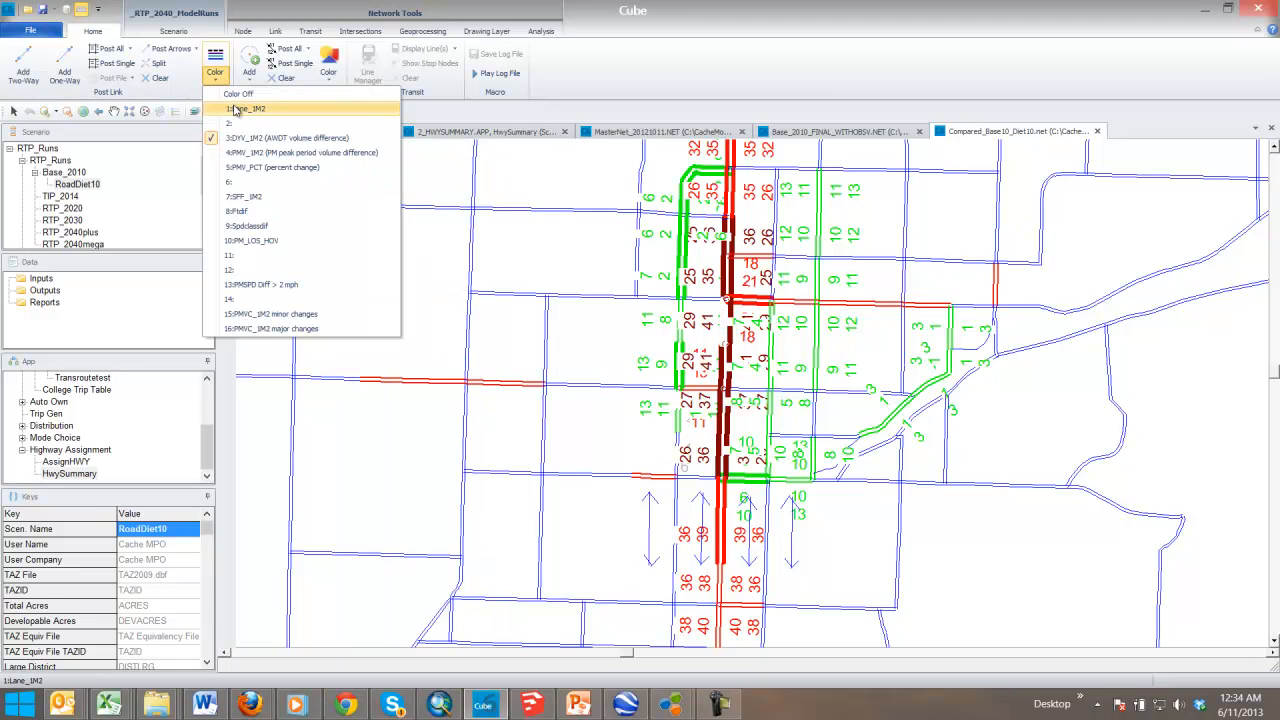
left_click(245, 108)
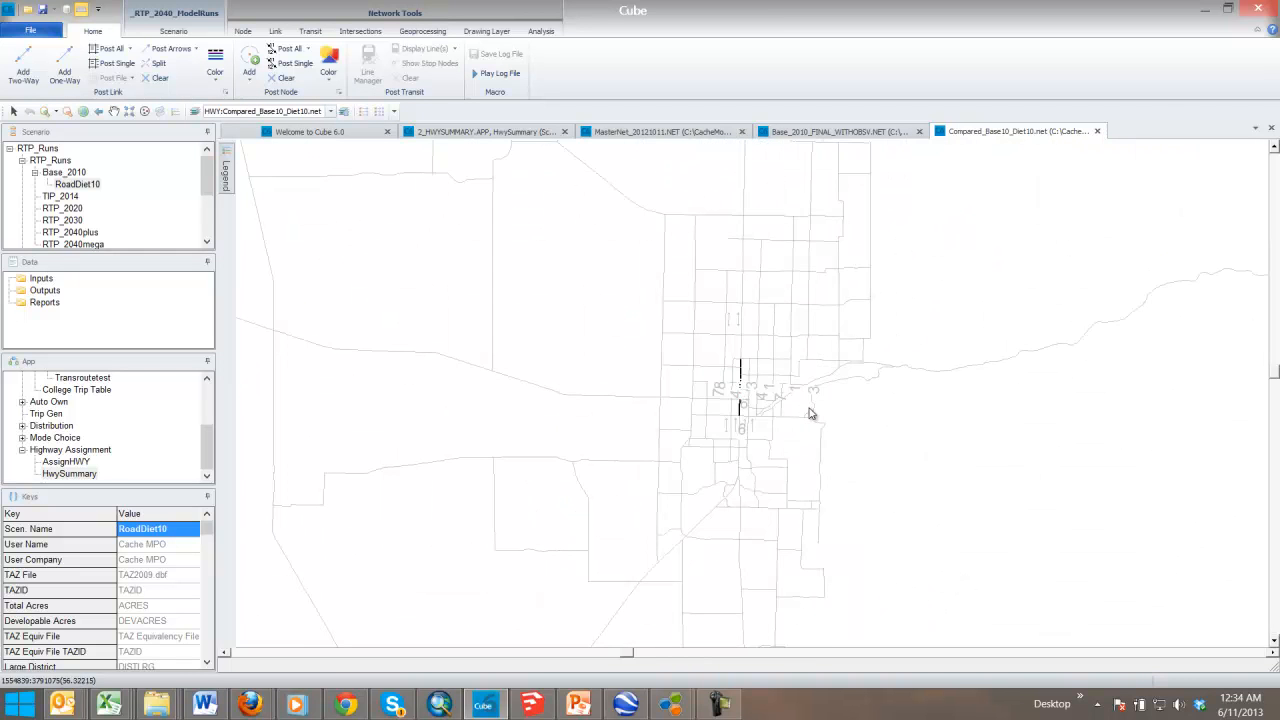
scroll("down", 3)
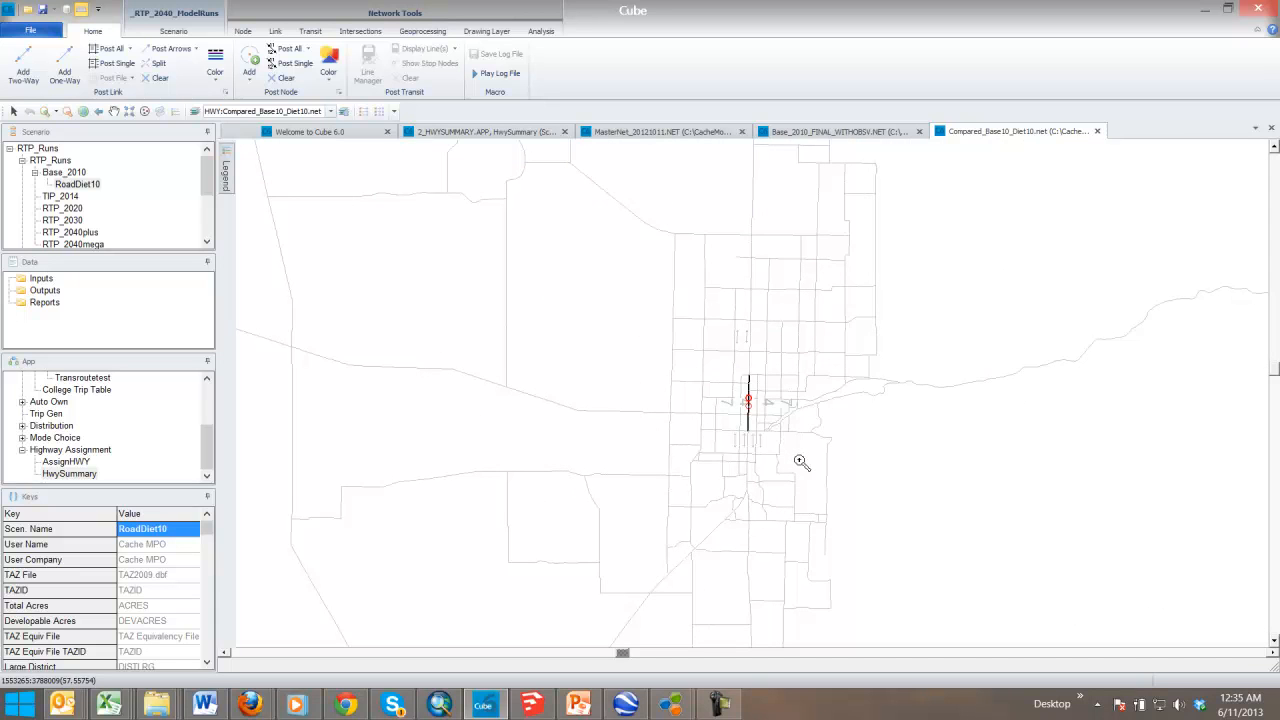
mouse_move(745, 397)
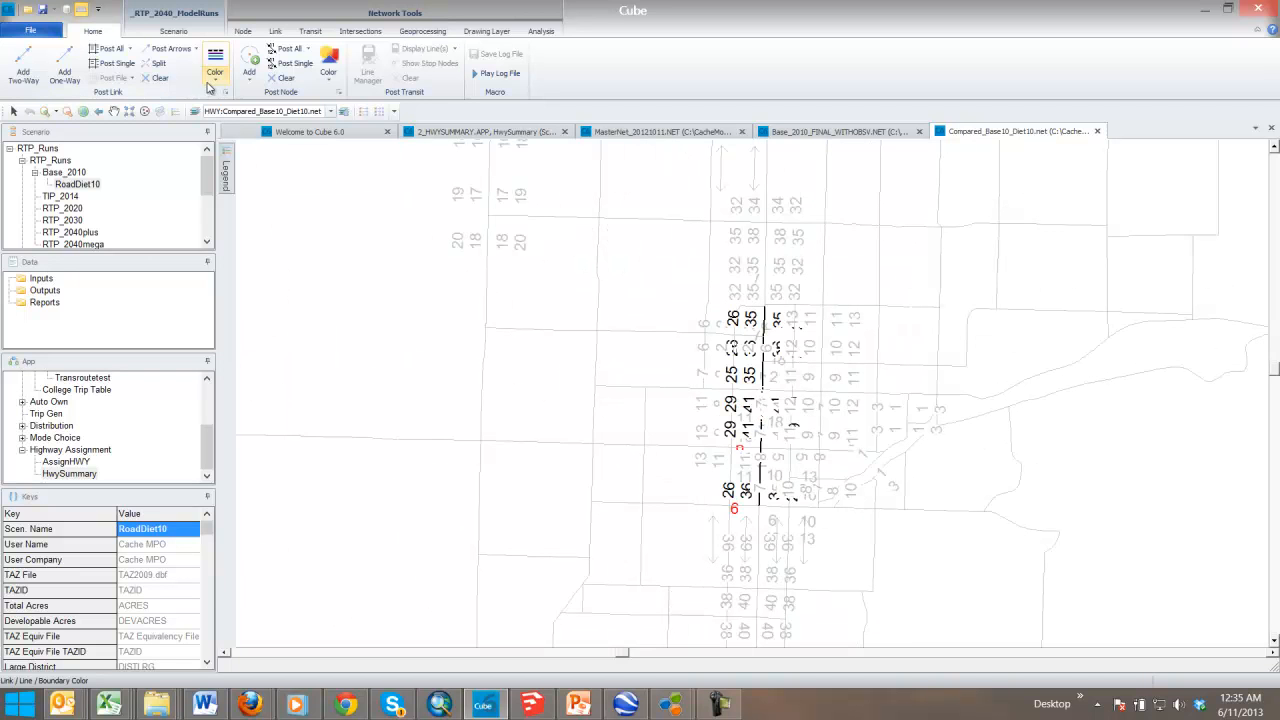
Try 8:Ftdif colouring, dismiss its variable error, then colour links by 7:SFF_IM2
left_click(215, 72)
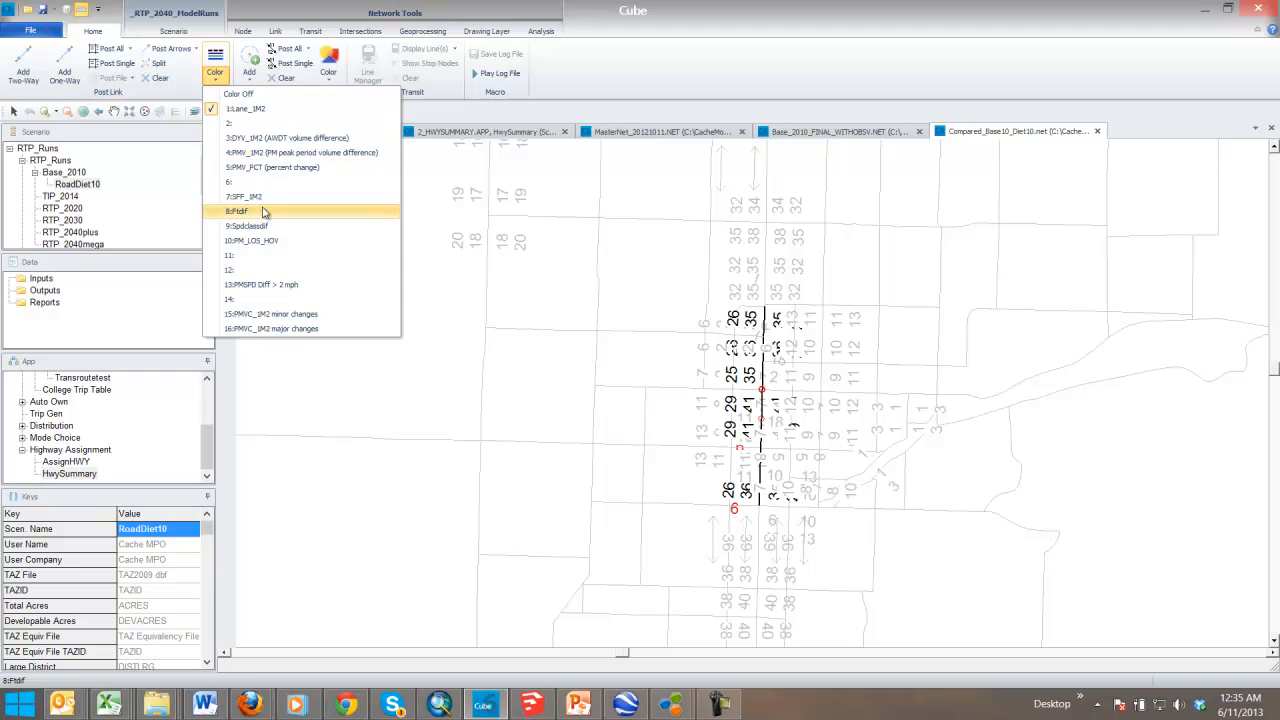
mouse_move(240, 215)
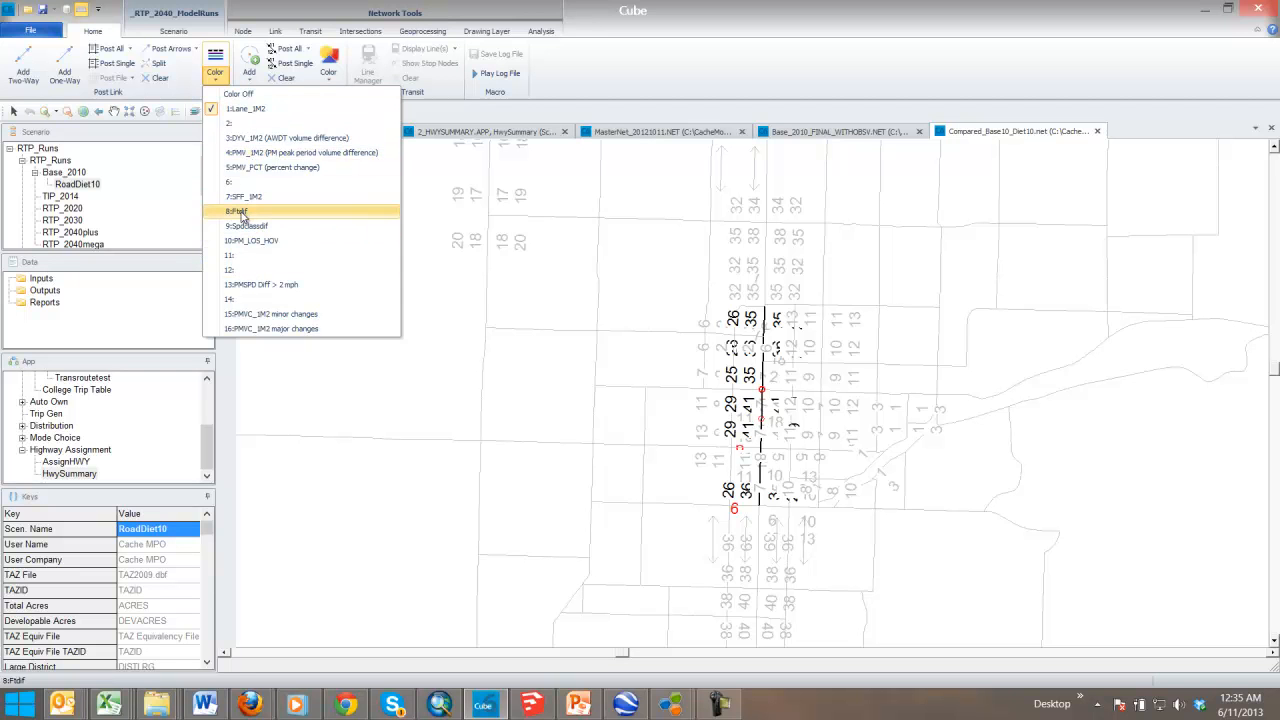
left_click(237, 211)
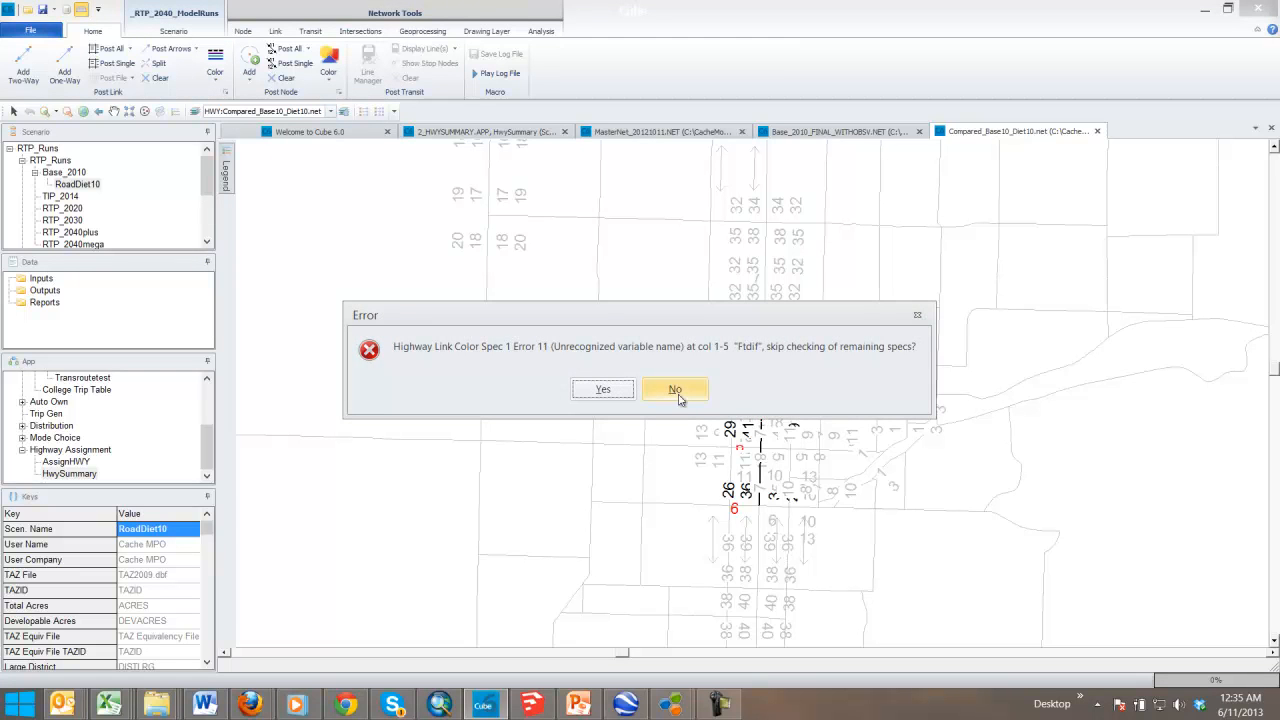
left_click(675, 389)
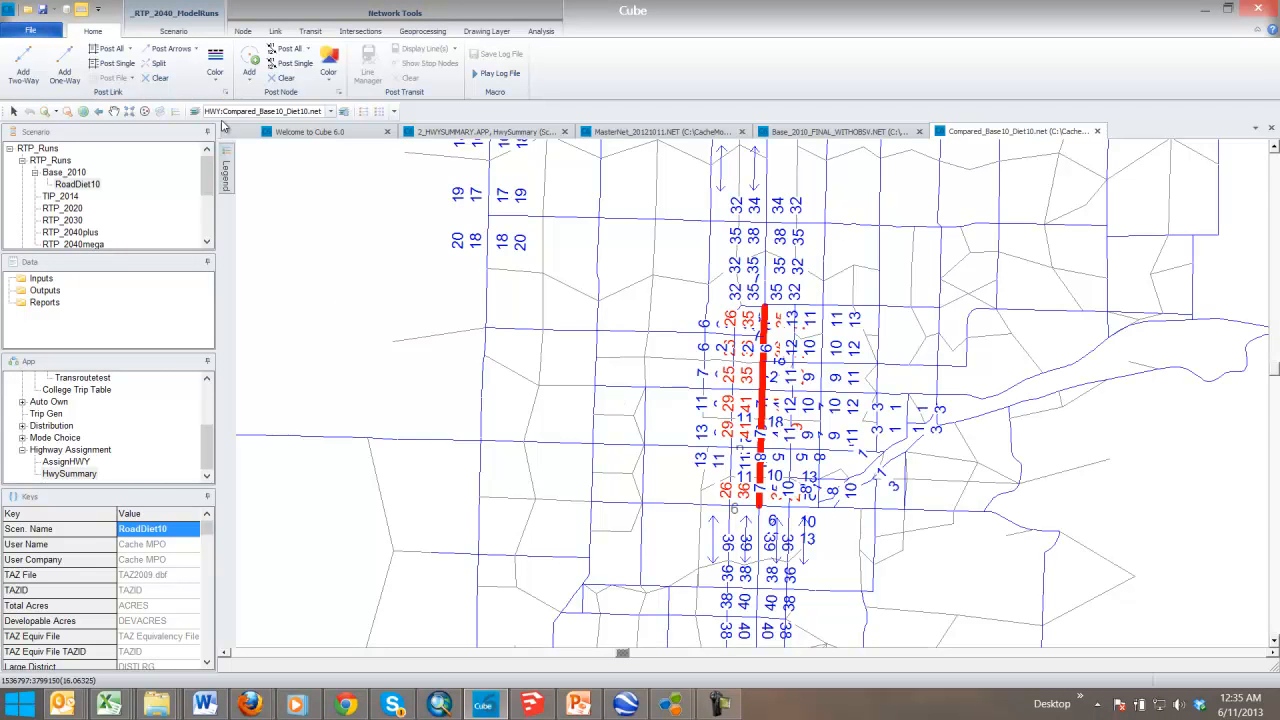
left_click(215, 71)
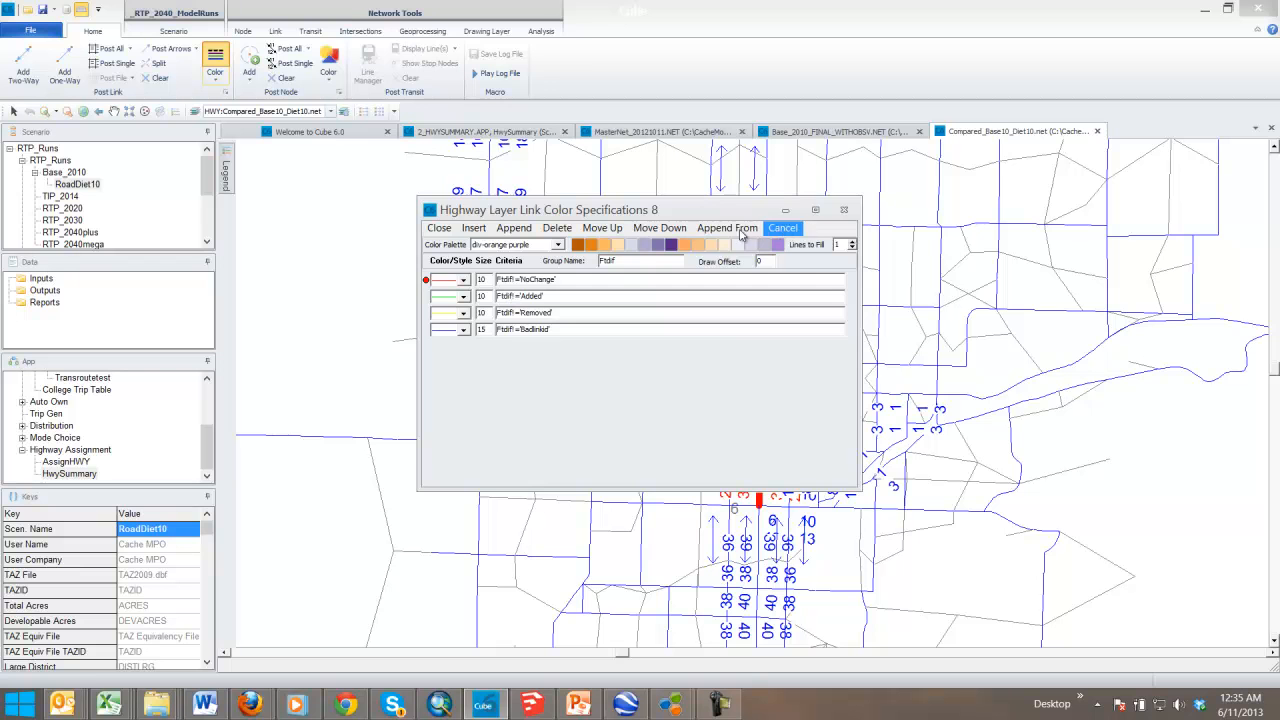
left_click(783, 228)
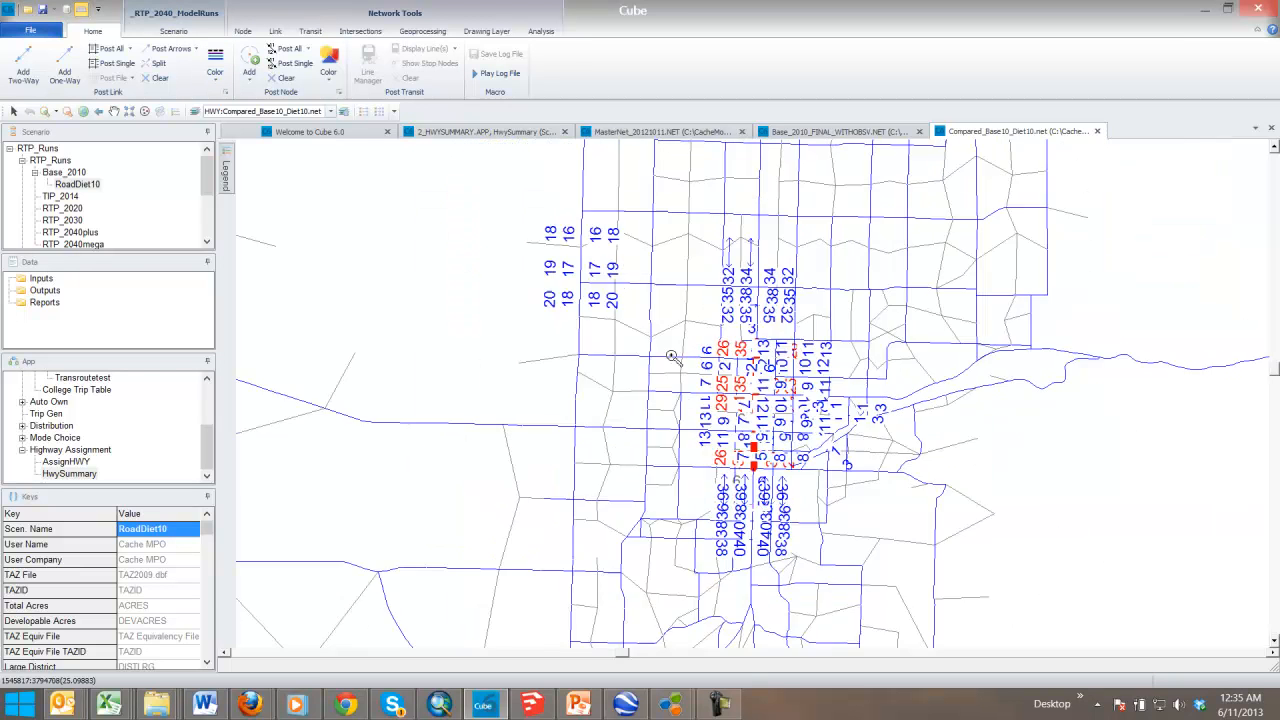
left_click(215, 72)
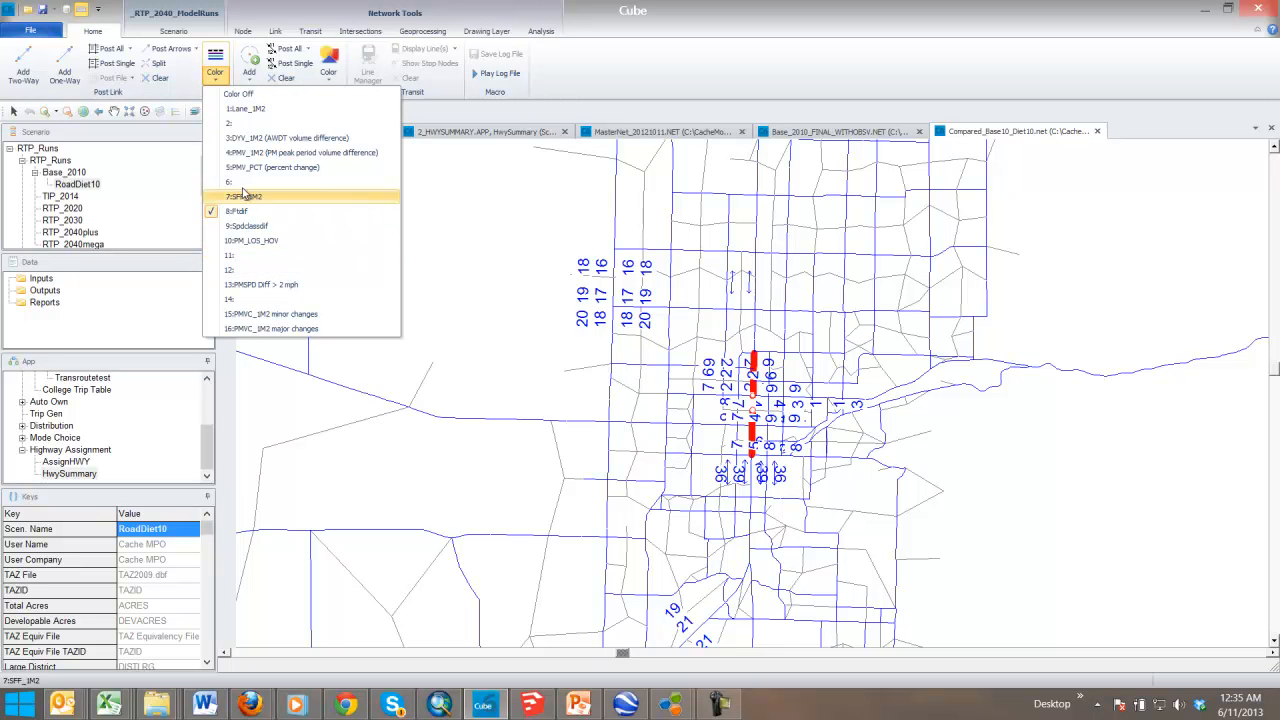
left_click(245, 196)
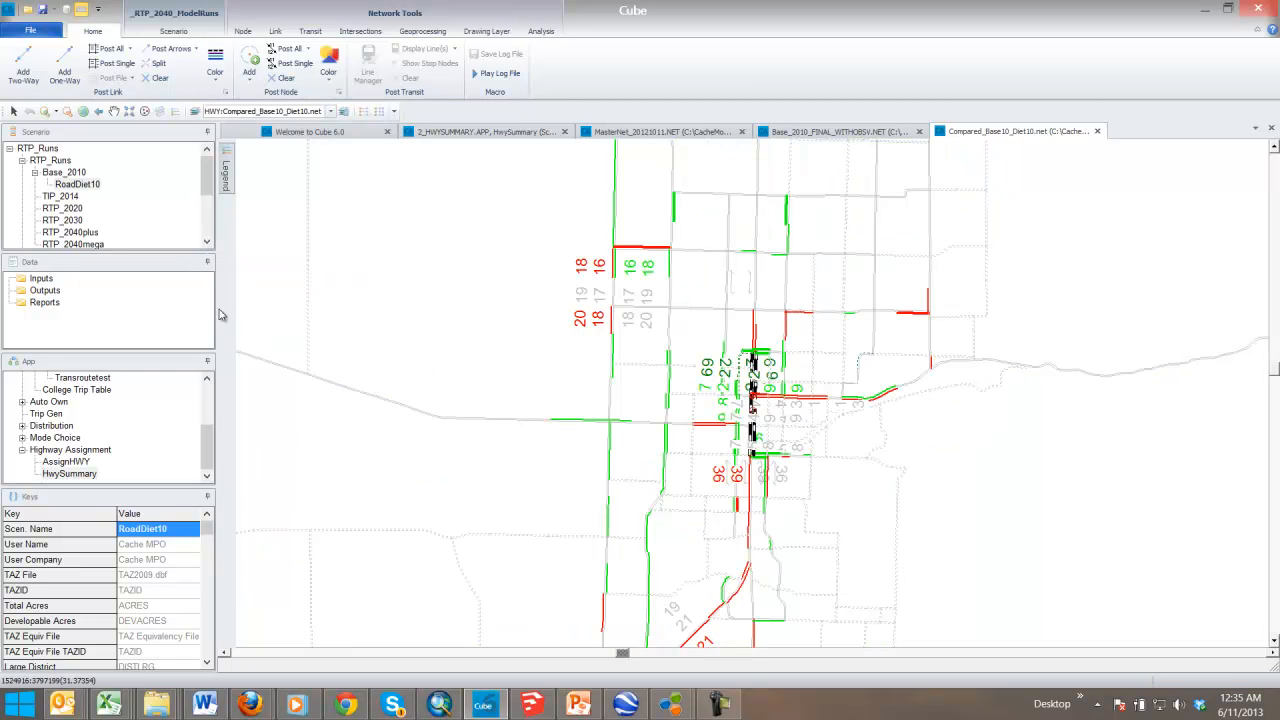